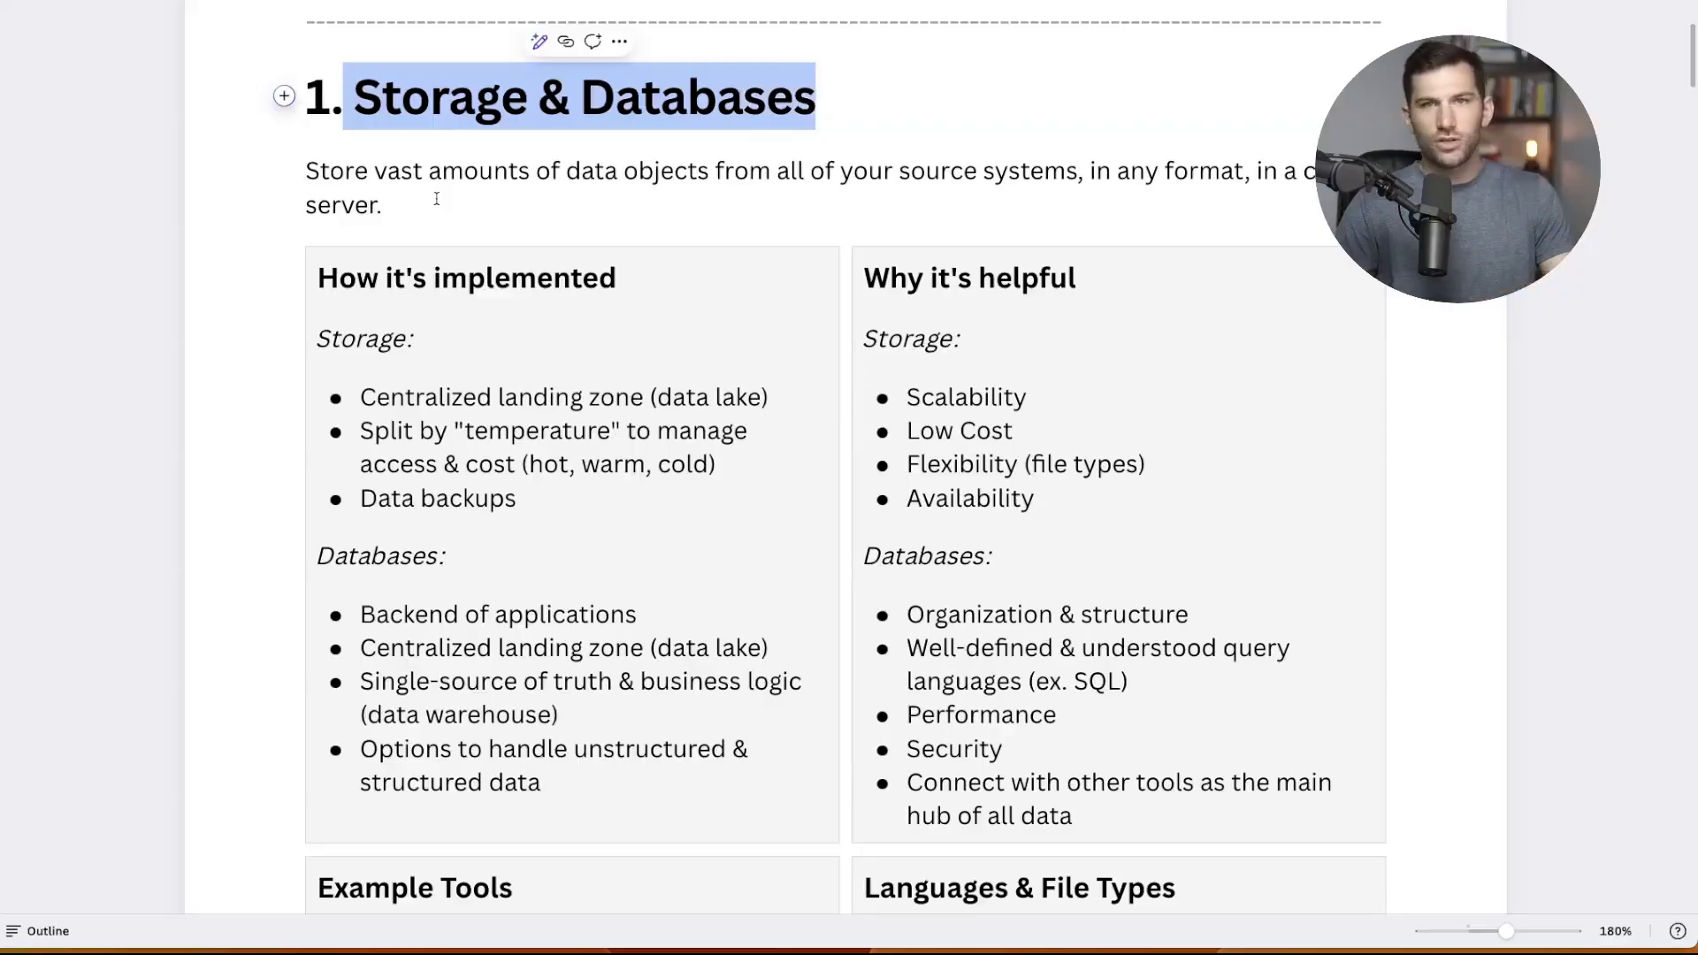
# Review the Storage & Databases table, scrolling through its rows
pyautogui.click(381, 205)
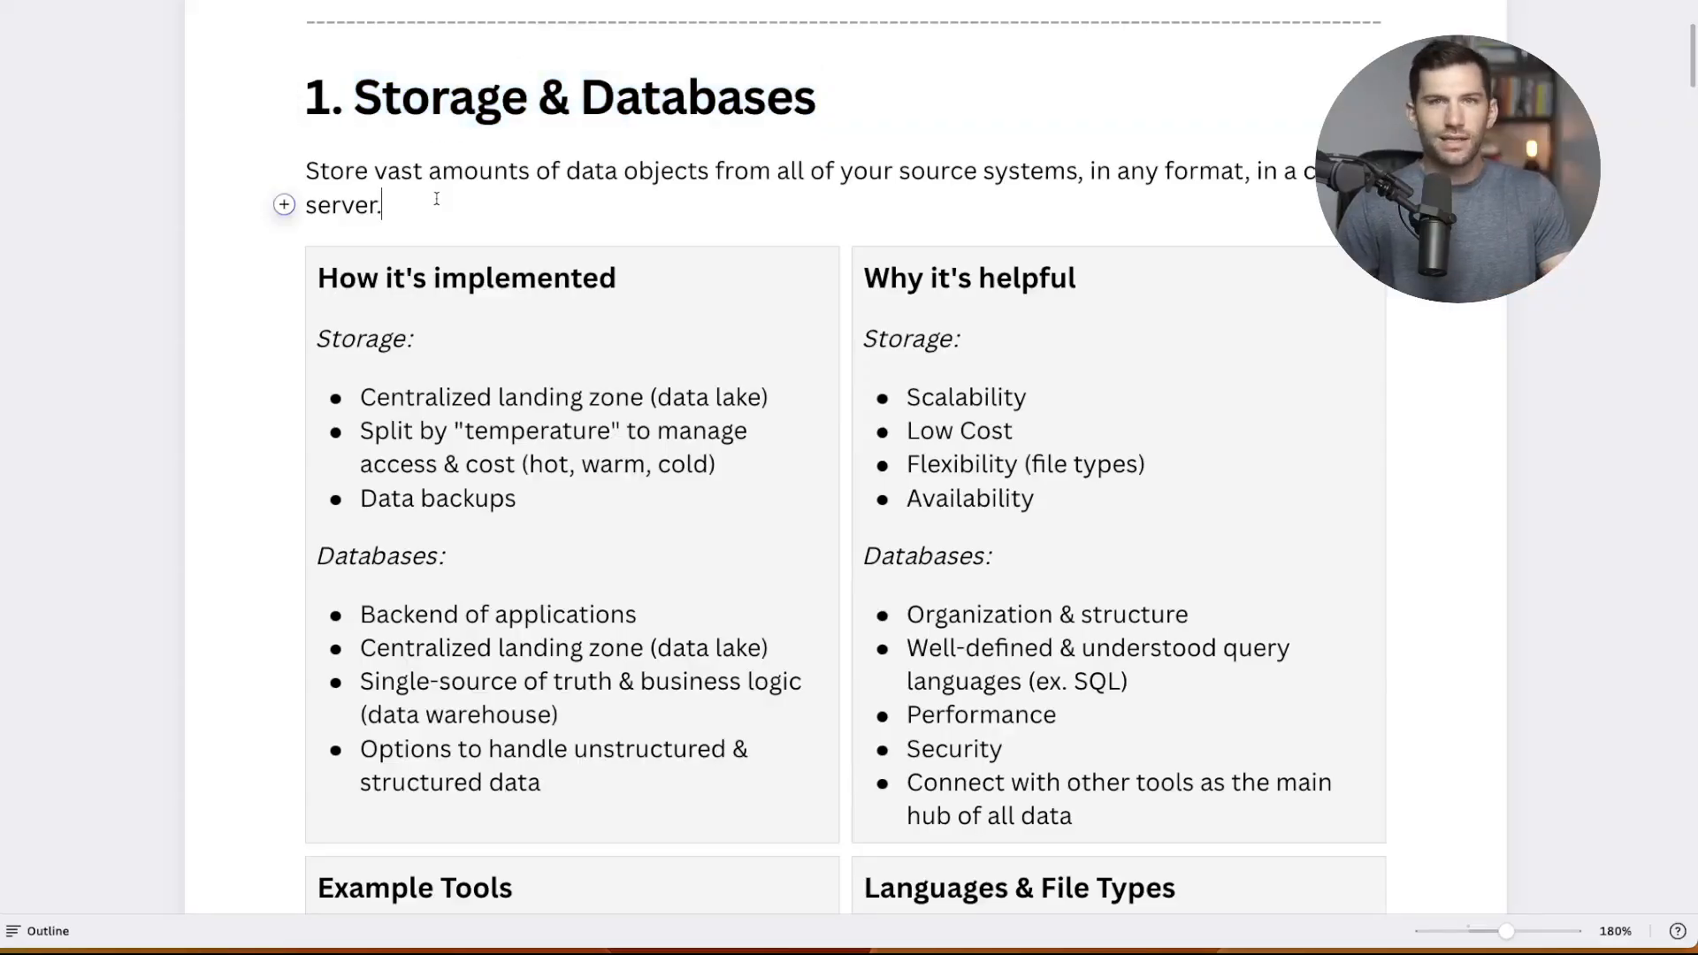
pyautogui.click(466, 277)
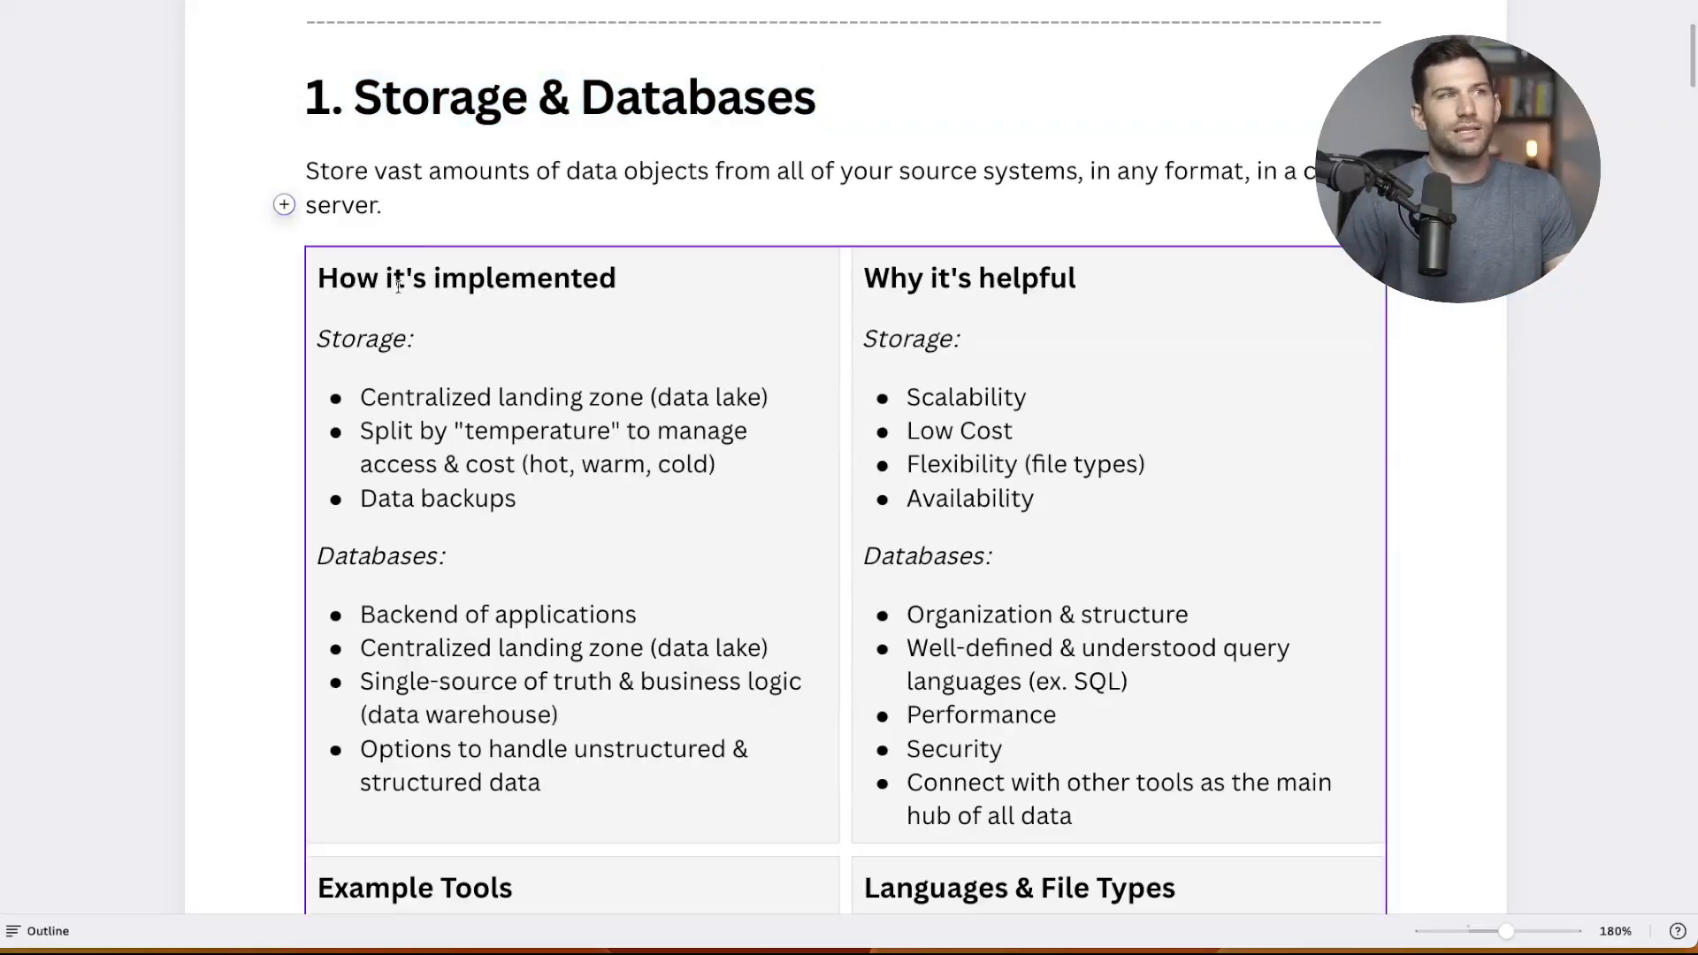
pyautogui.scroll(-3)
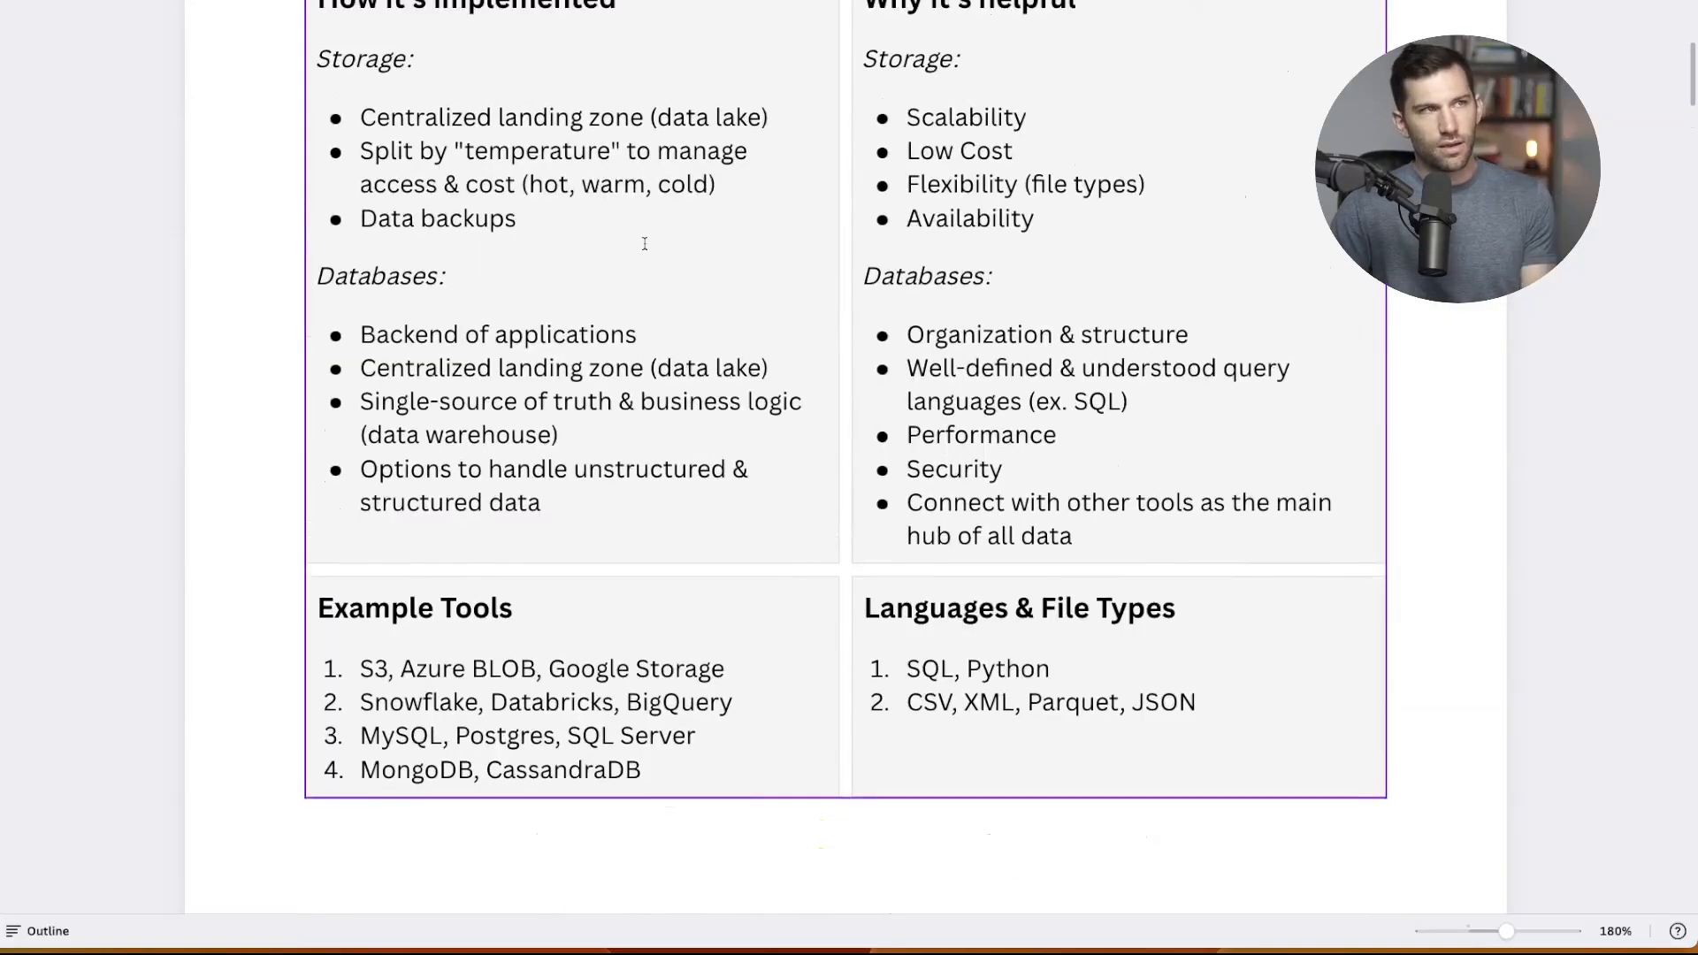
pyautogui.scroll(-3)
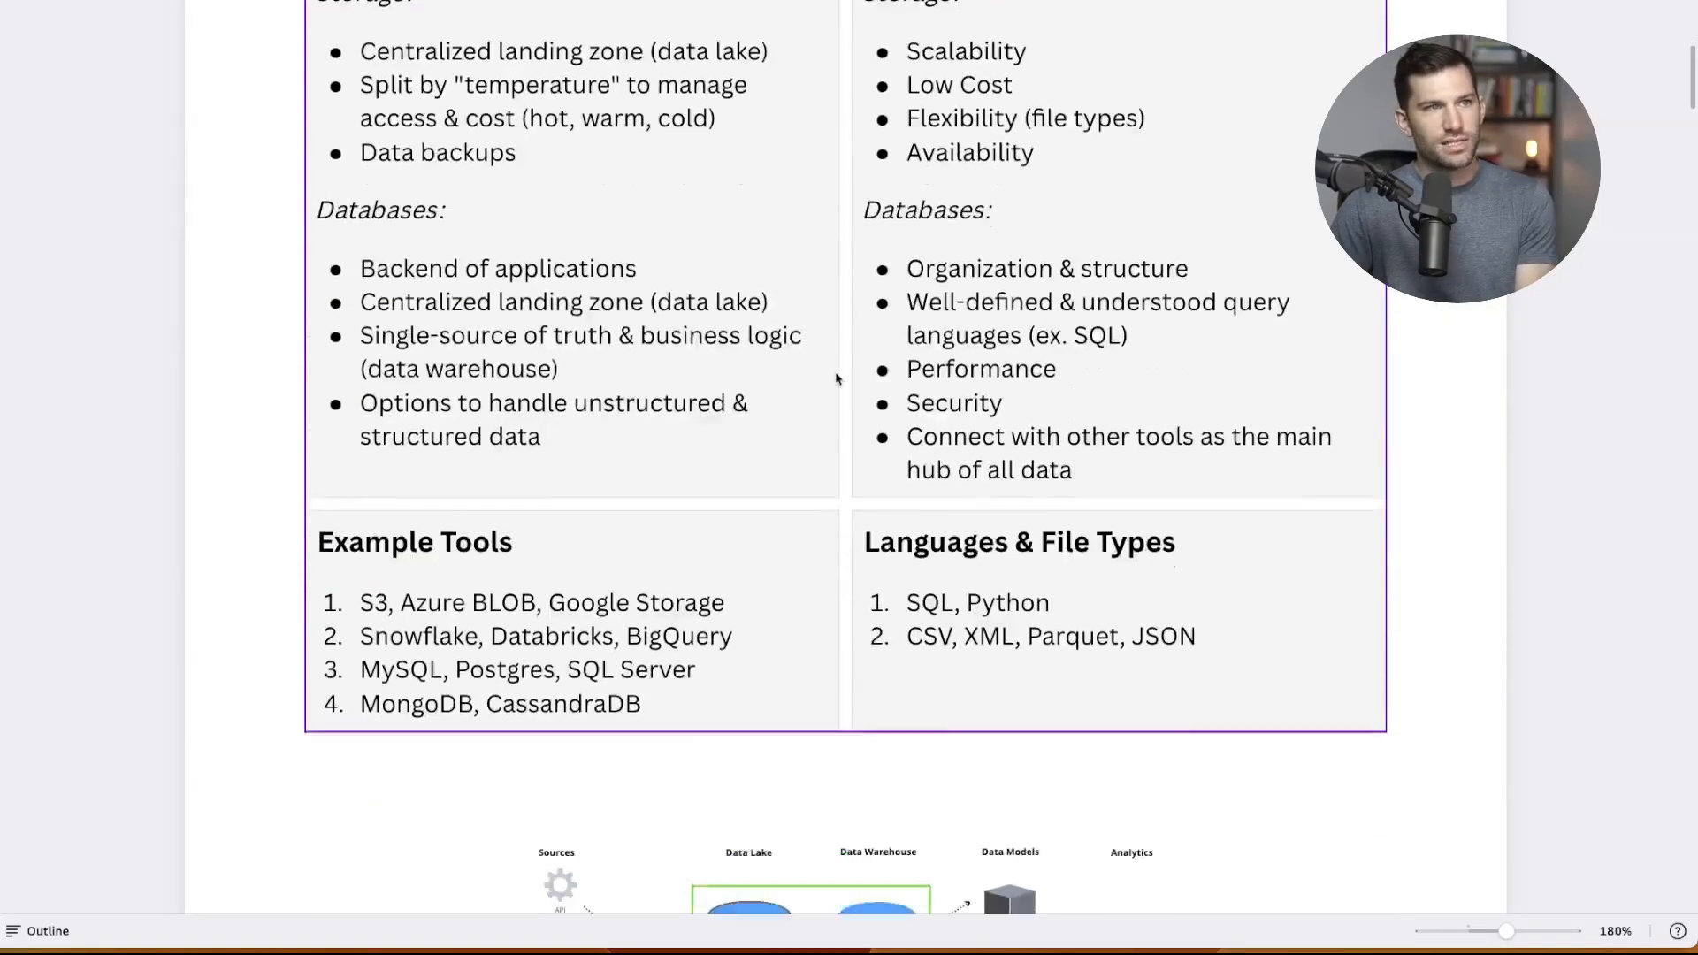
pyautogui.scroll(-3)
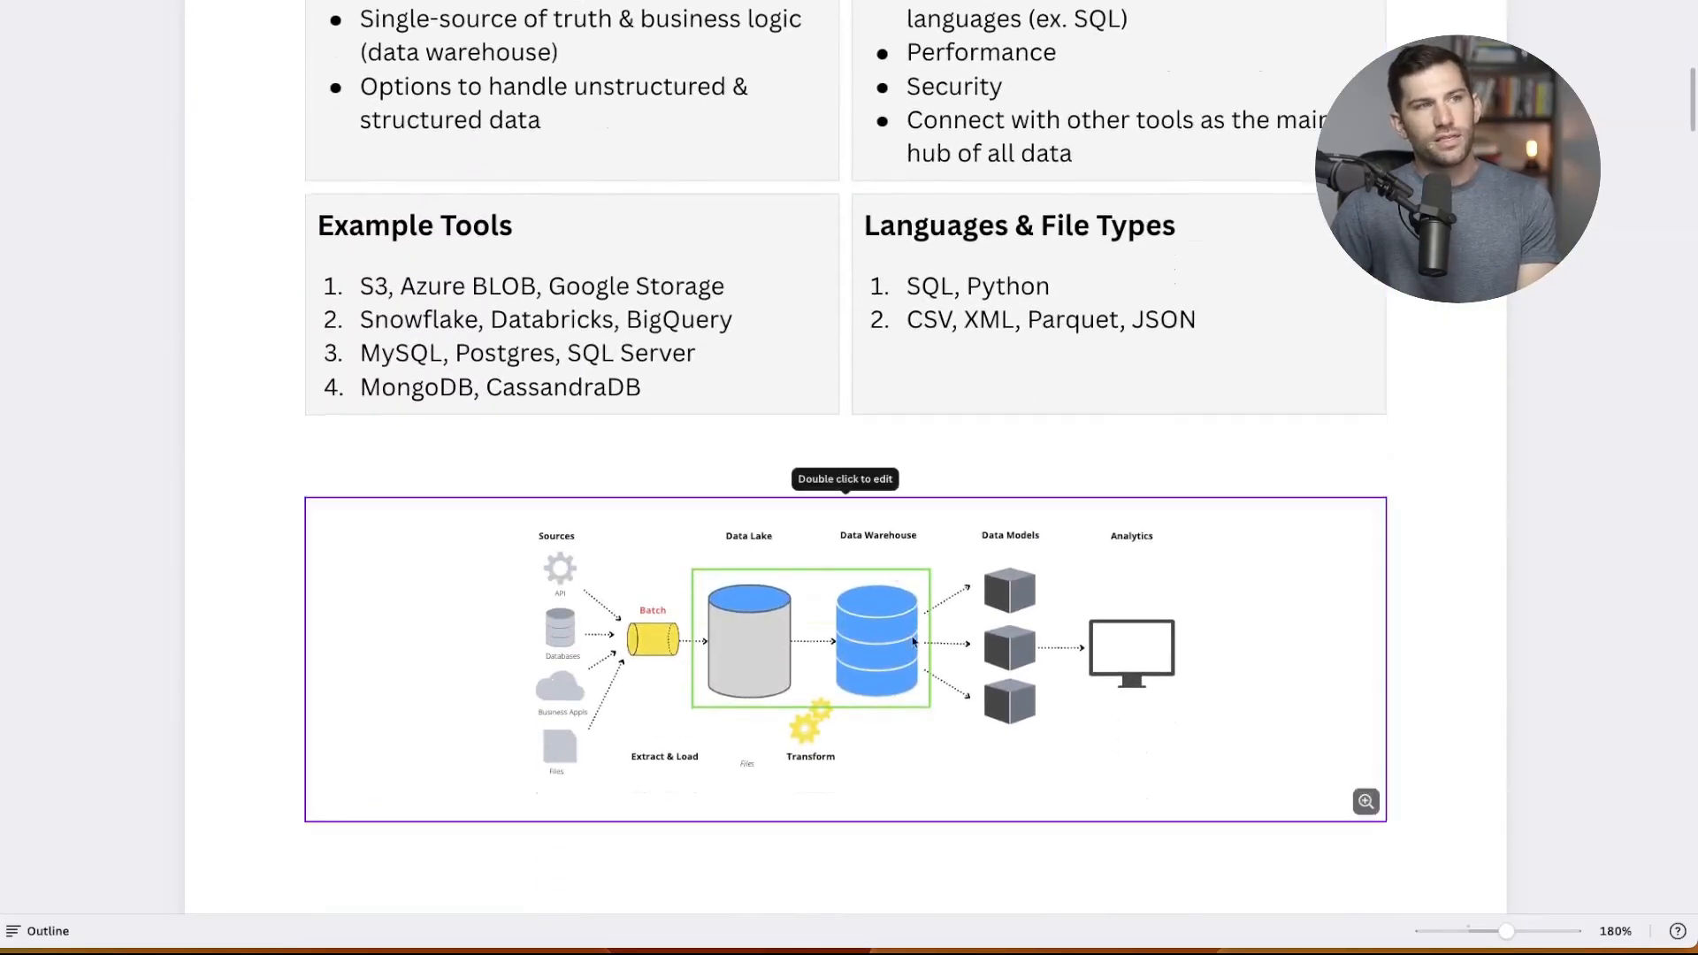
pyautogui.click(308, 454)
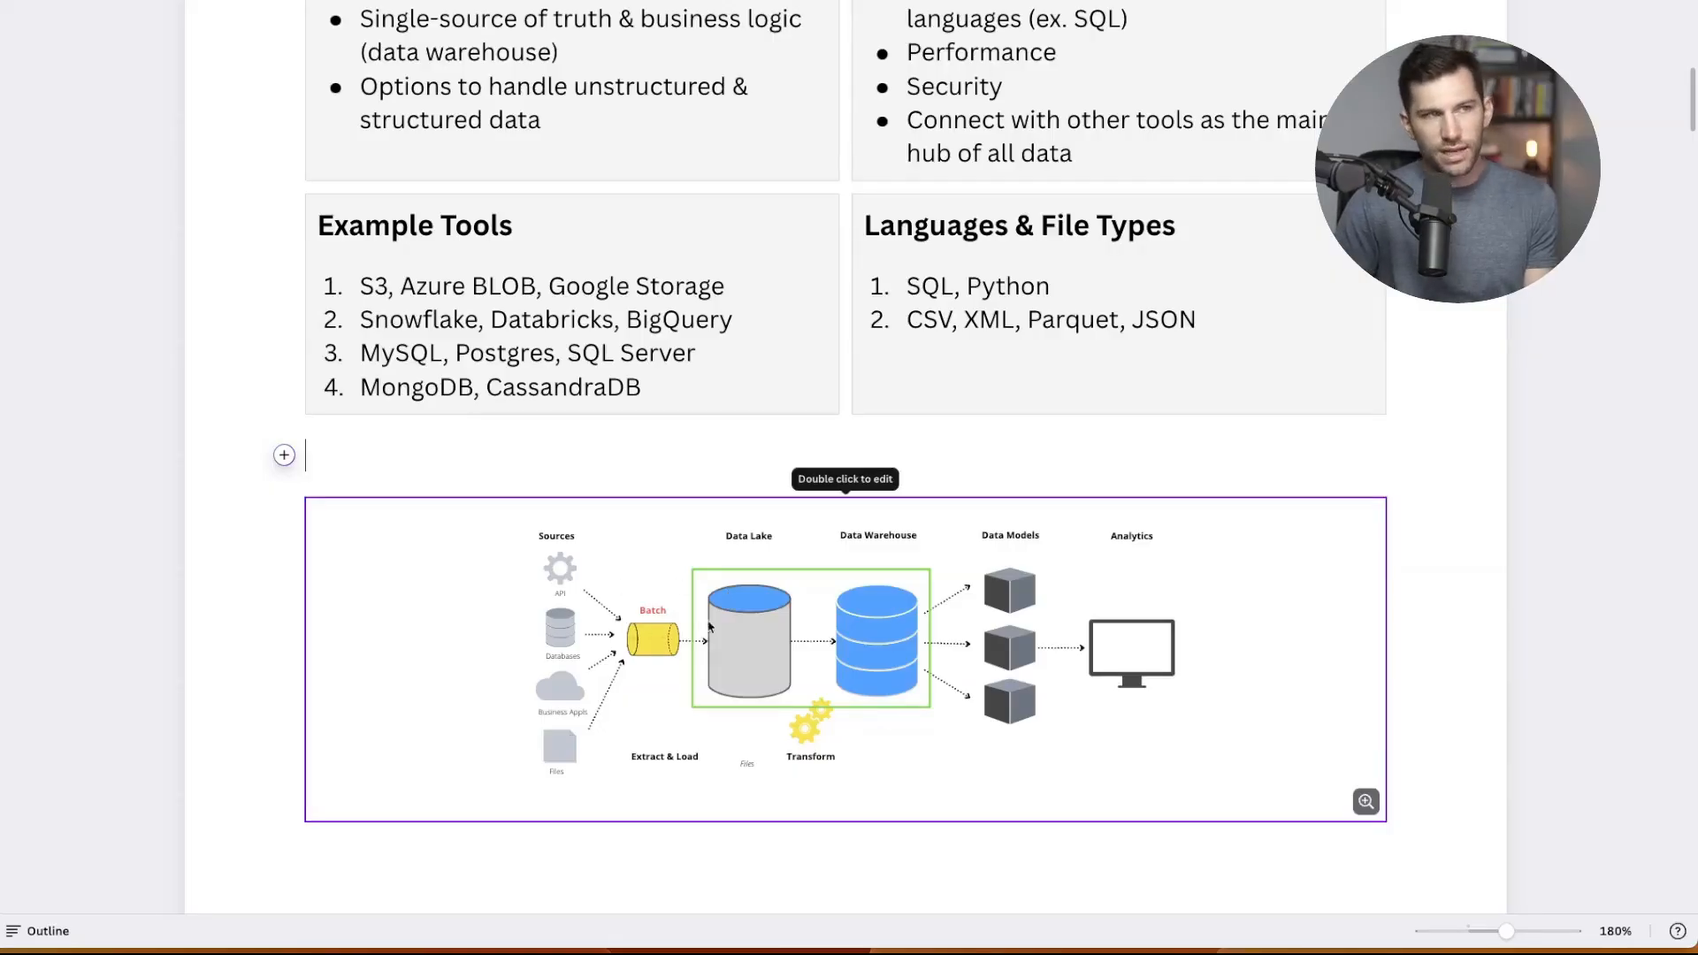
pyautogui.moveTo(736, 588)
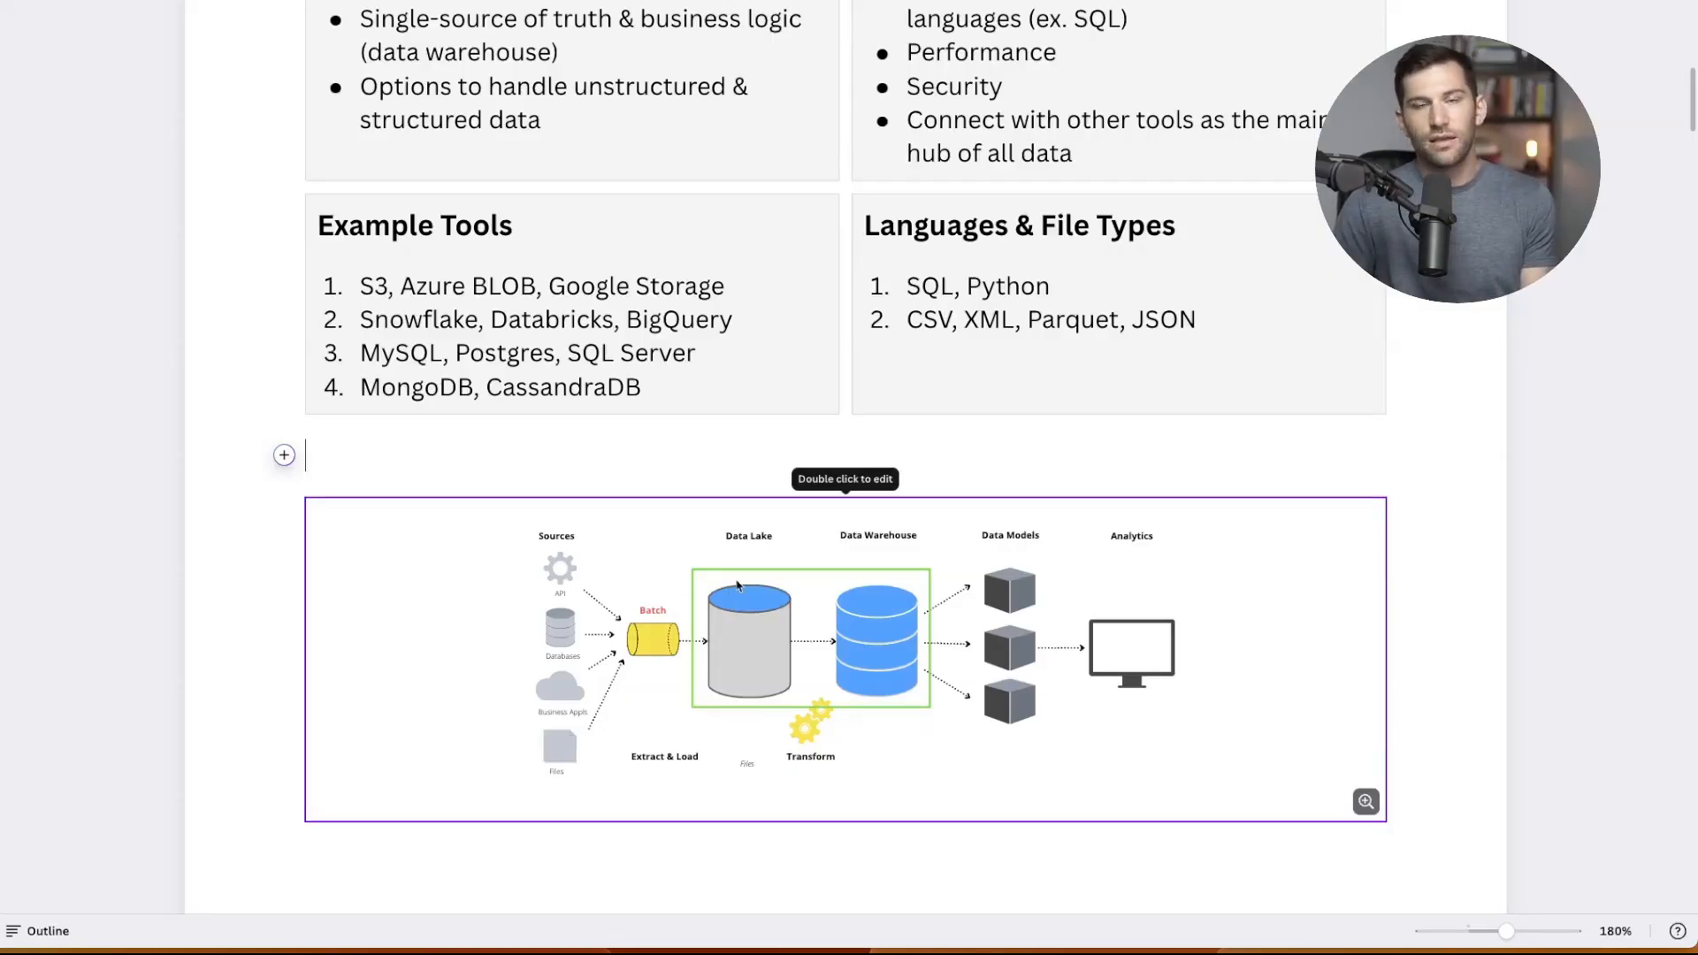
pyautogui.moveTo(861, 594)
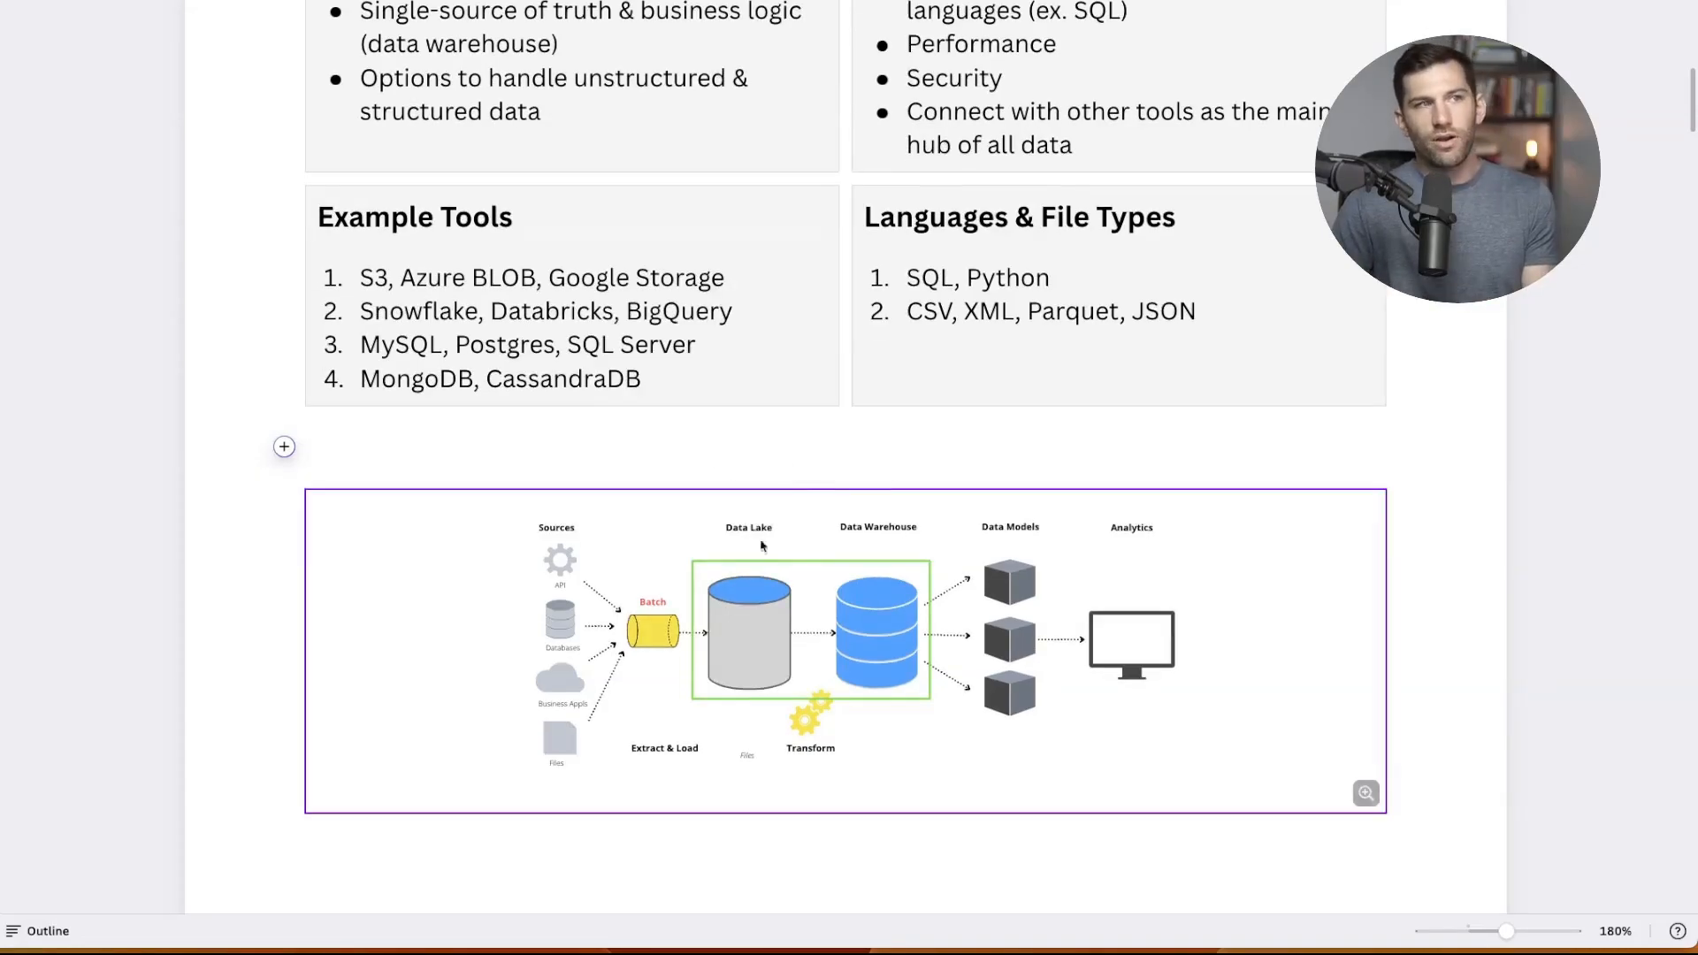
pyautogui.moveTo(898, 652)
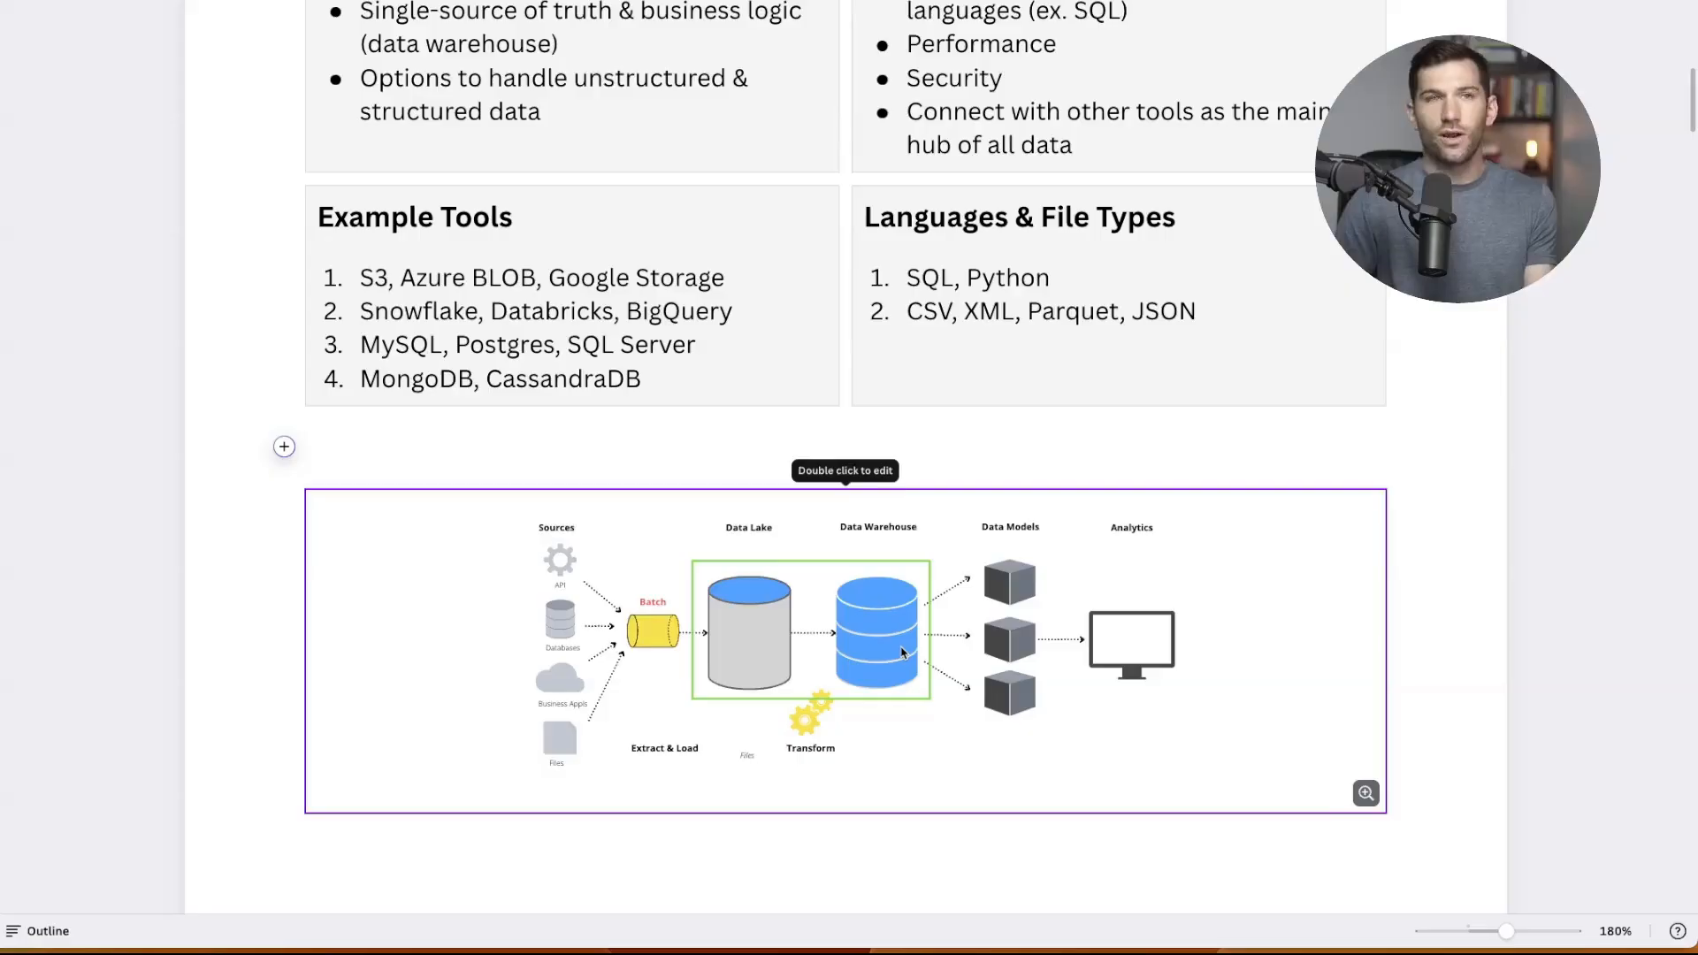
pyautogui.scroll(-3)
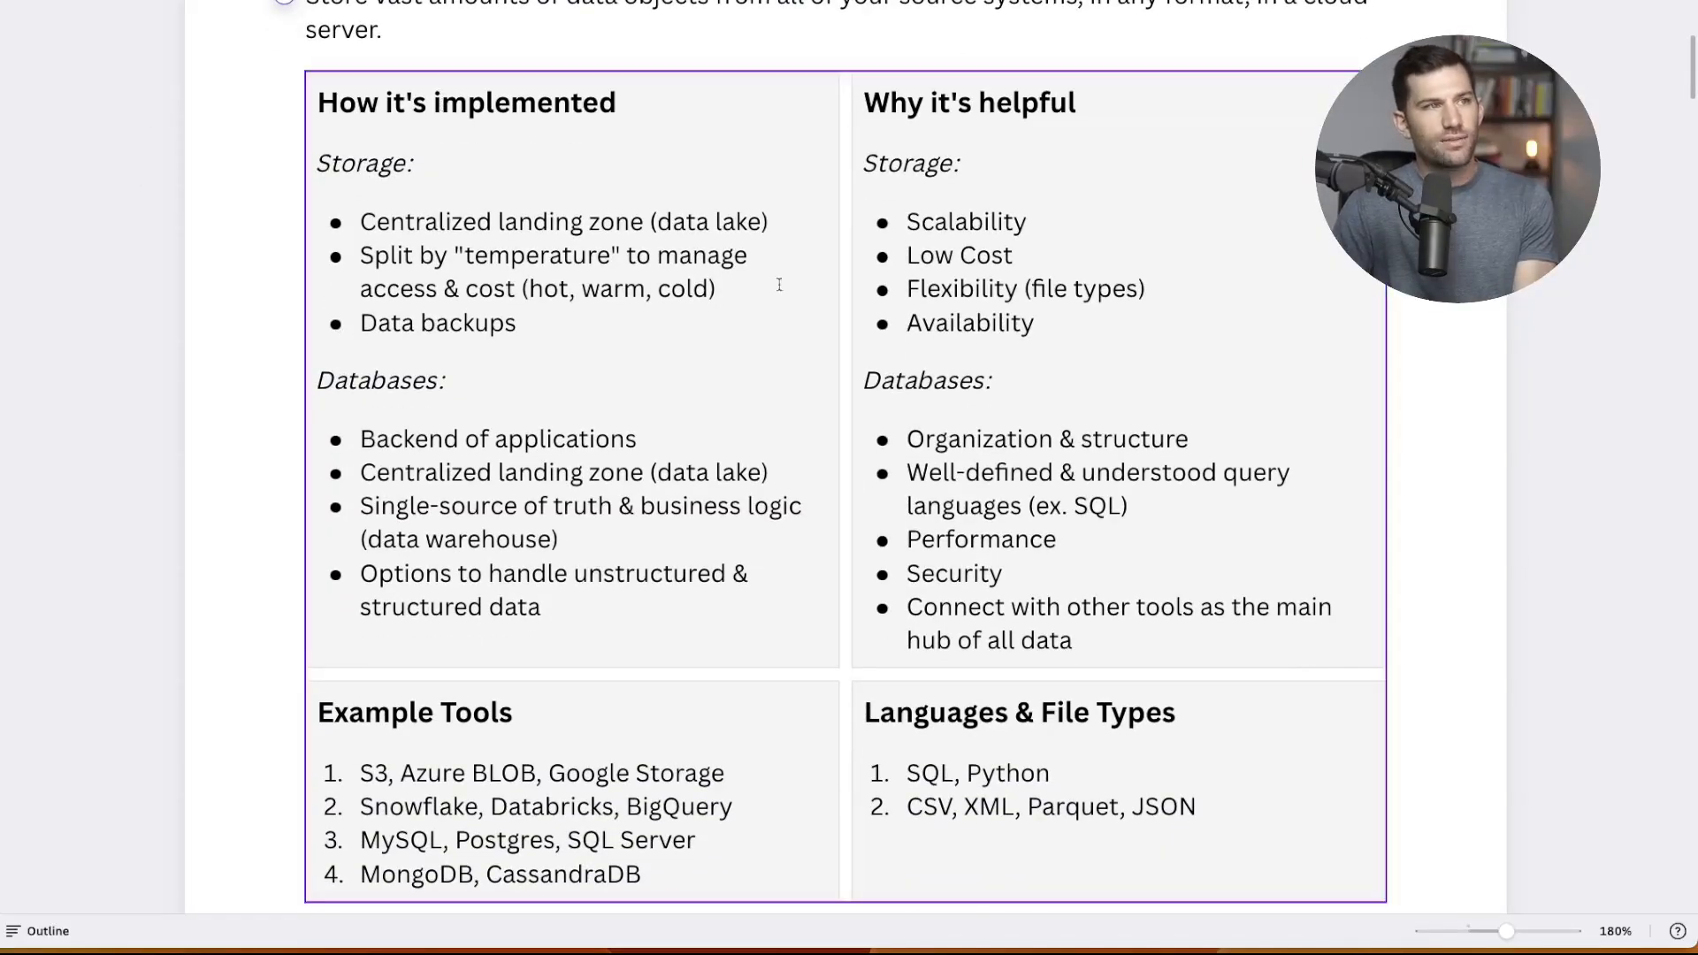
pyautogui.moveTo(1079, 694)
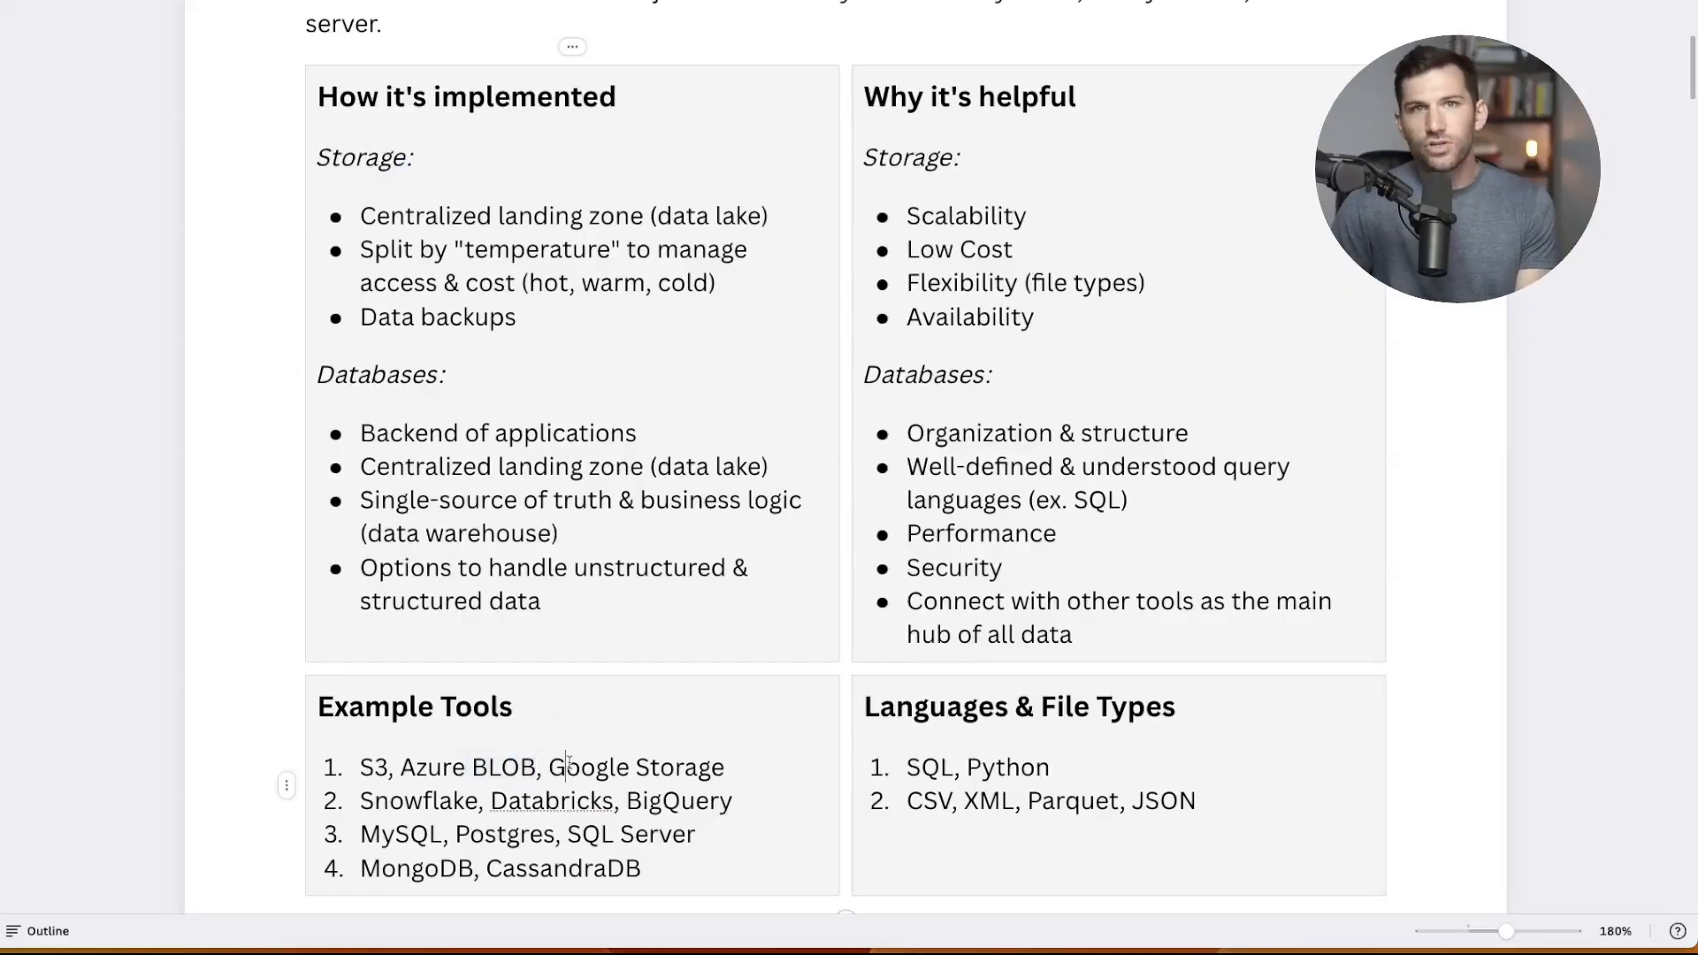
# Walk through the table's implementation and benefits cells one by one
pyautogui.doubleClick(362, 157)
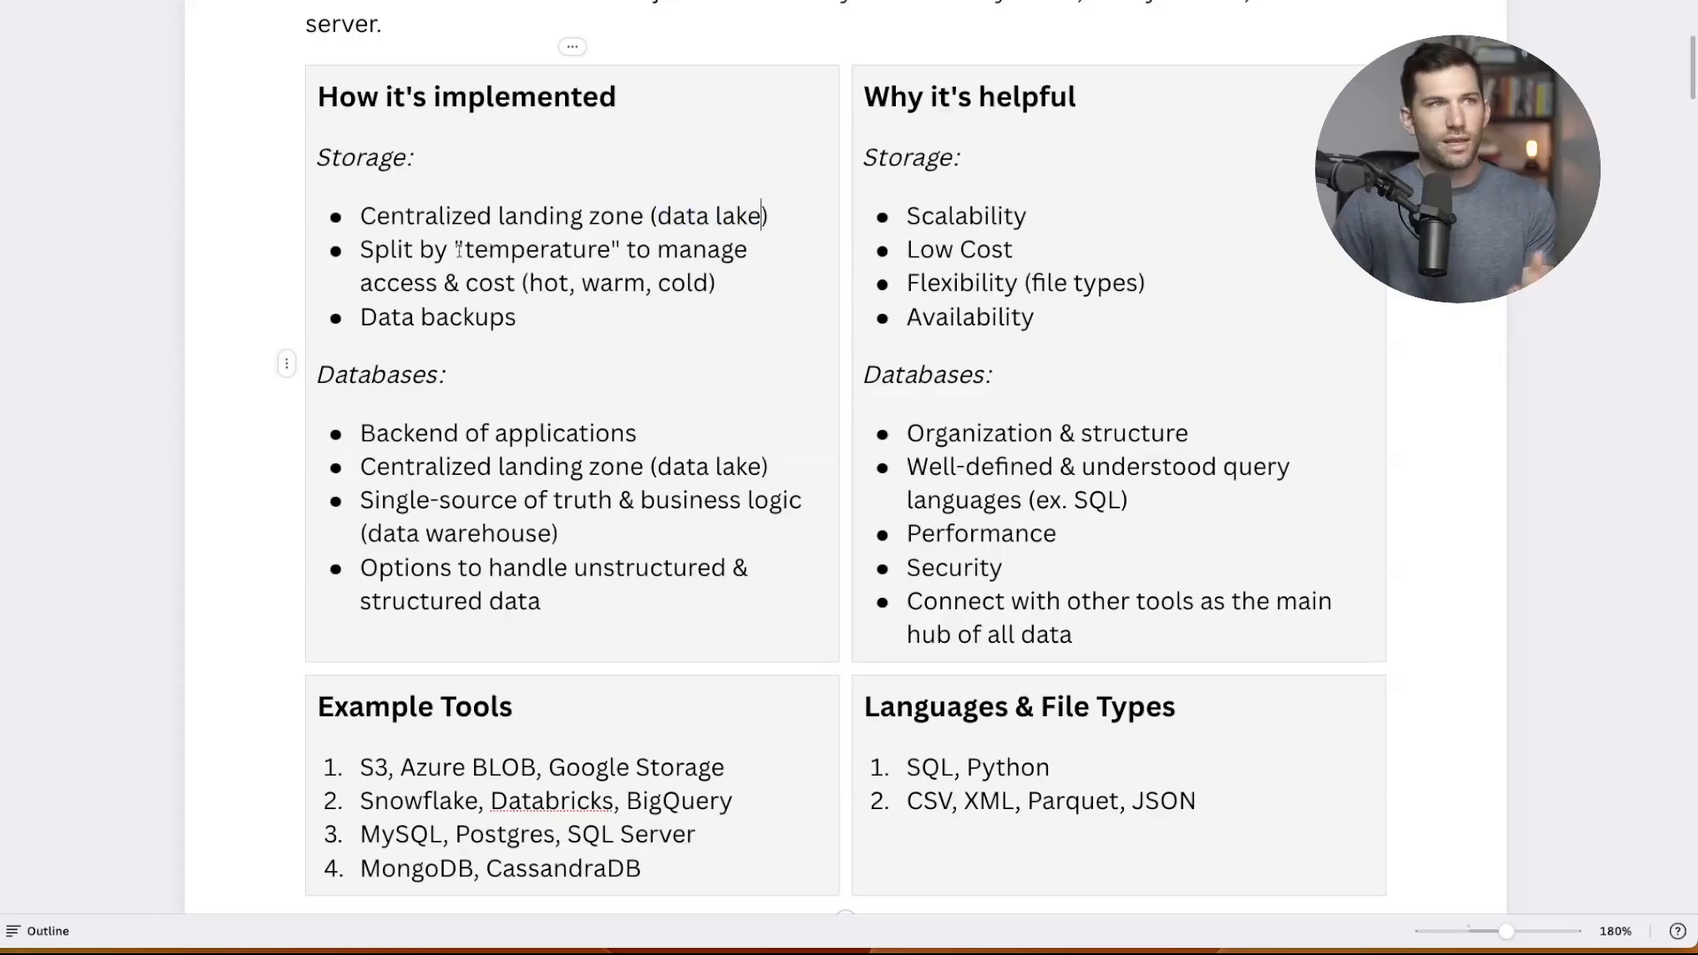
pyautogui.doubleClick(538, 249)
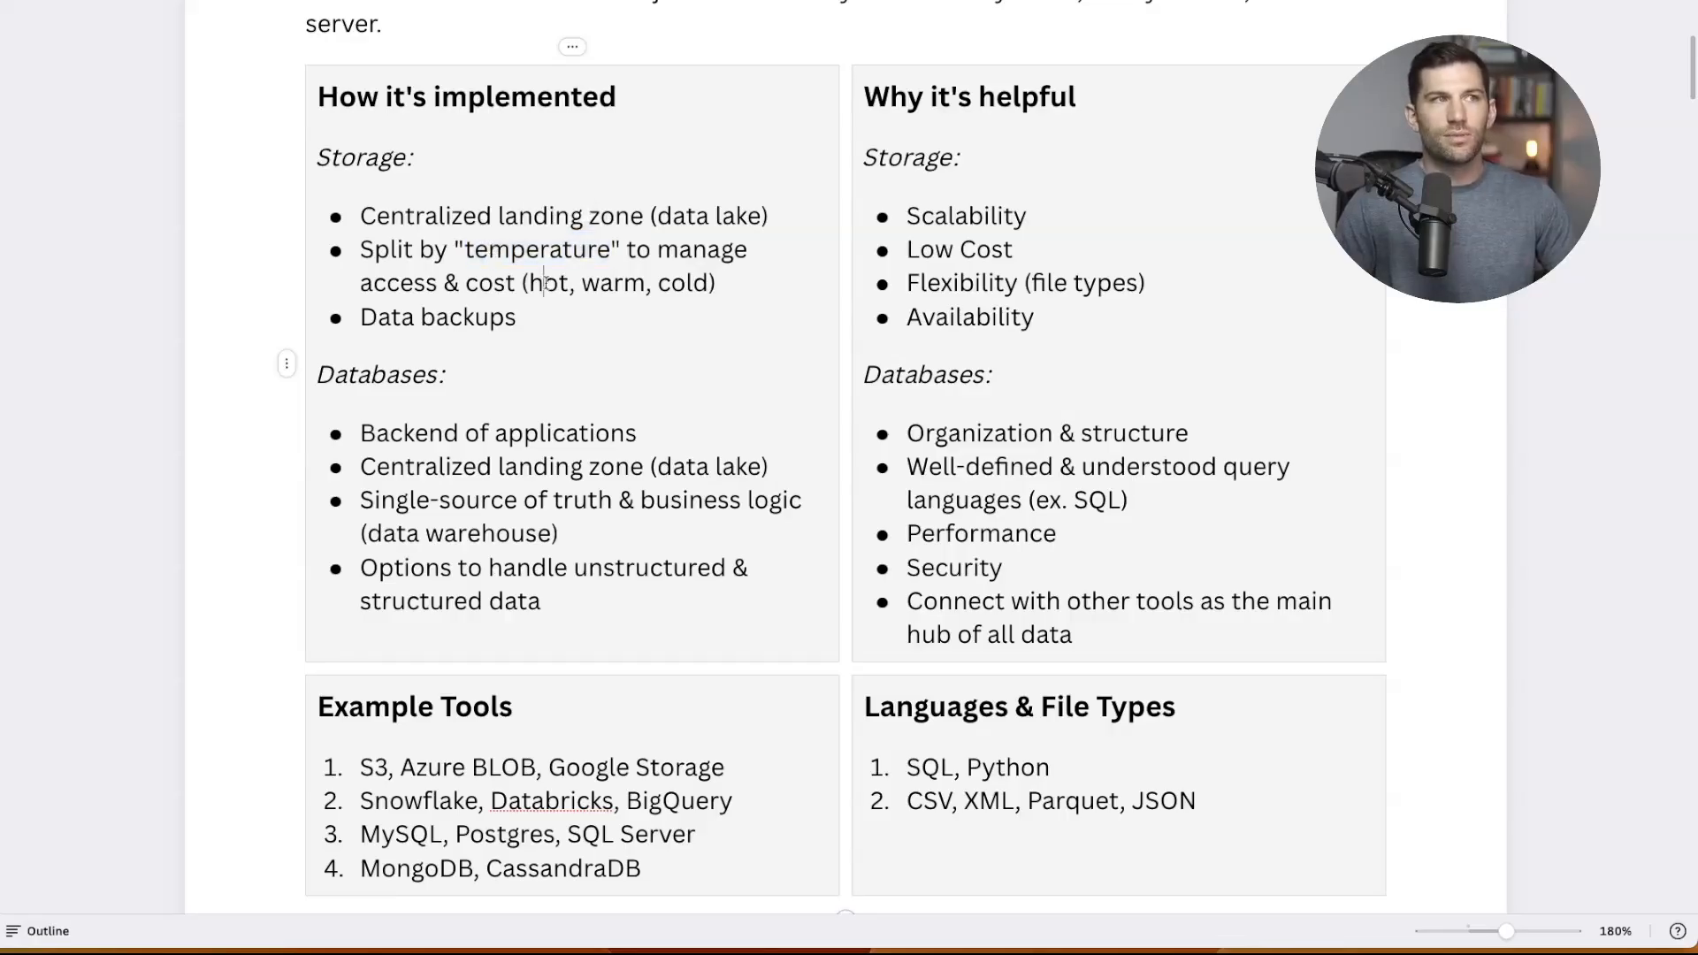
pyautogui.doubleClick(549, 283)
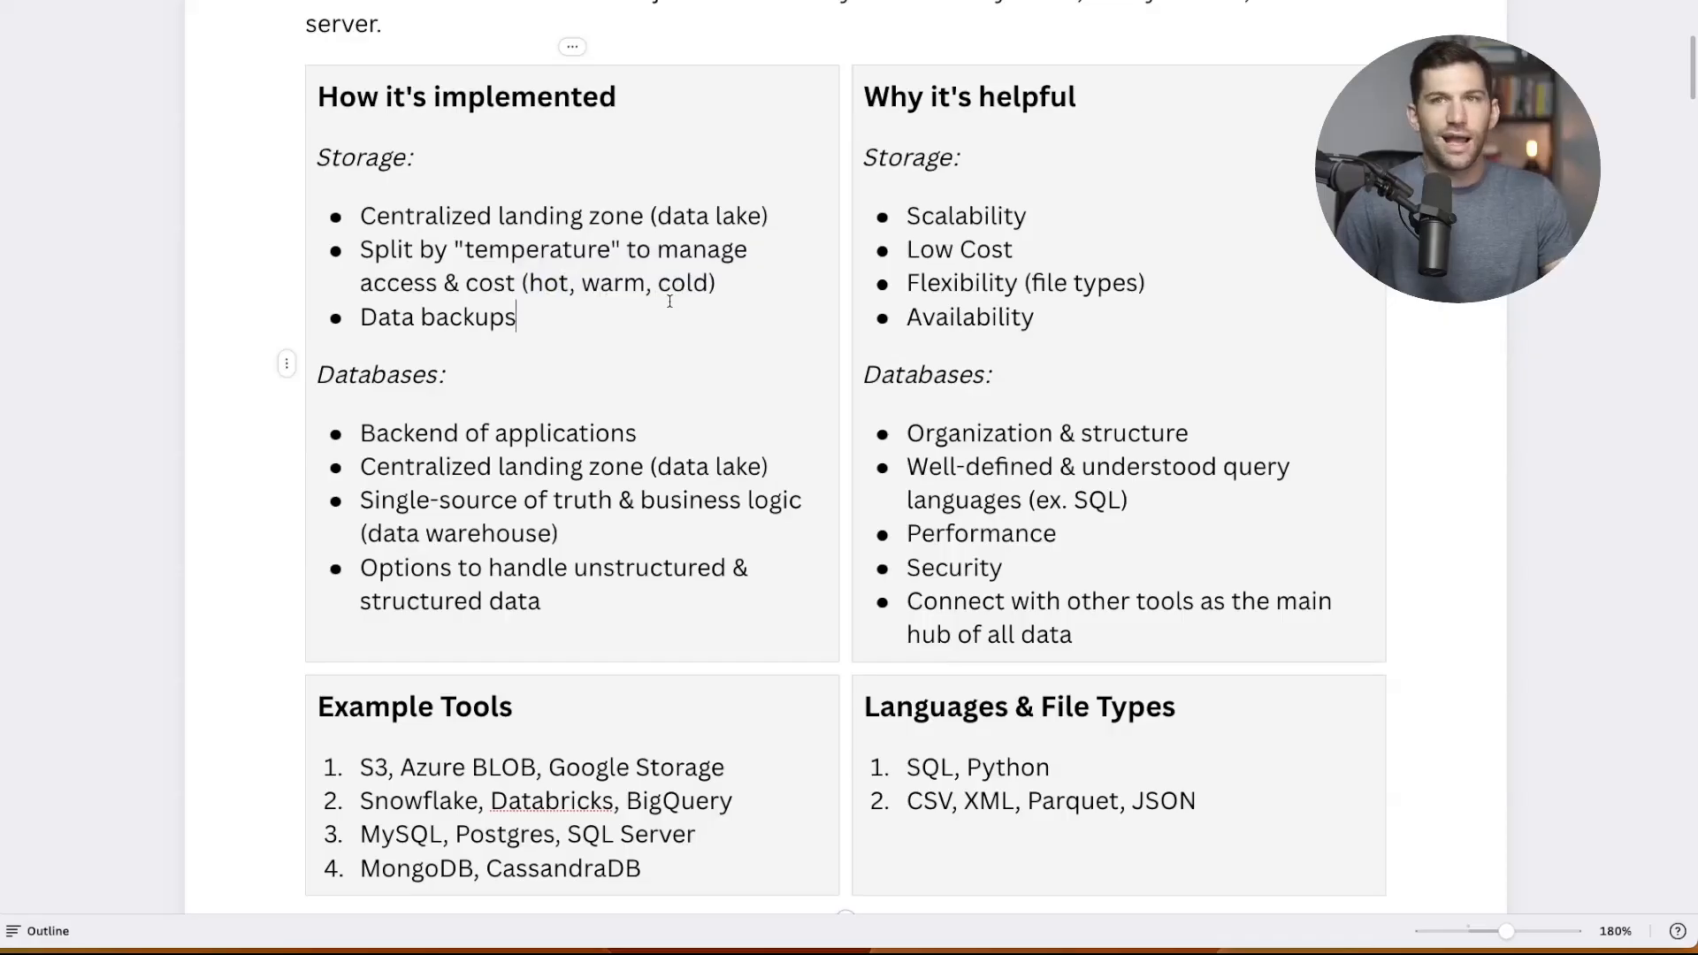
pyautogui.doubleClick(436, 317)
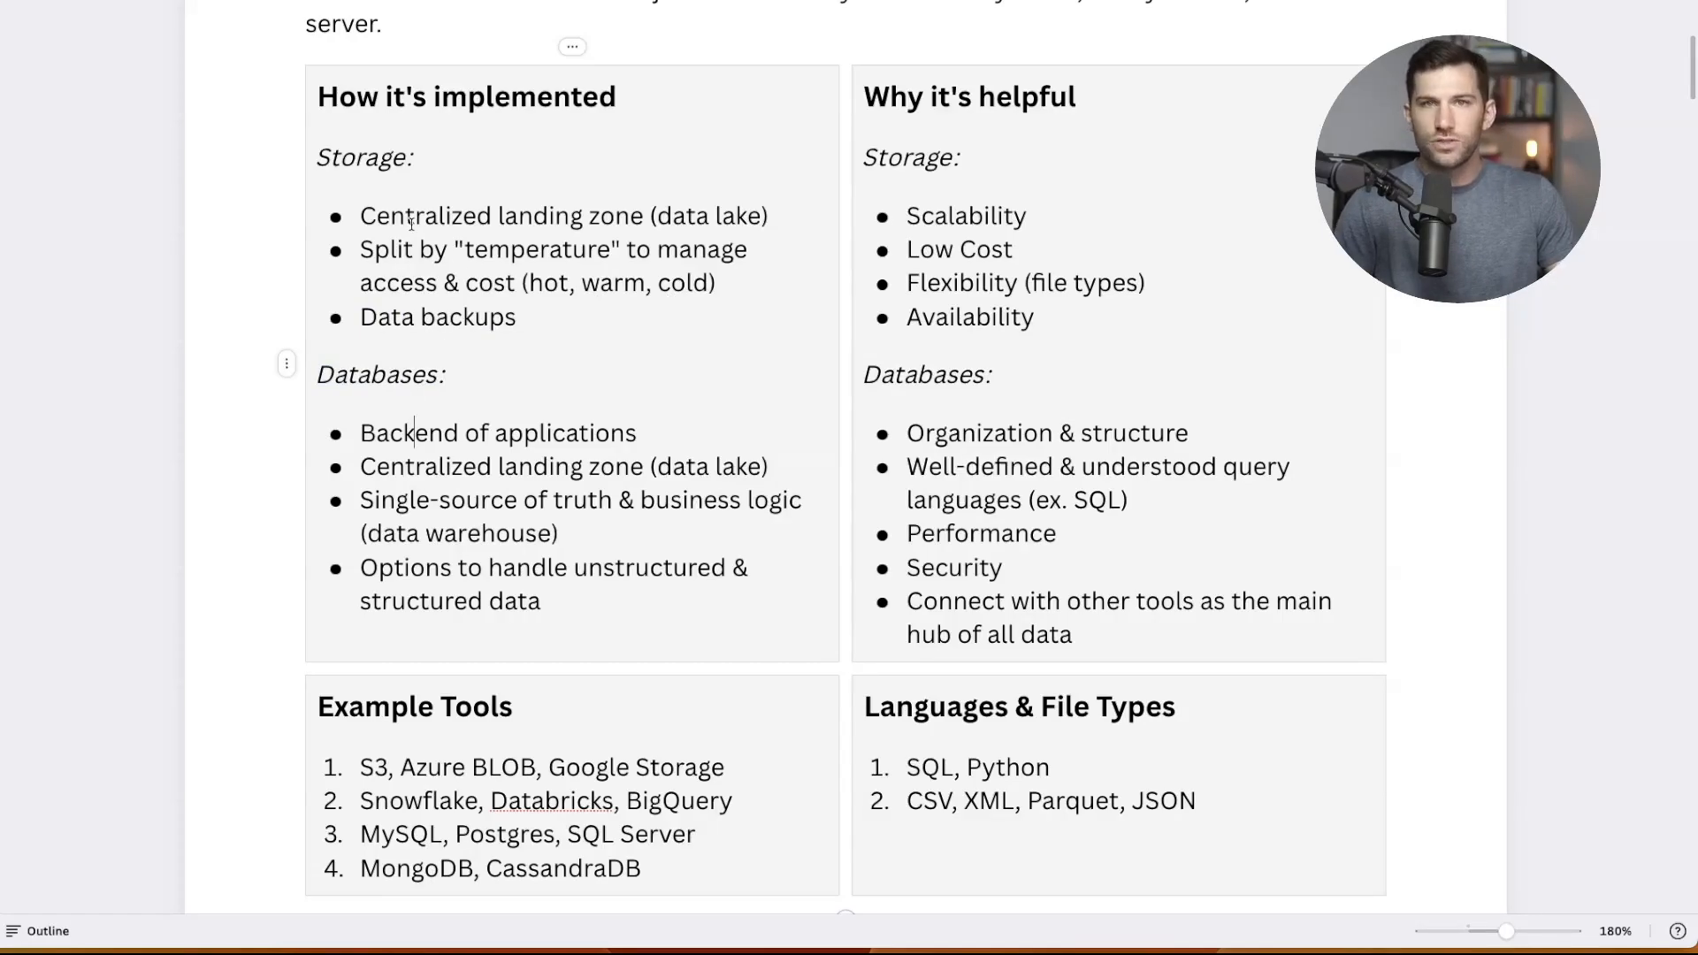
pyautogui.doubleClick(996, 428)
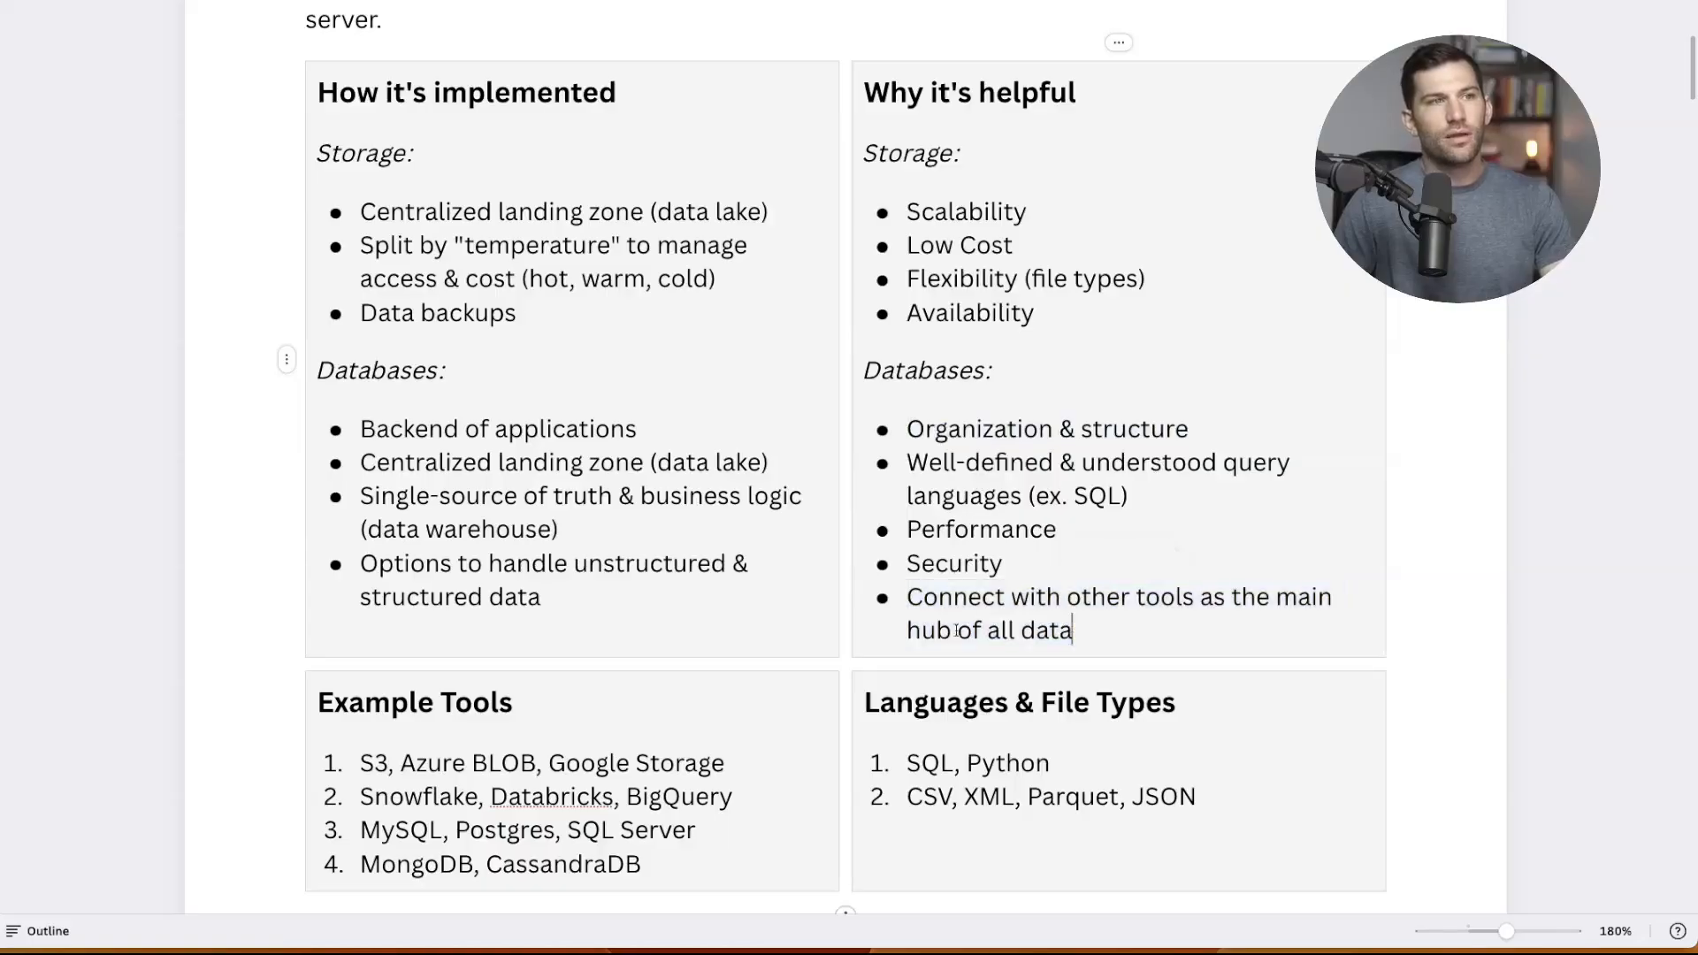
pyautogui.moveTo(906, 631); pyautogui.dragTo(1073, 630)
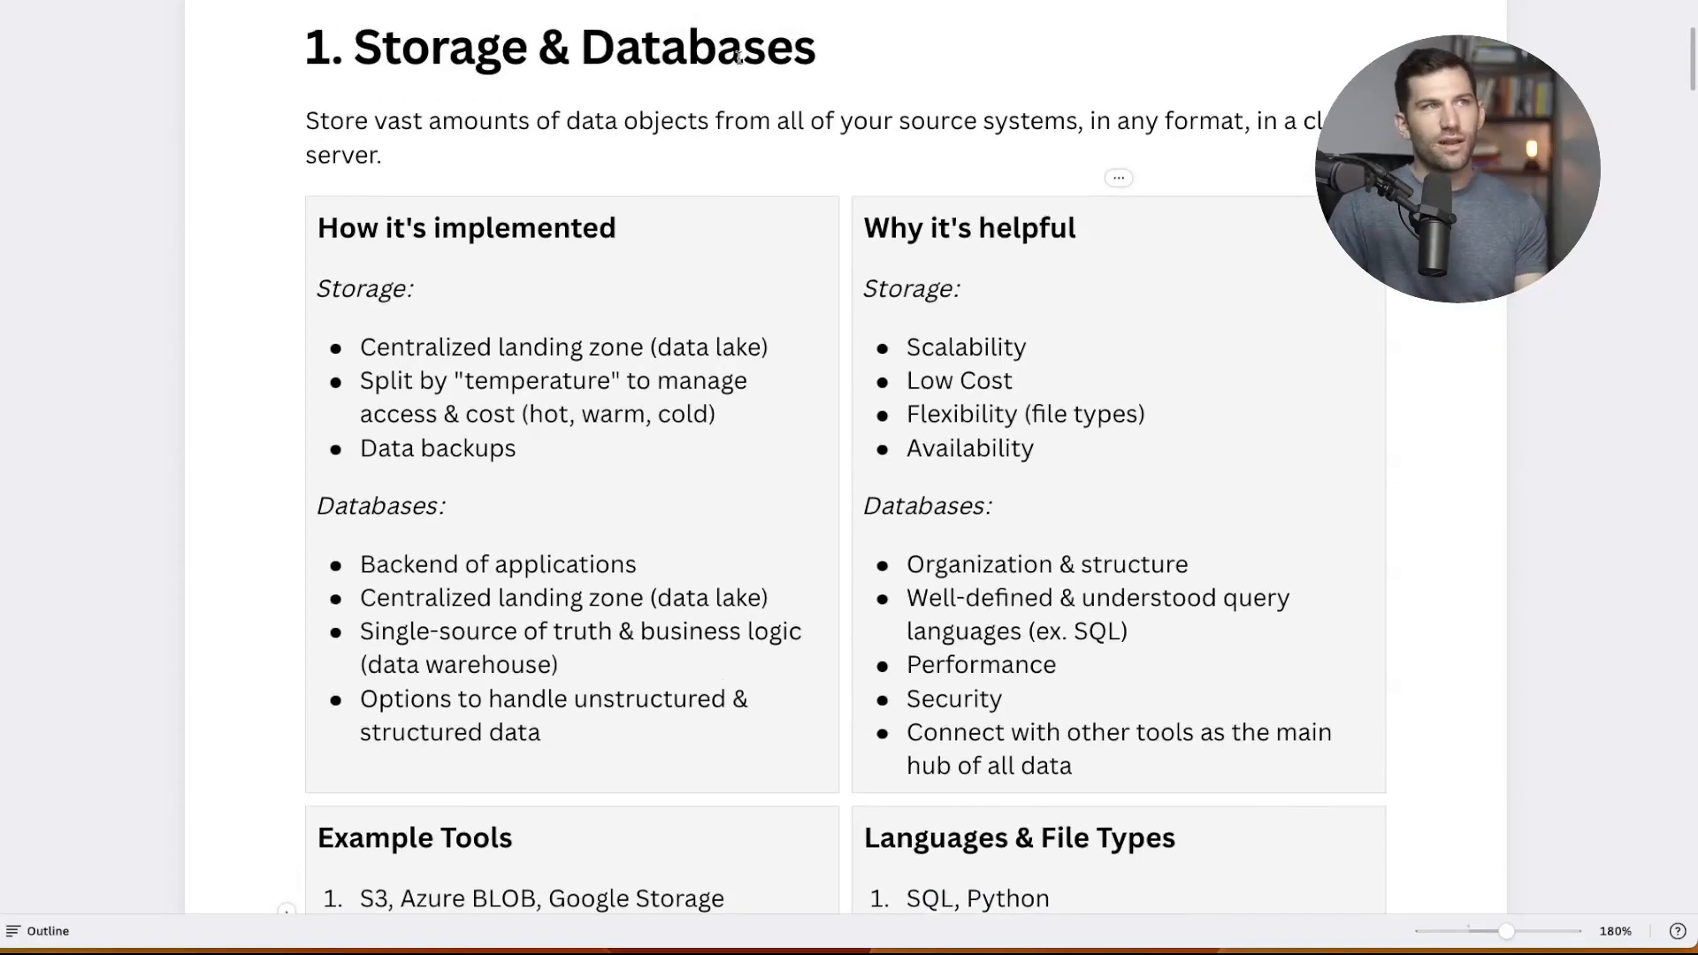
pyautogui.scroll(-3)
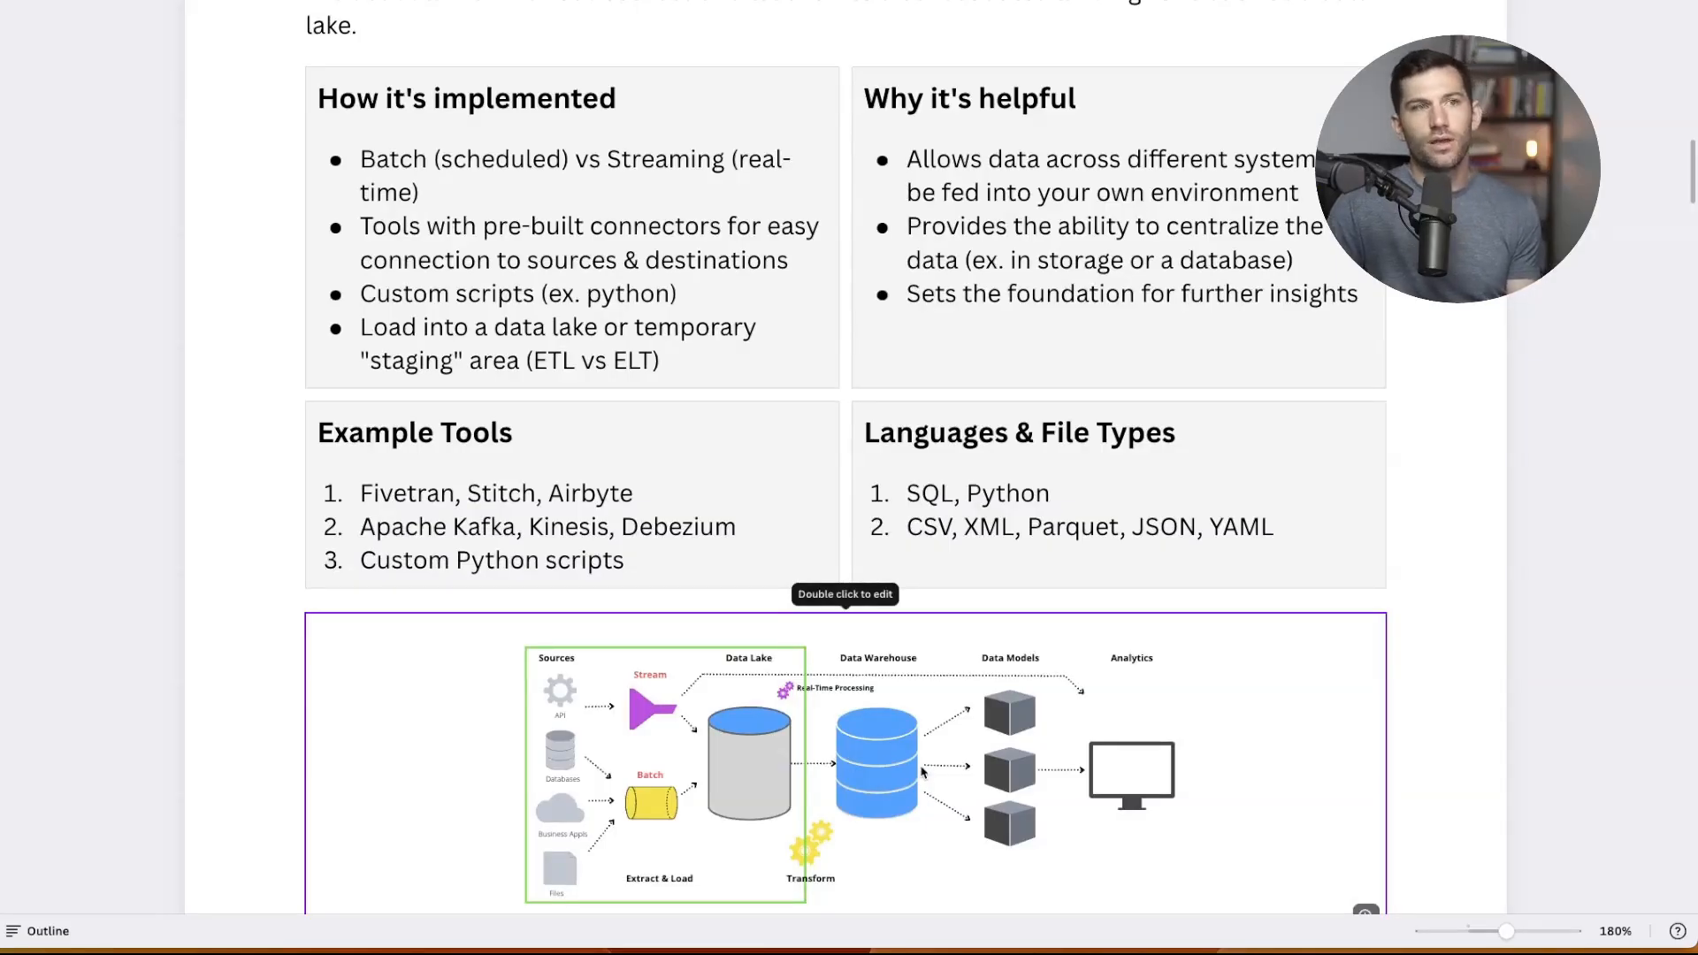
pyautogui.scroll(-3)
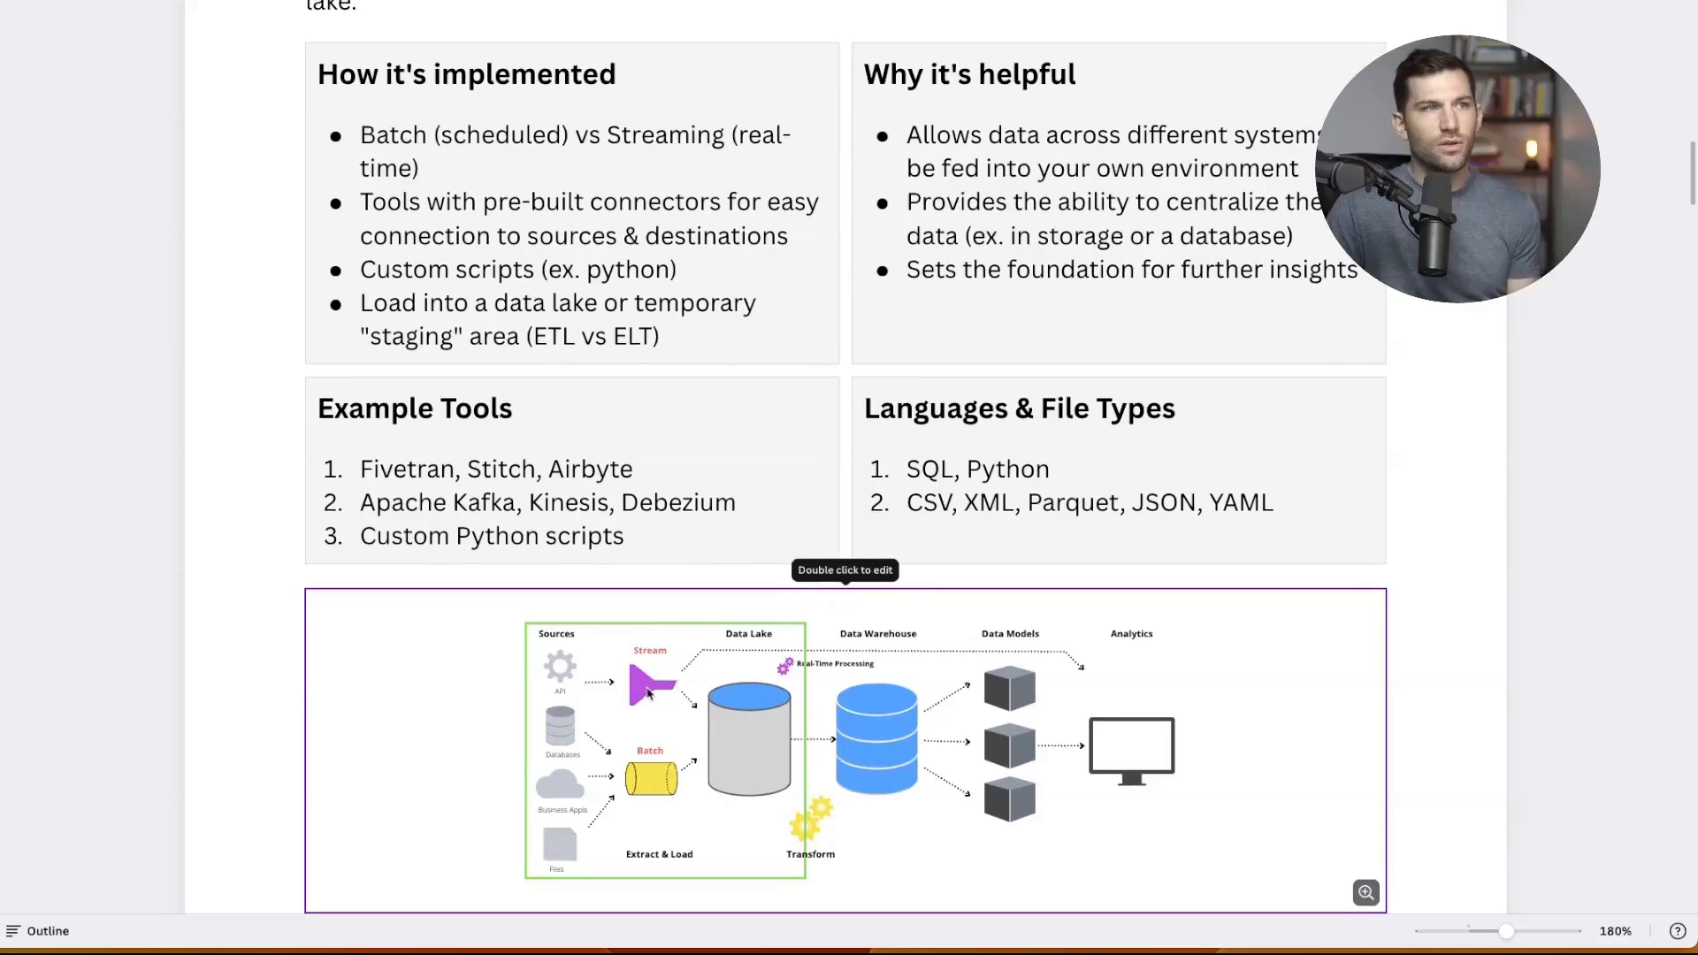
pyautogui.moveTo(715, 815)
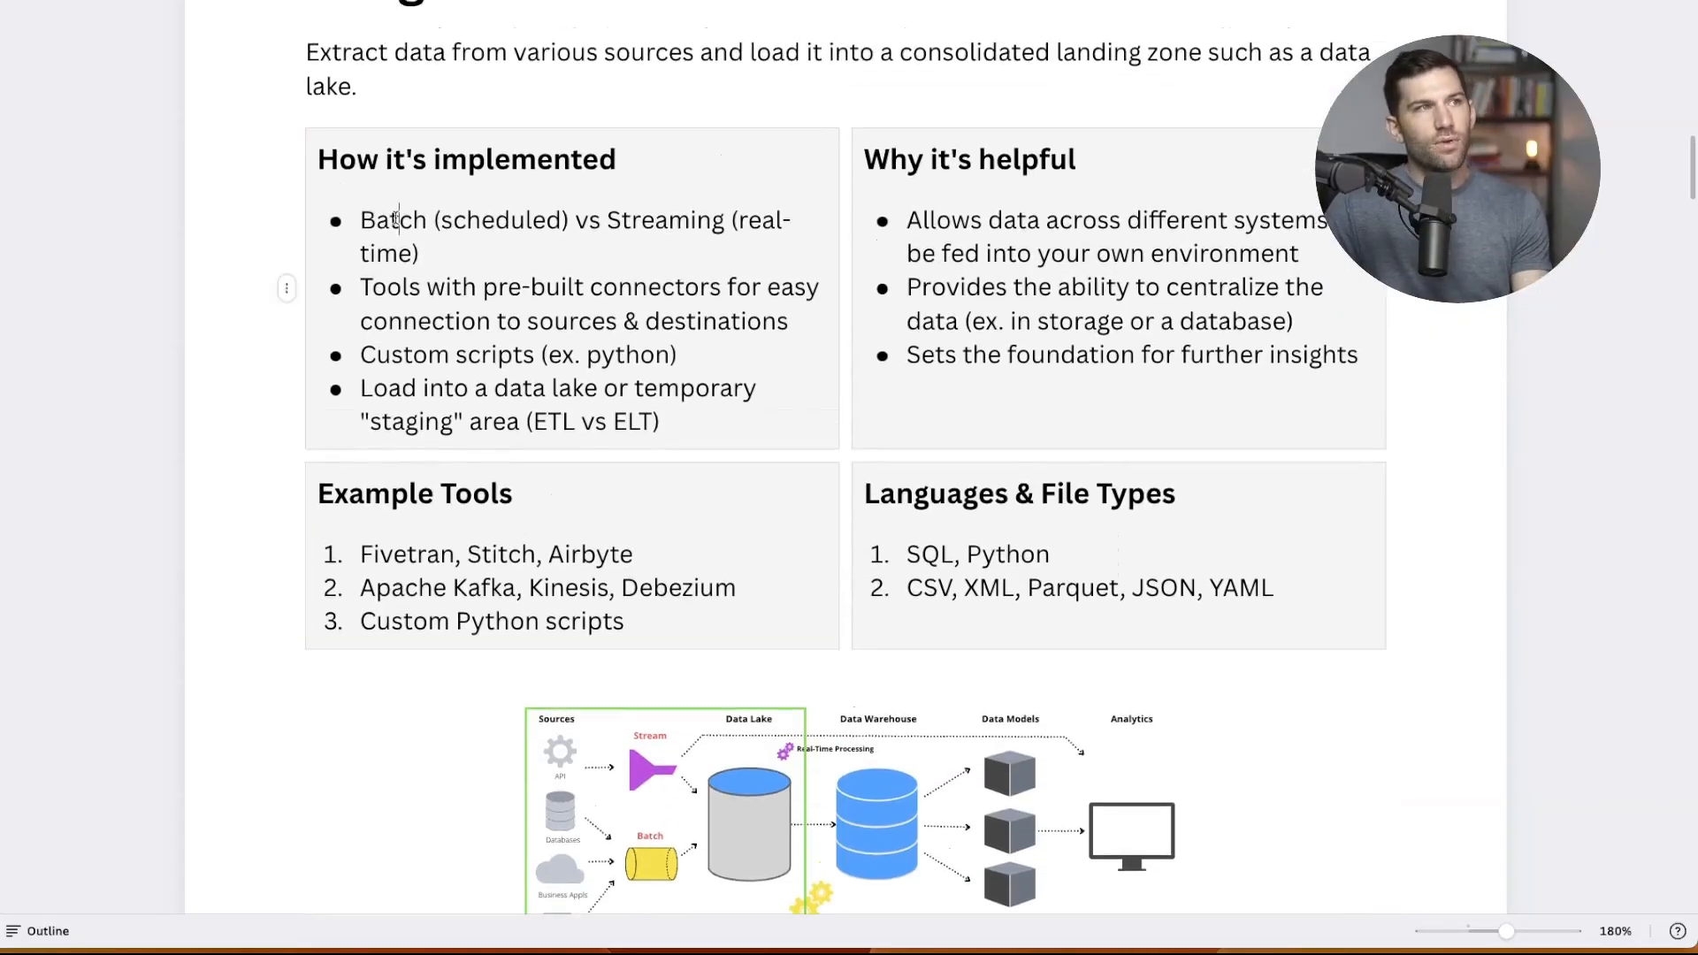
# Review the tools and languages cells, highlighting Parquet, JSON and YAML under file types
pyautogui.doubleClick(665, 220)
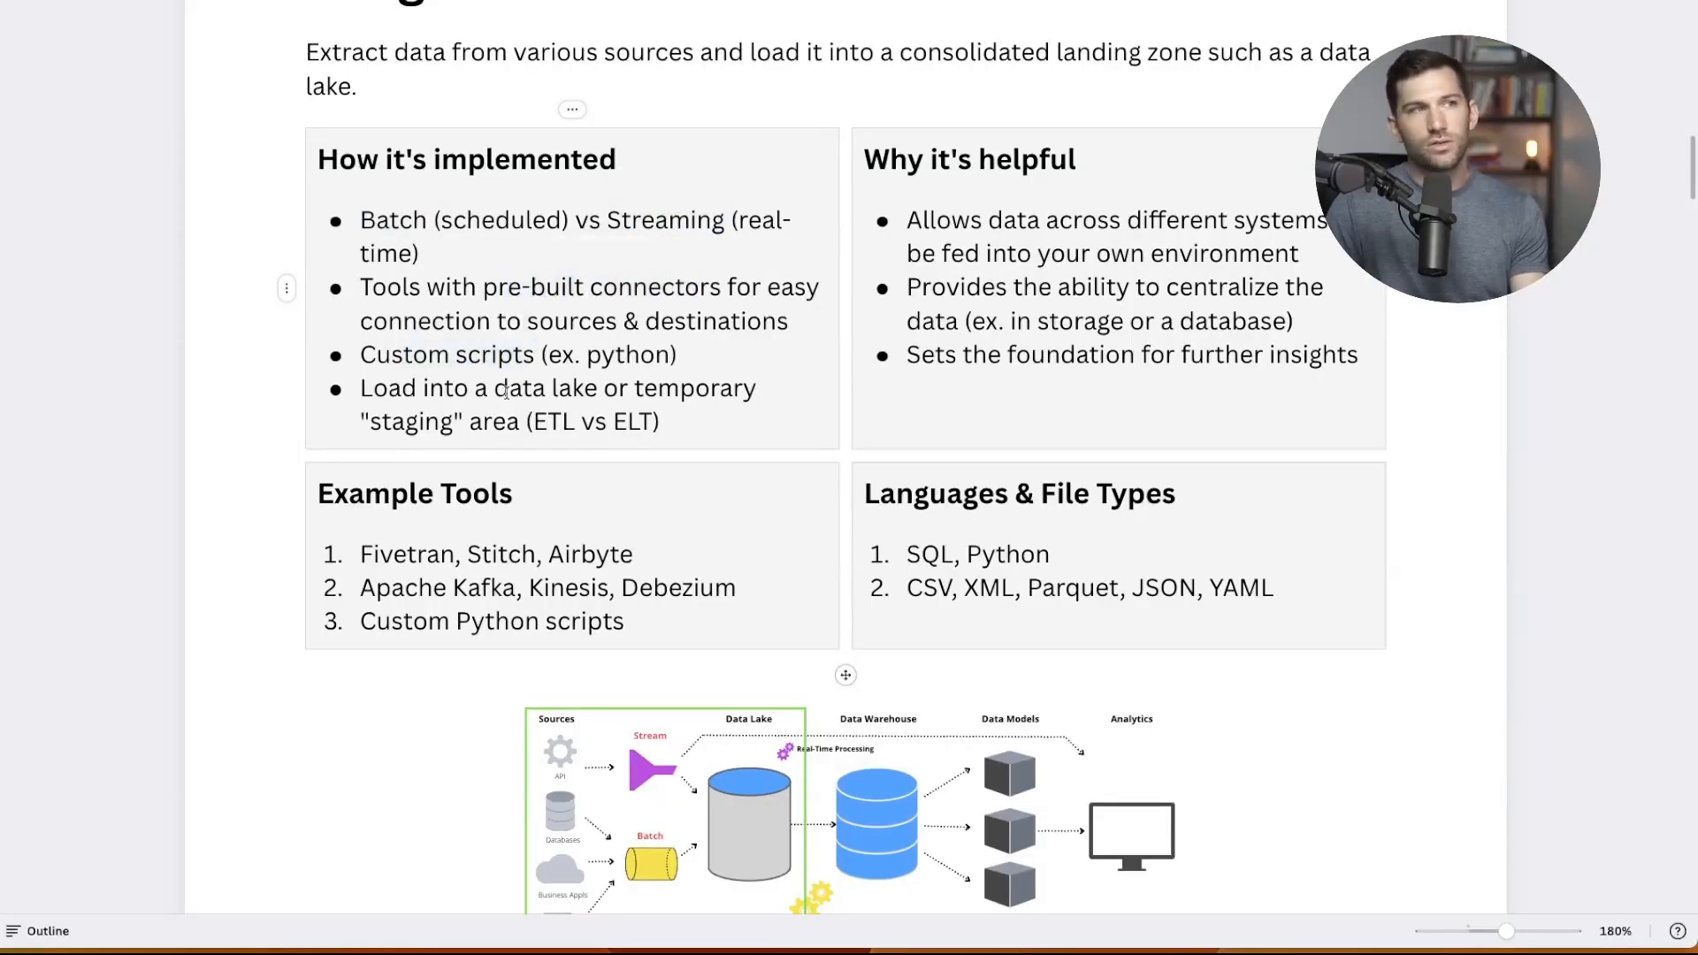
pyautogui.moveTo(360, 387); pyautogui.dragTo(659, 421)
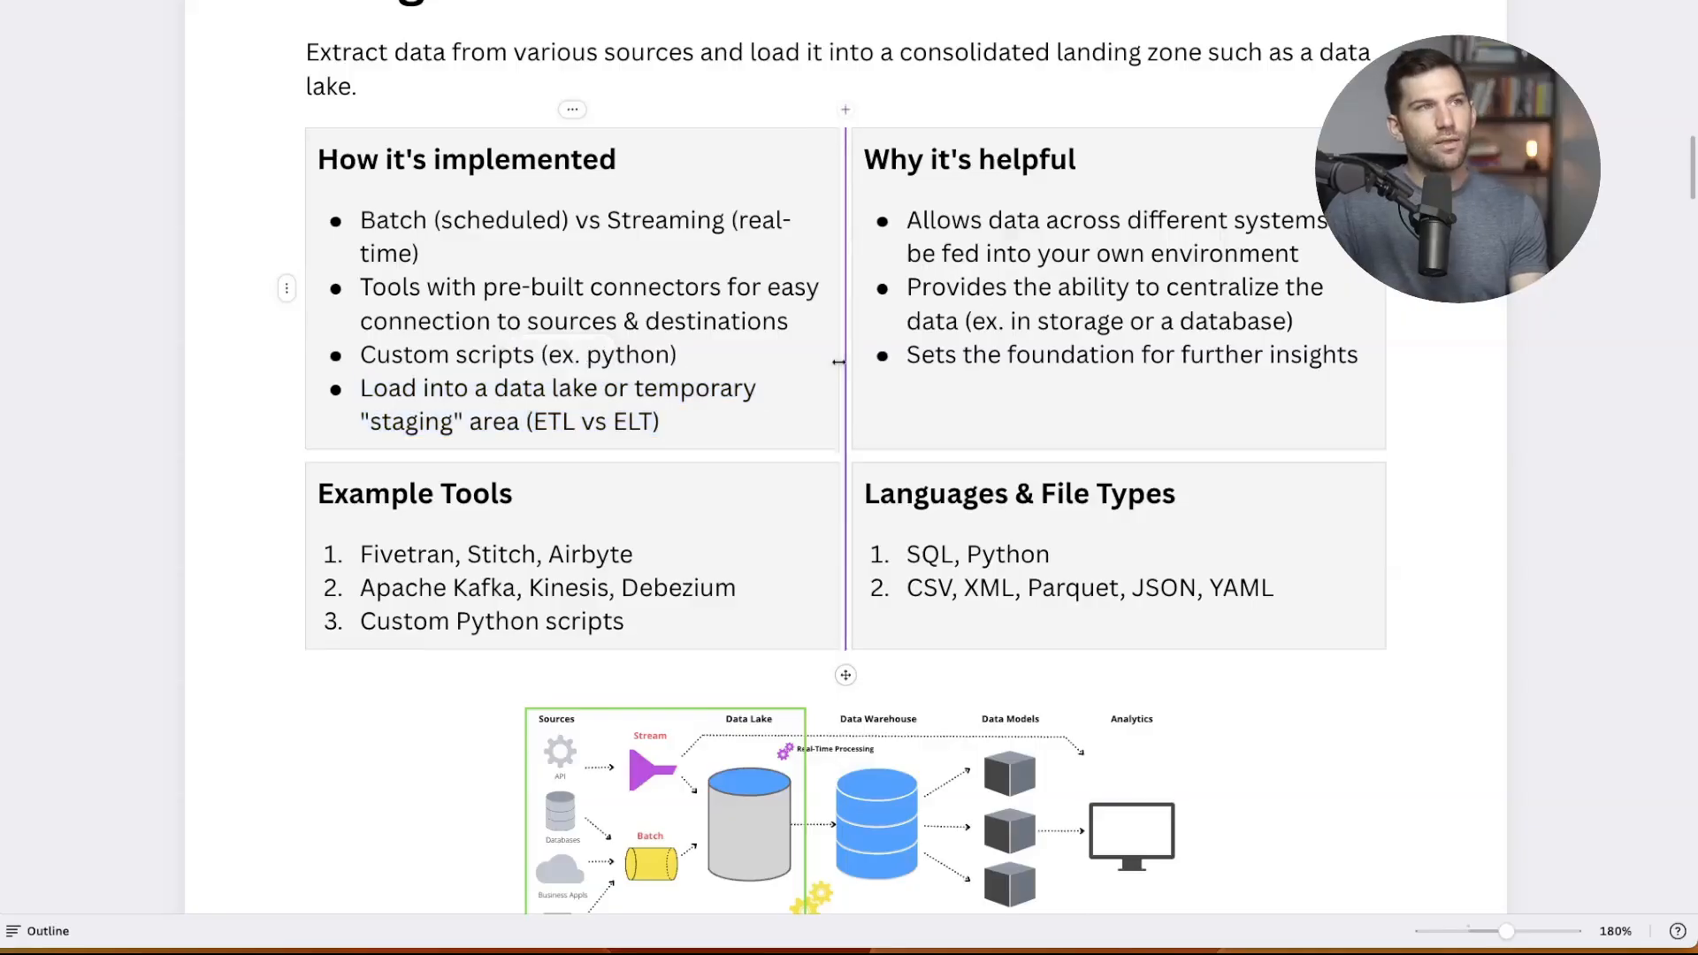
pyautogui.doubleClick(411, 421)
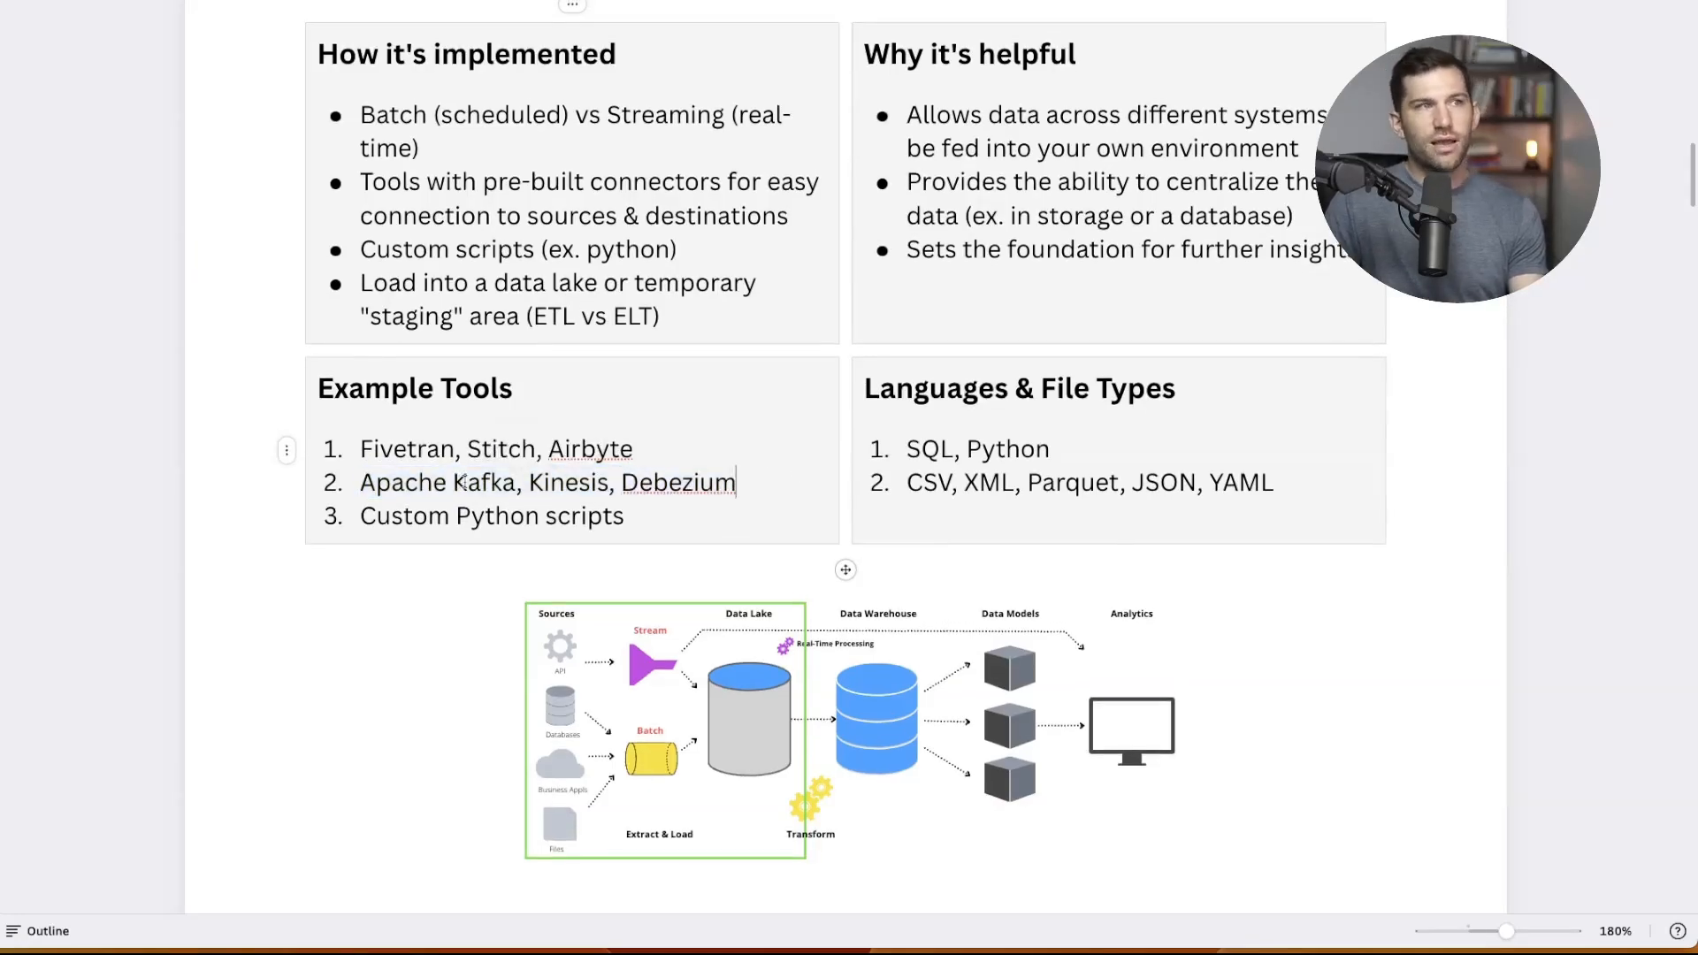
pyautogui.doubleClick(570, 482)
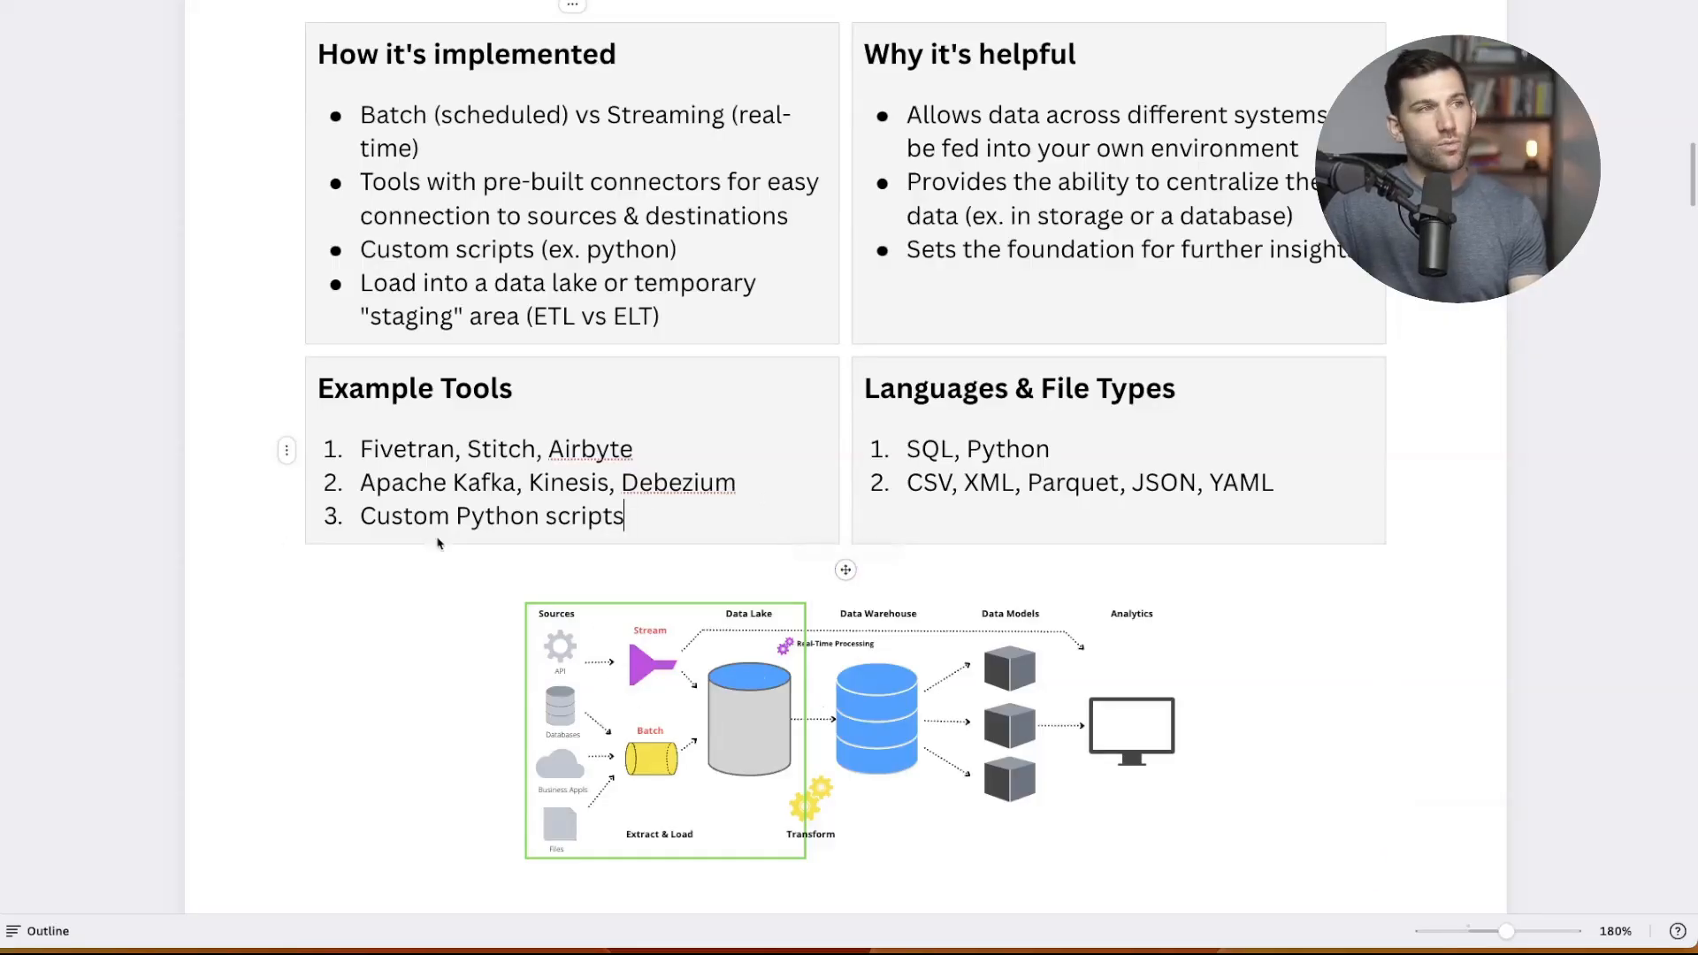
pyautogui.moveTo(527, 516)
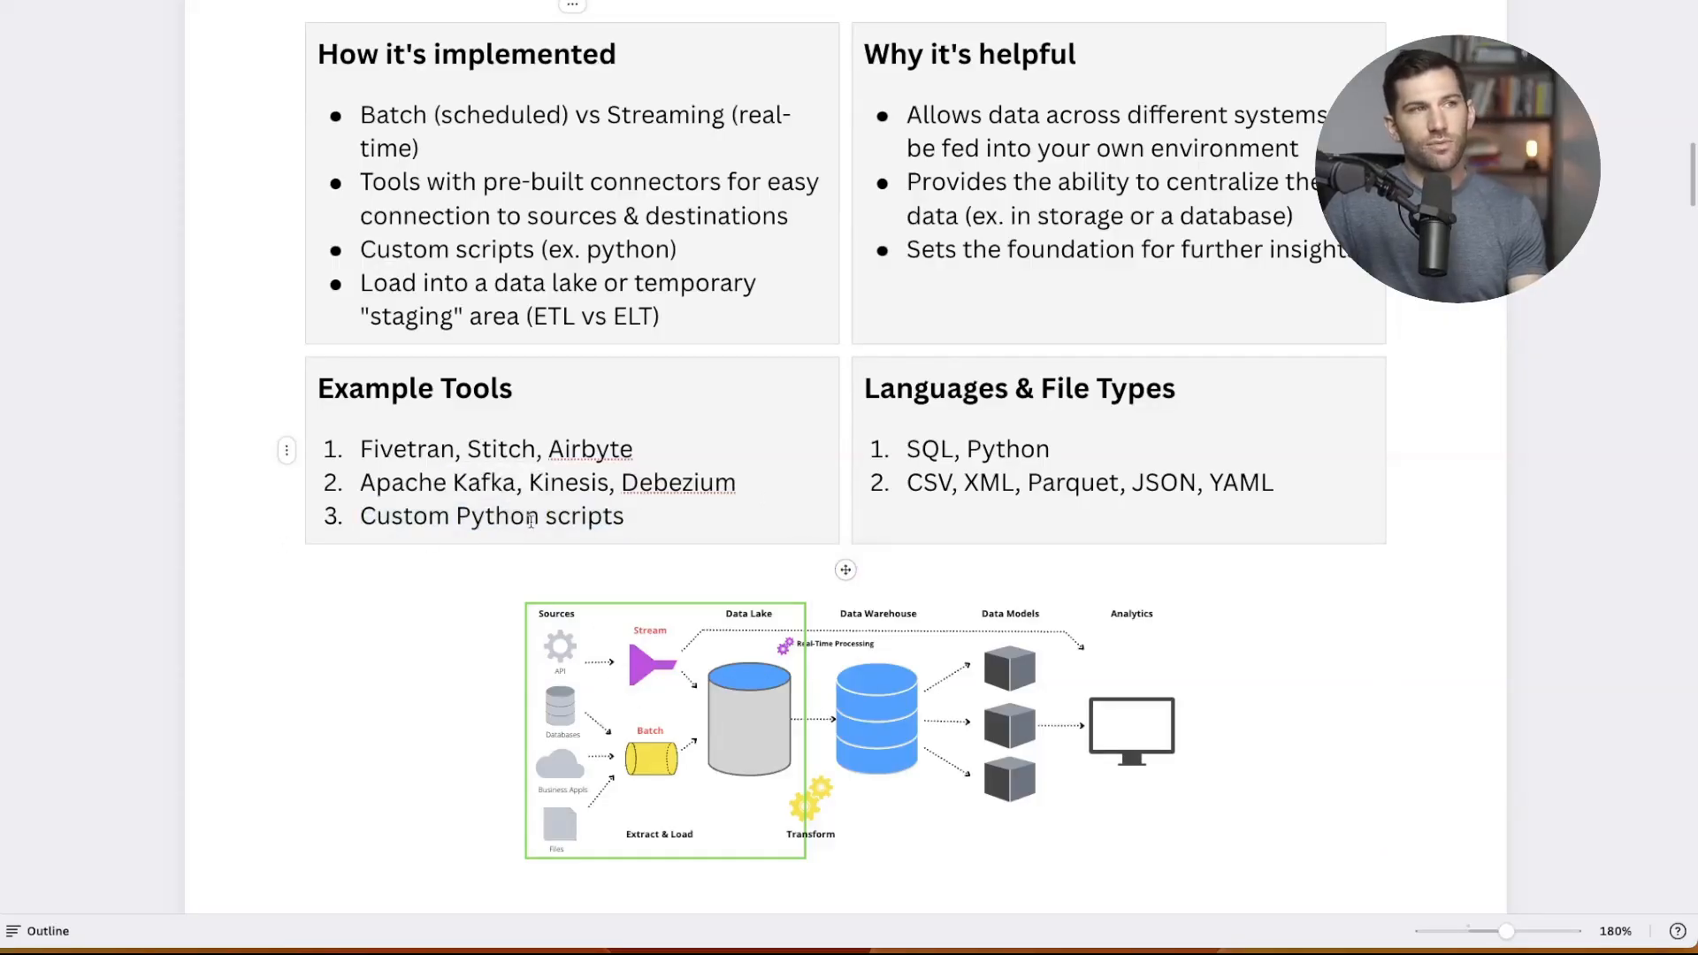
pyautogui.doubleClick(495, 516)
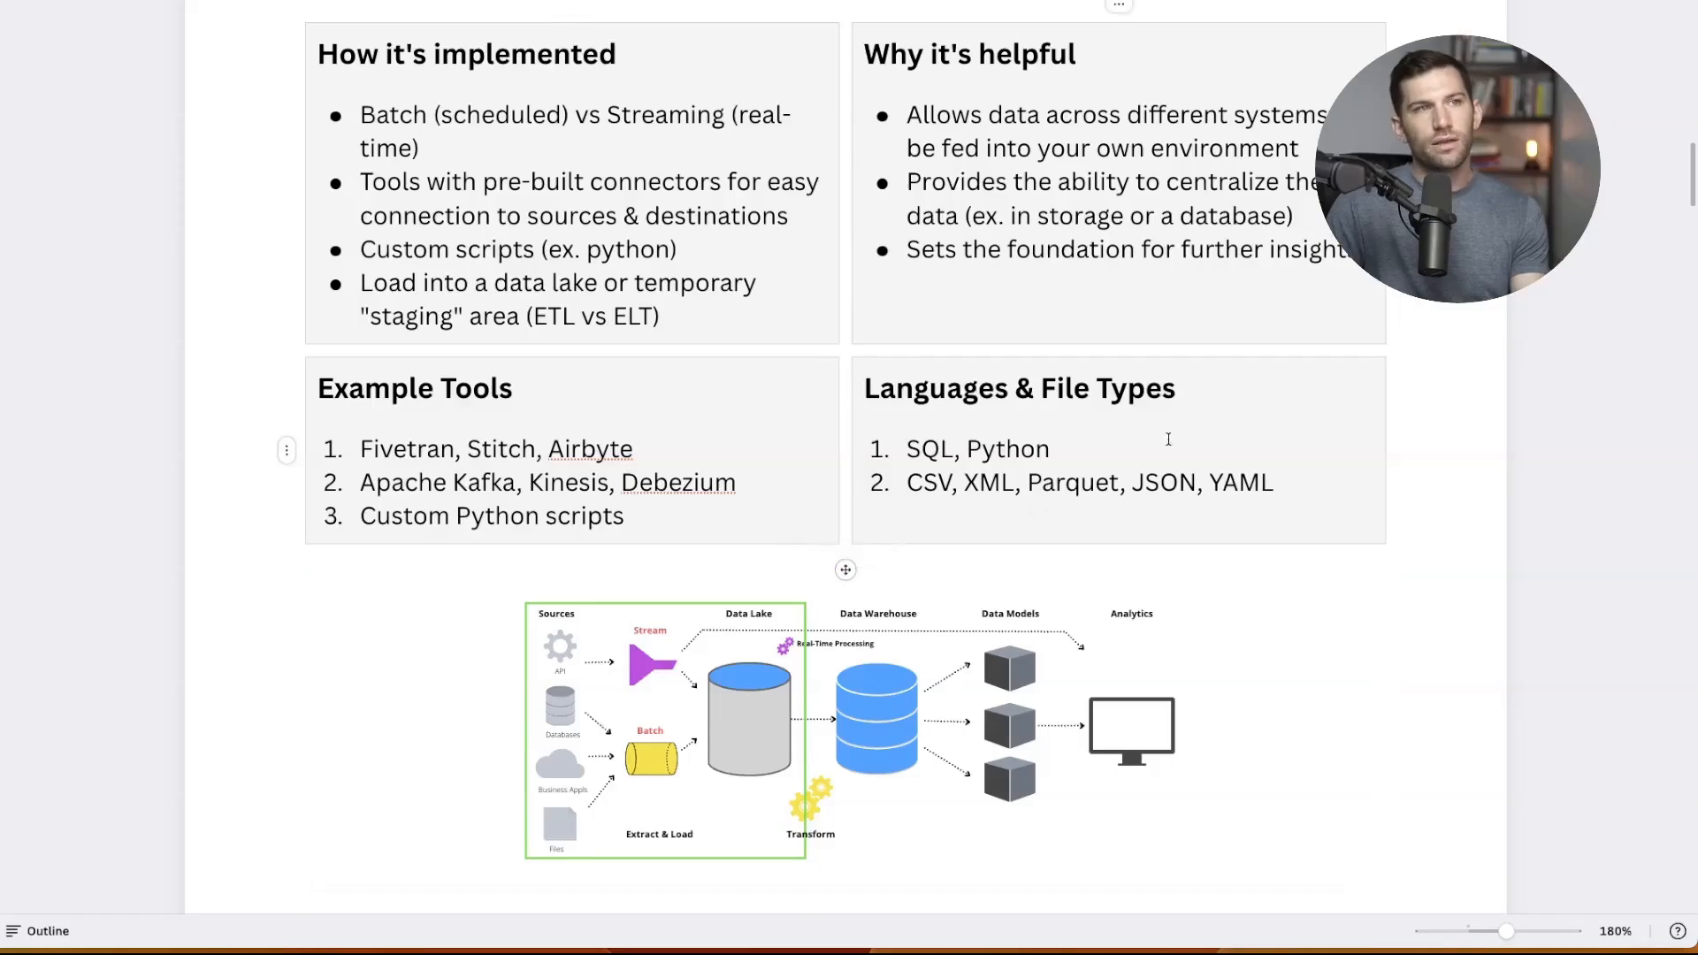
pyautogui.moveTo(1016, 482); pyautogui.dragTo(1273, 482)
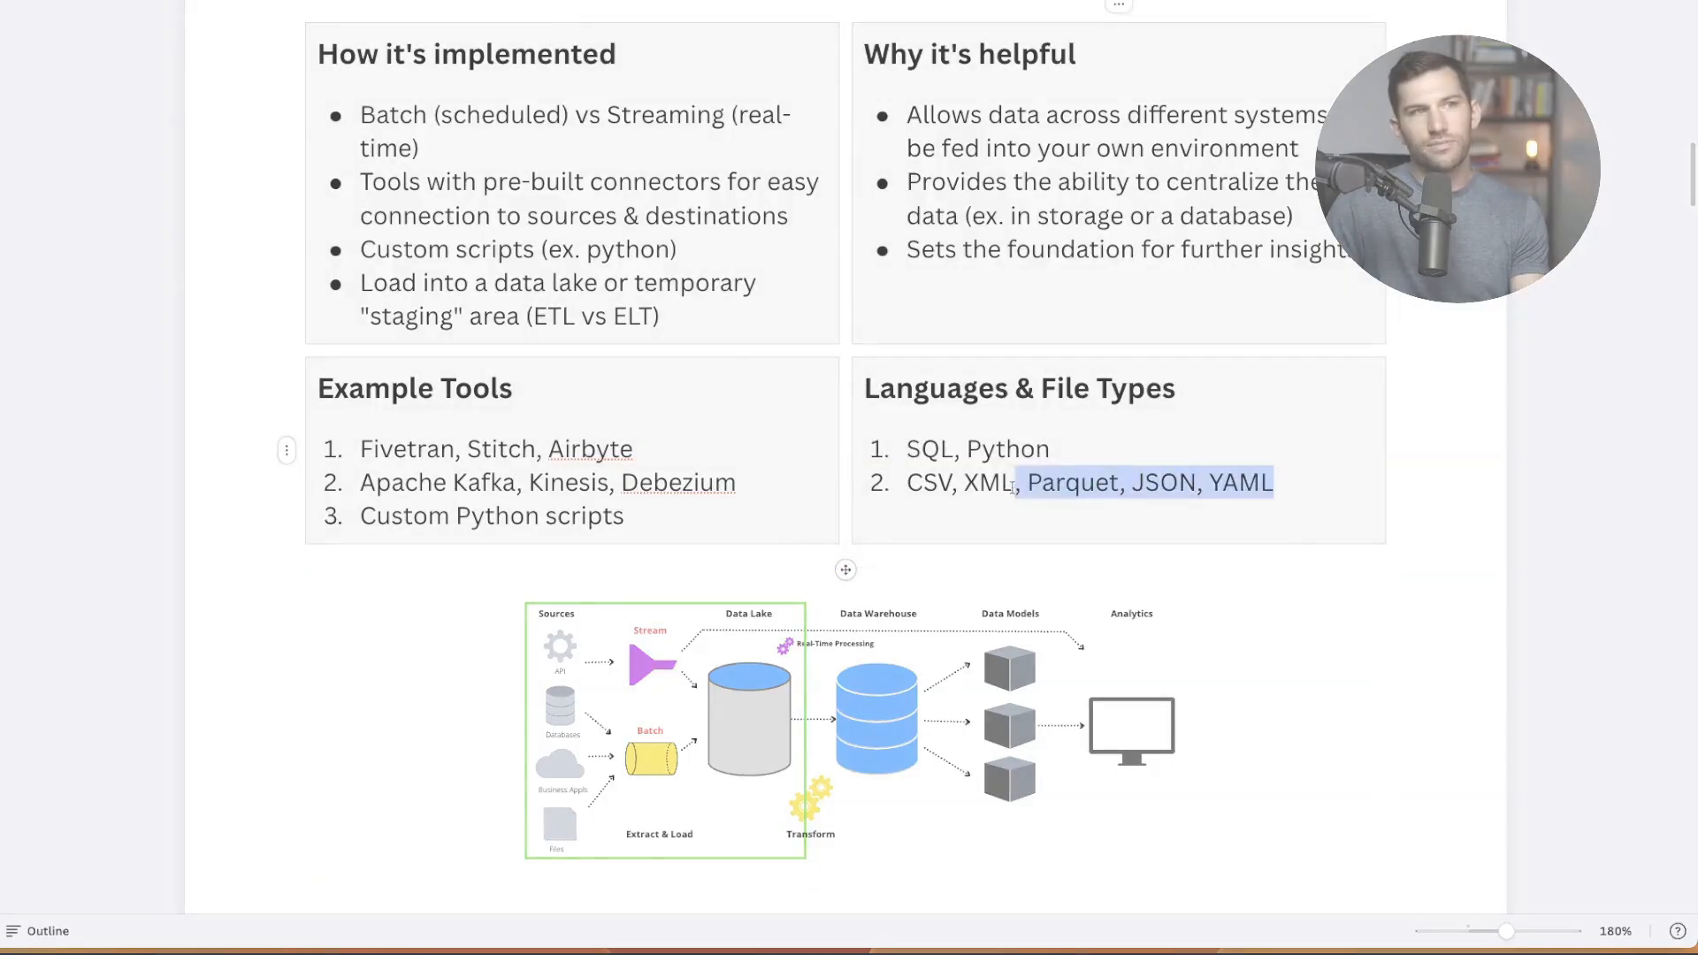
# Bring the transformation pipeline diagram into view and select it
pyautogui.scroll(-3)
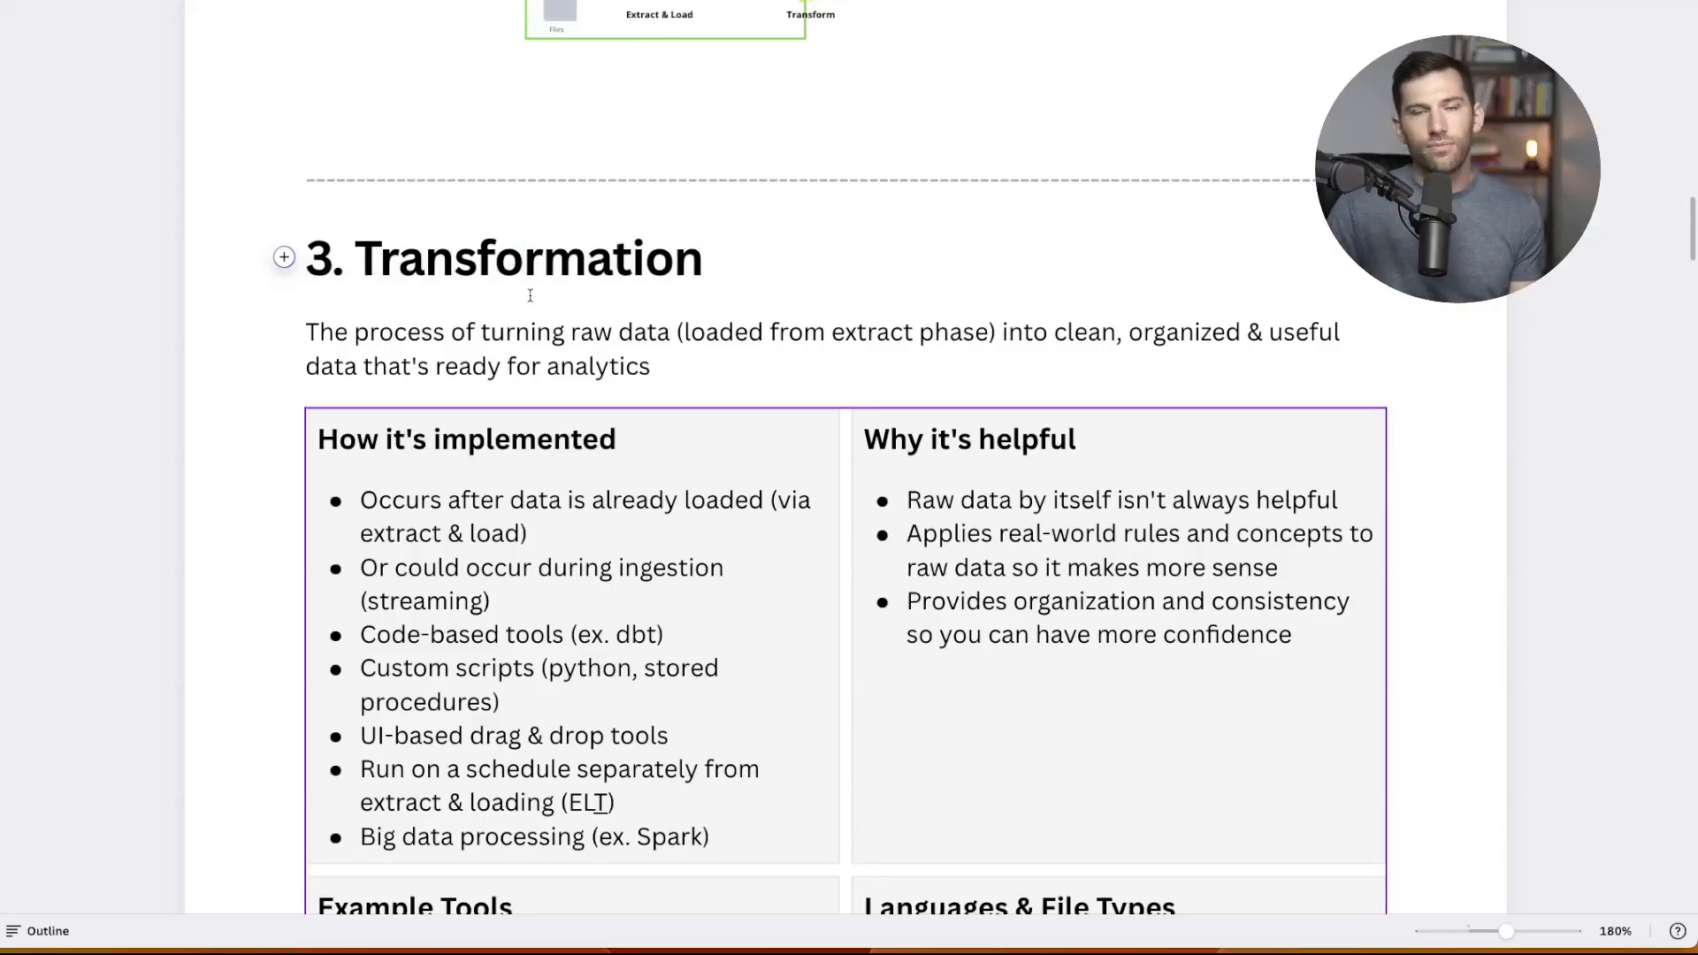
pyautogui.scroll(-3)
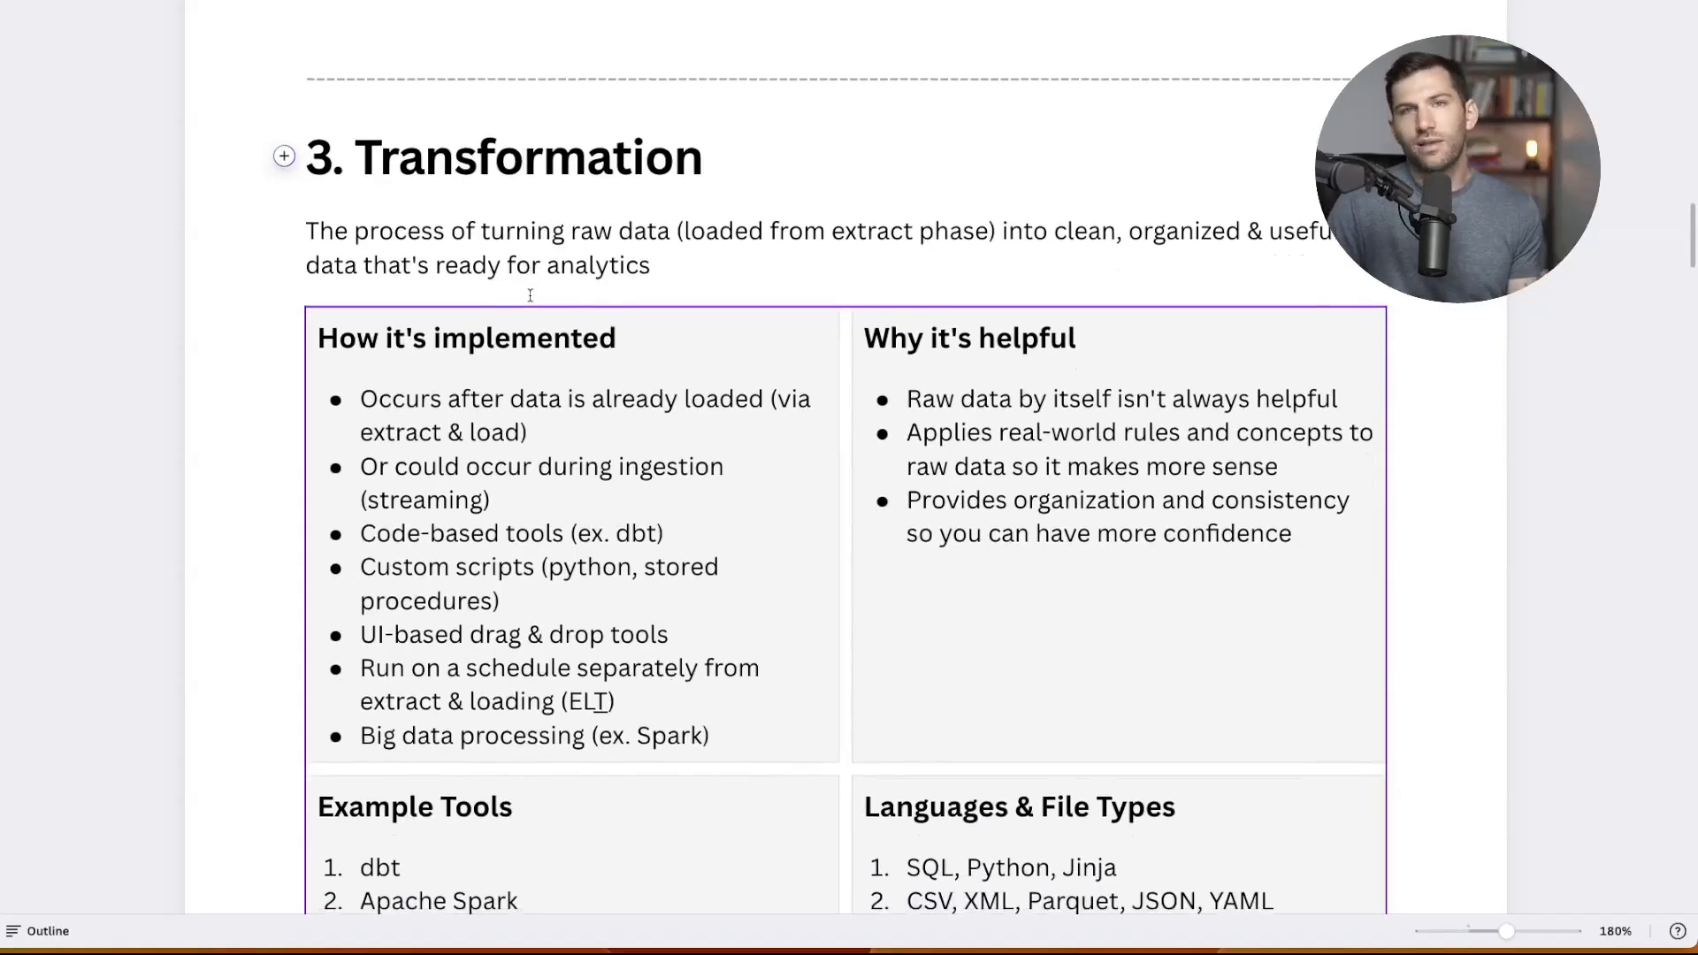
pyautogui.scroll(-3)
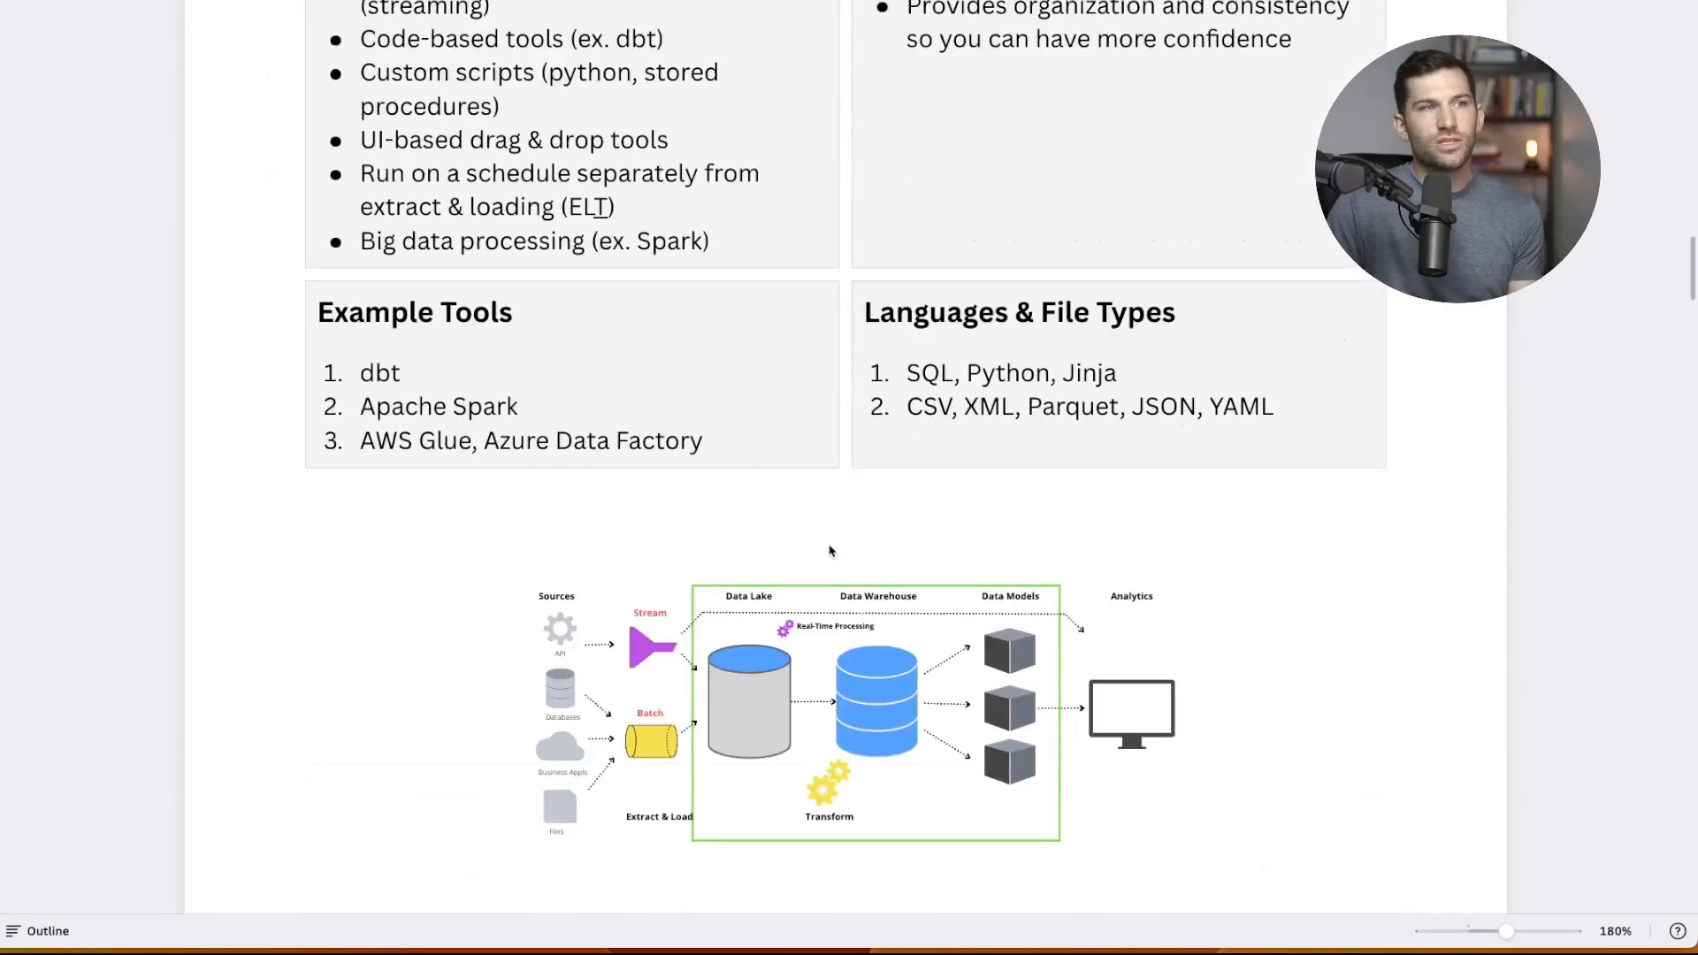
pyautogui.click(829, 709)
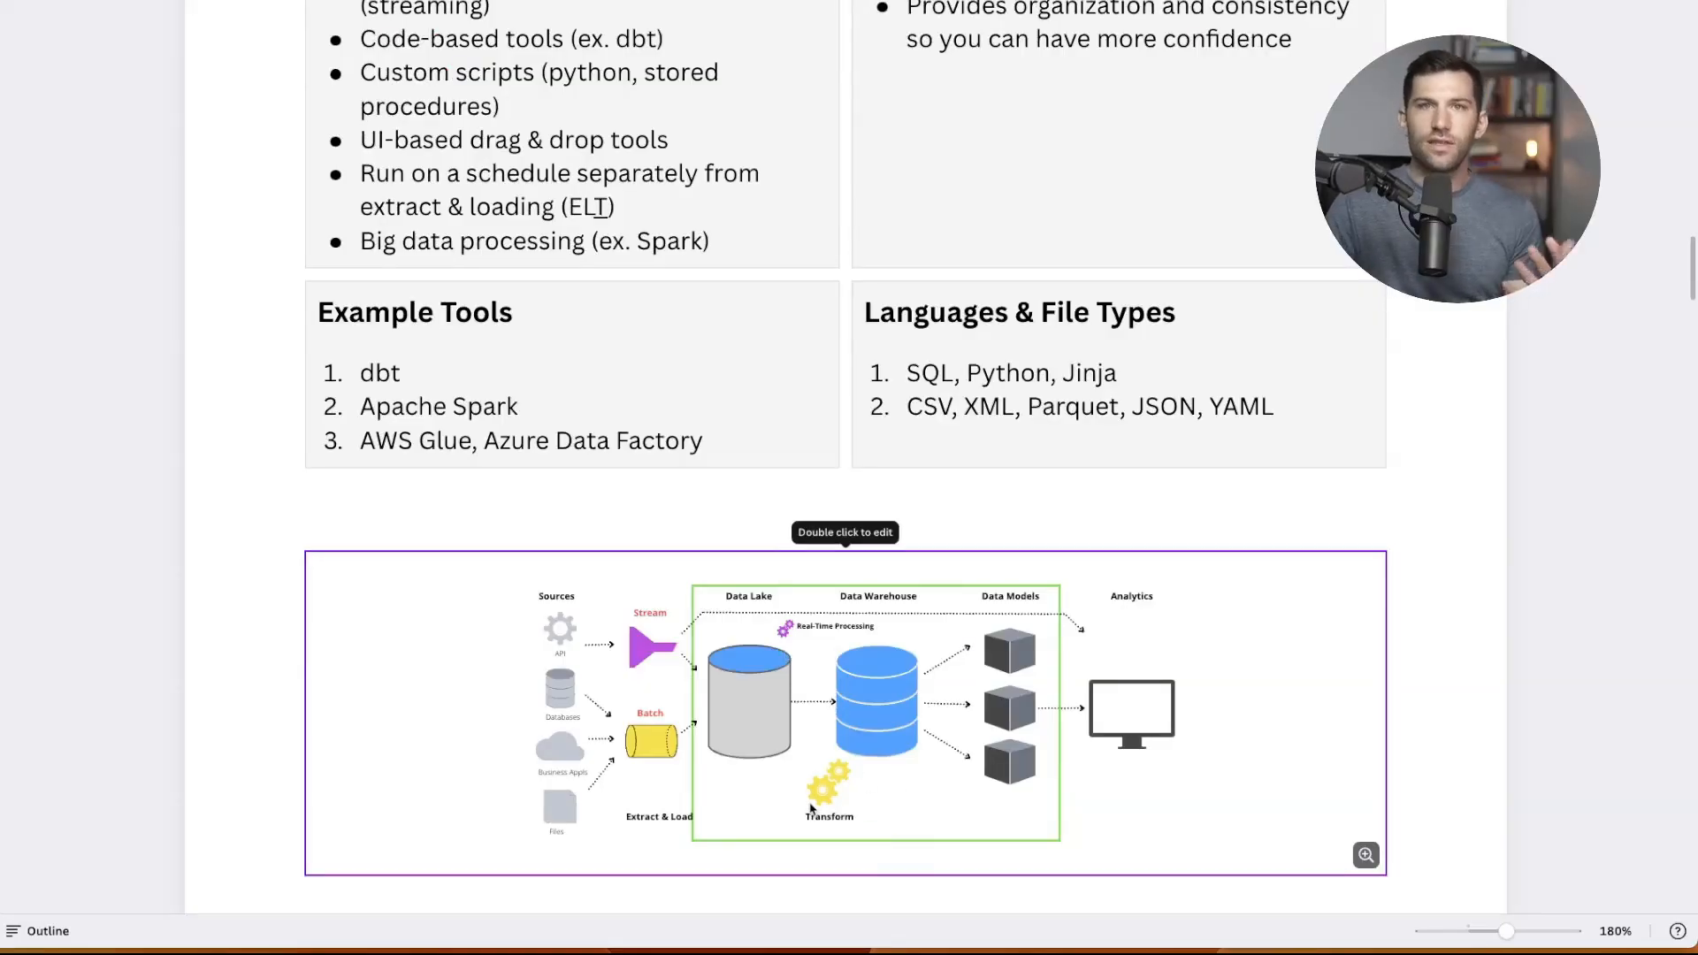
pyautogui.moveTo(799, 641)
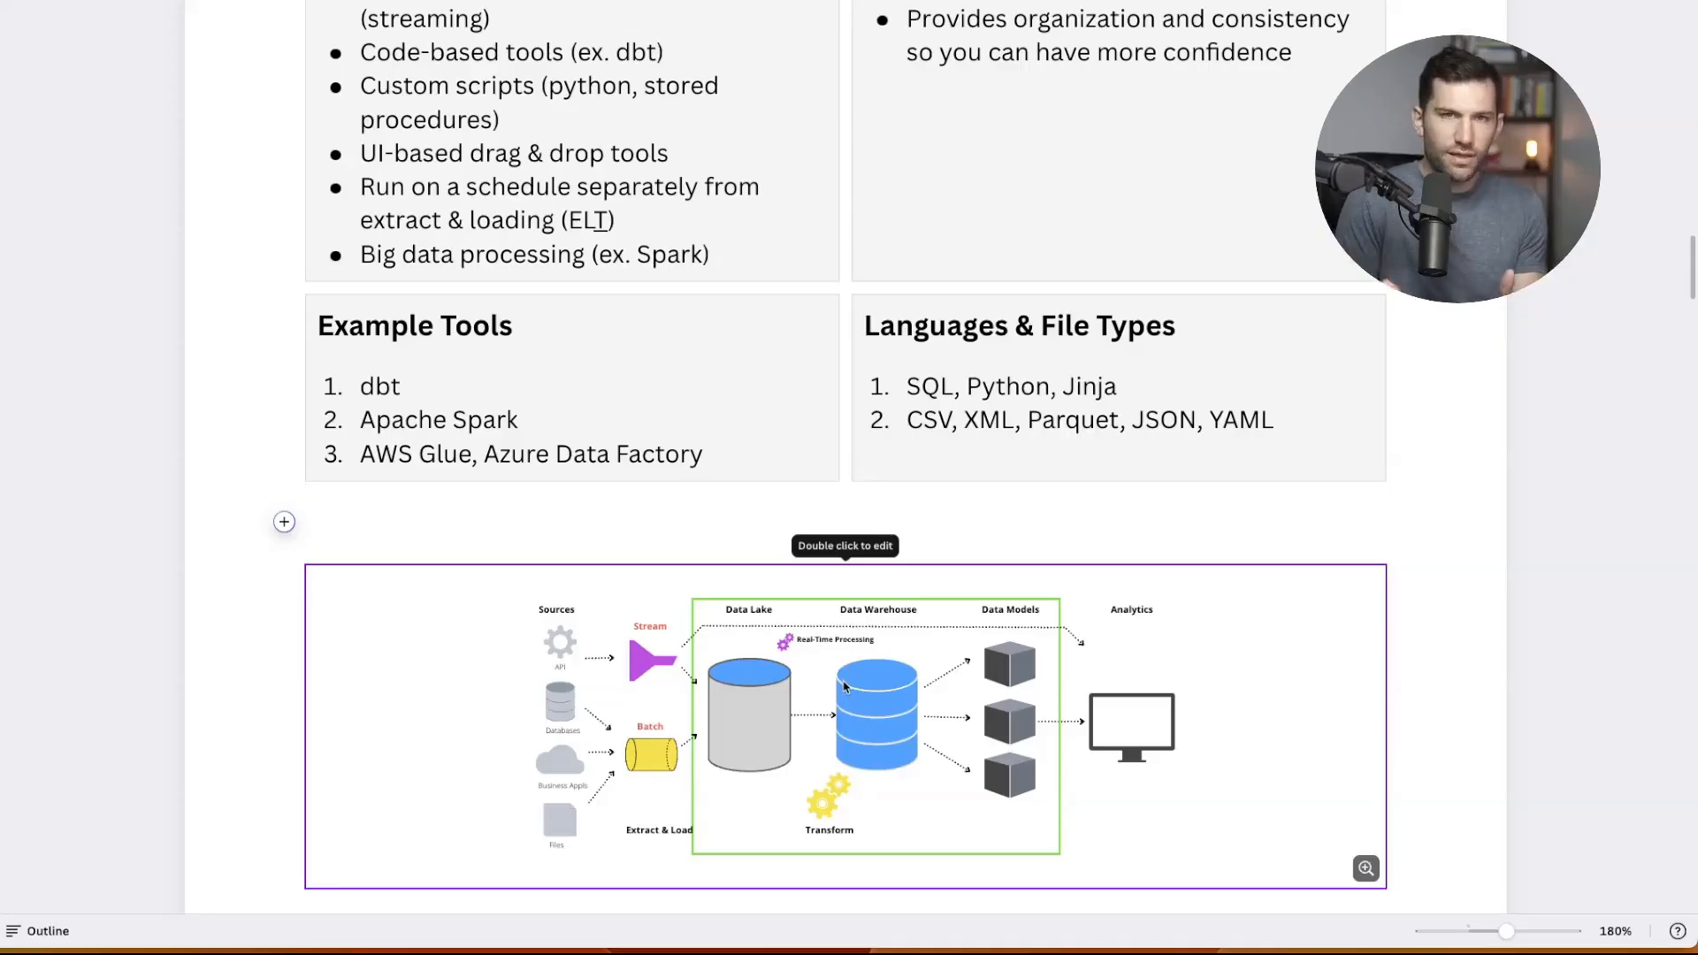
pyautogui.moveTo(702, 753)
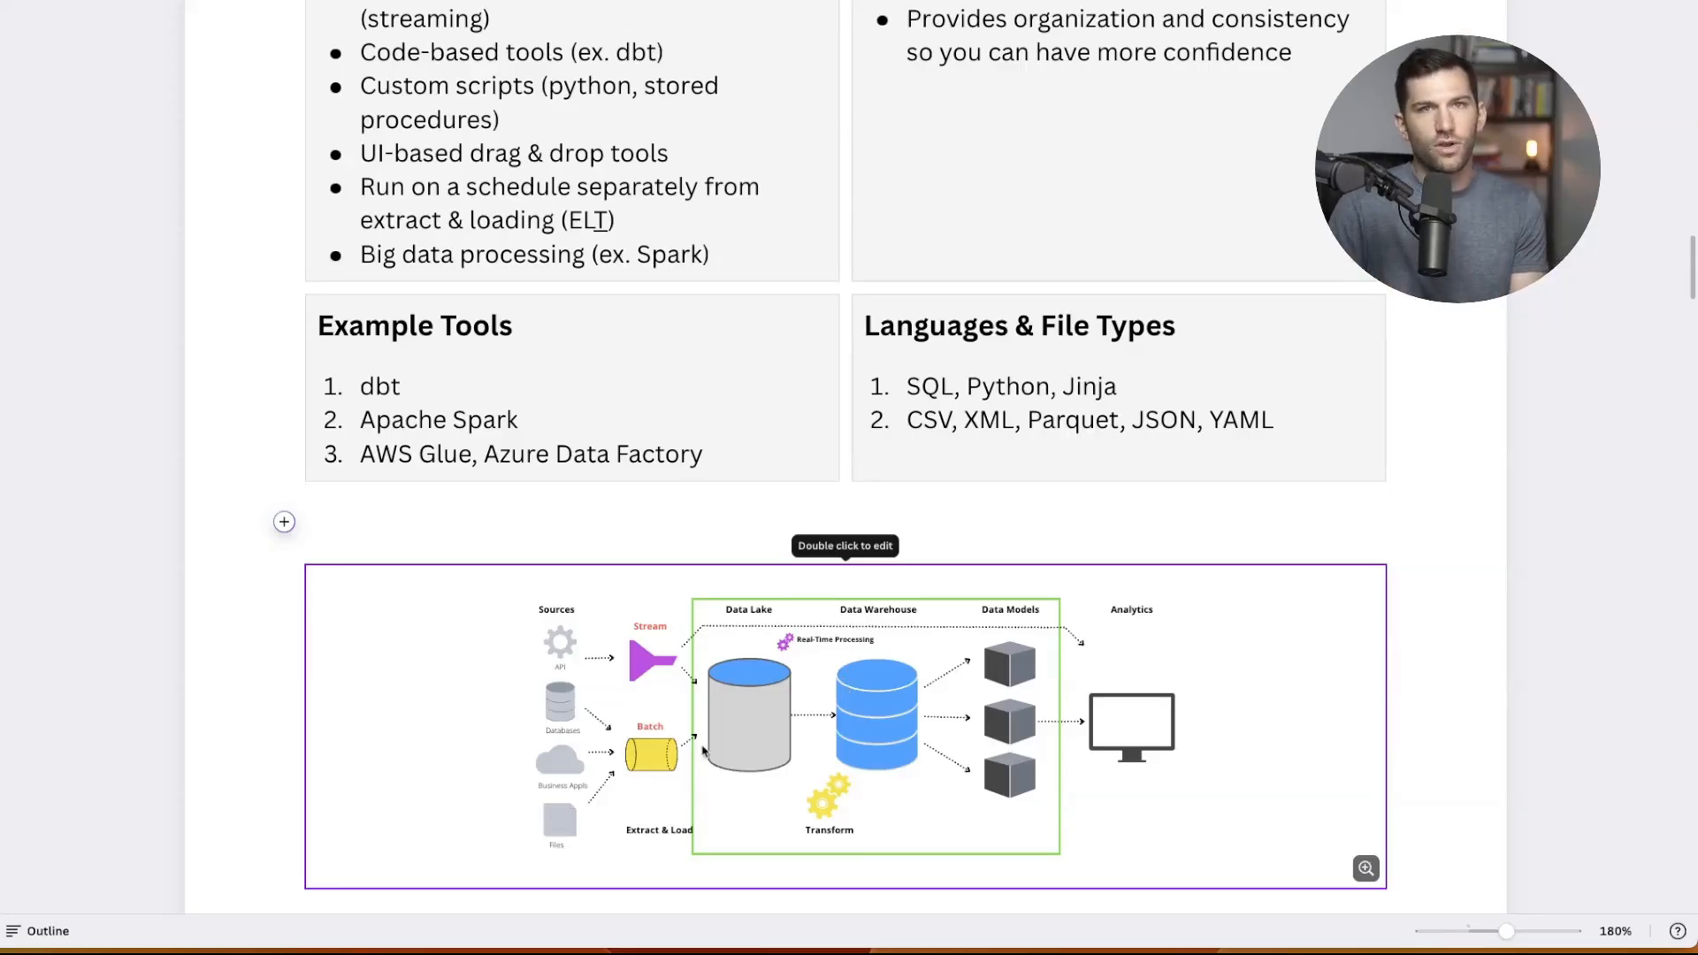
pyautogui.moveTo(940, 680)
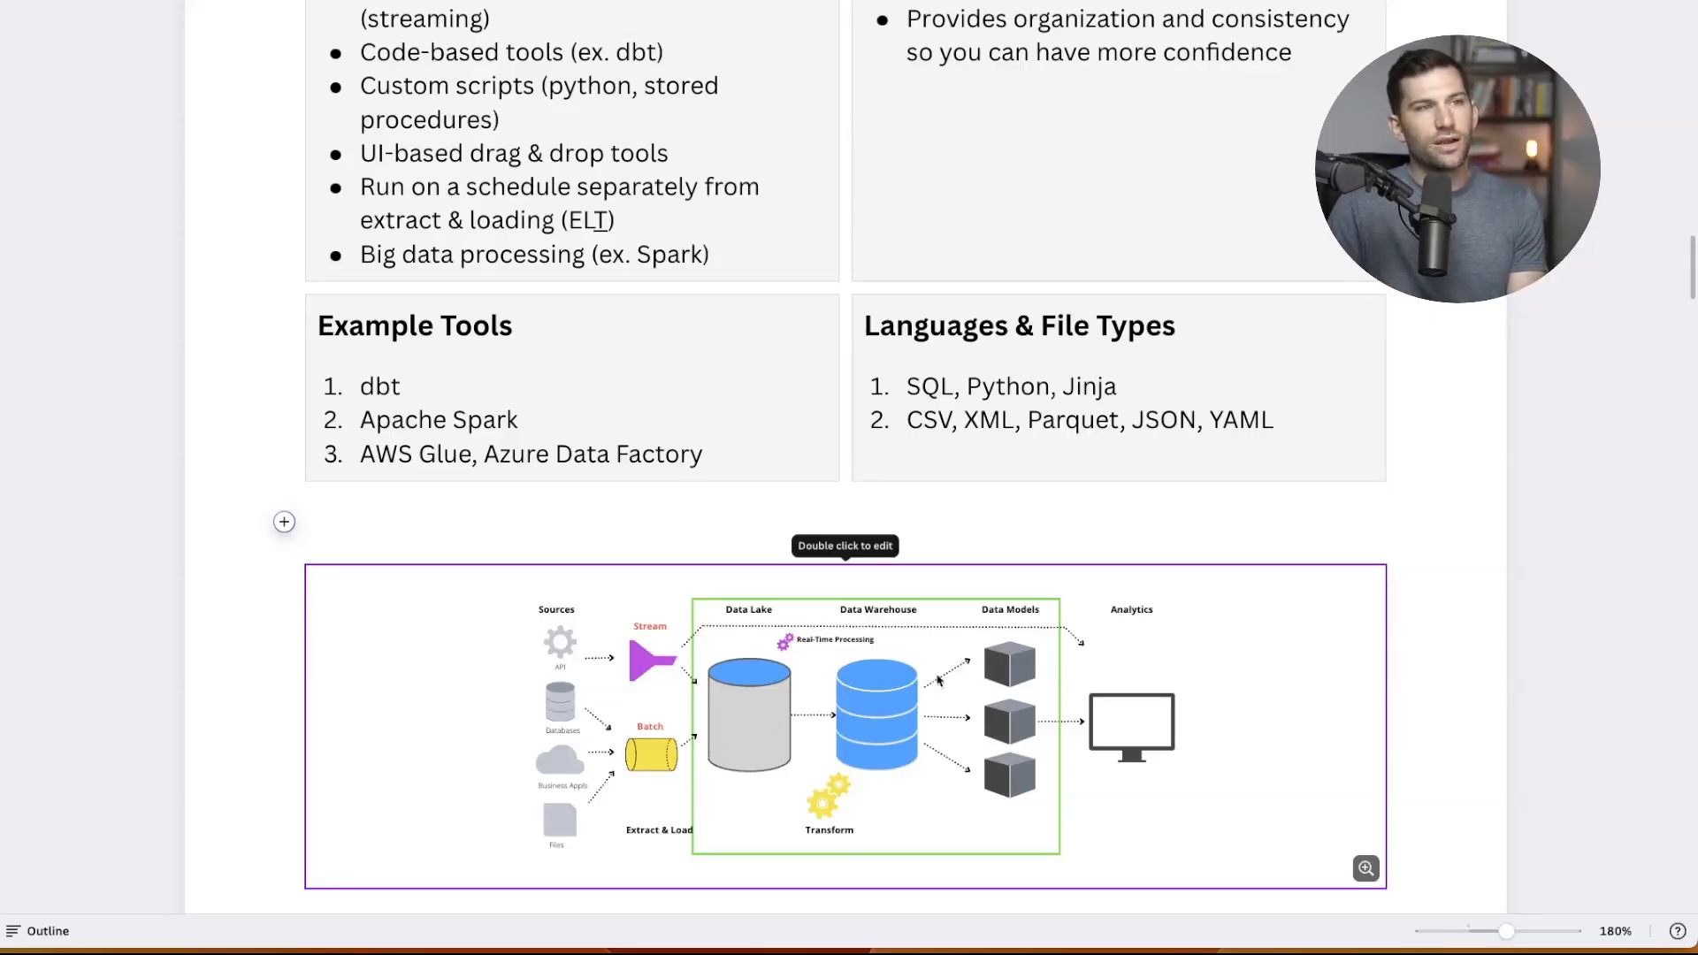
pyautogui.moveTo(744, 638)
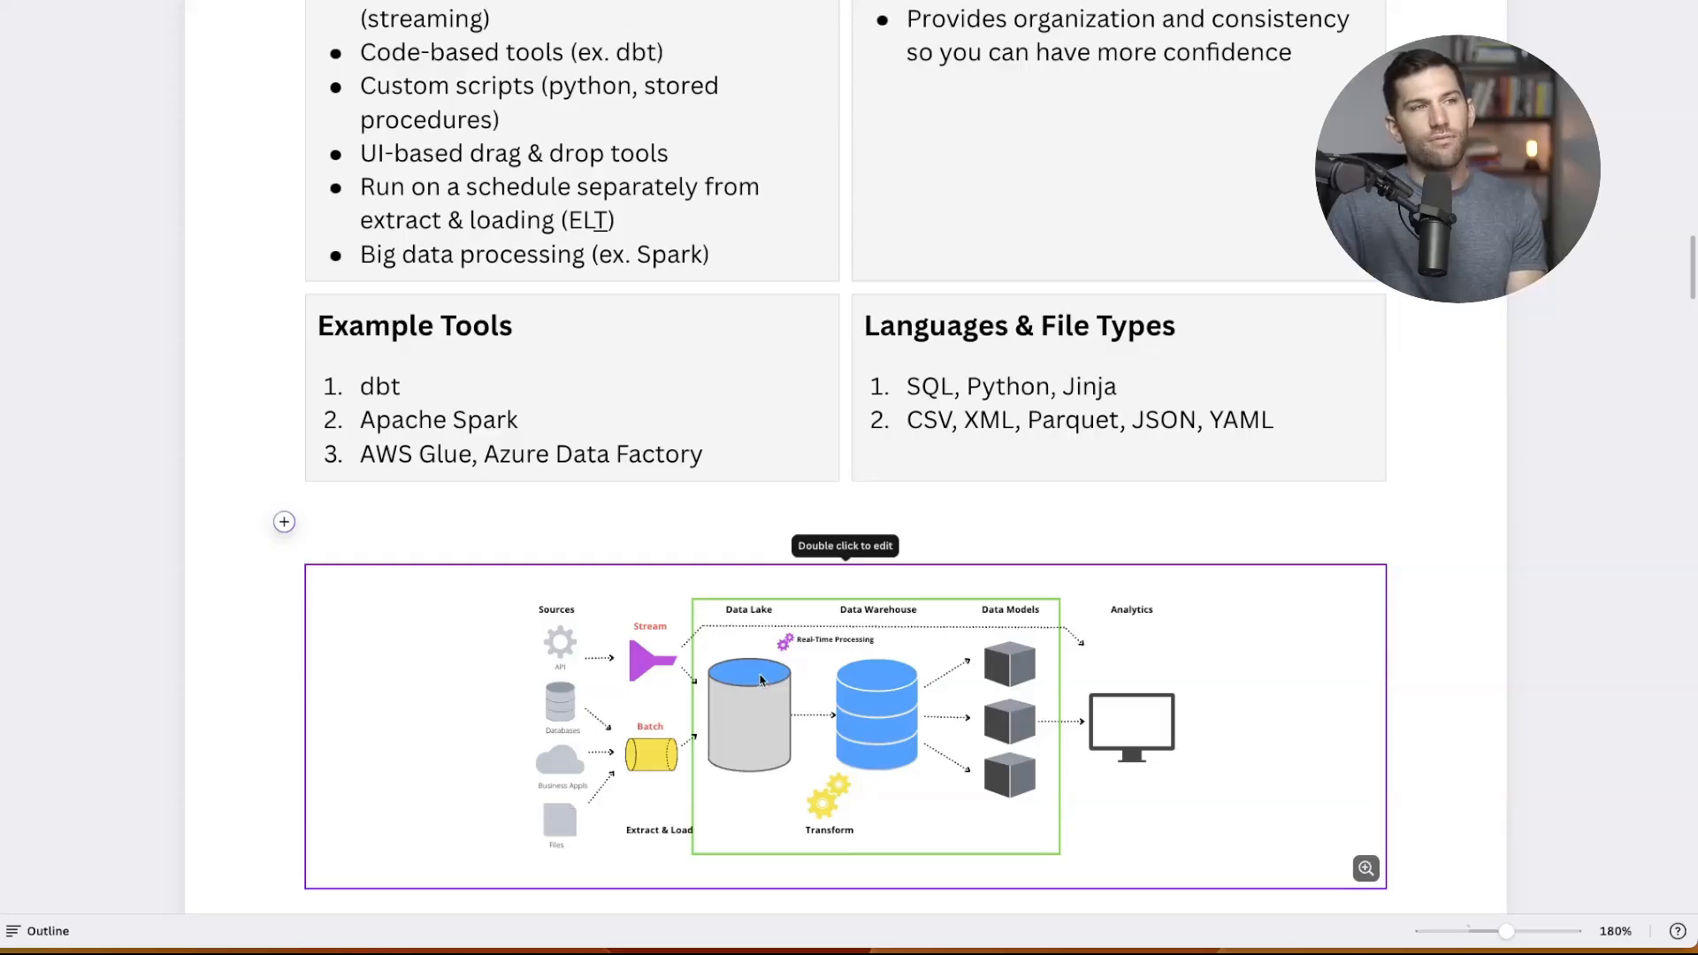
pyautogui.click(307, 523)
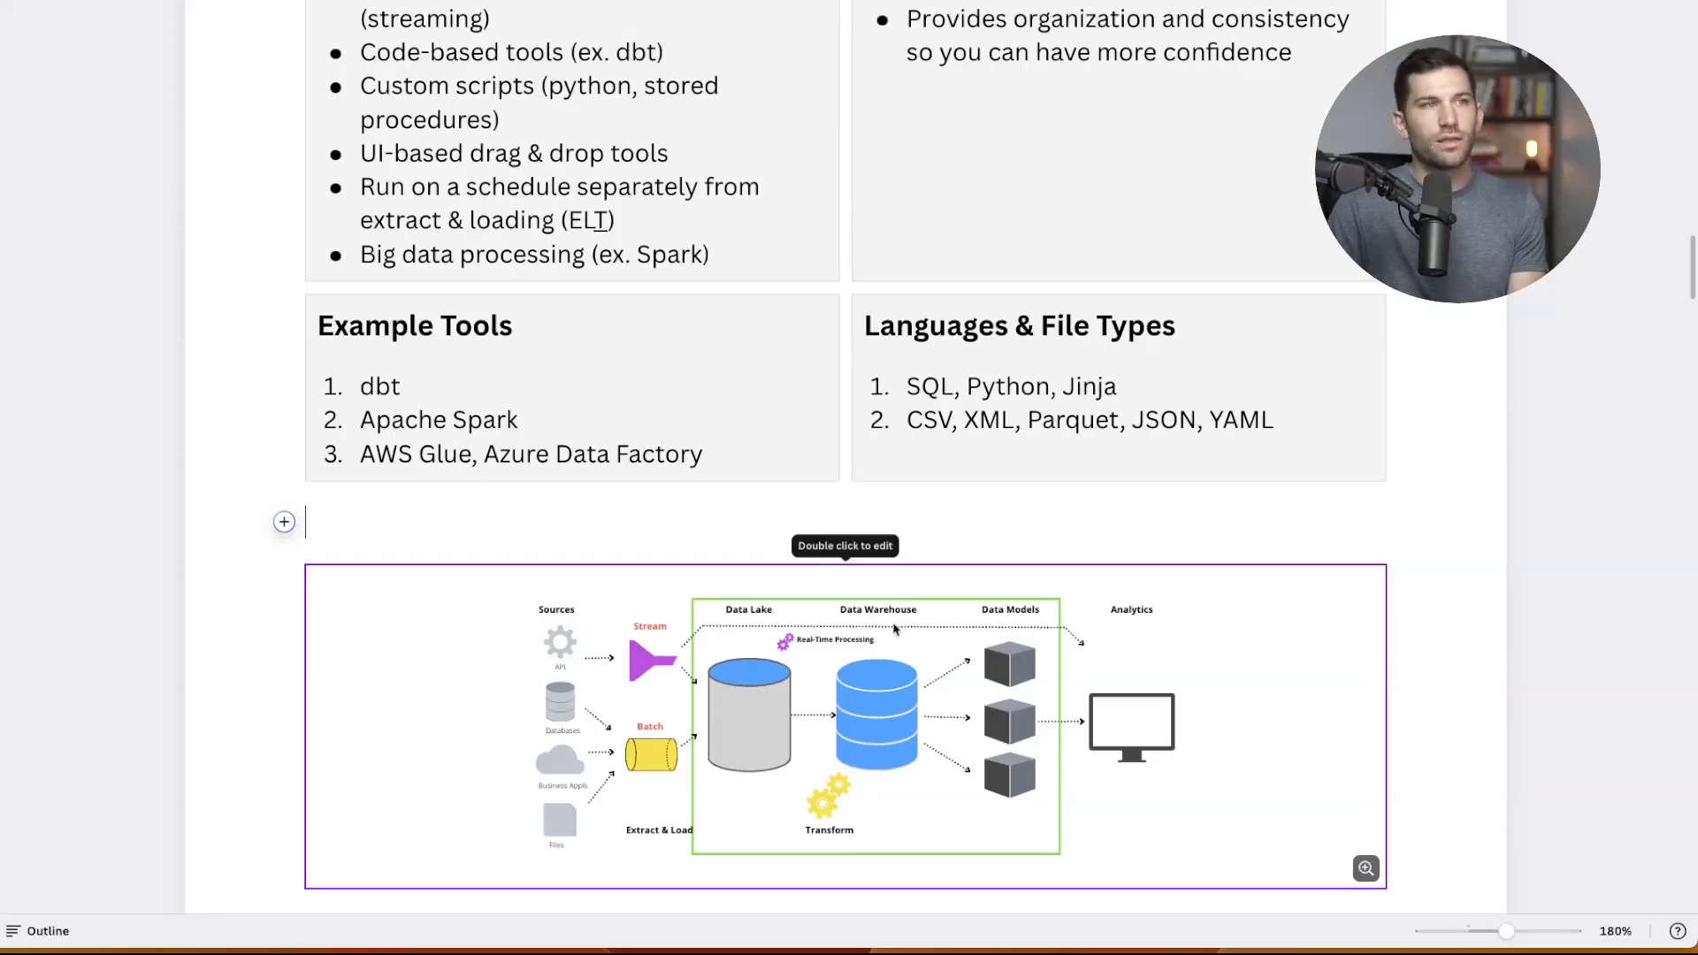
pyautogui.moveTo(904, 671)
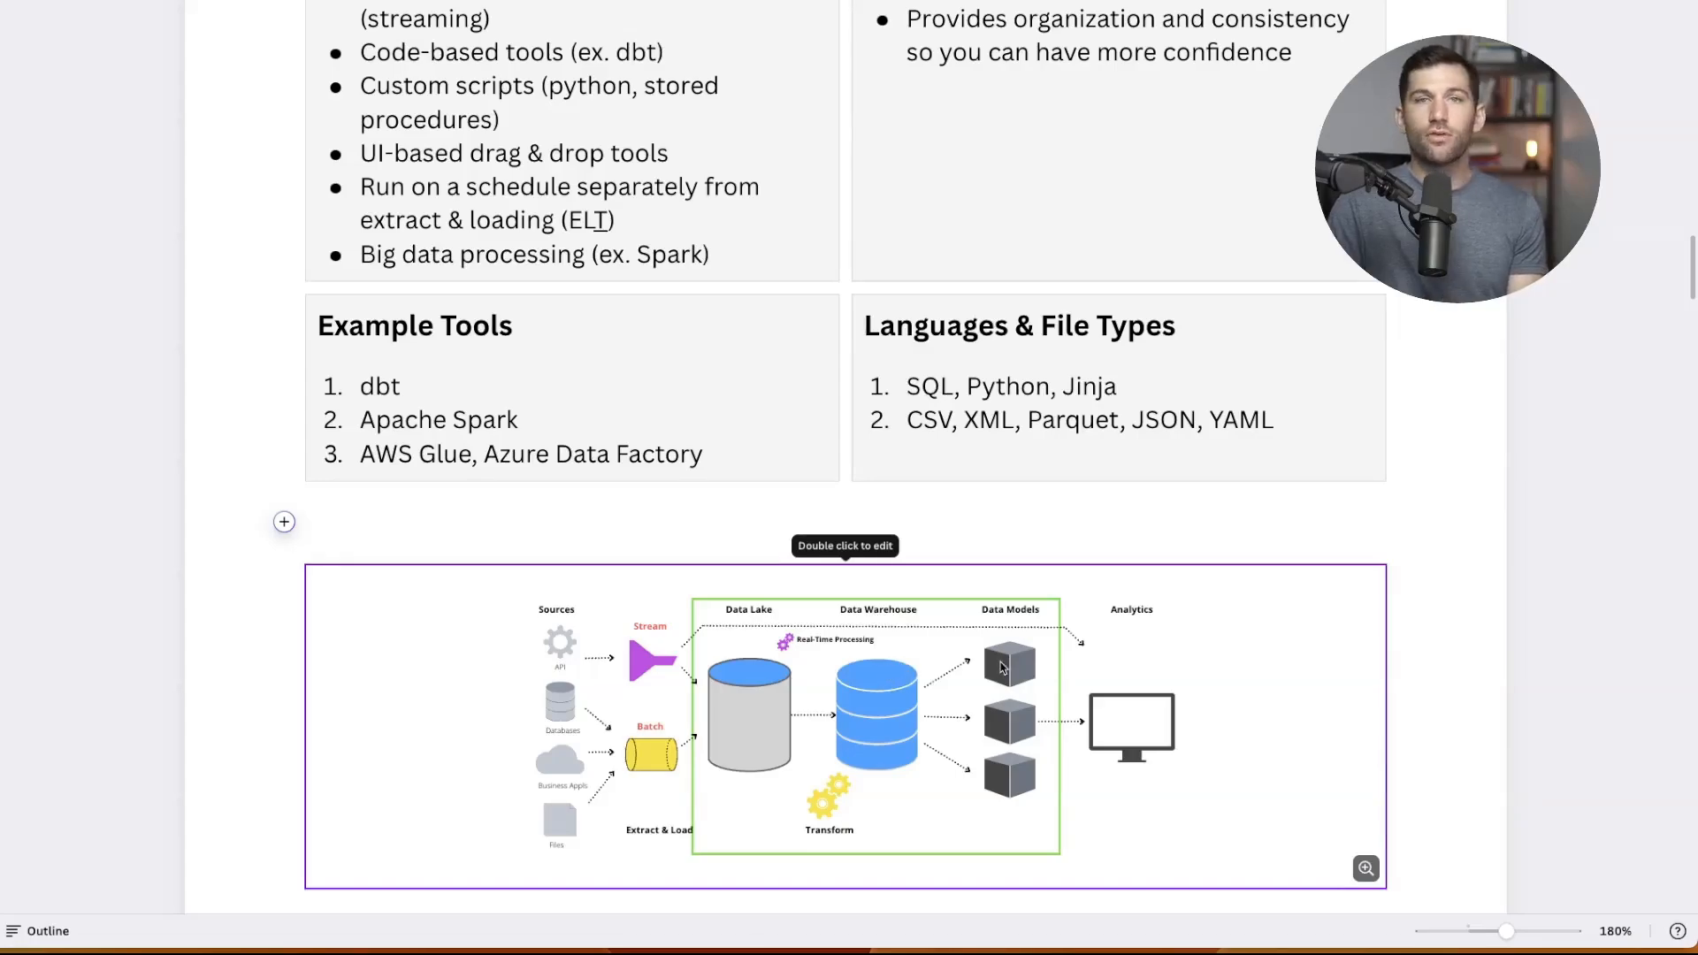
pyautogui.click(307, 522)
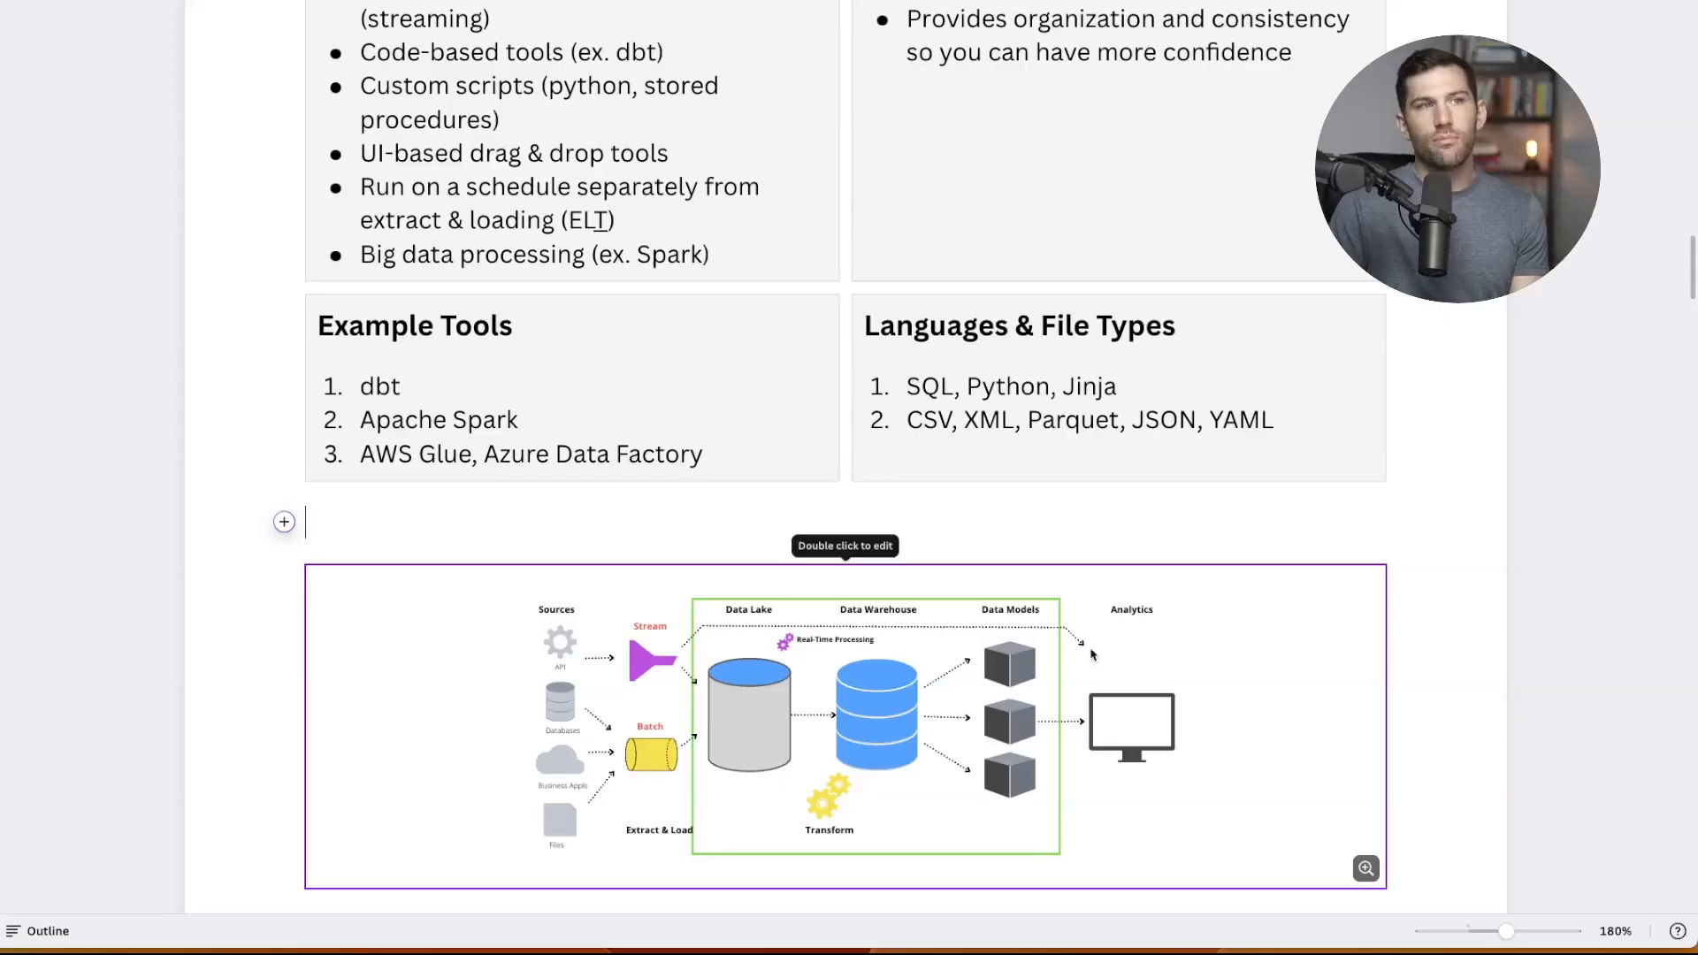
pyautogui.moveTo(1091, 718)
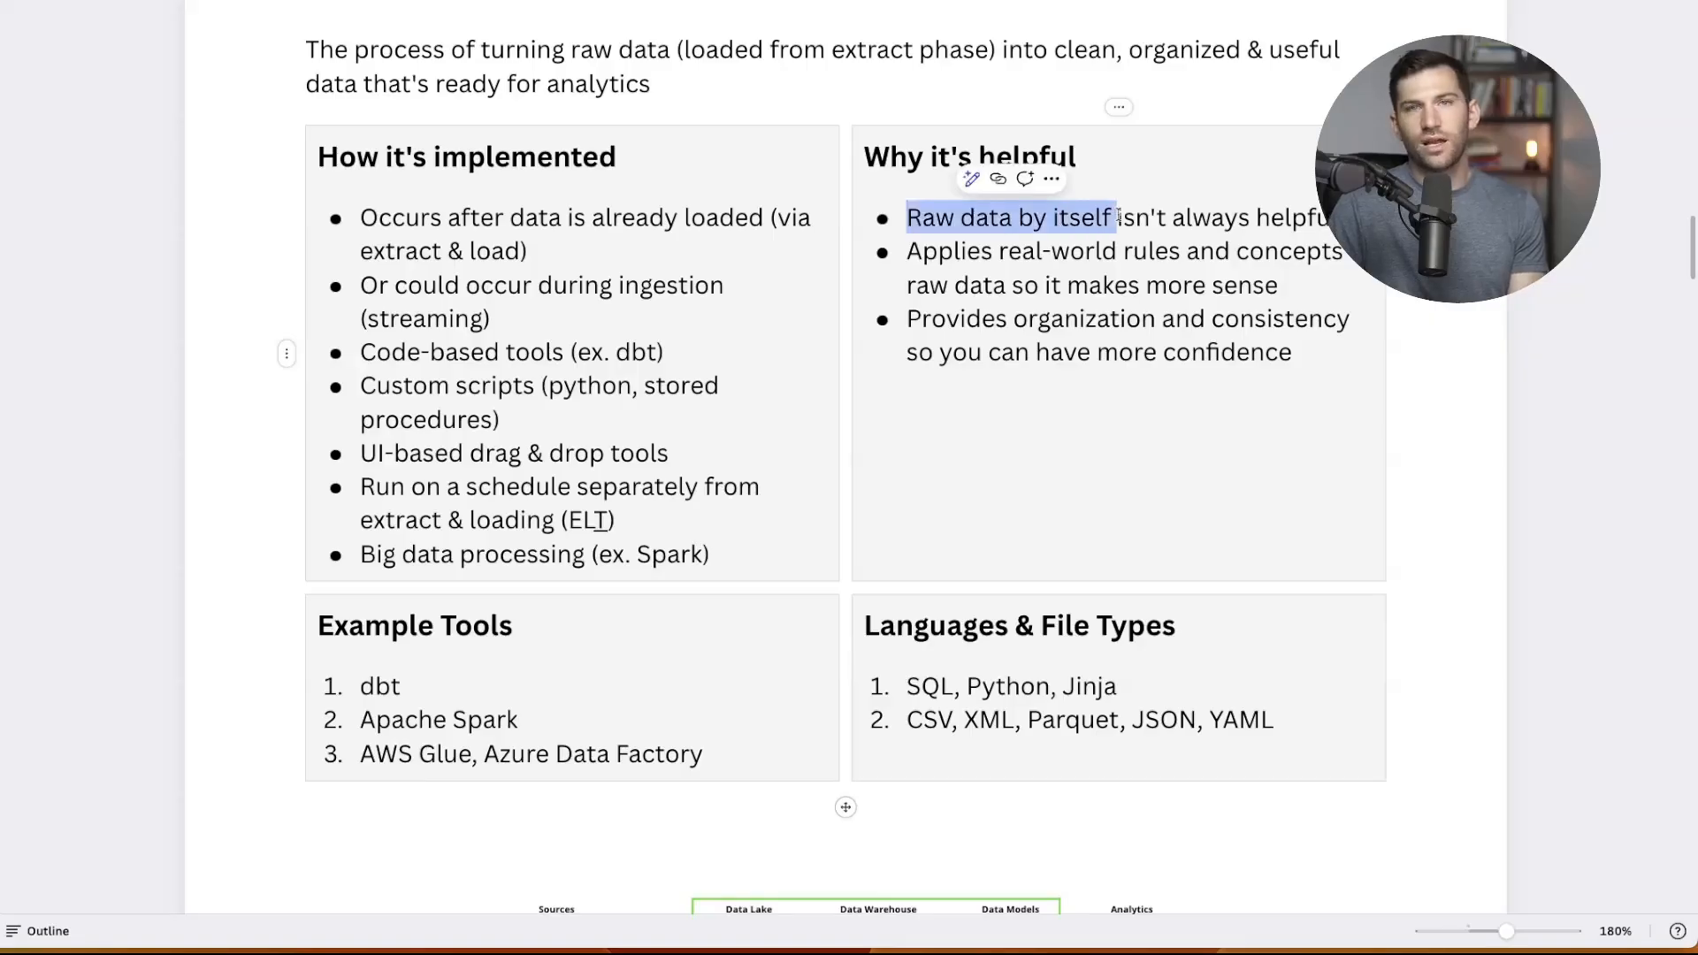
# Clear the highlight on the first helpful bullet and review the following bullets and content
pyautogui.click(1104, 217)
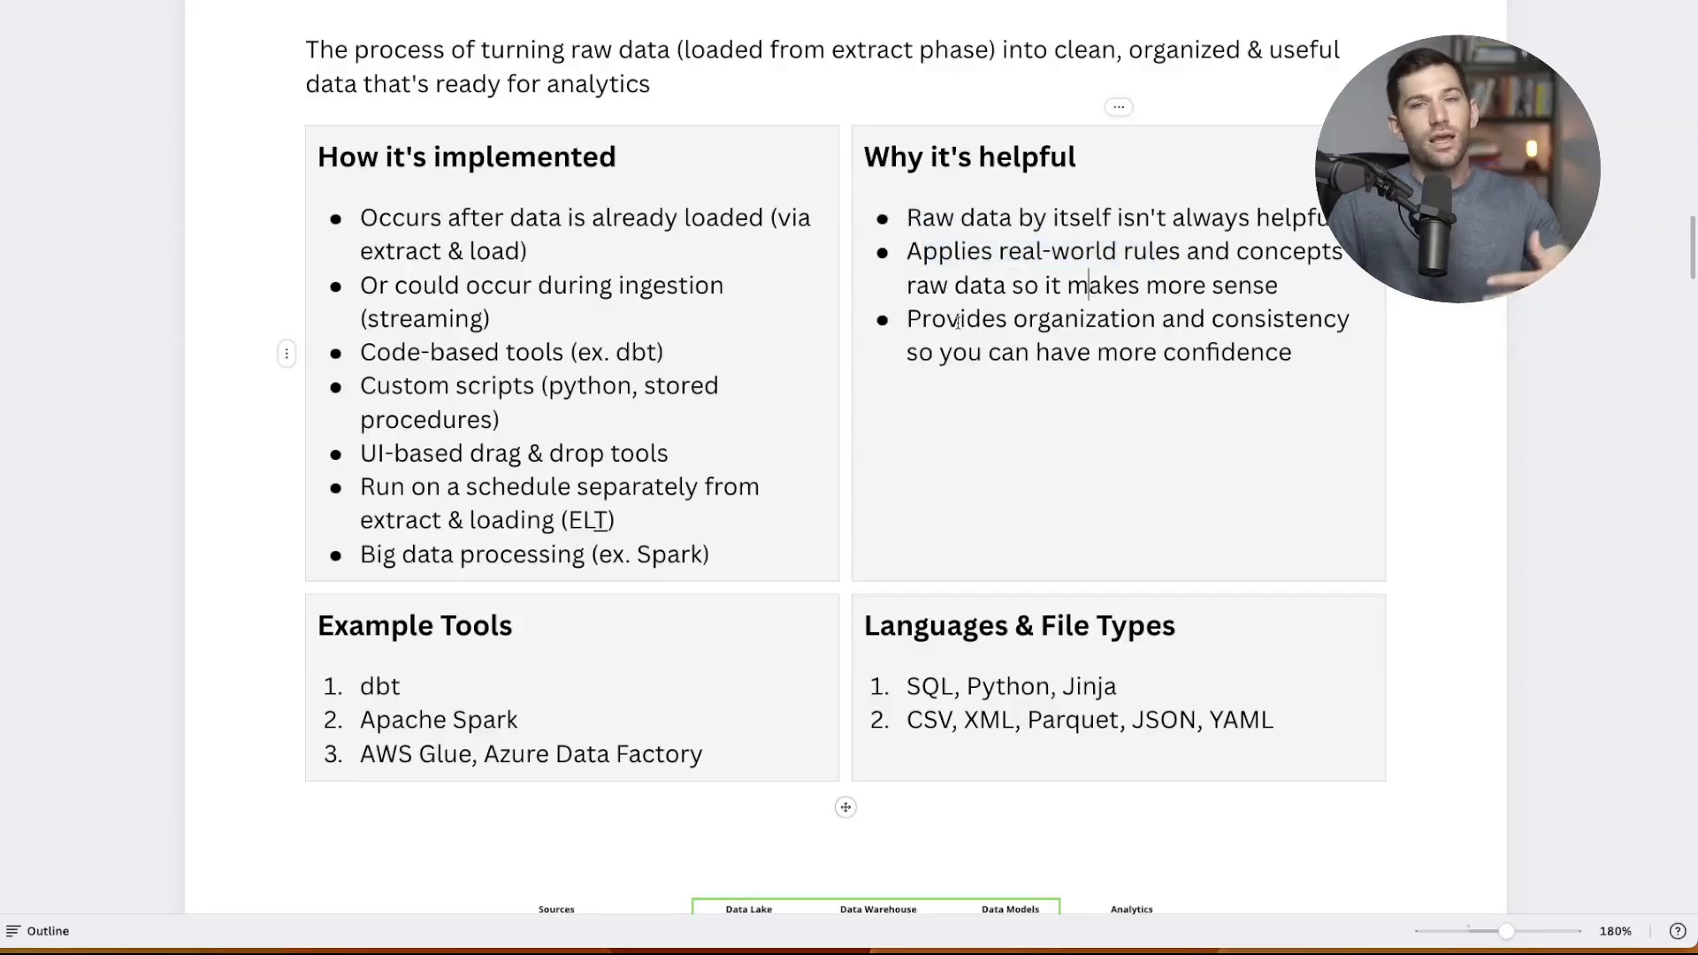
pyautogui.doubleClick(1279, 318)
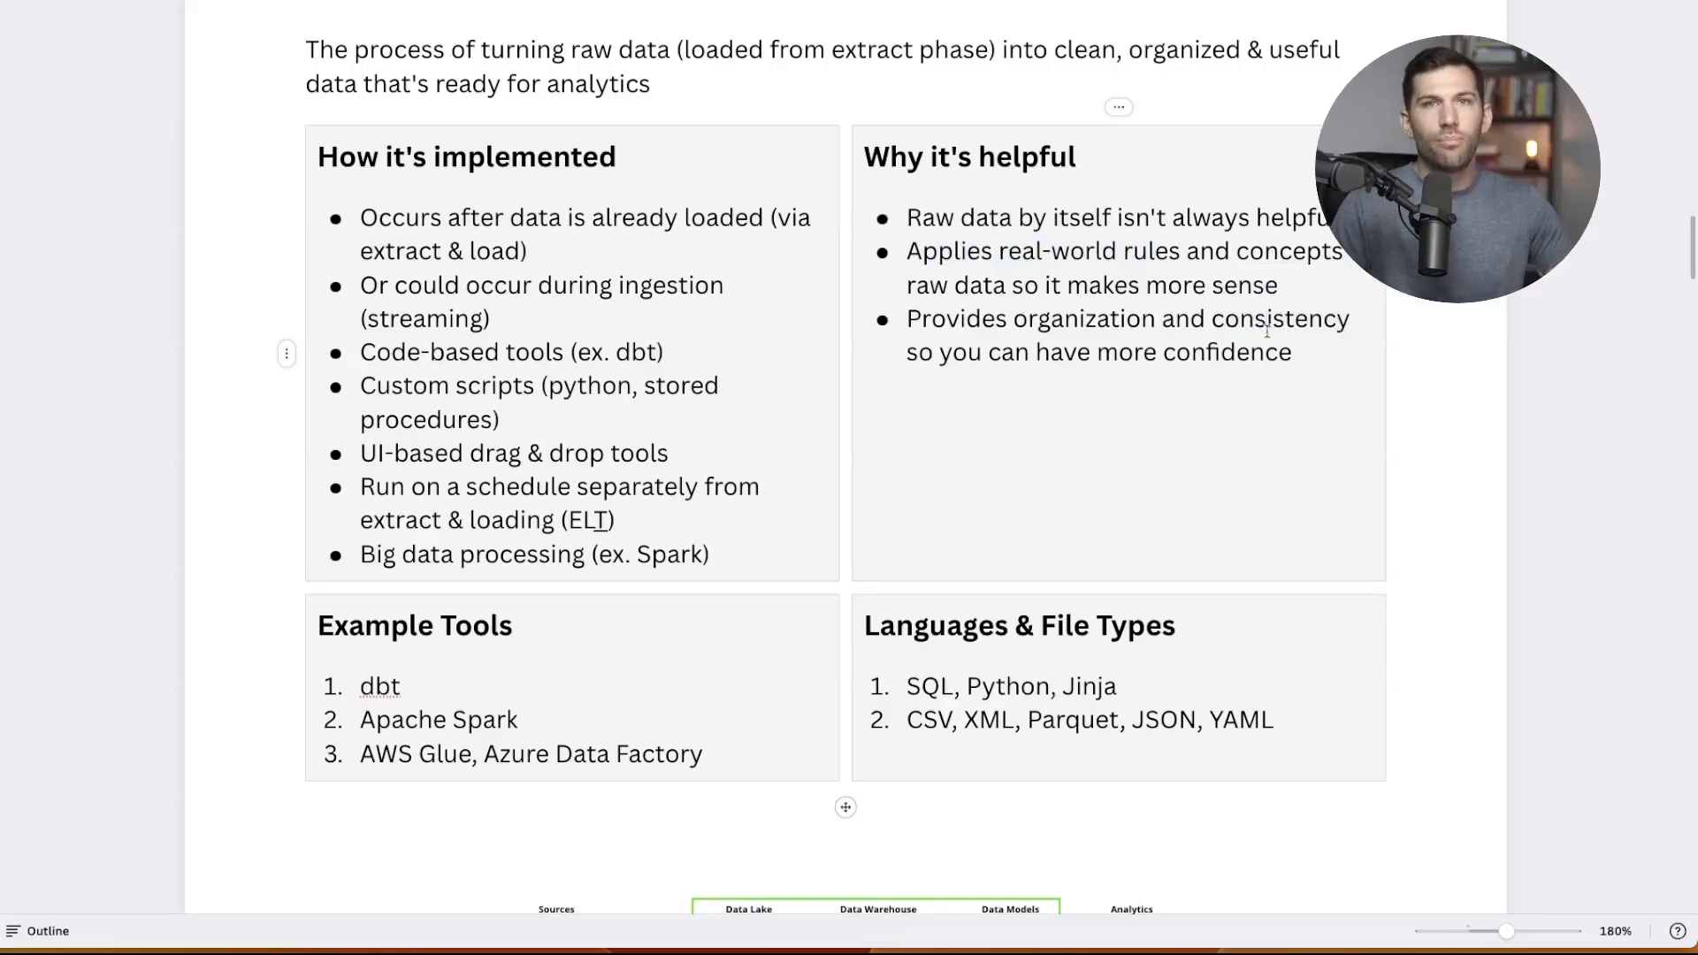
pyautogui.scroll(-3)
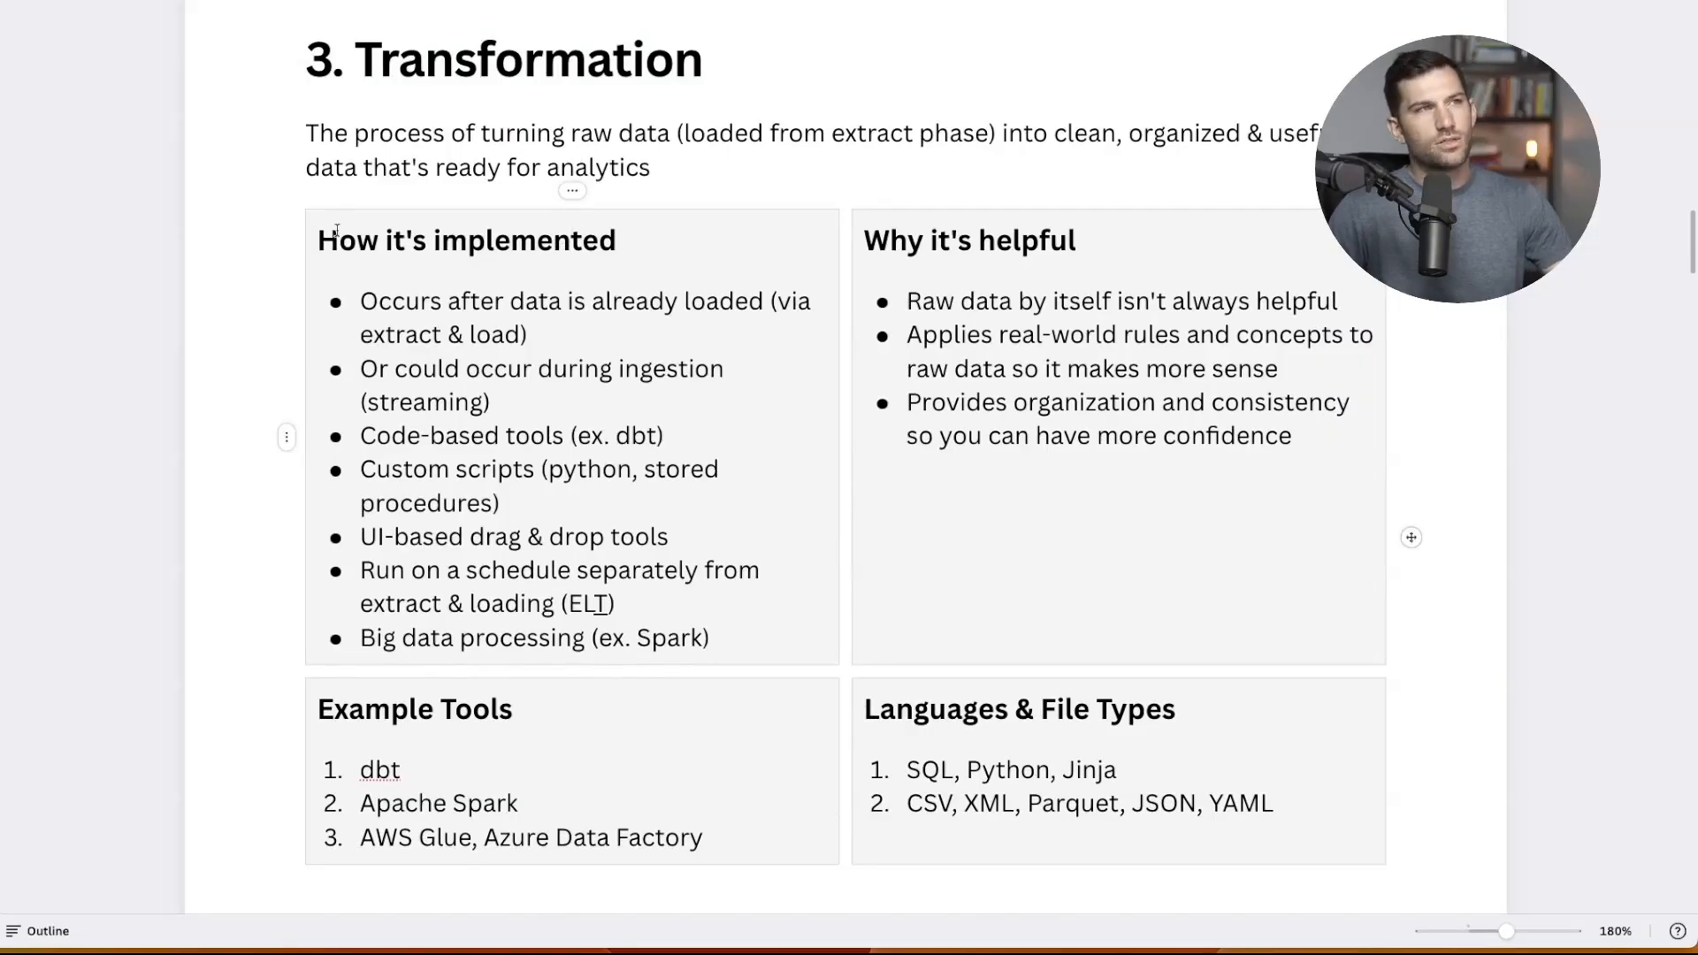
pyautogui.click(598, 241)
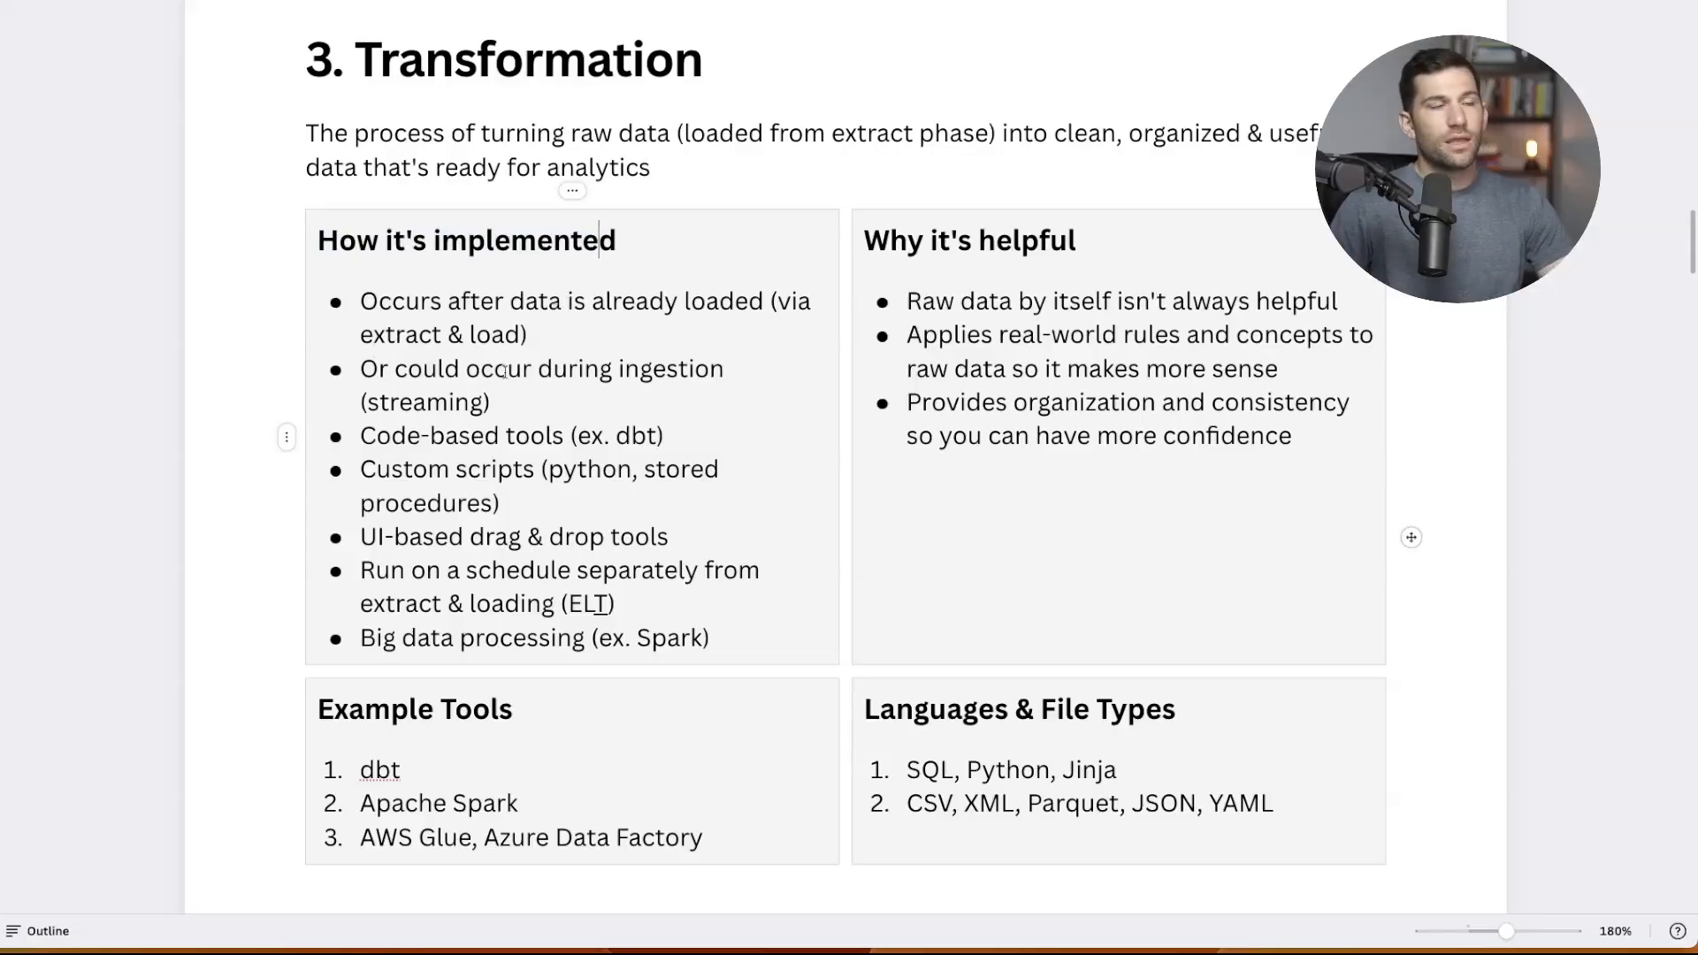
pyautogui.scroll(-3)
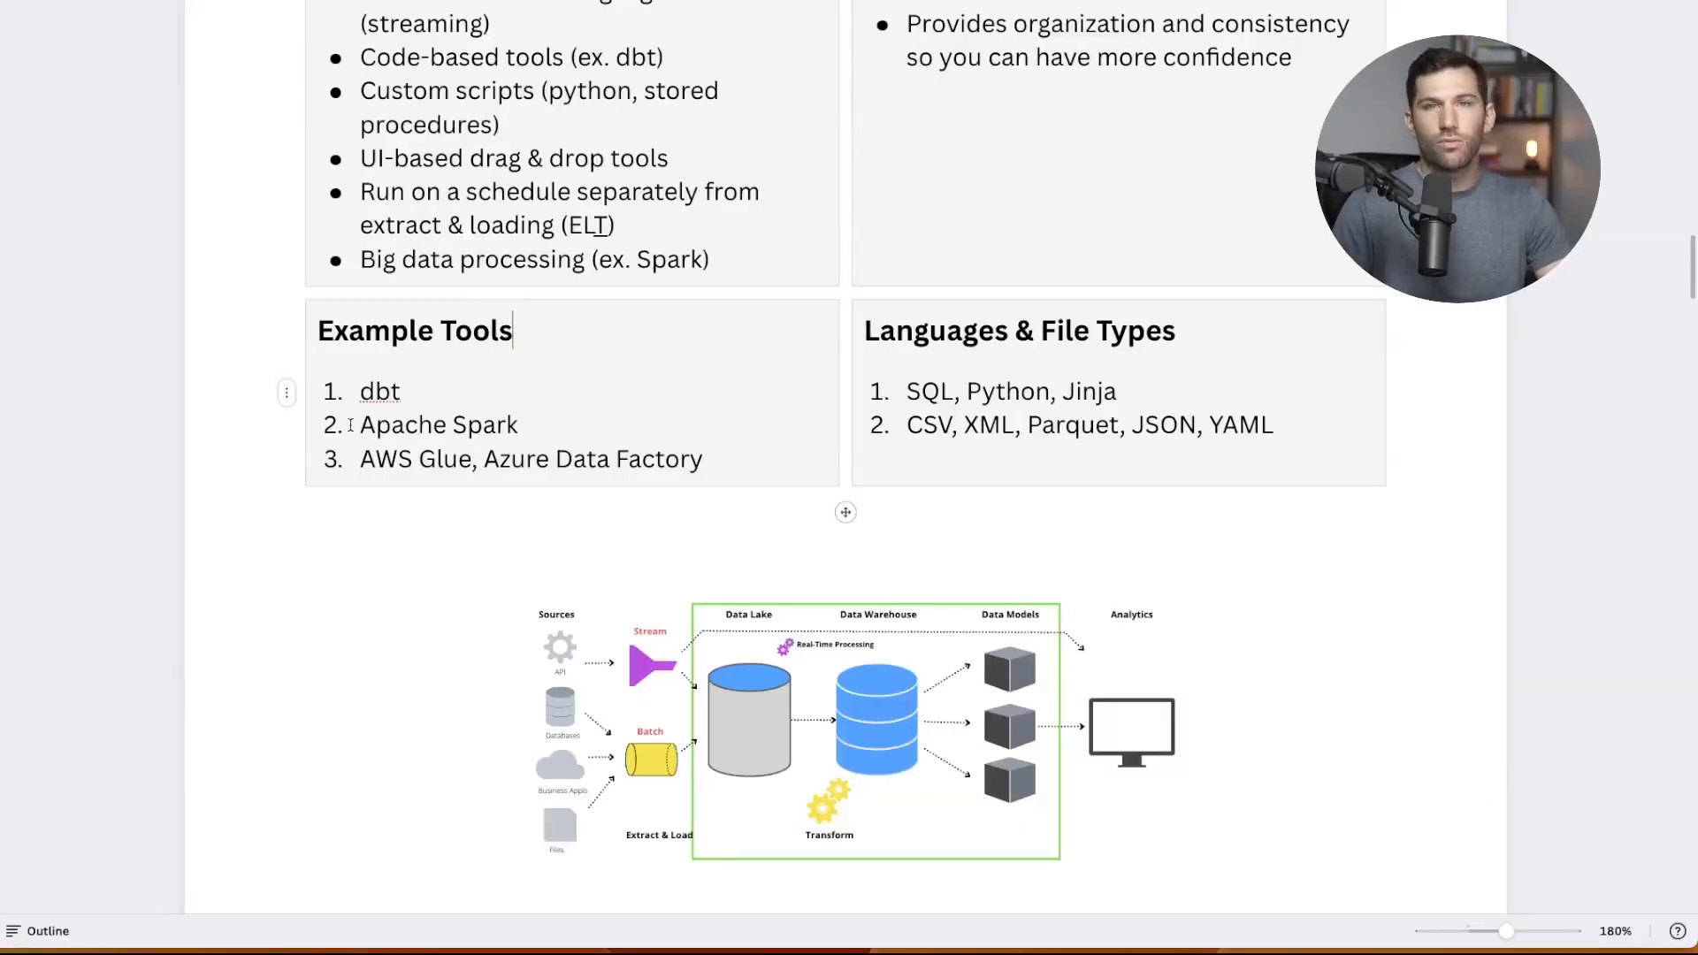
pyautogui.doubleClick(379, 391)
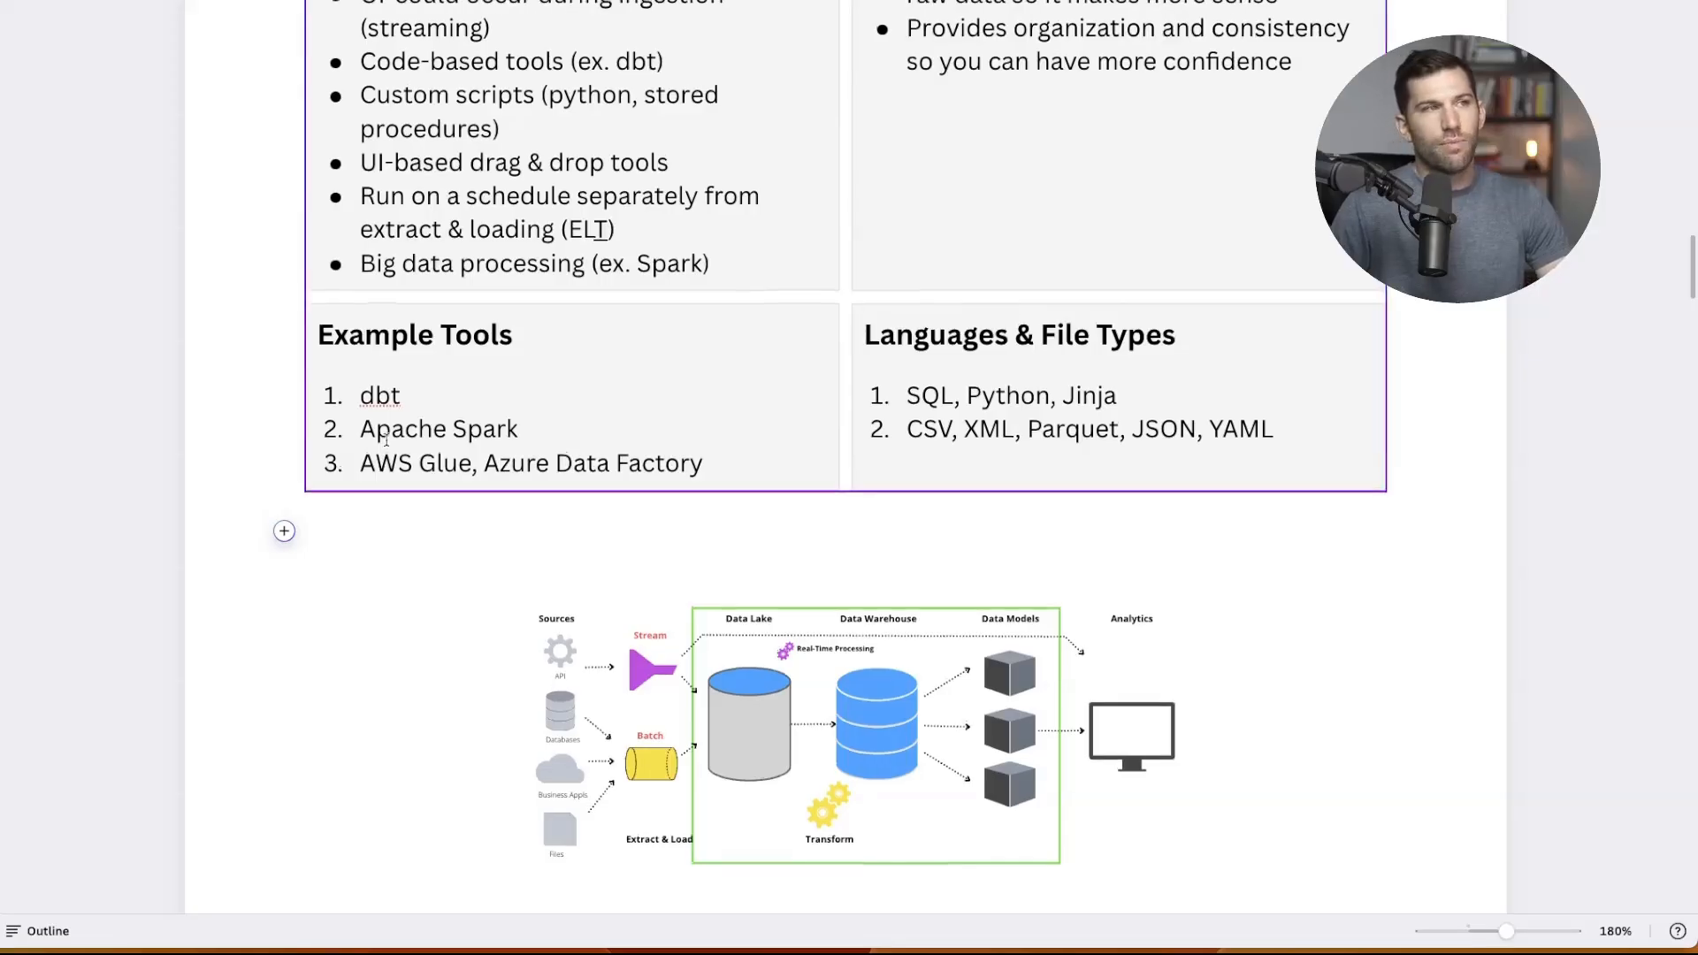
pyautogui.doubleClick(381, 394)
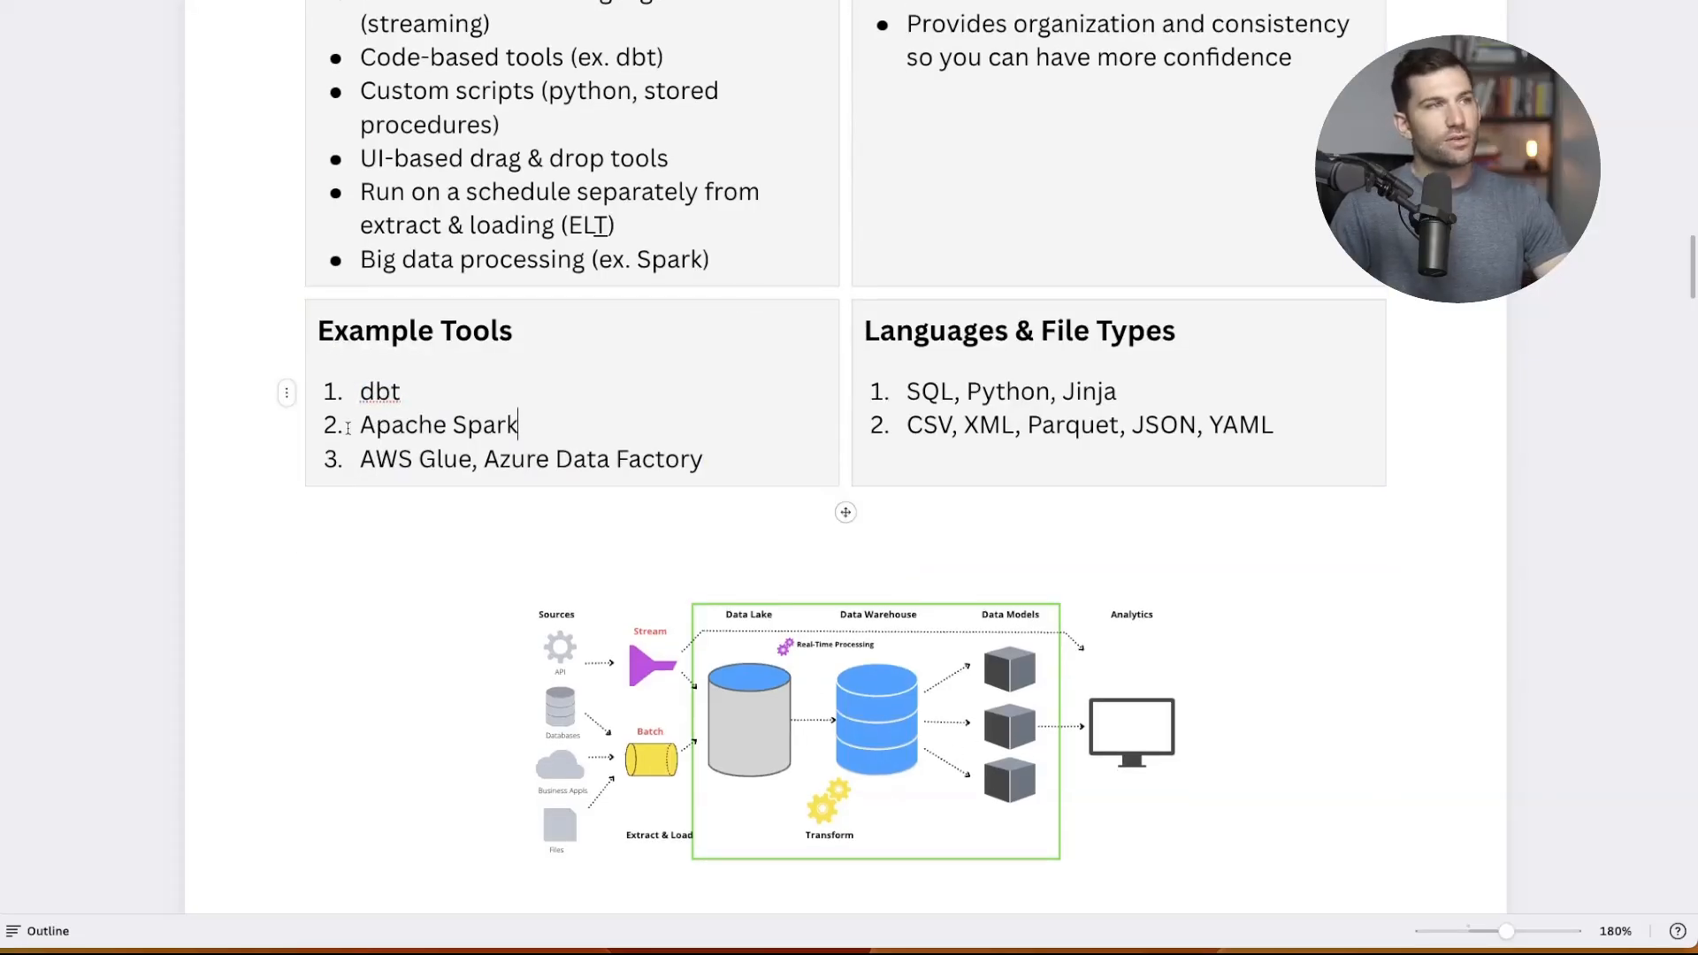
pyautogui.click(845, 731)
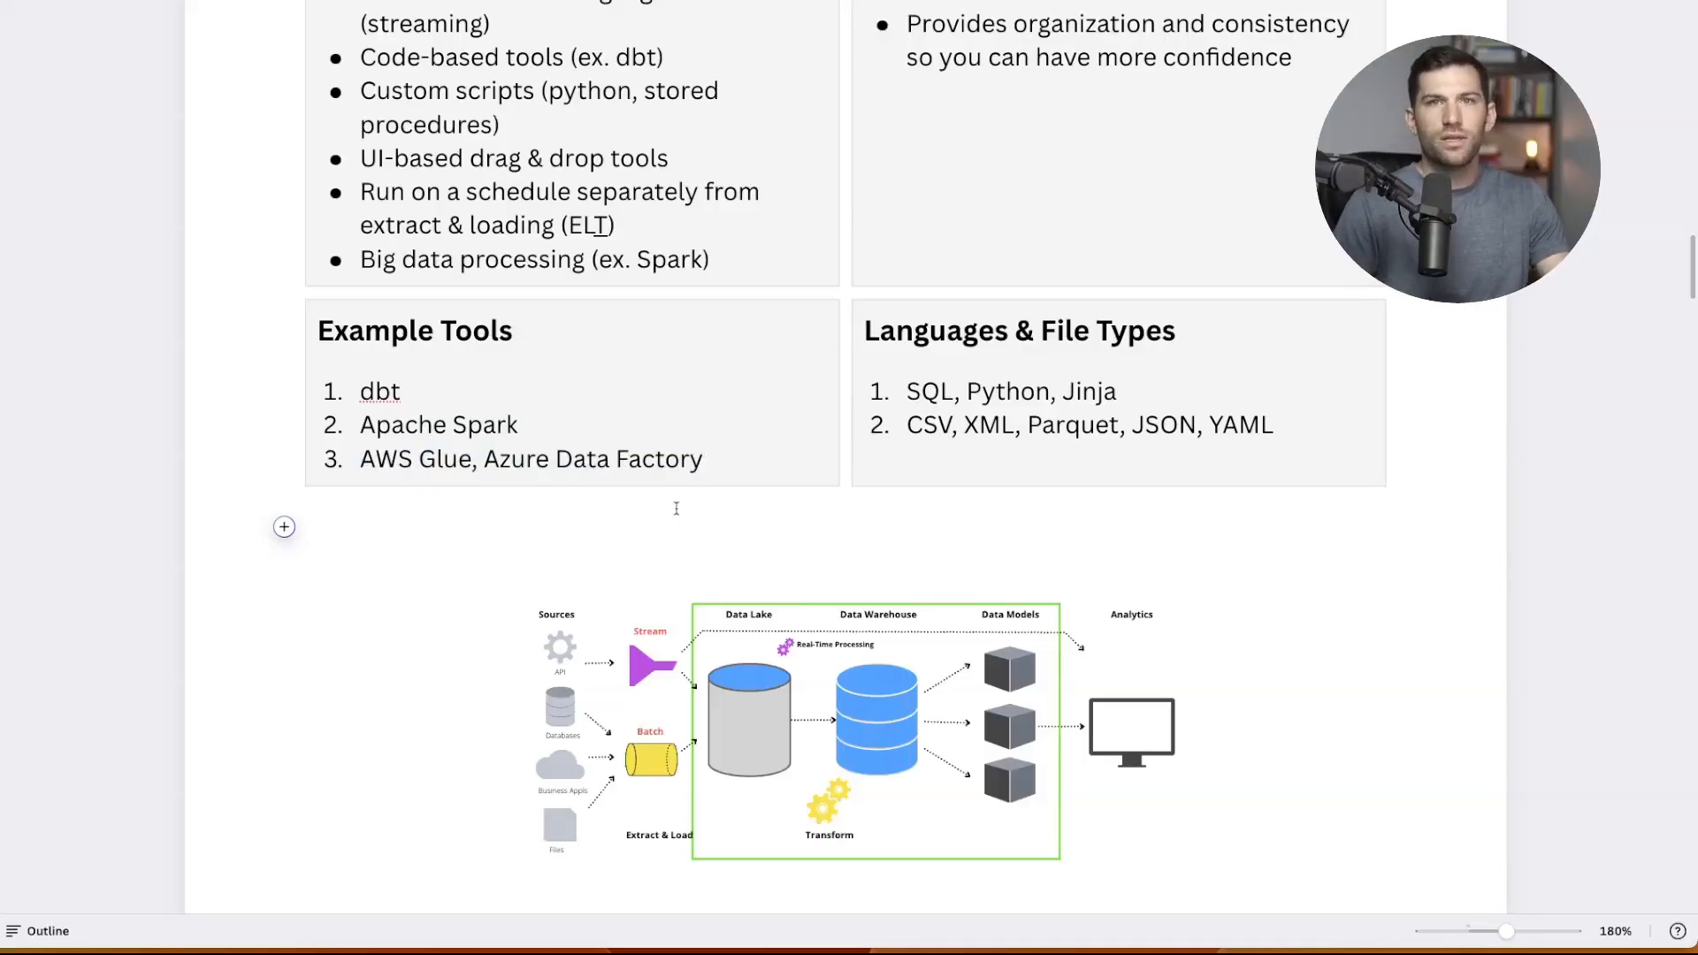
pyautogui.click(314, 527)
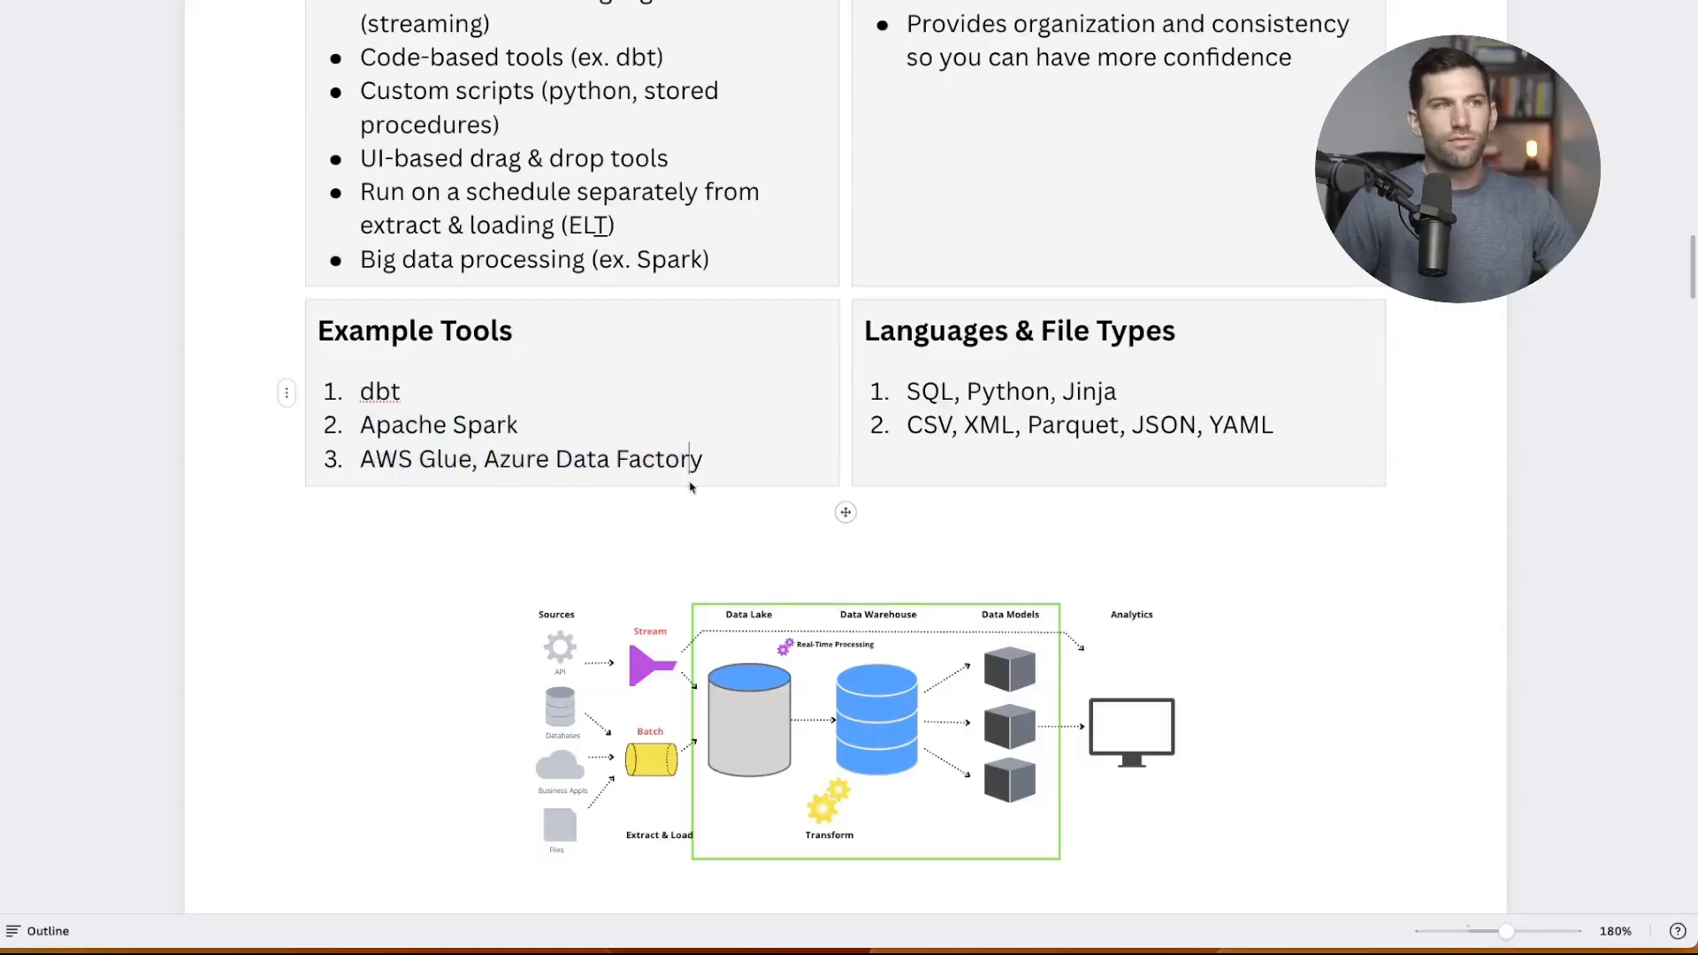
pyautogui.moveTo(676, 499)
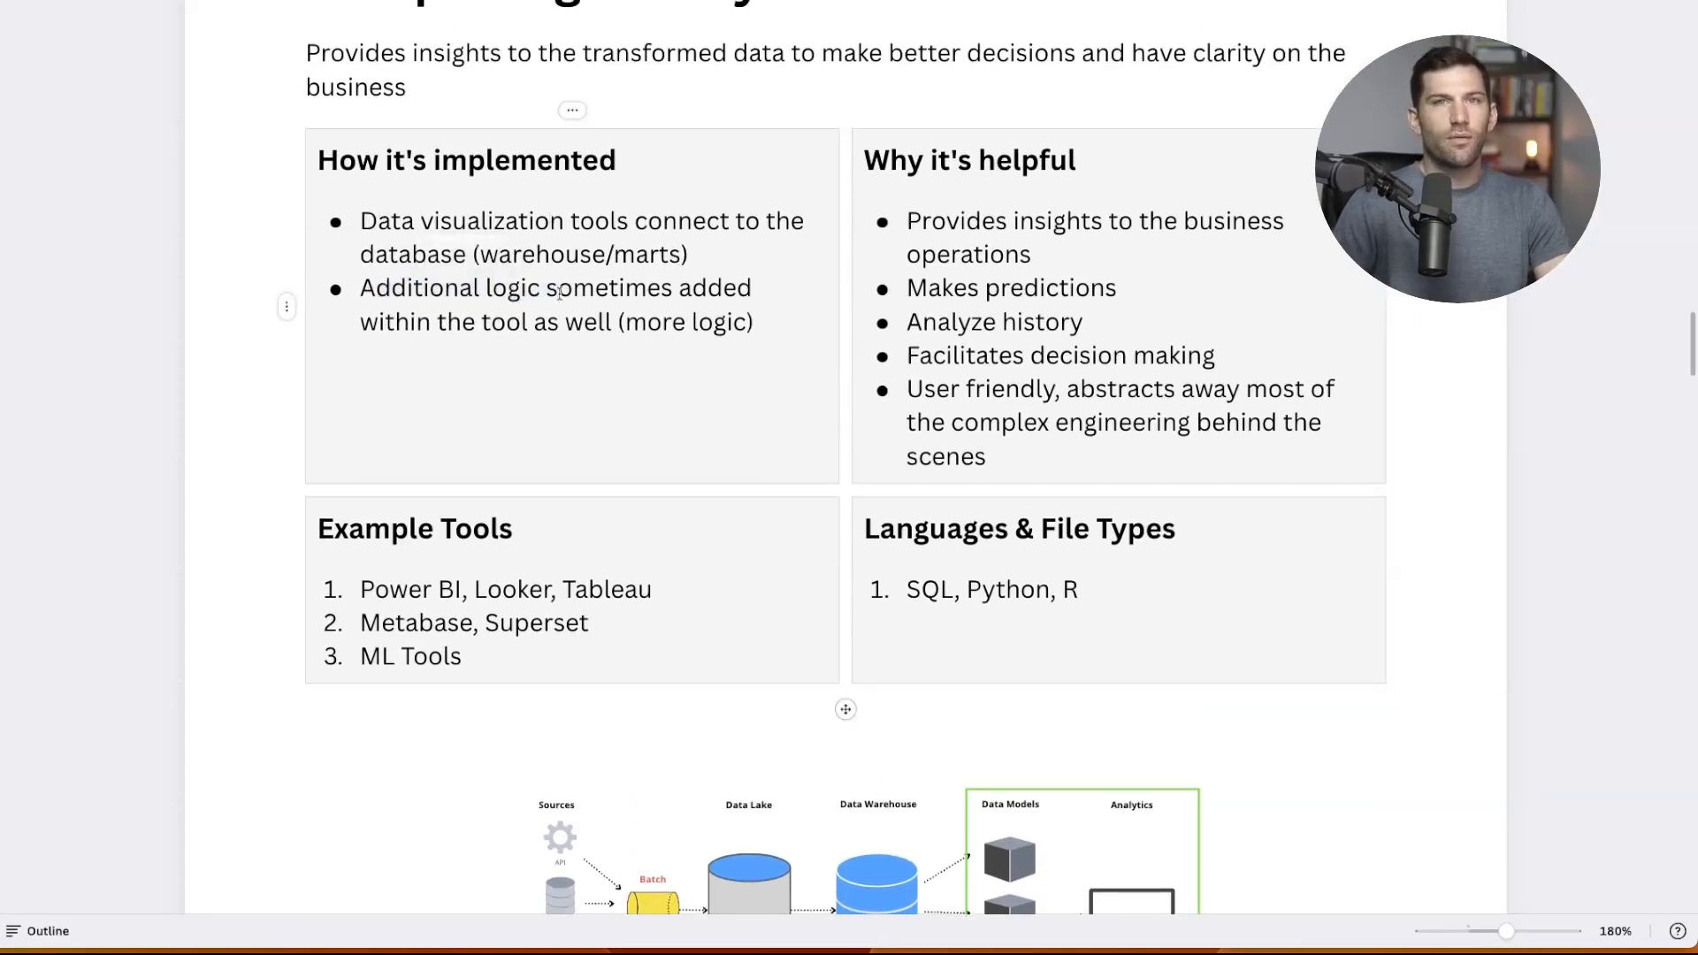
# Continue down the section and highlight the phrase 'Hosted platforms'
pyautogui.scroll(-3)
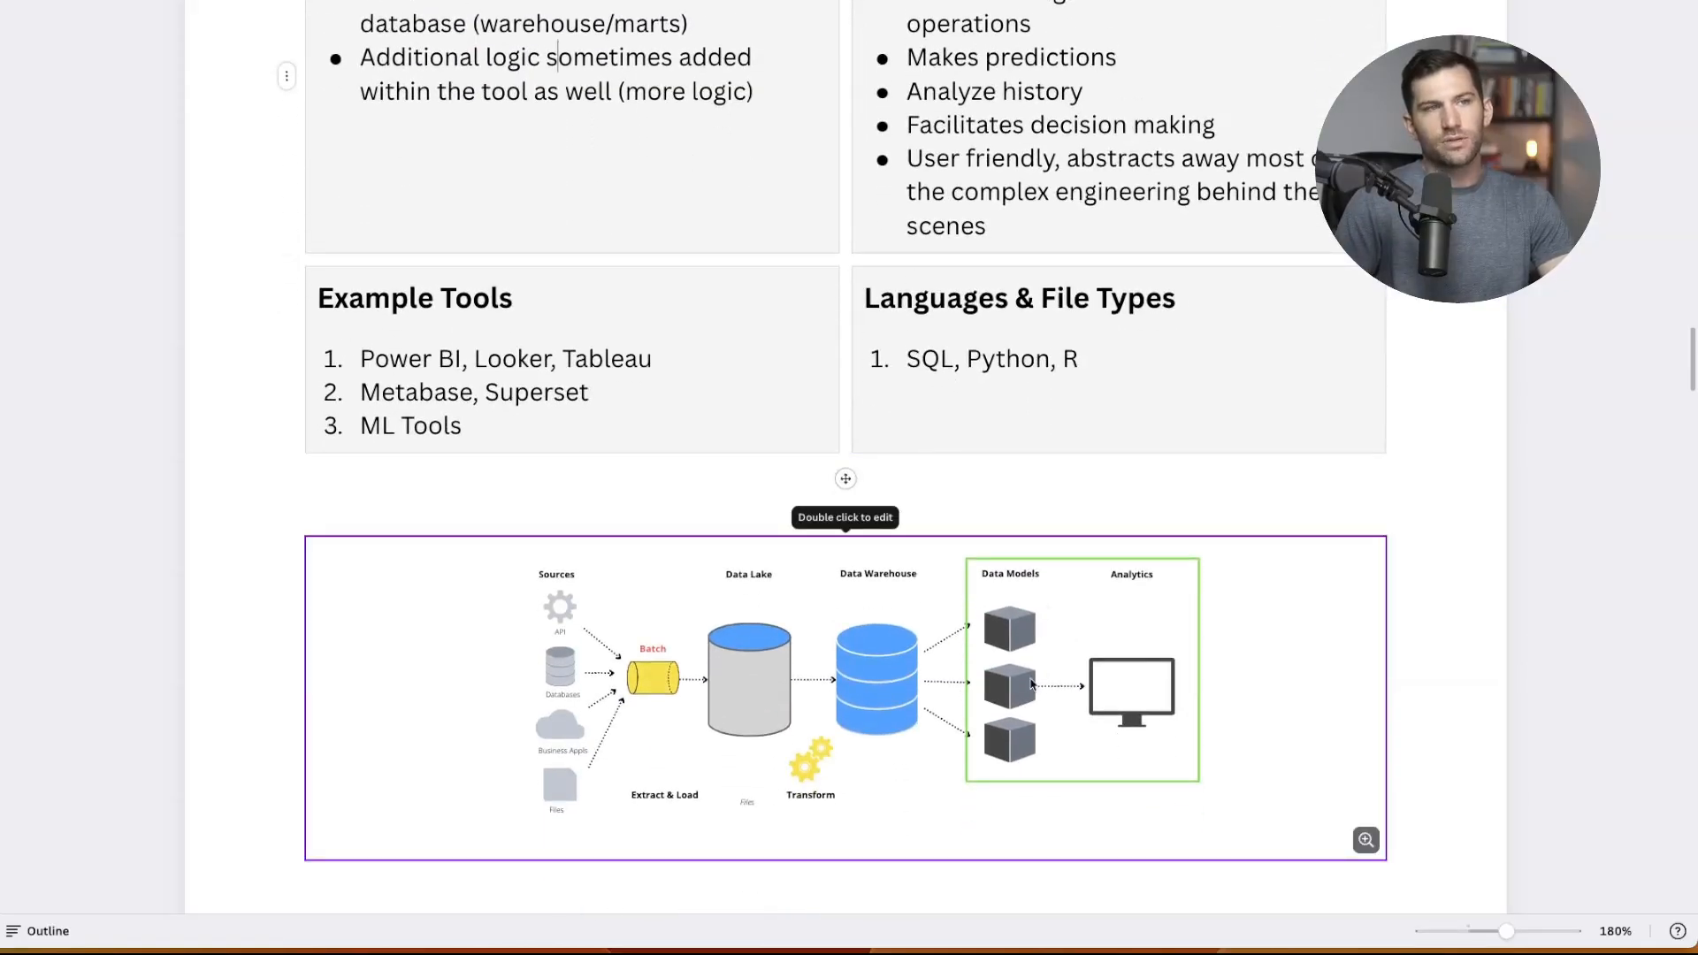
pyautogui.moveTo(1023, 645)
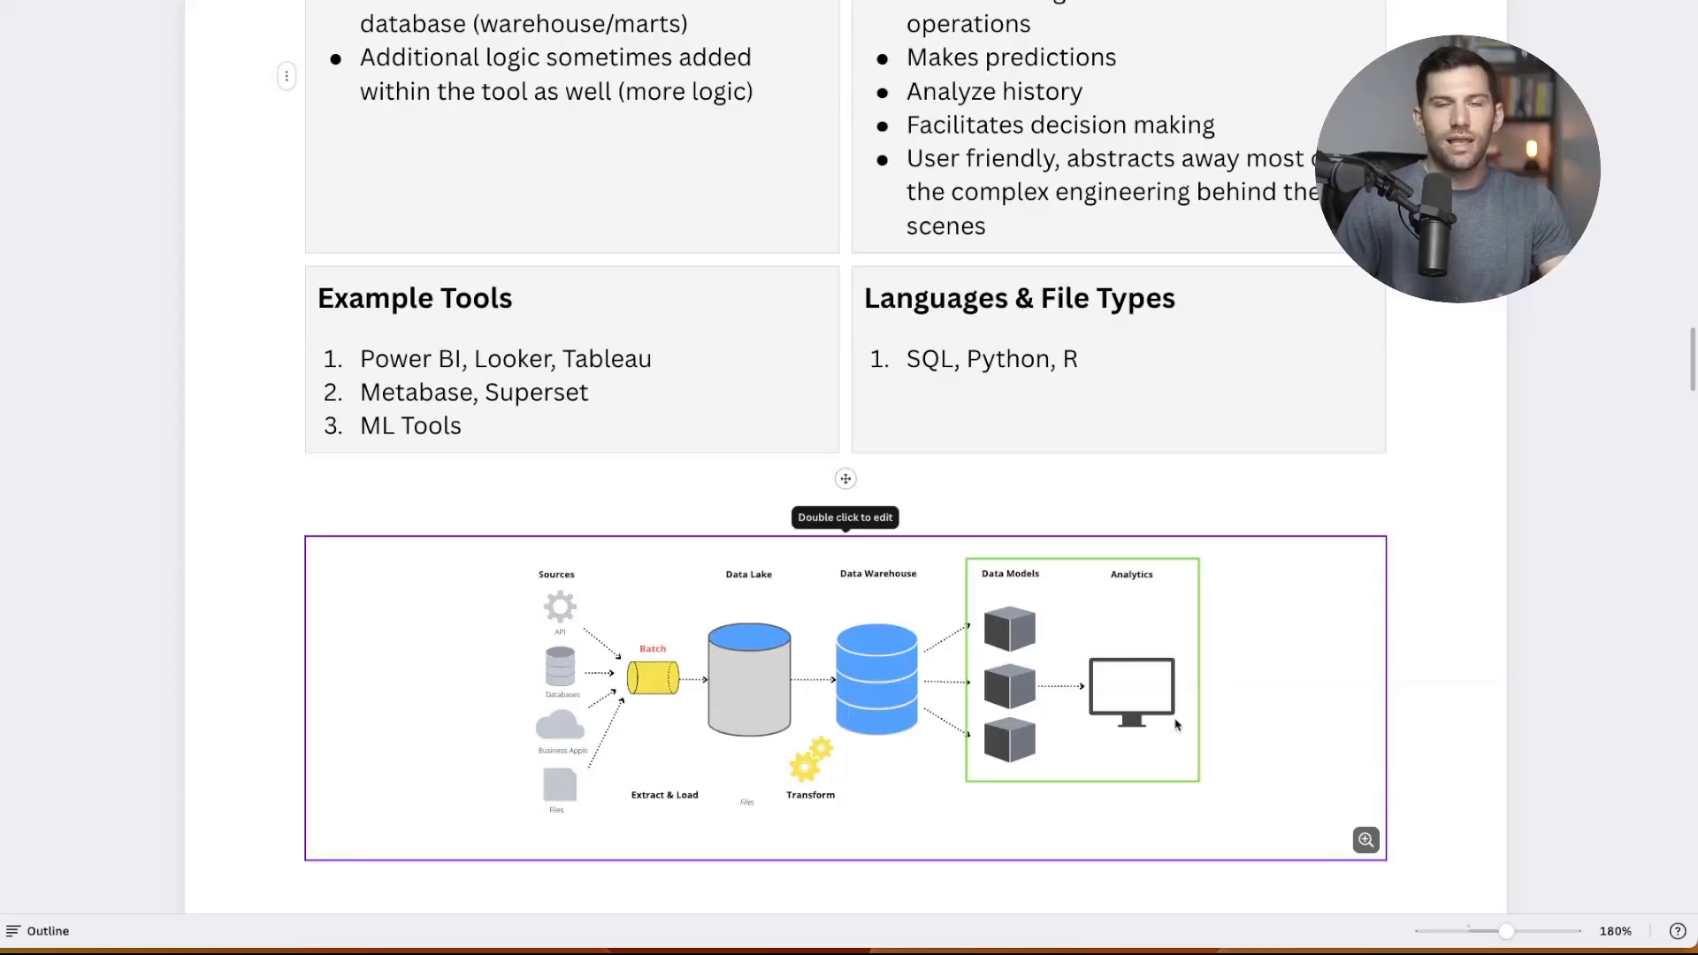
pyautogui.moveTo(893, 676)
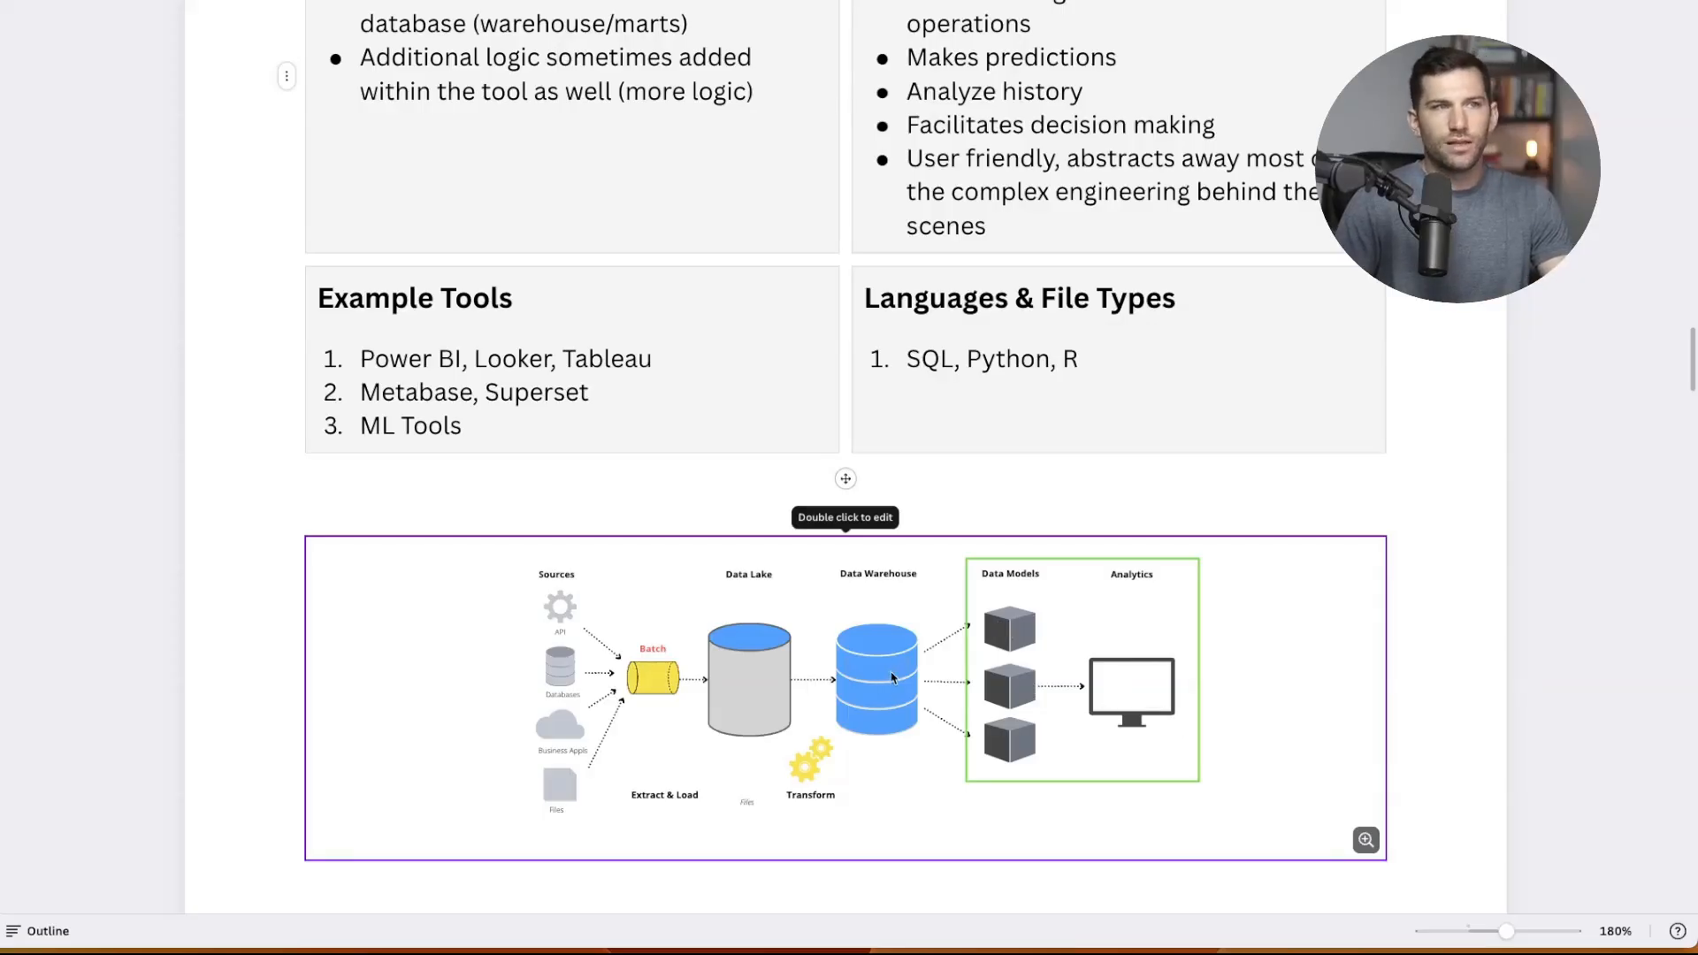
pyautogui.moveTo(1023, 694)
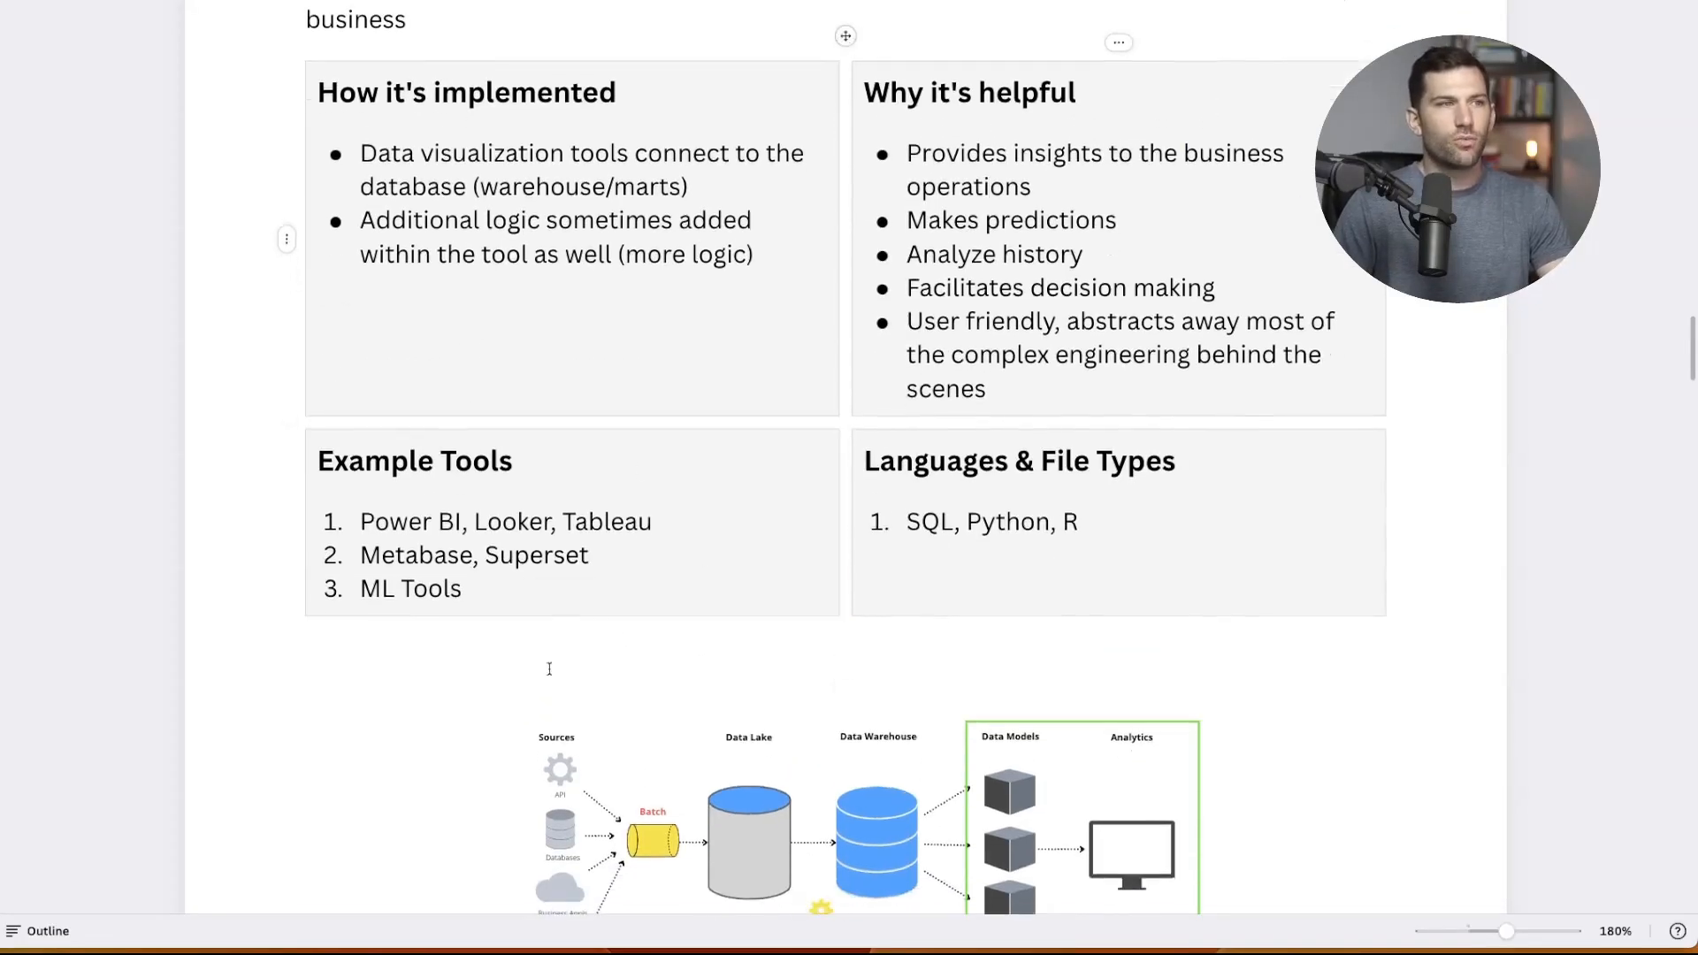
pyautogui.scroll(-3)
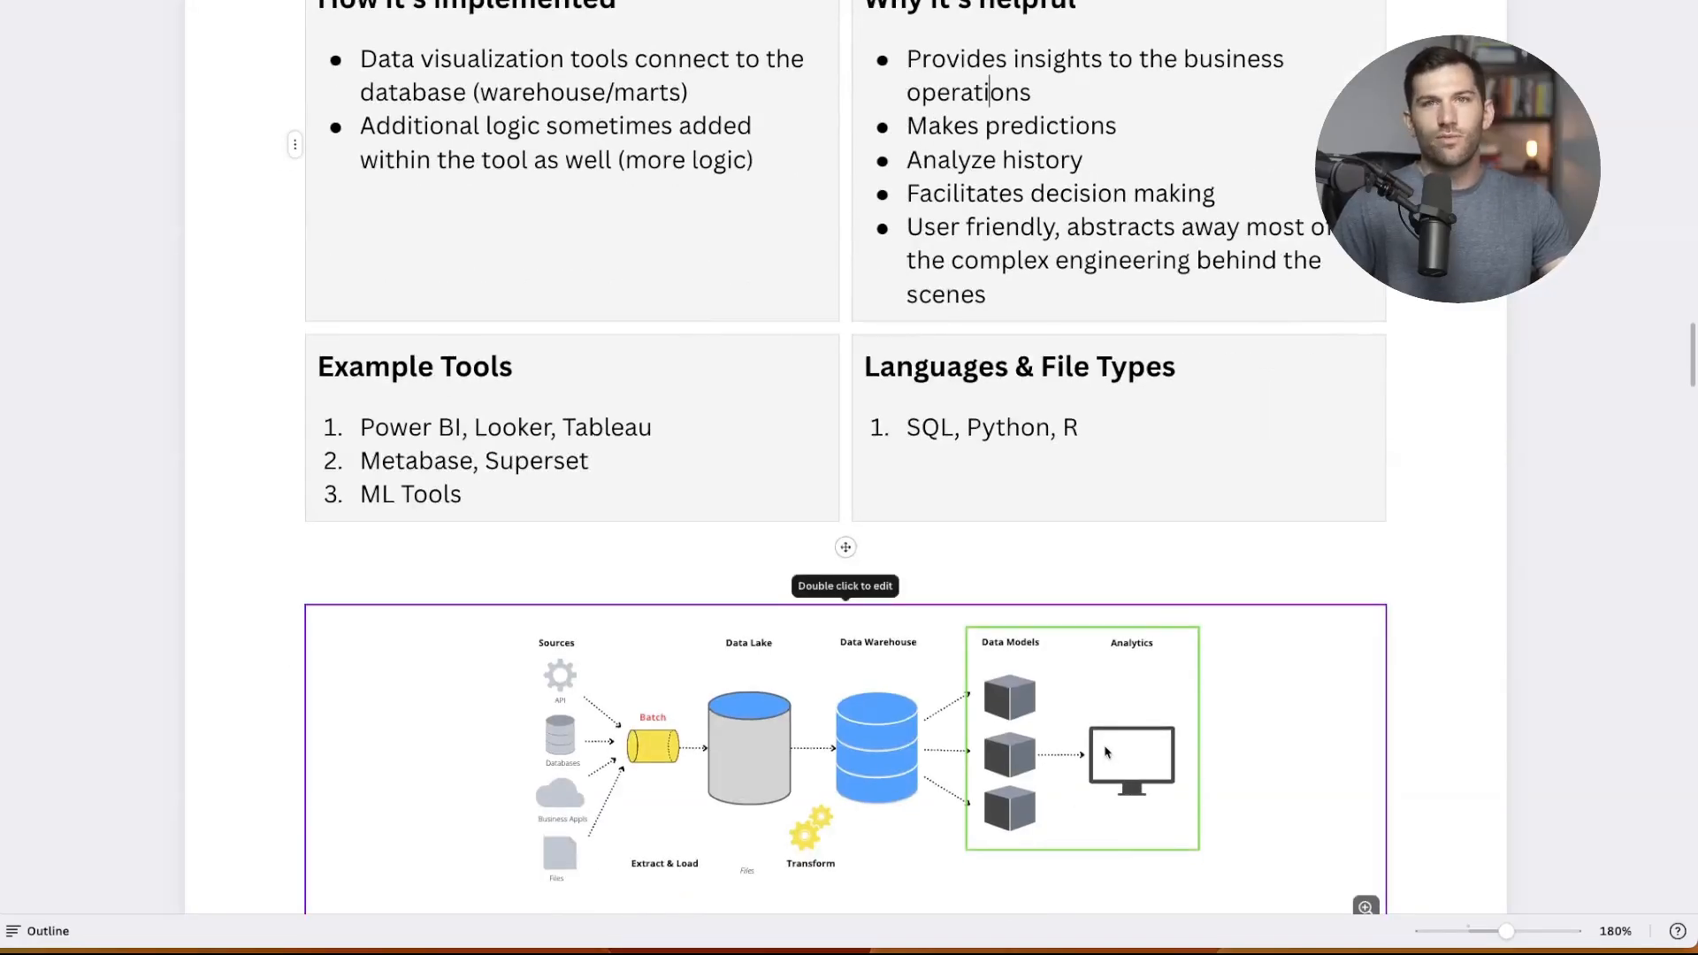
pyautogui.doubleClick(1038, 158)
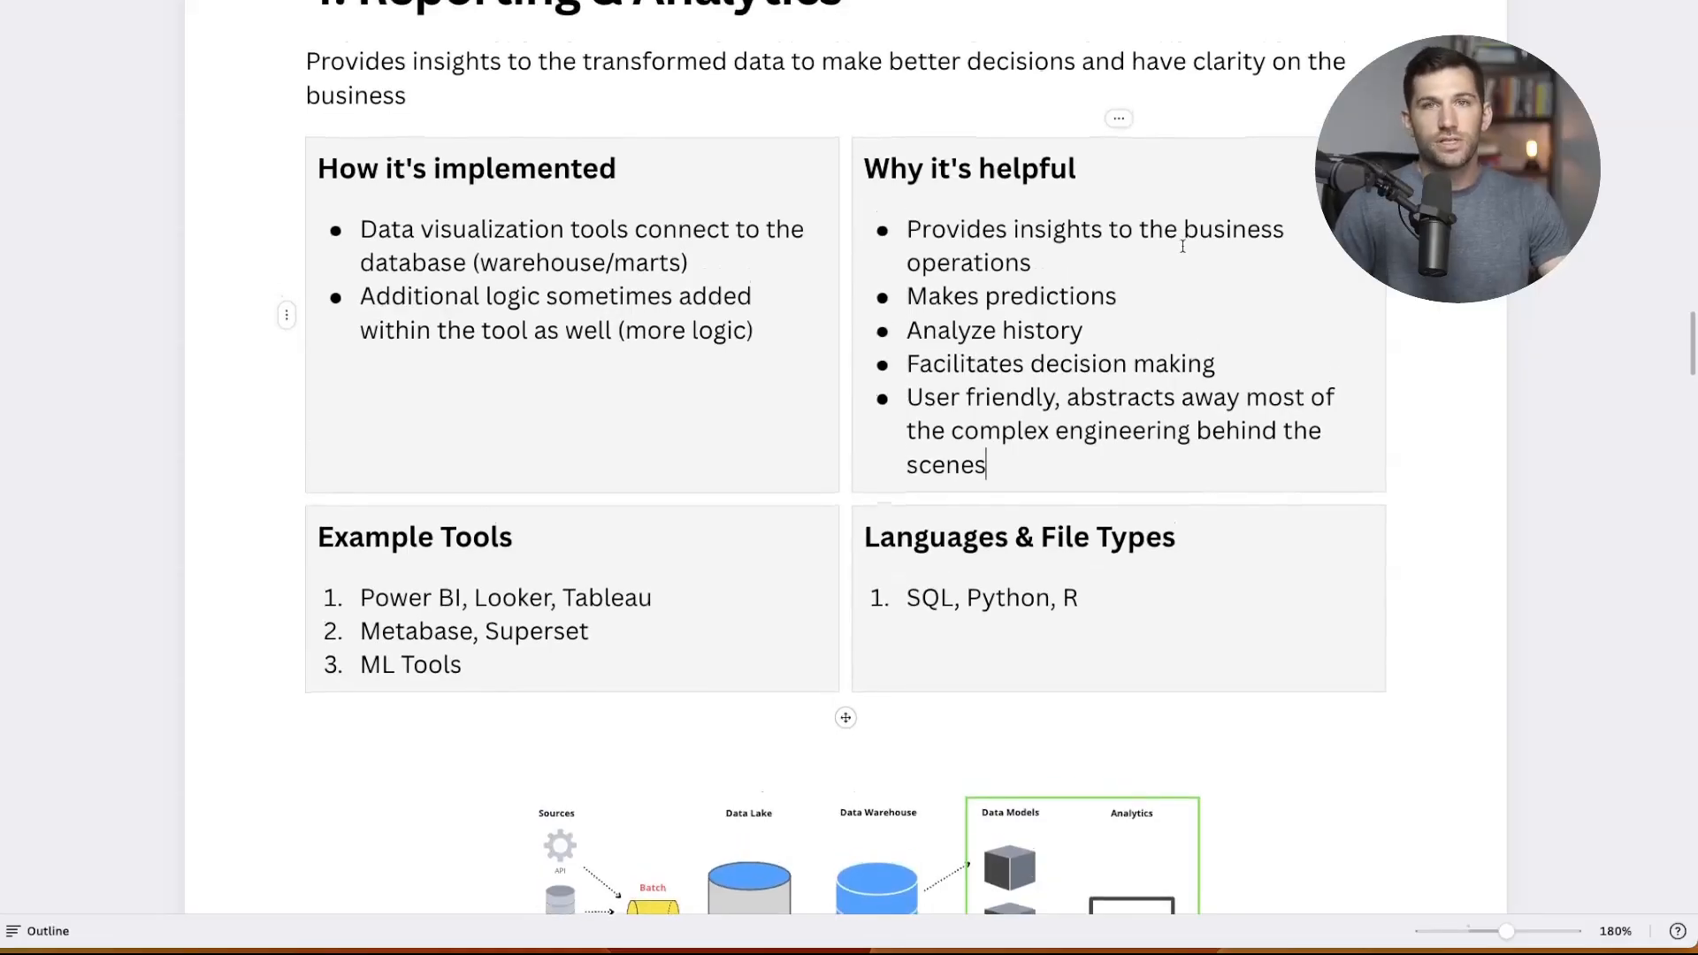
pyautogui.scroll(-3)
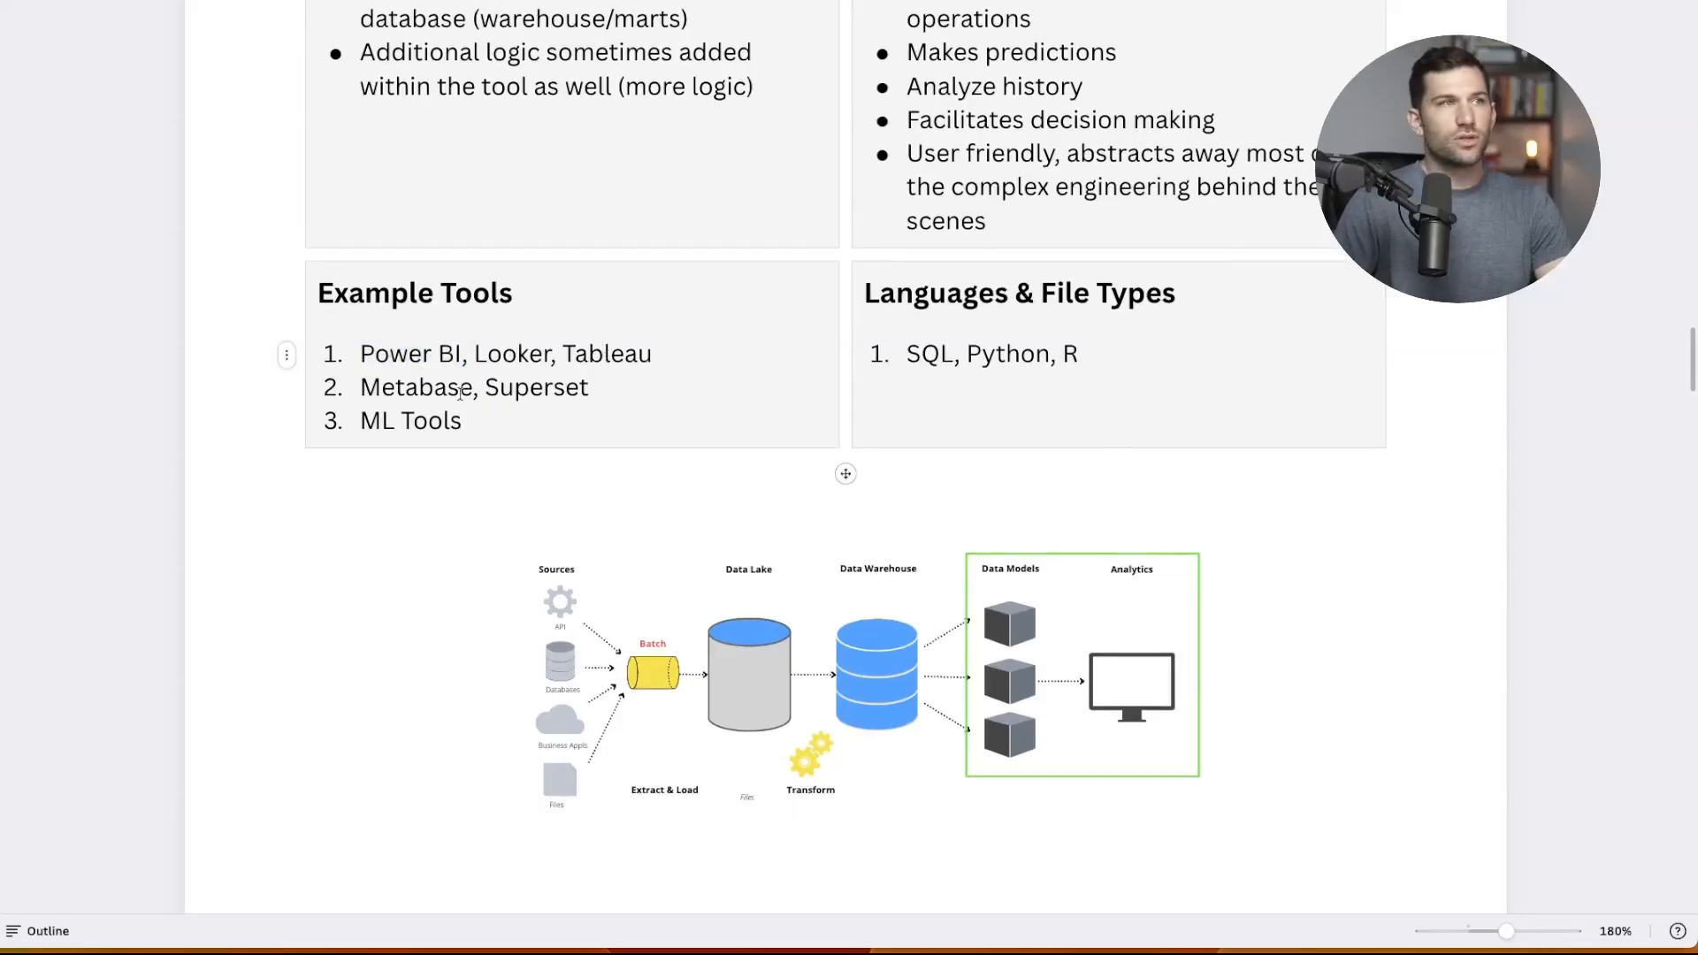
pyautogui.doubleClick(535, 387)
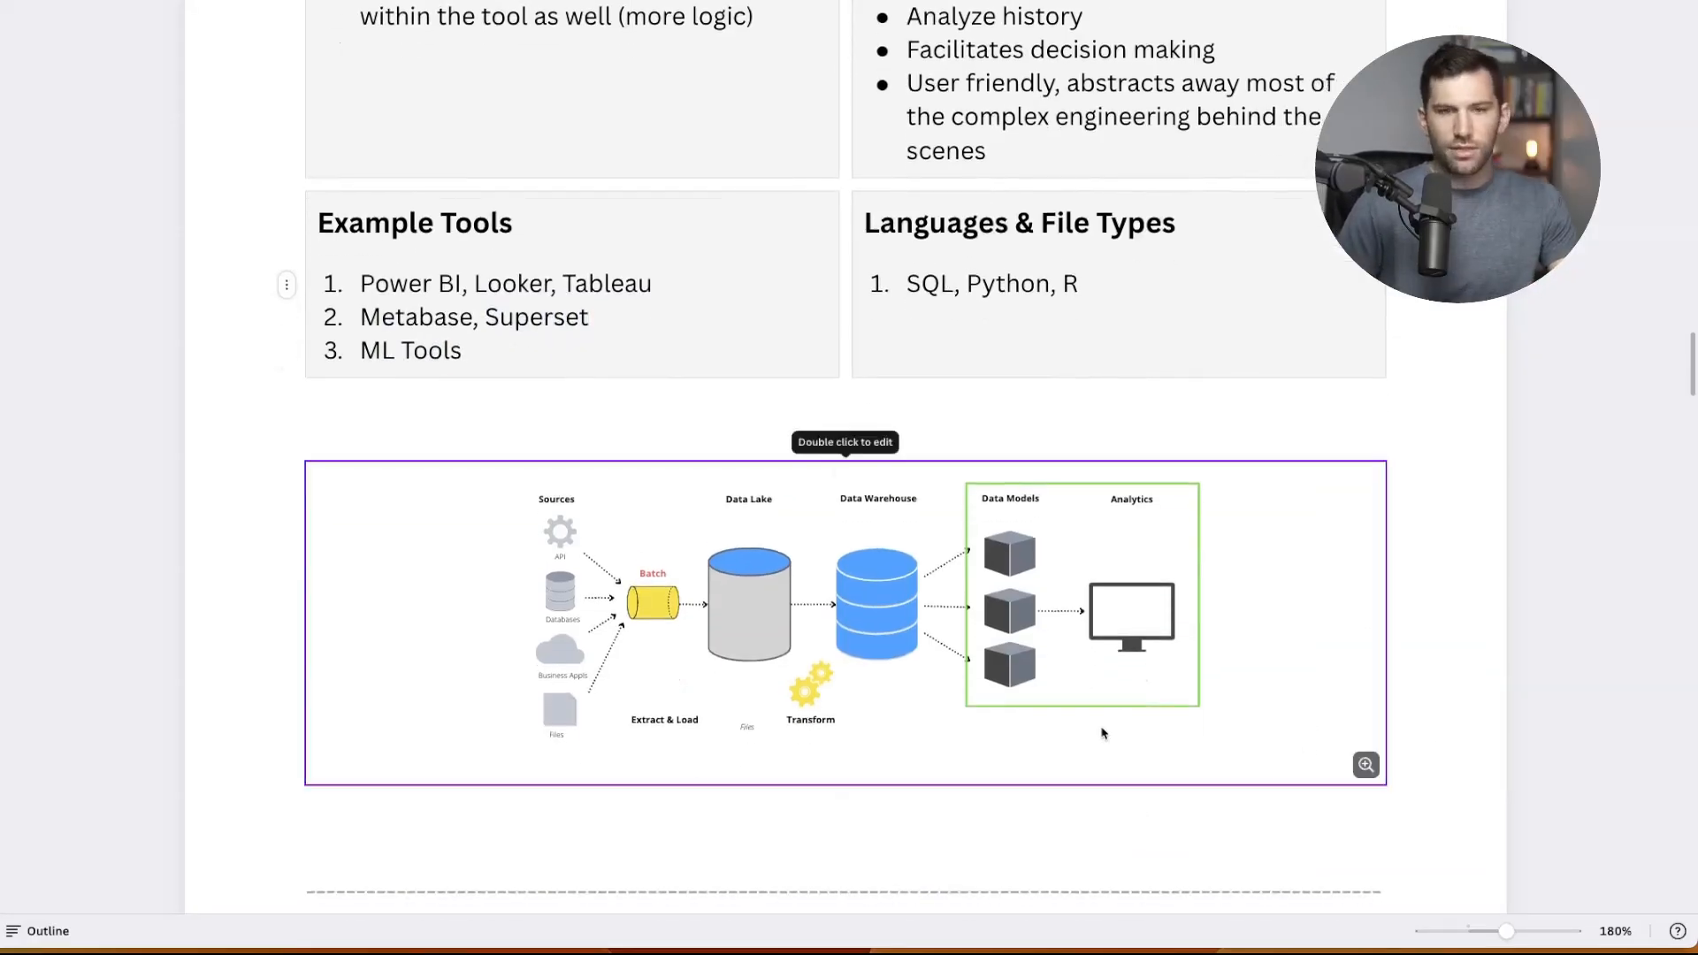
pyautogui.scroll(-3)
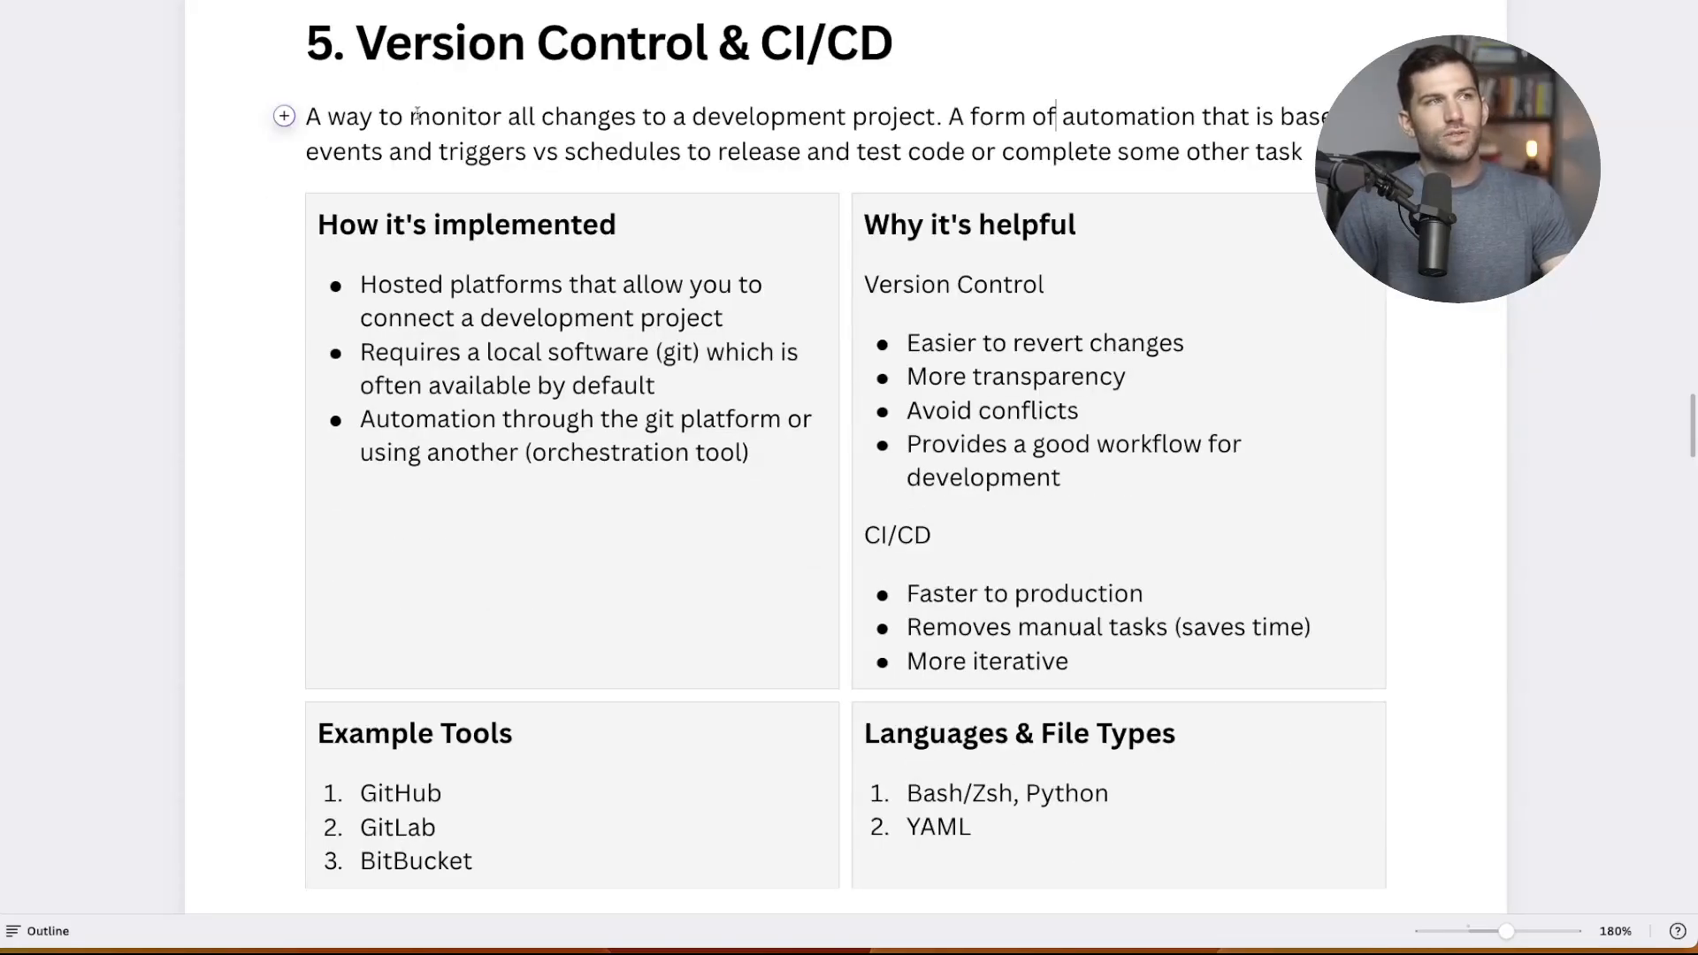
pyautogui.moveTo(412, 115); pyautogui.dragTo(936, 116)
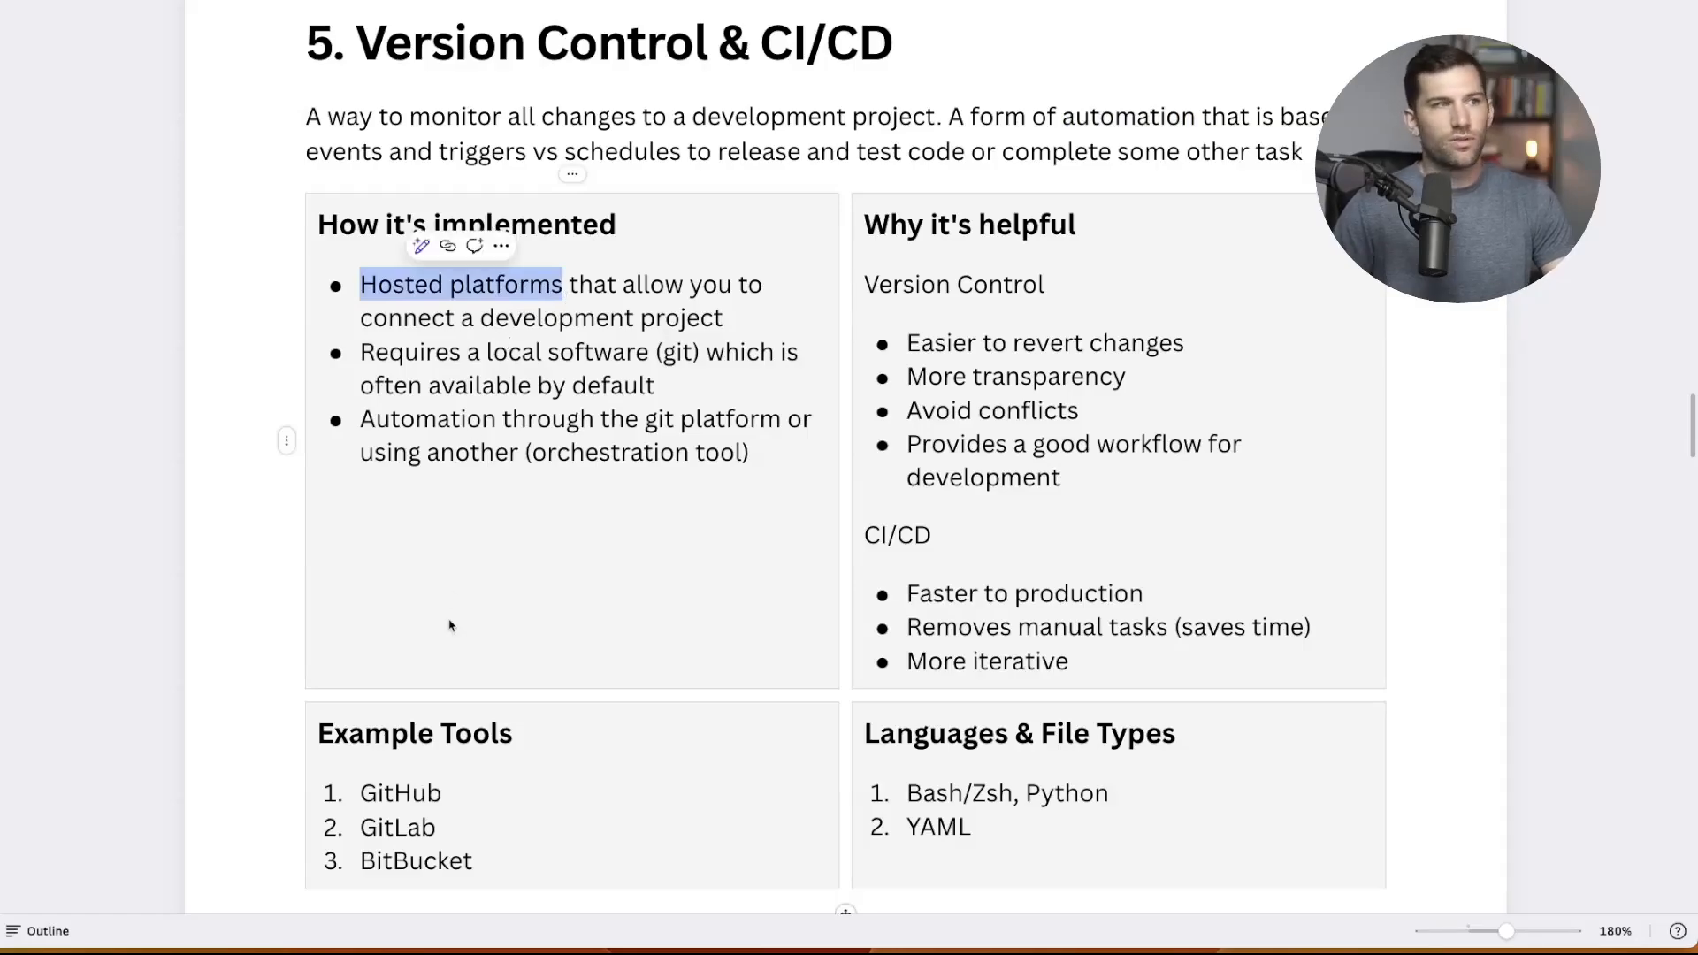
# Highlight then clear the 'Avoid conflicts' bullet and reach the '5. Version Control & CI/CD' heading
pyautogui.scroll(-3)
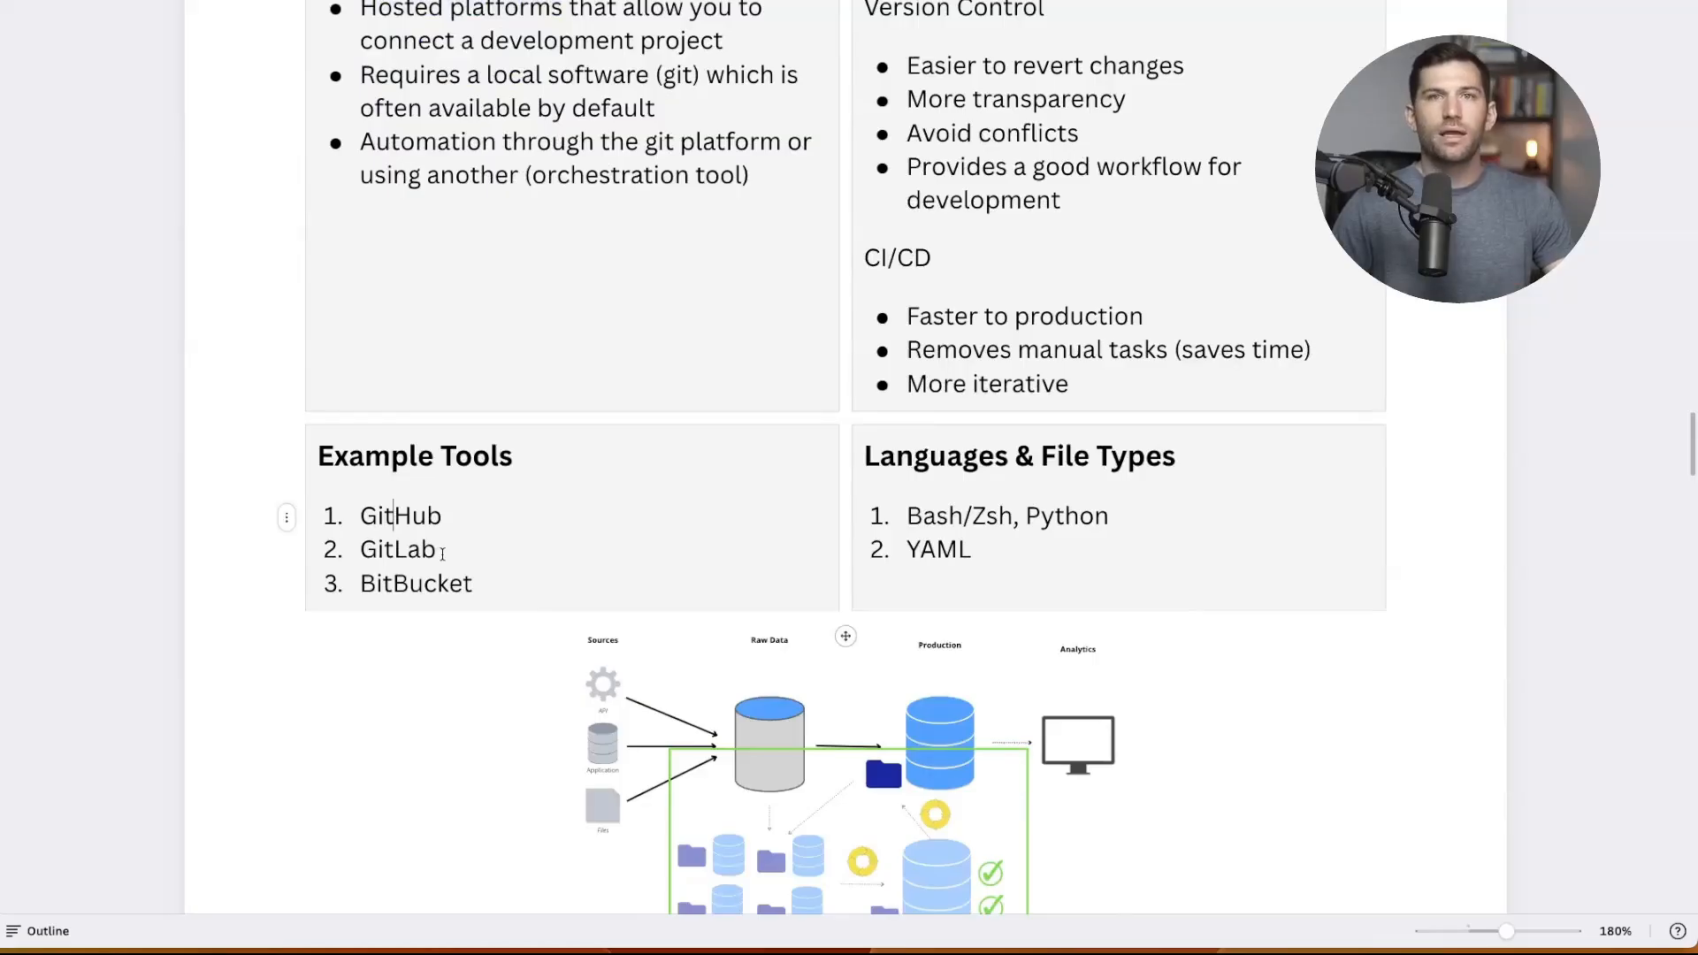
pyautogui.scroll(-3)
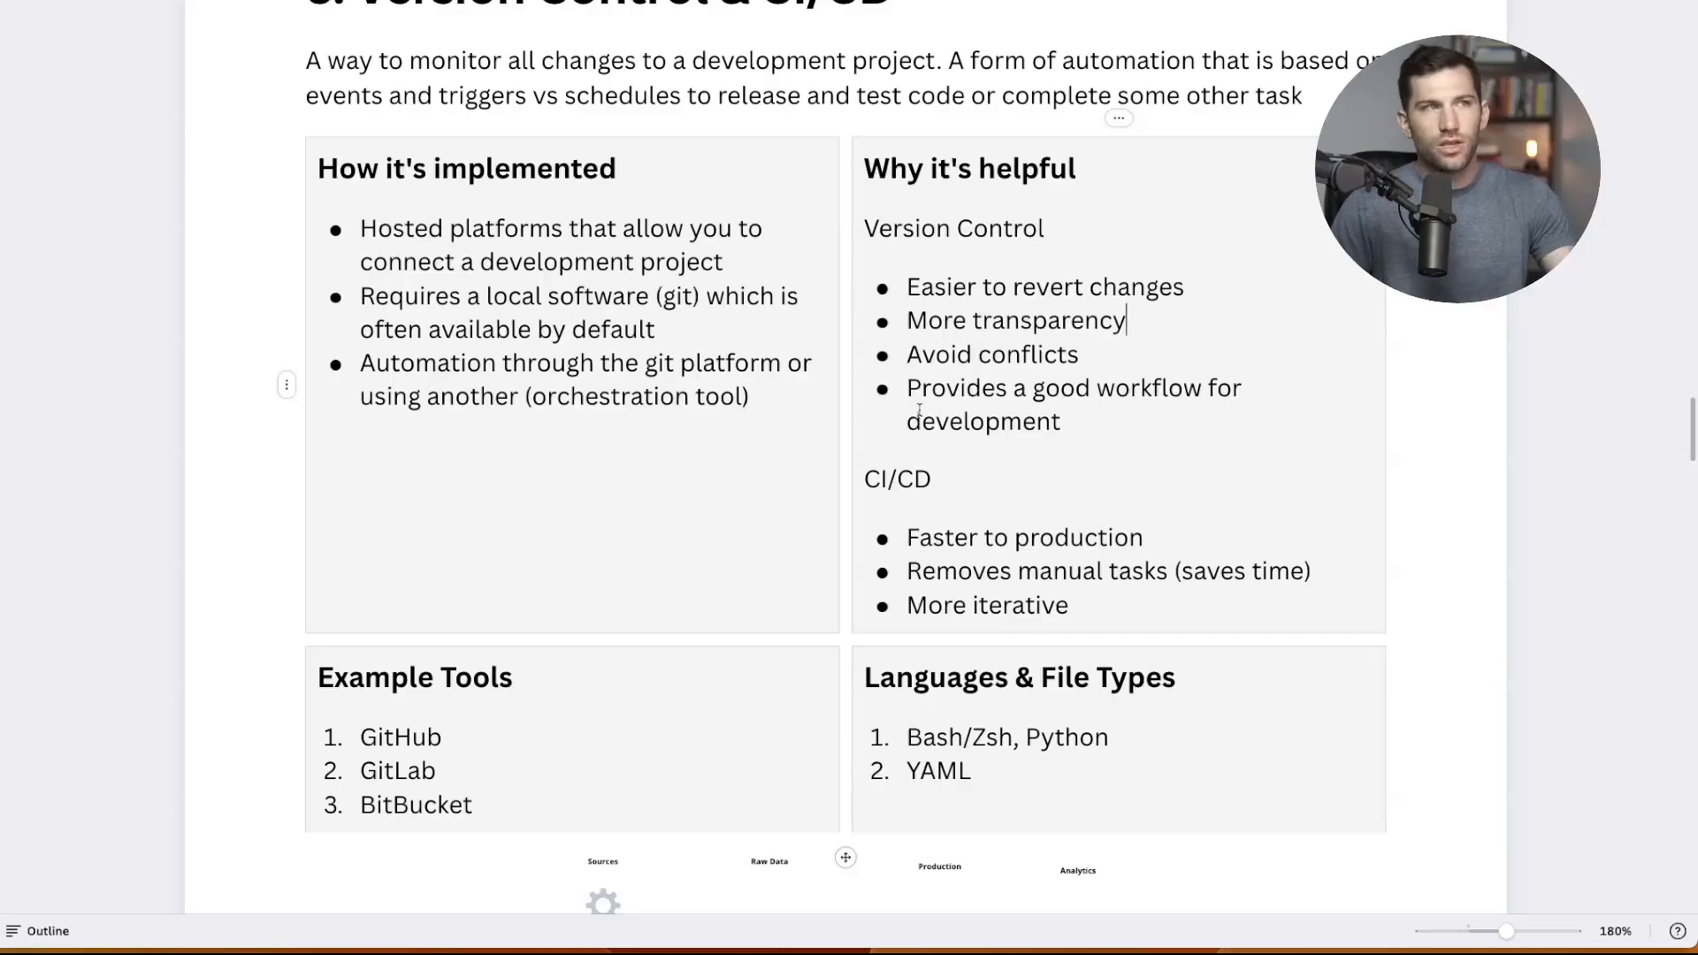
pyautogui.doubleClick(991, 354)
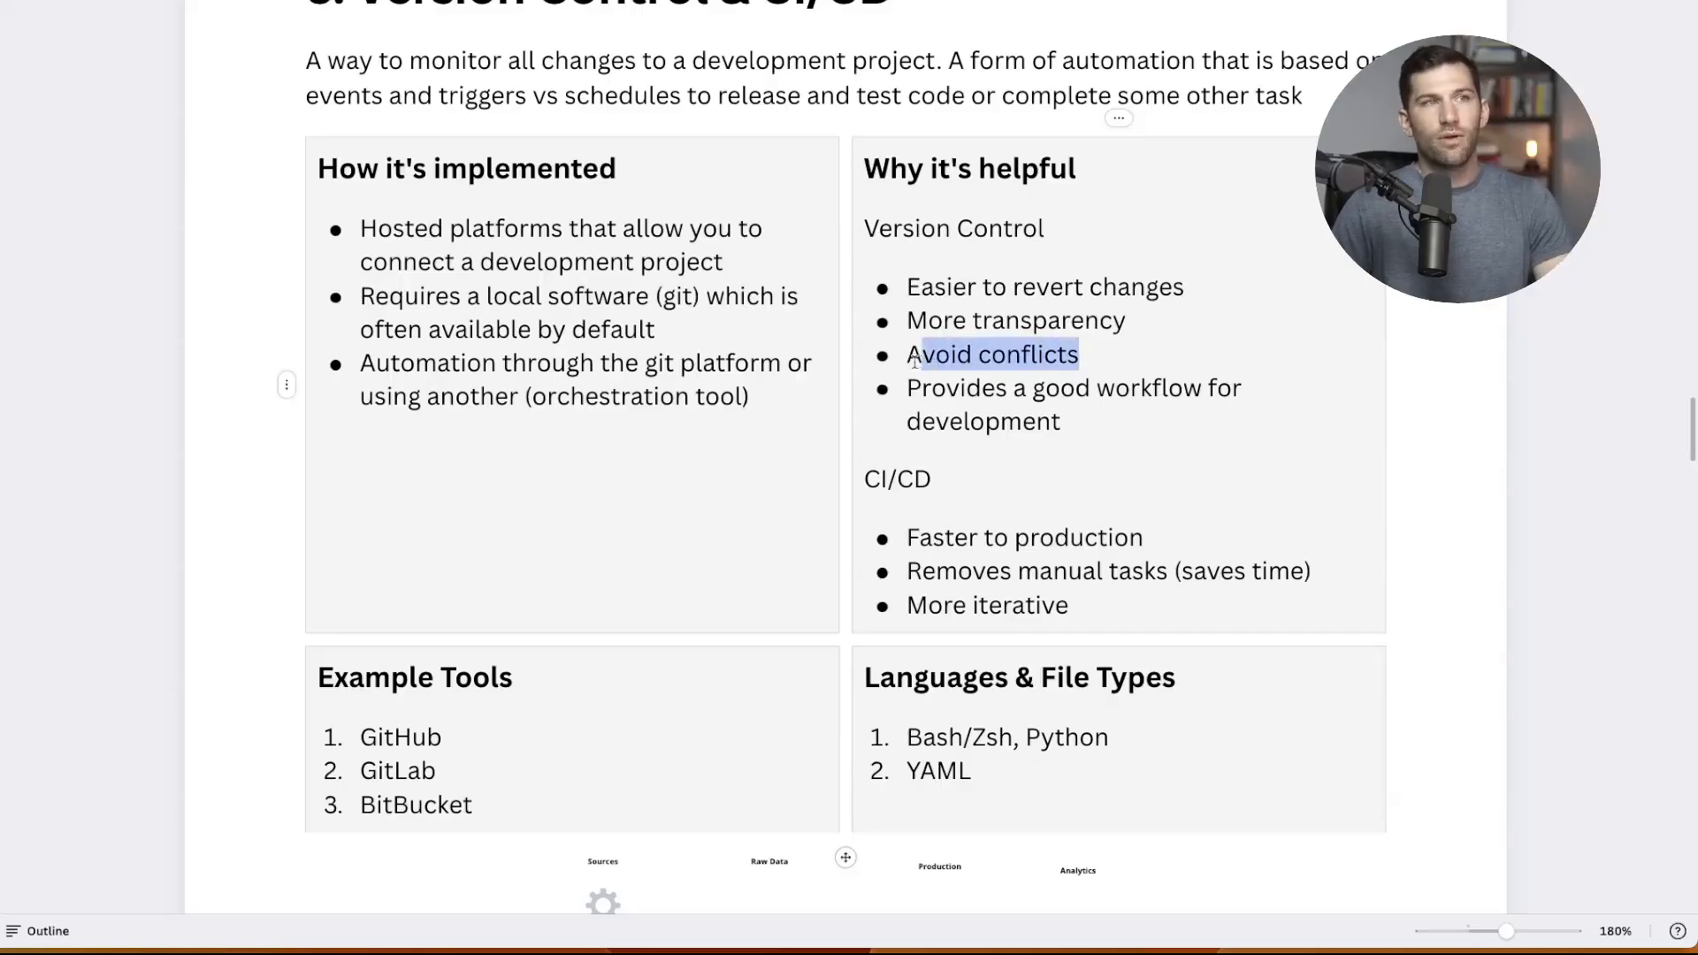
pyautogui.click(910, 354)
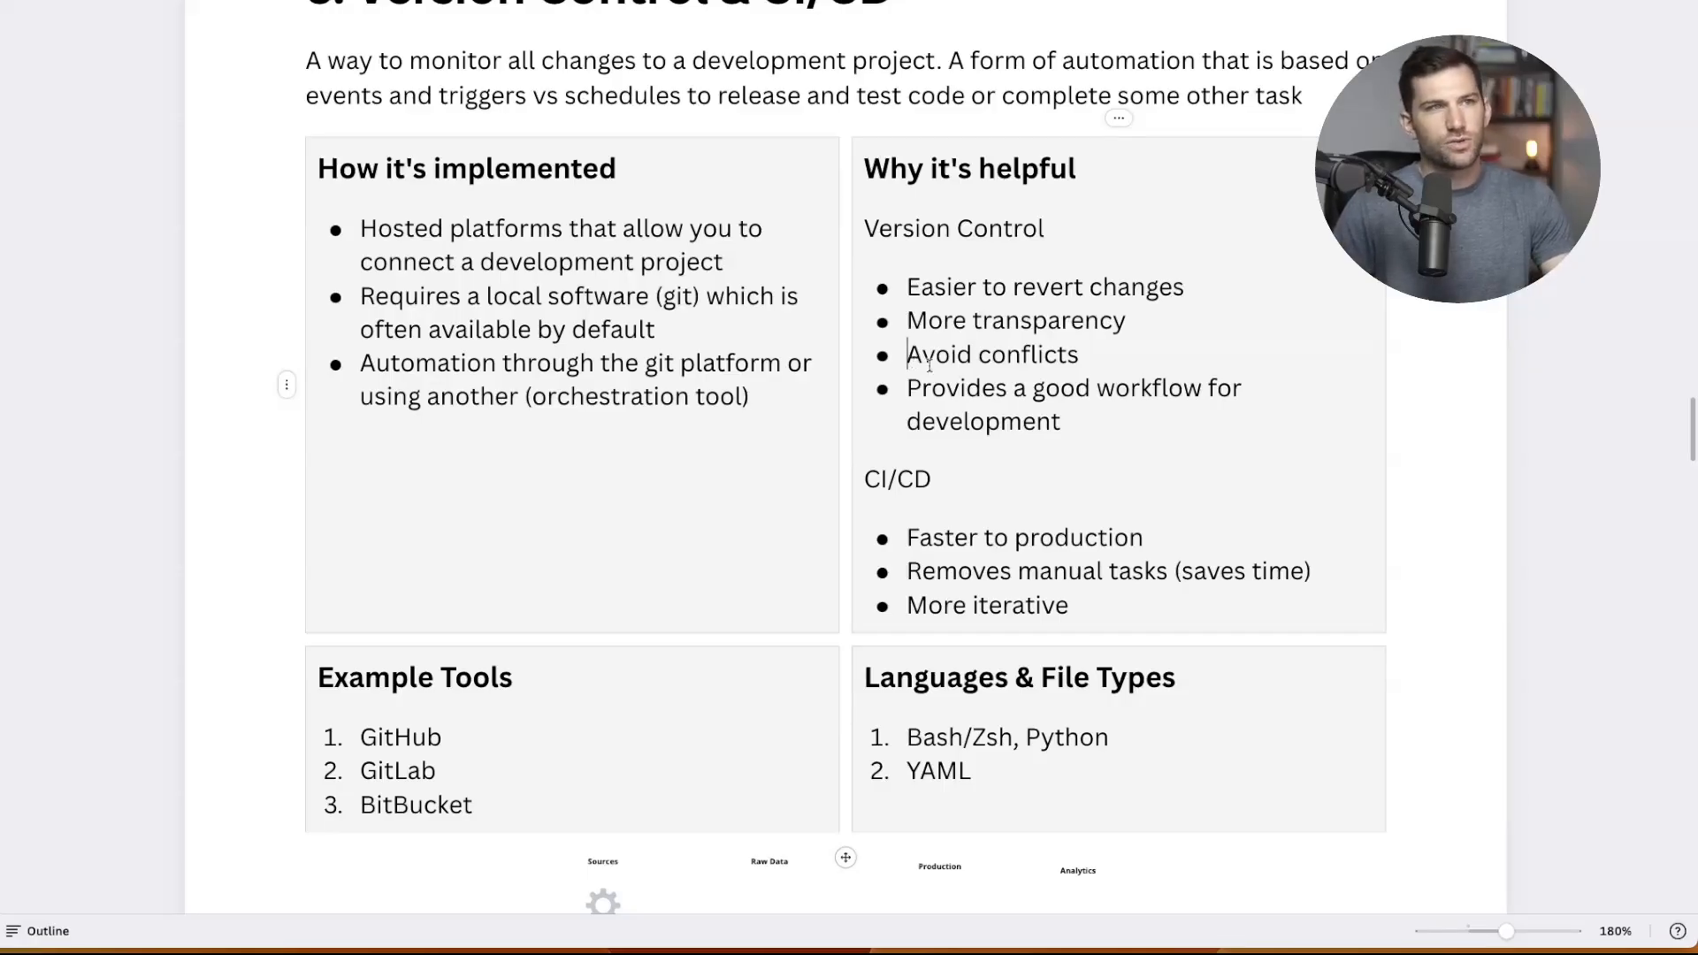
pyautogui.scroll(-3)
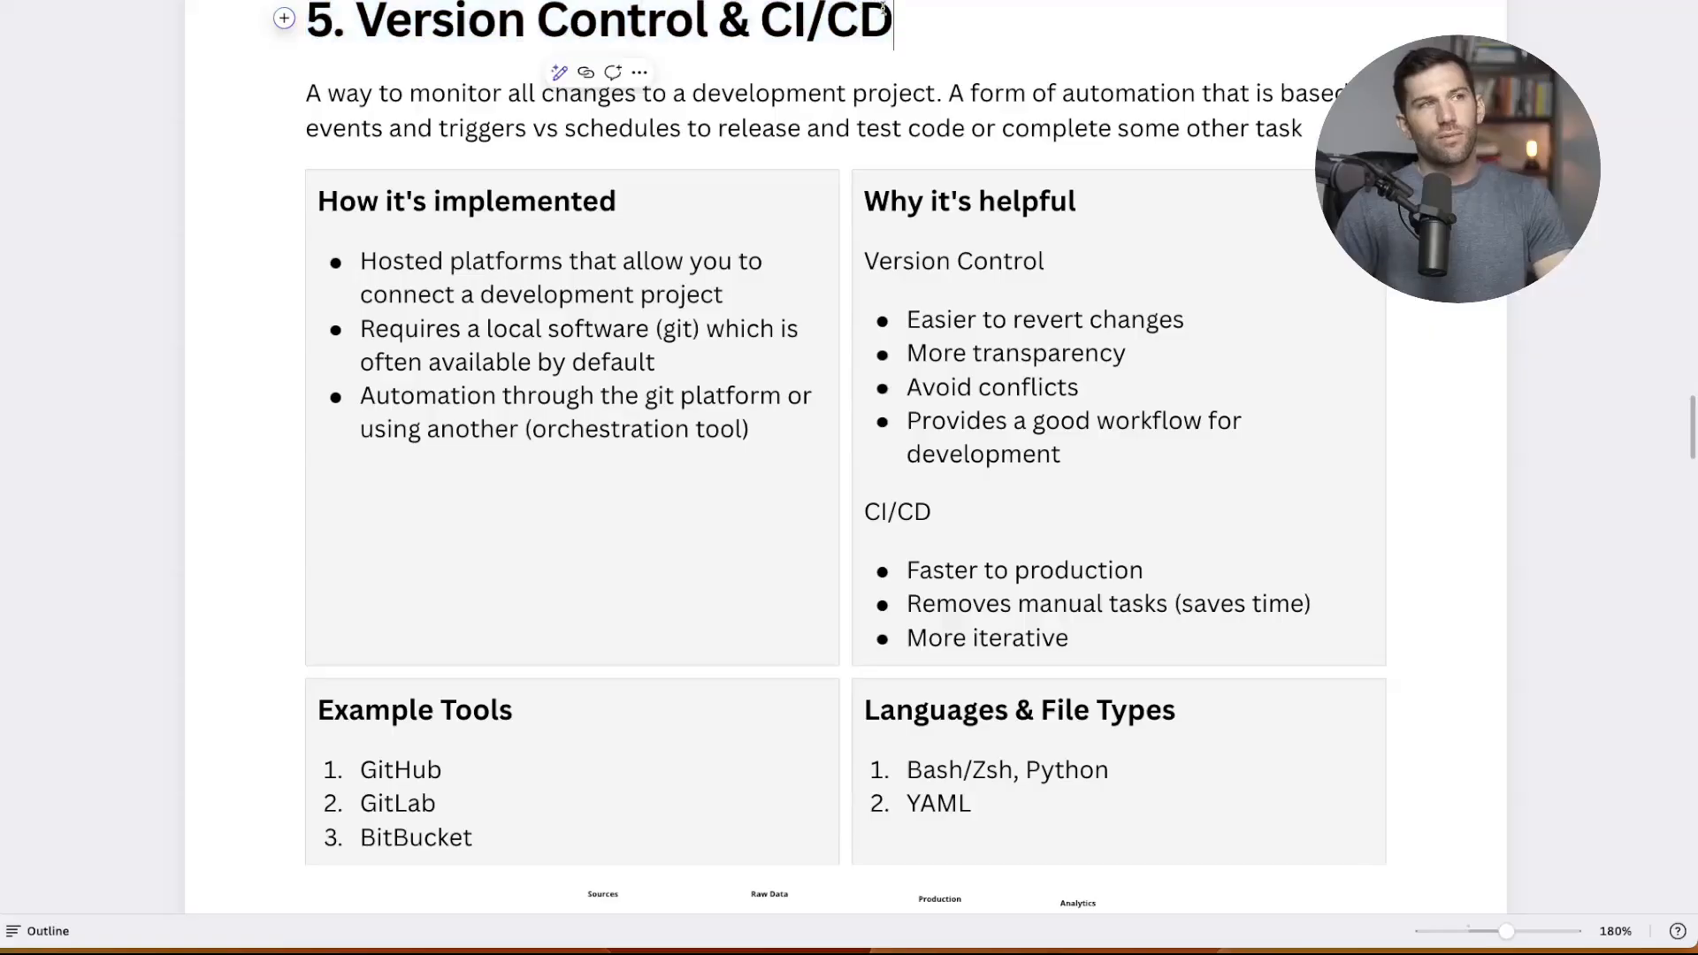
# Scroll below the CI/CD table to the pipeline diagram from sources to production
pyautogui.scroll(-3)
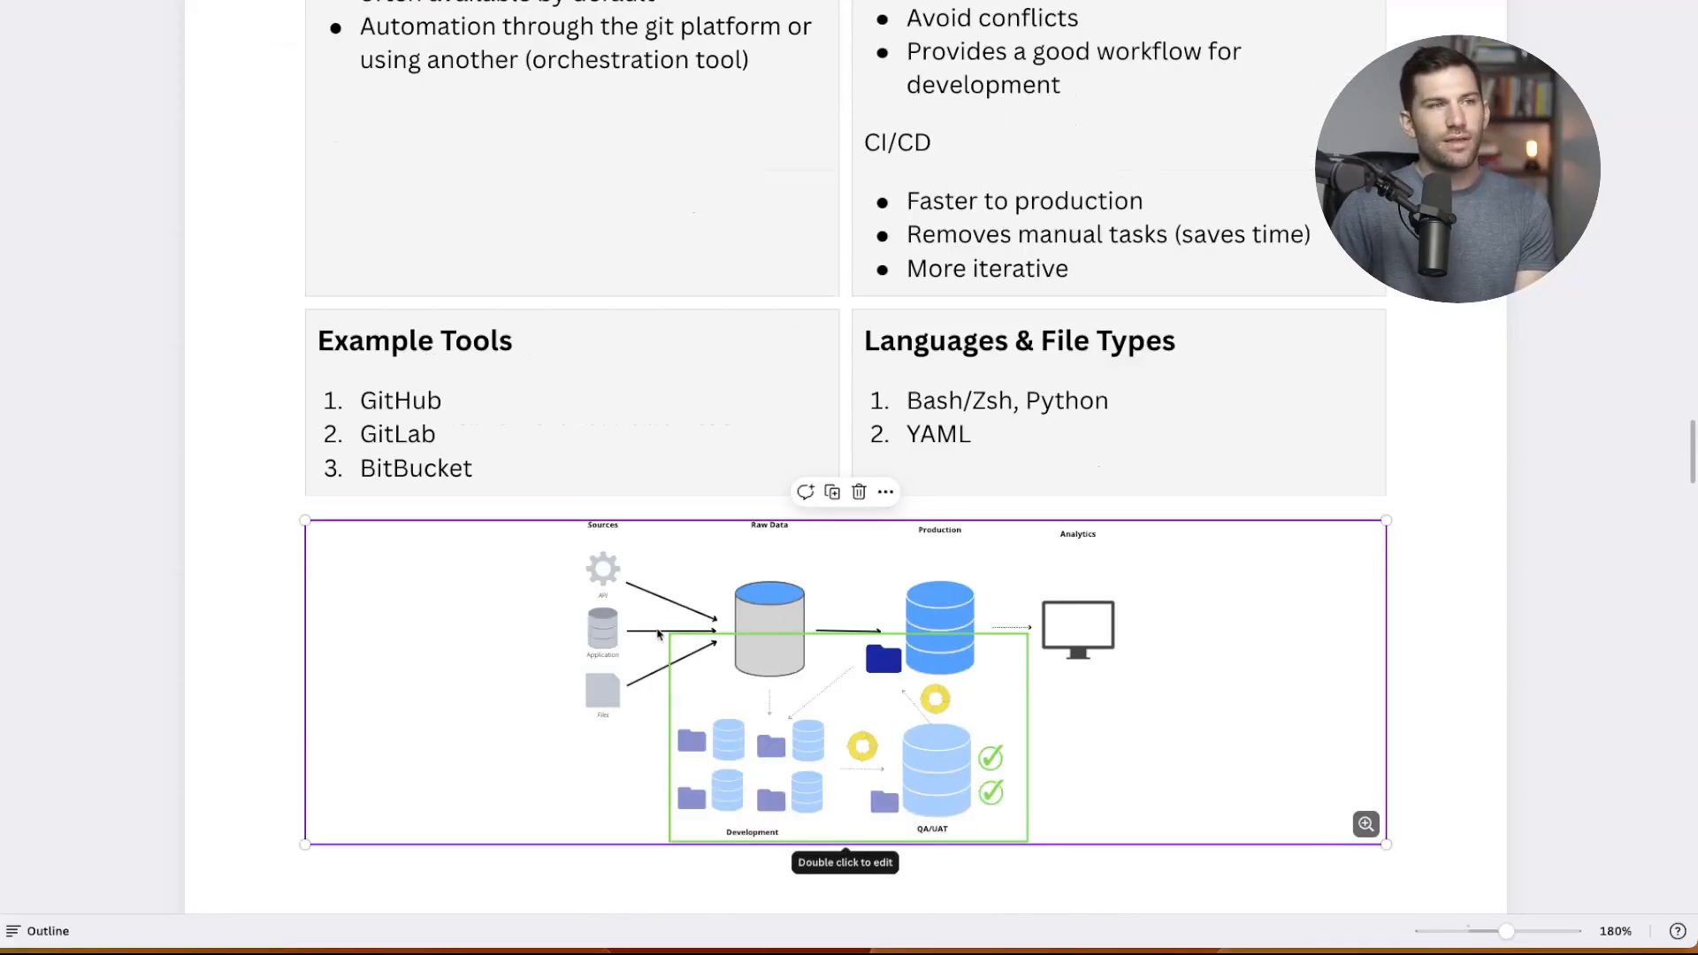
pyautogui.moveTo(879, 609)
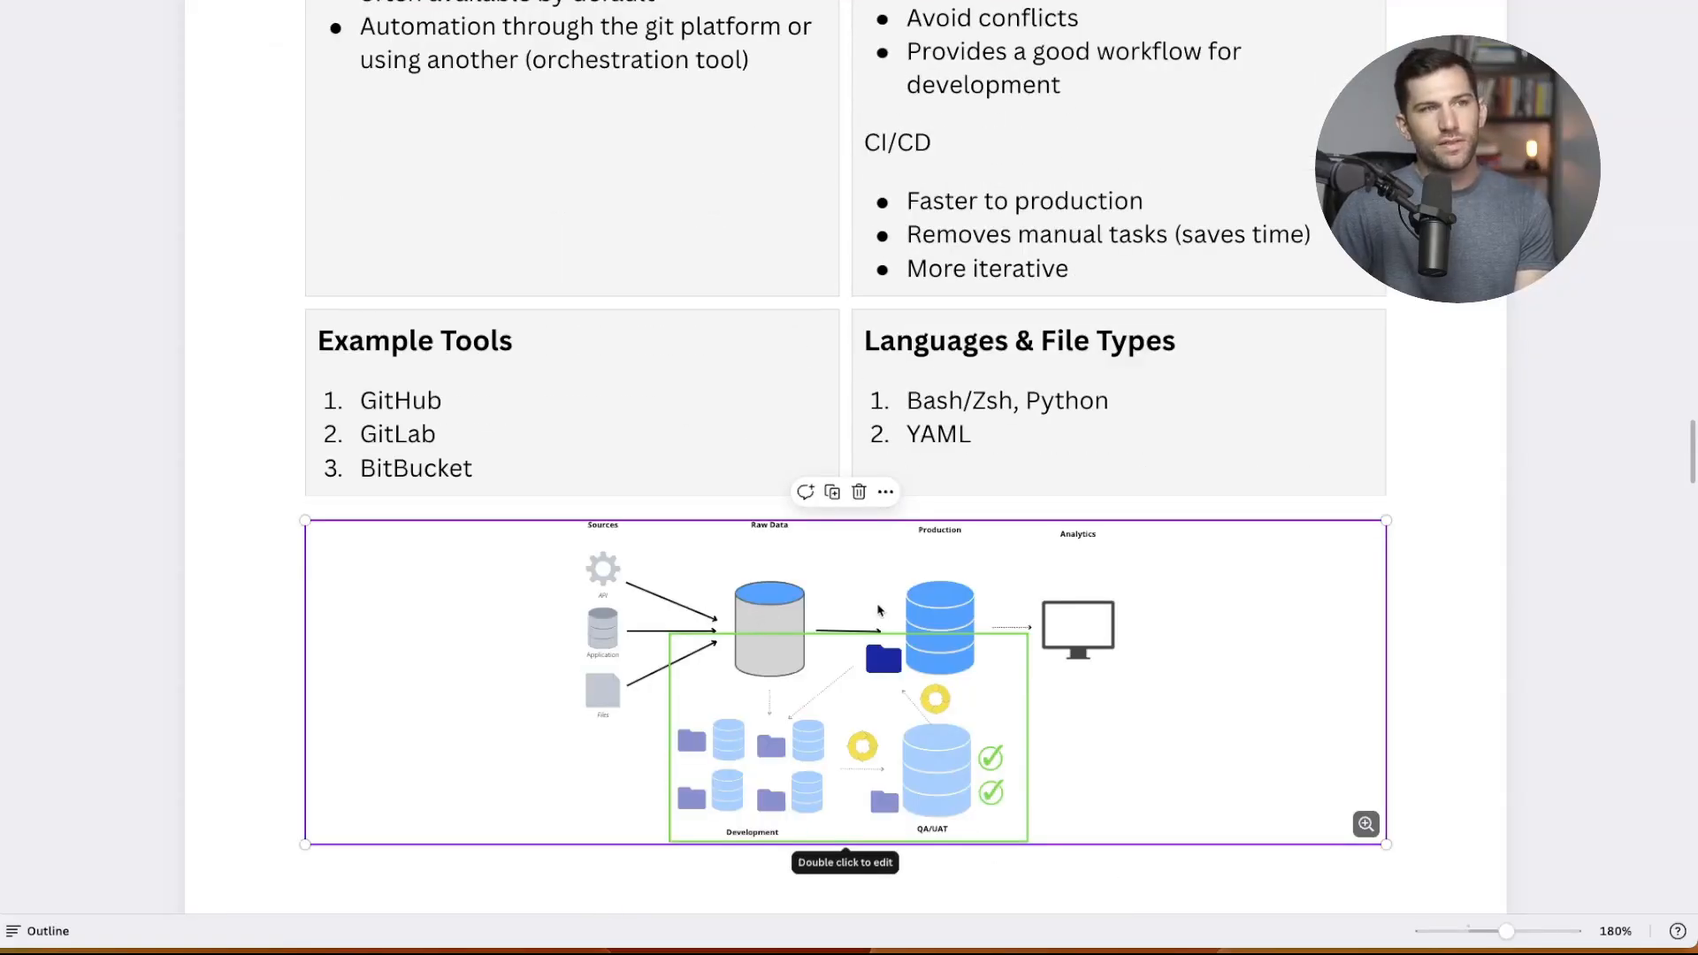
pyautogui.moveTo(612, 555)
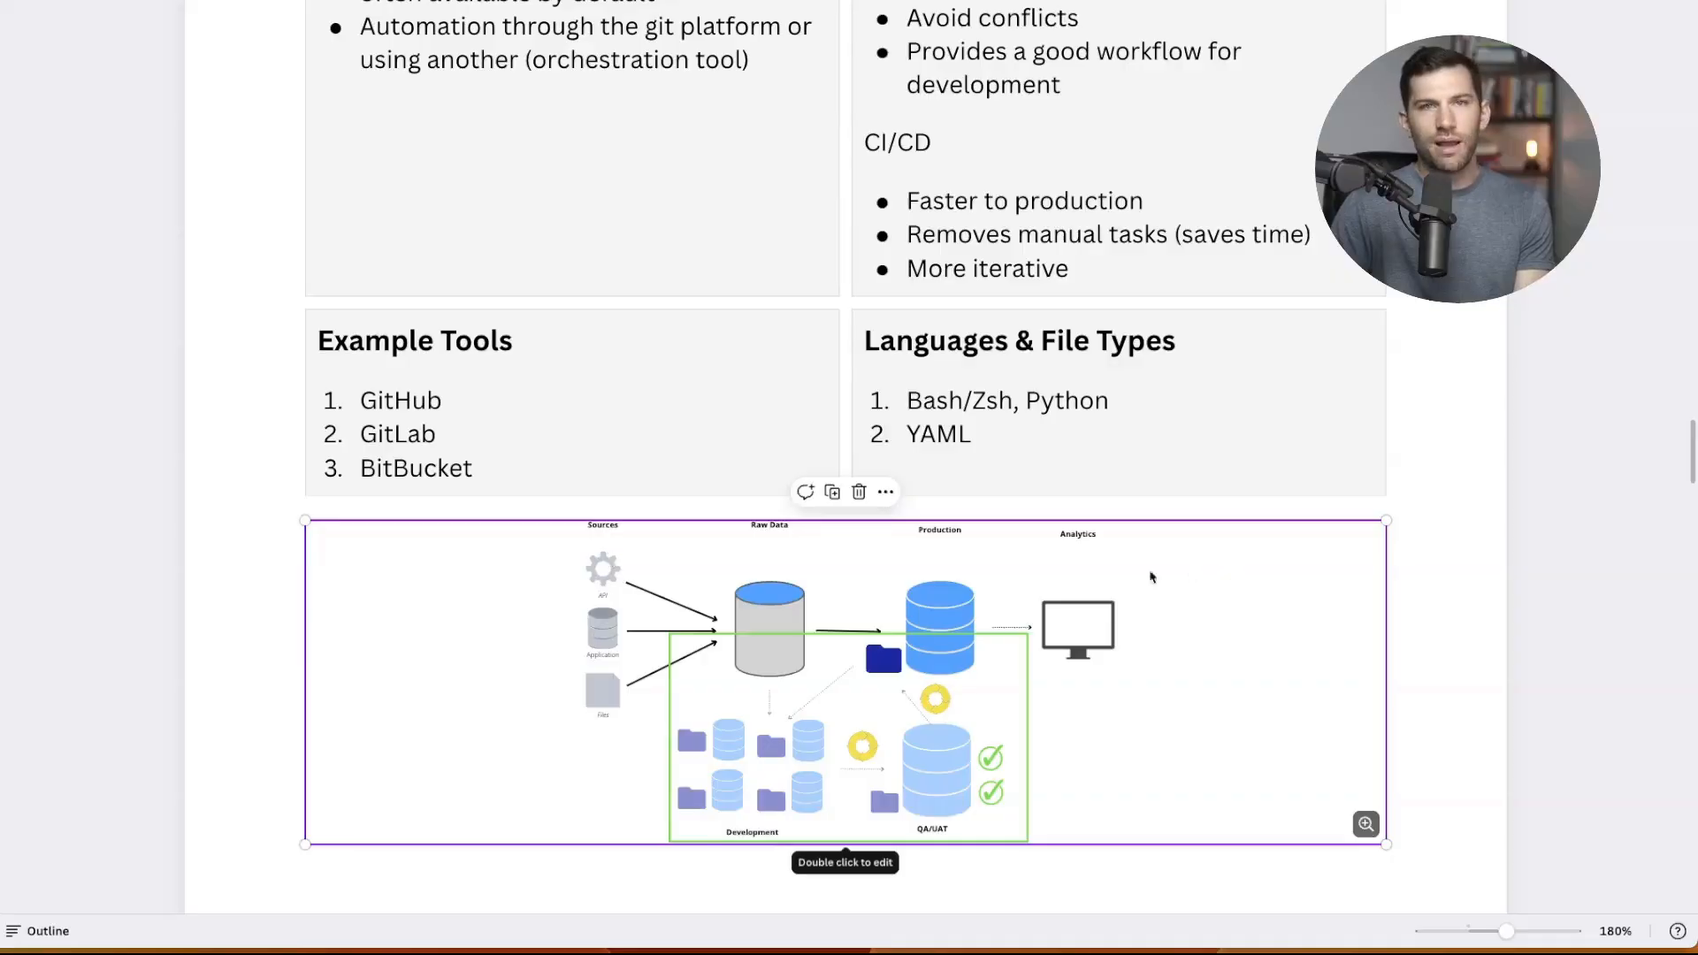
pyautogui.moveTo(983, 580)
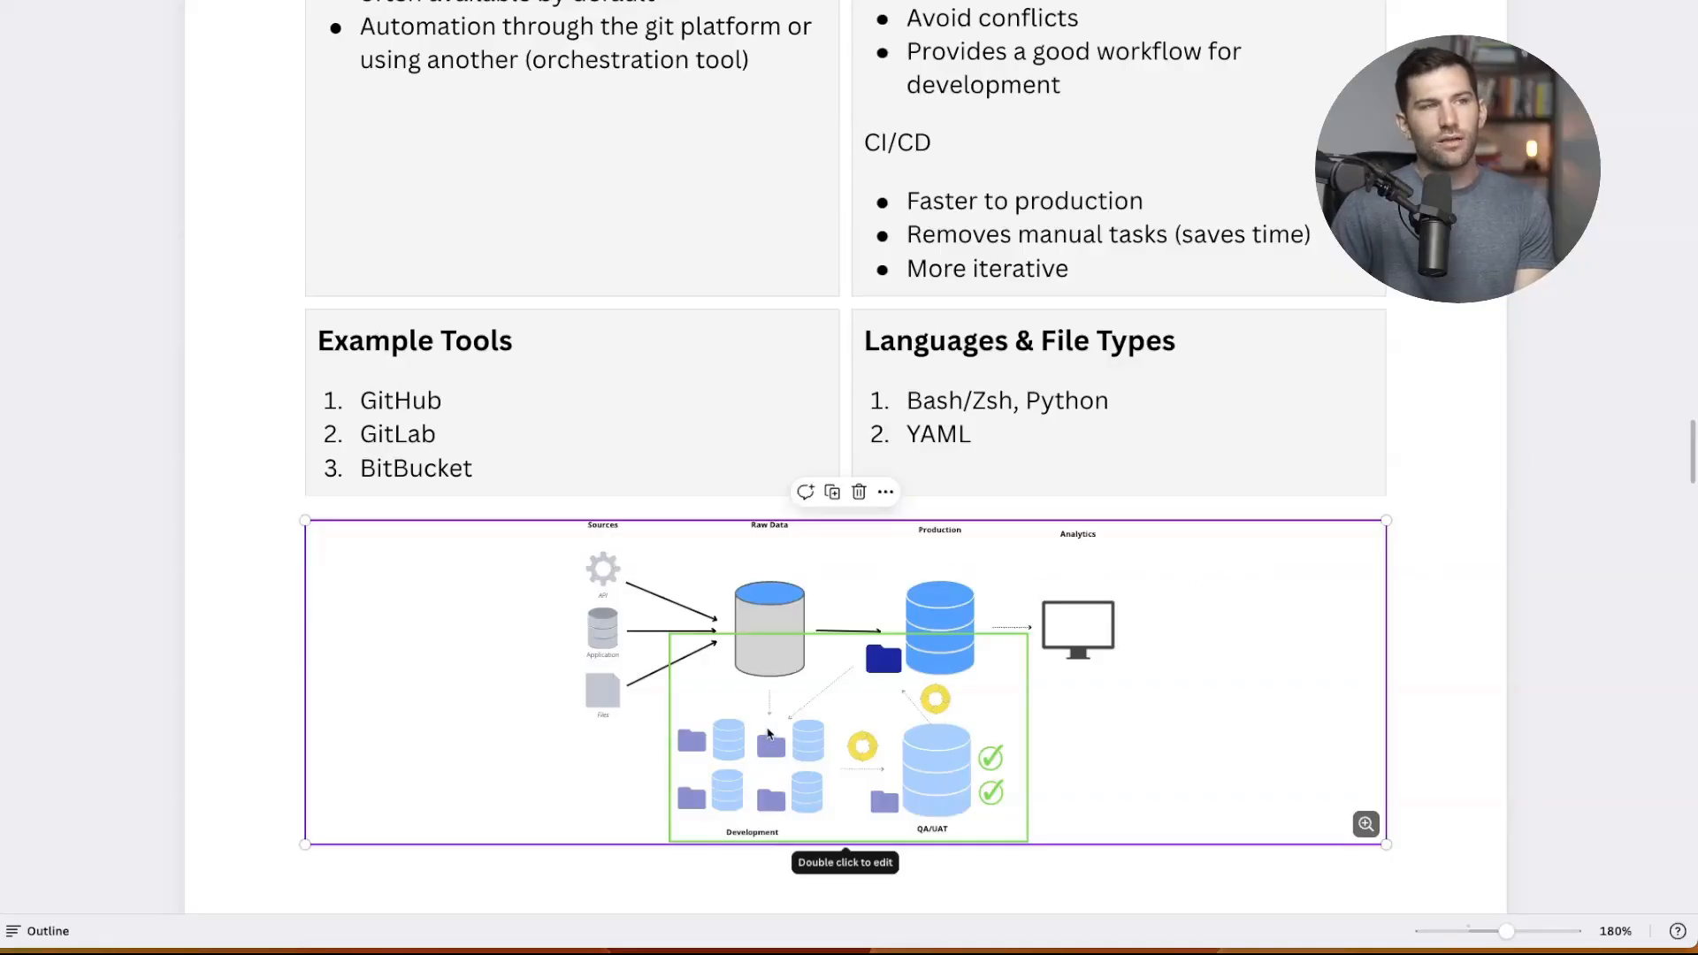
pyautogui.moveTo(723, 756)
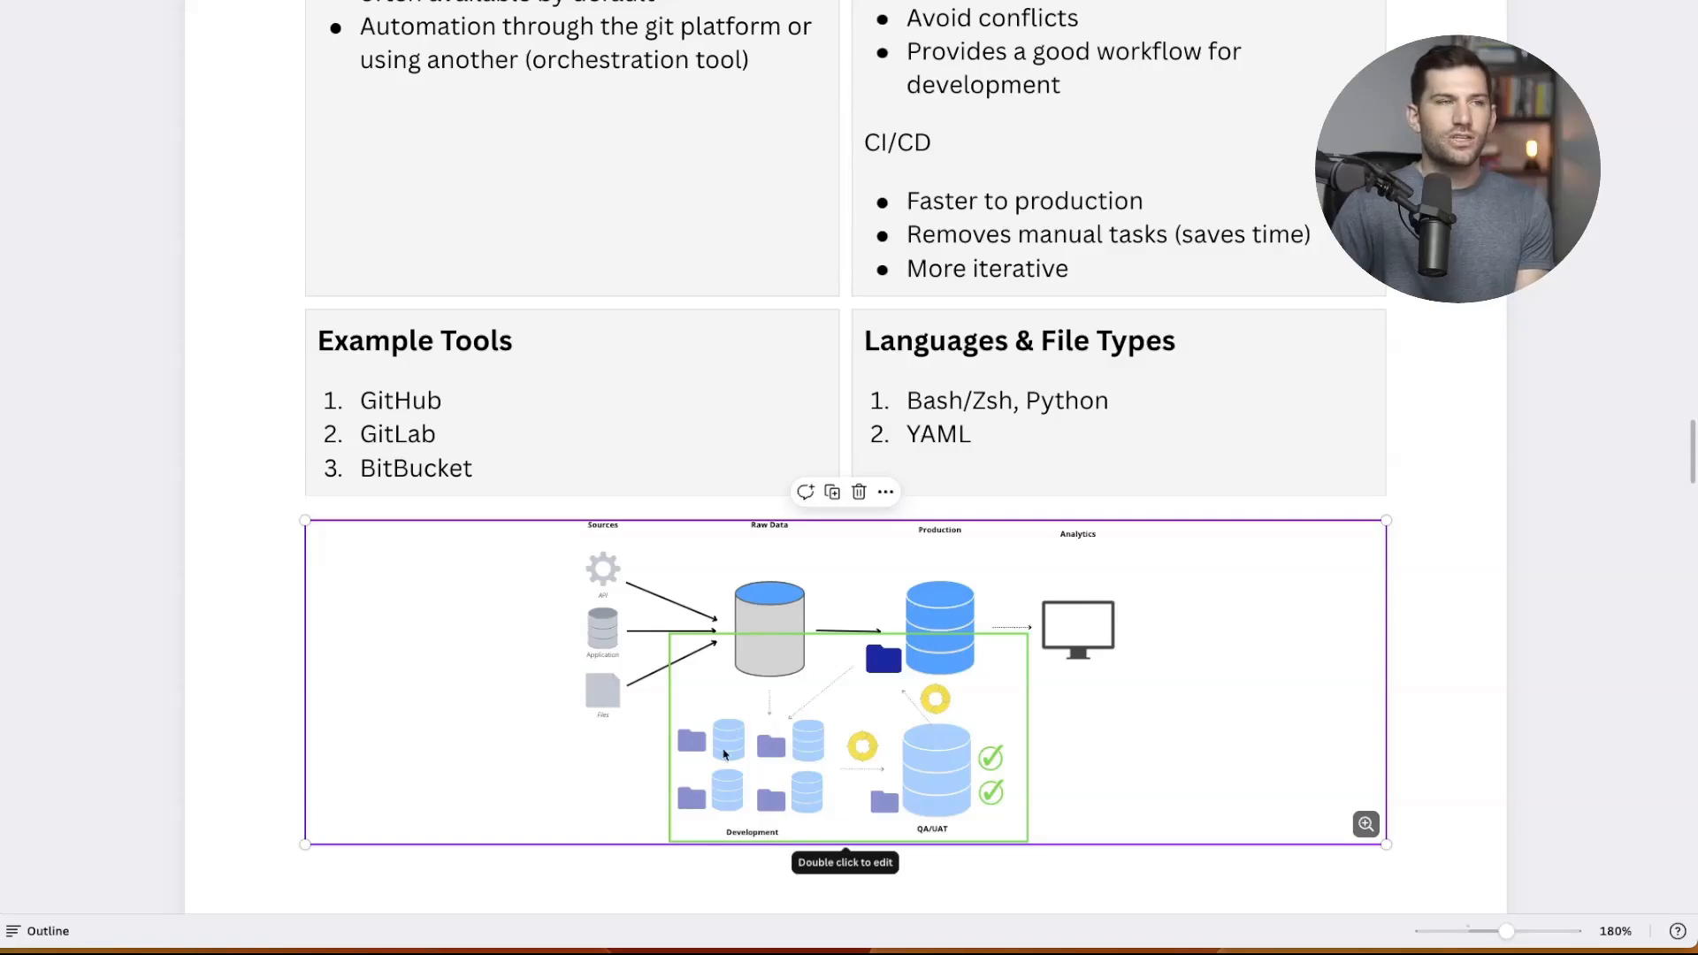
pyautogui.moveTo(767, 826)
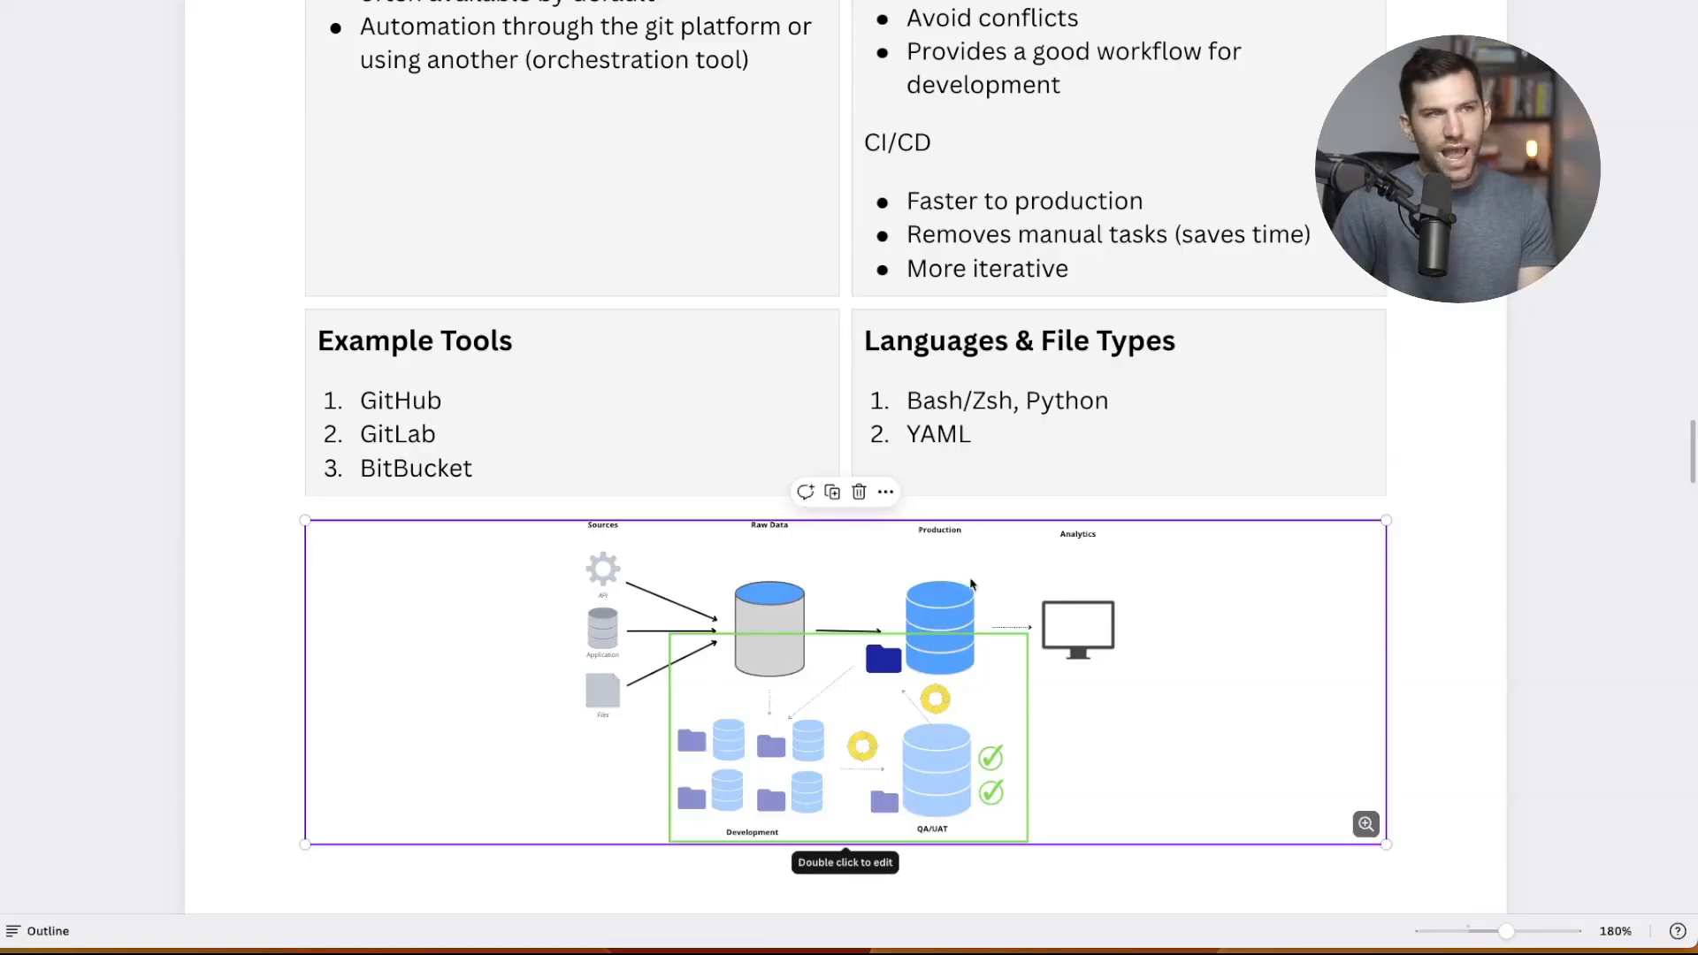
pyautogui.moveTo(775, 761)
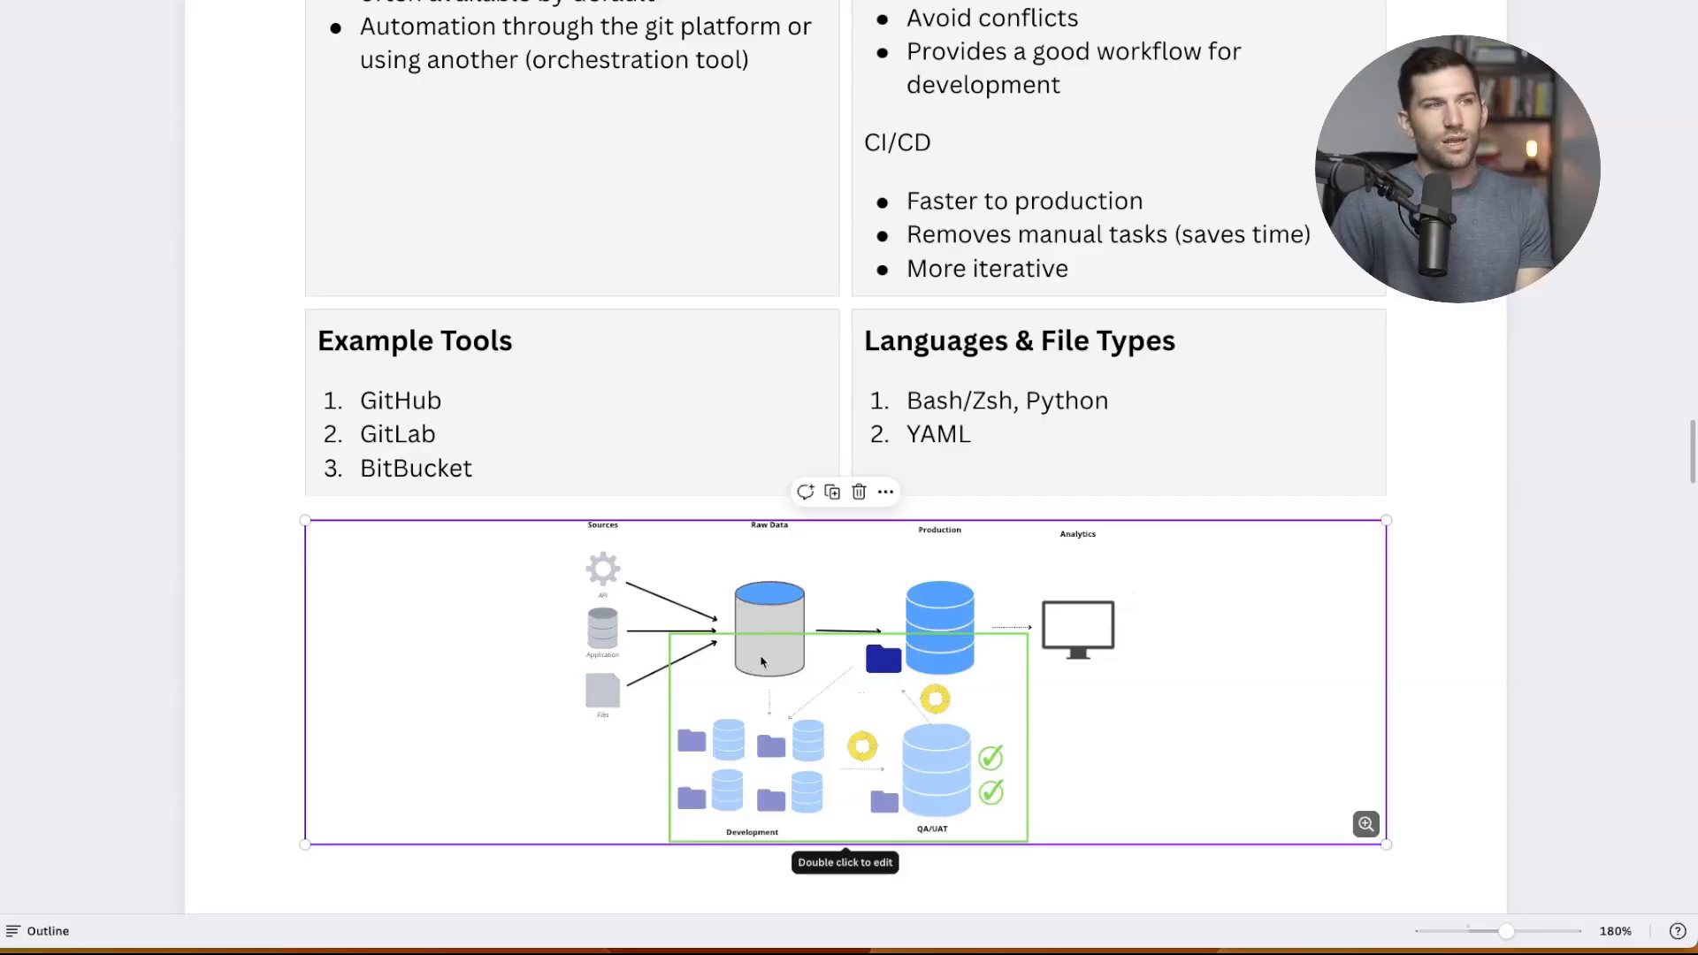
pyautogui.moveTo(766, 696)
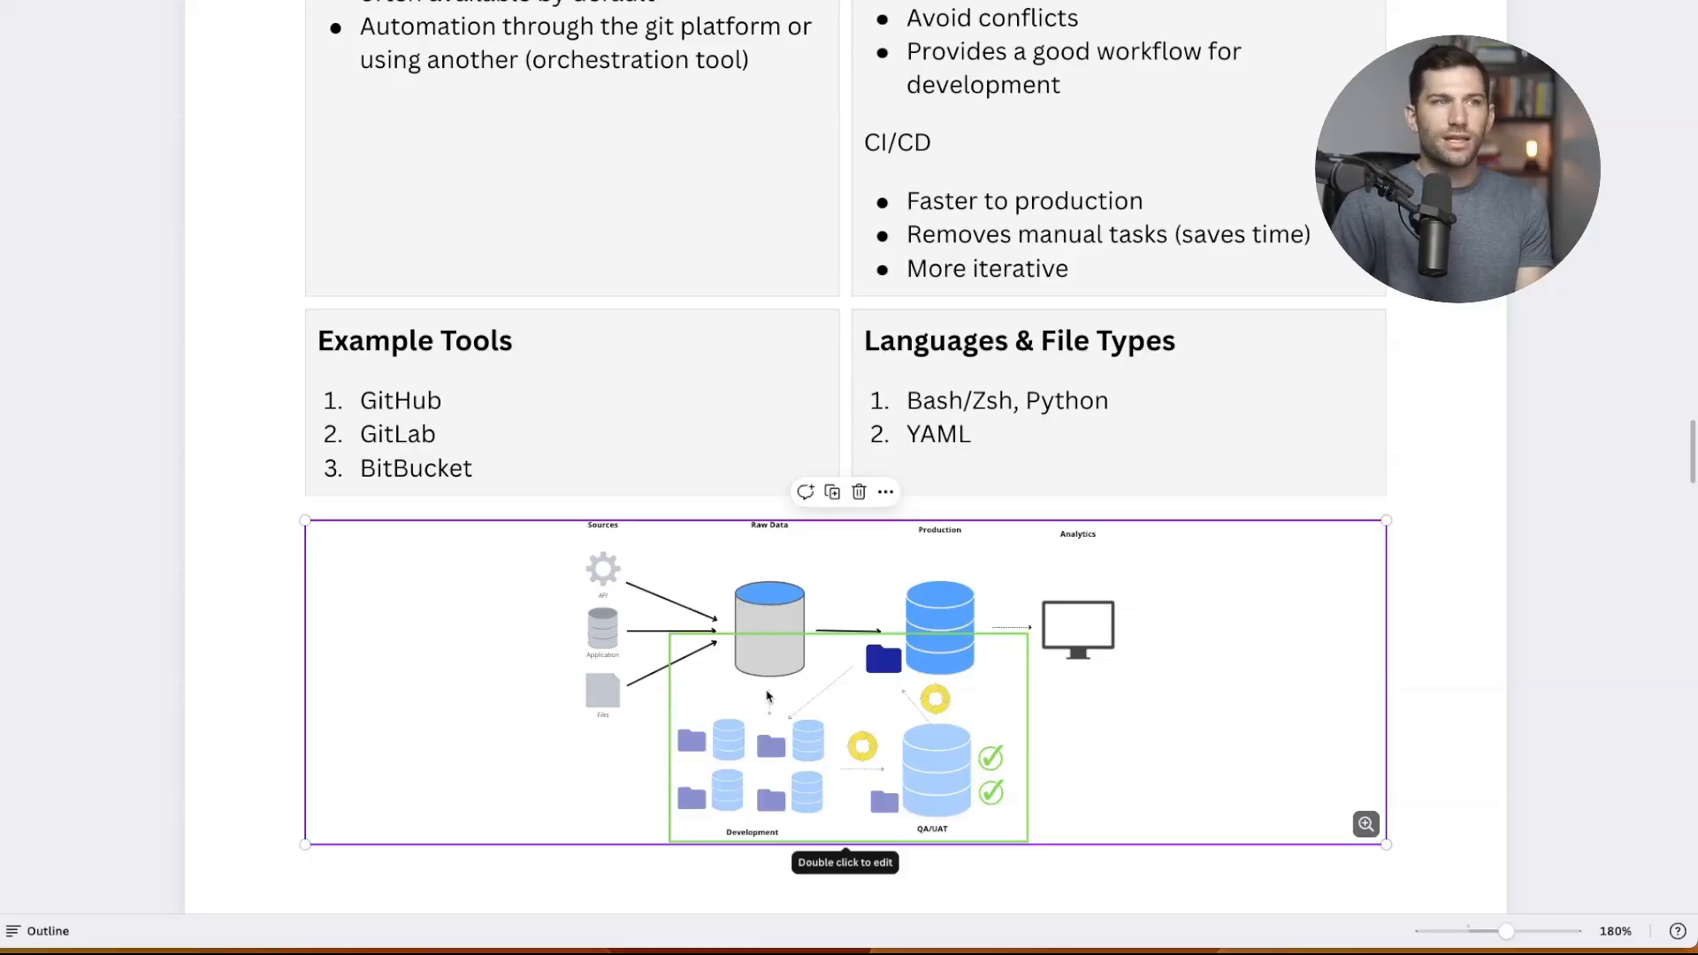
pyautogui.moveTo(775, 704)
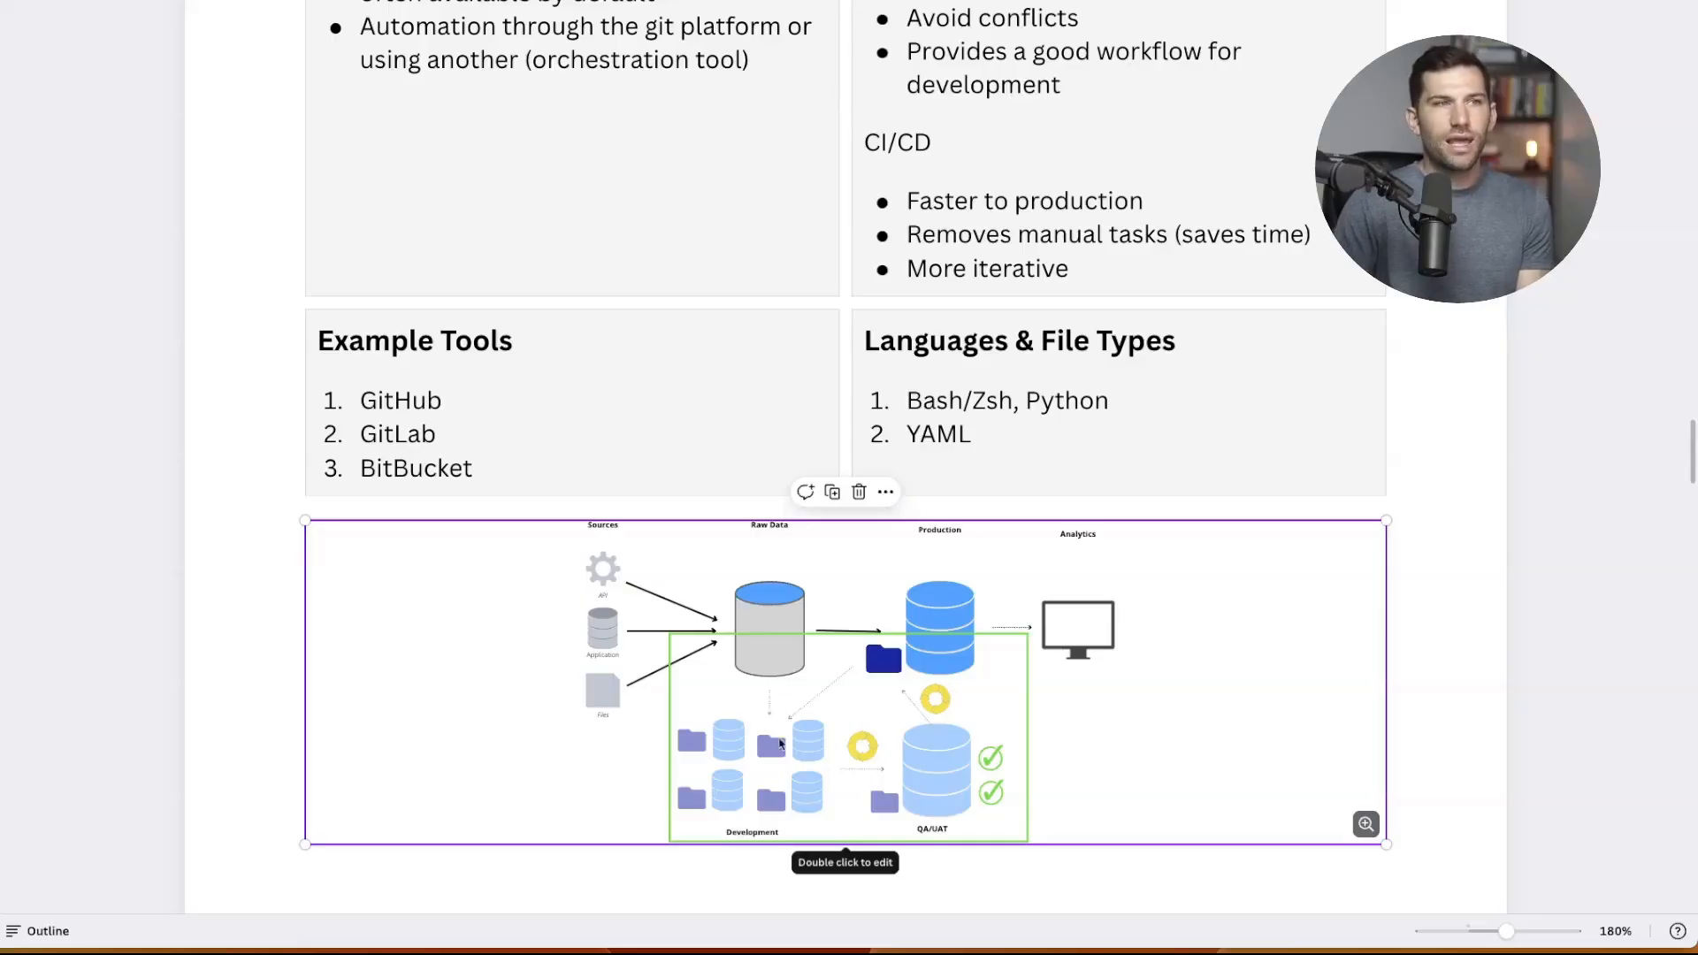
pyautogui.moveTo(940, 592)
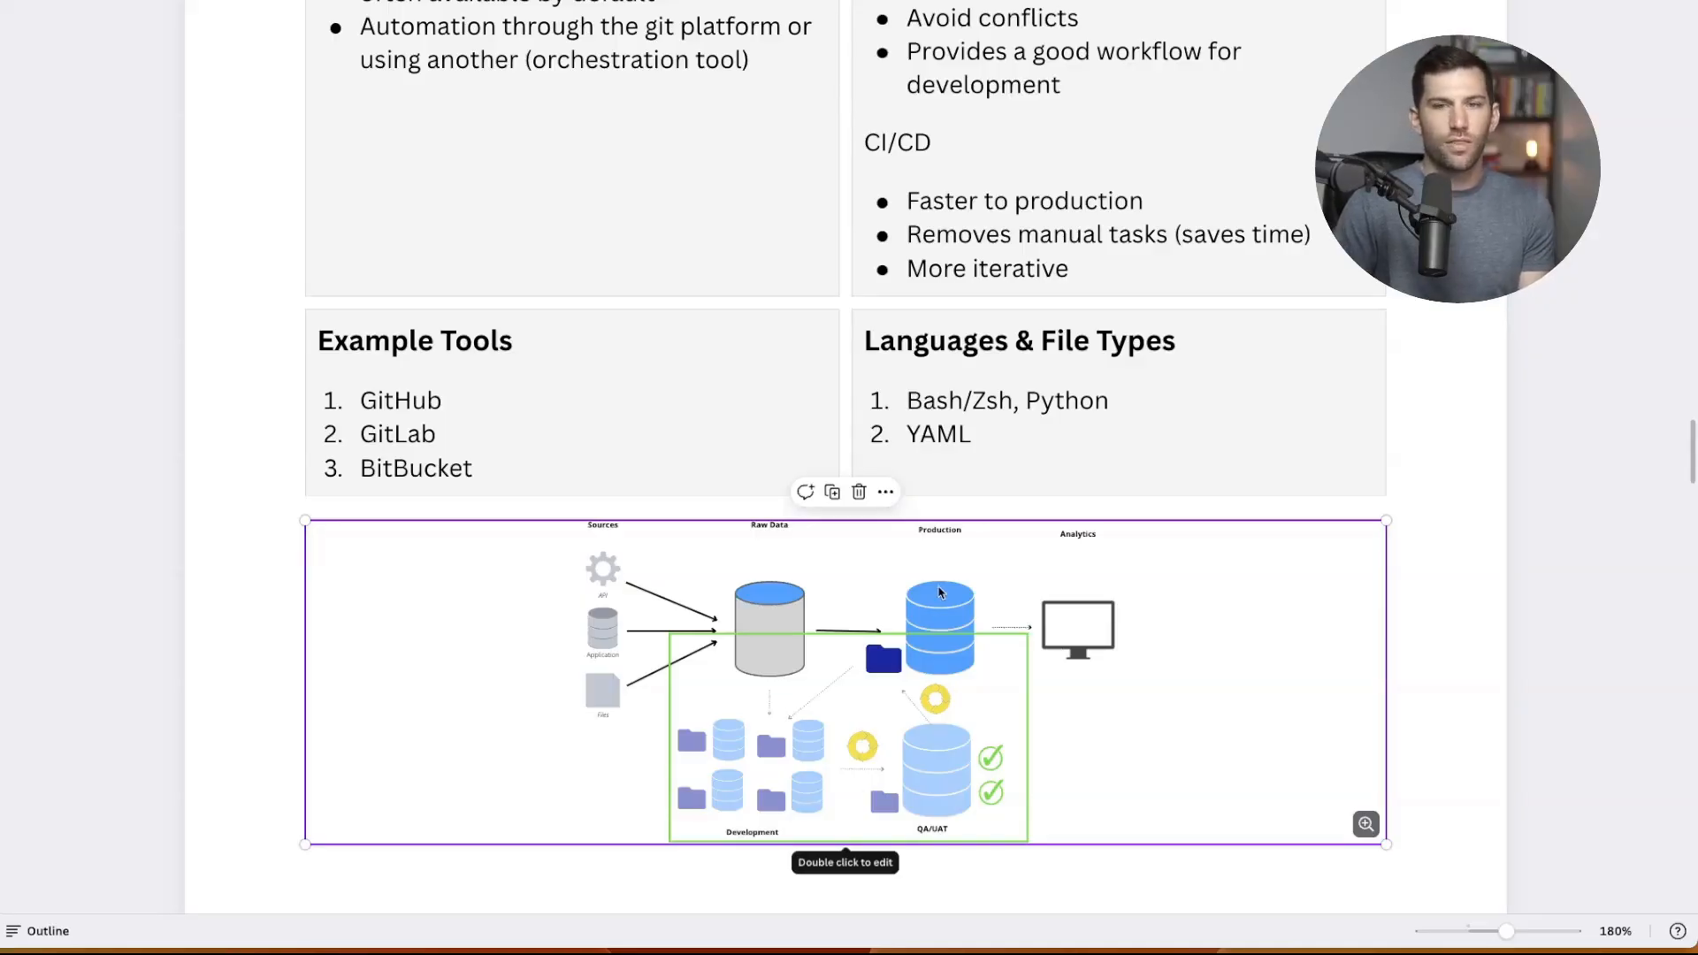
pyautogui.moveTo(828, 617)
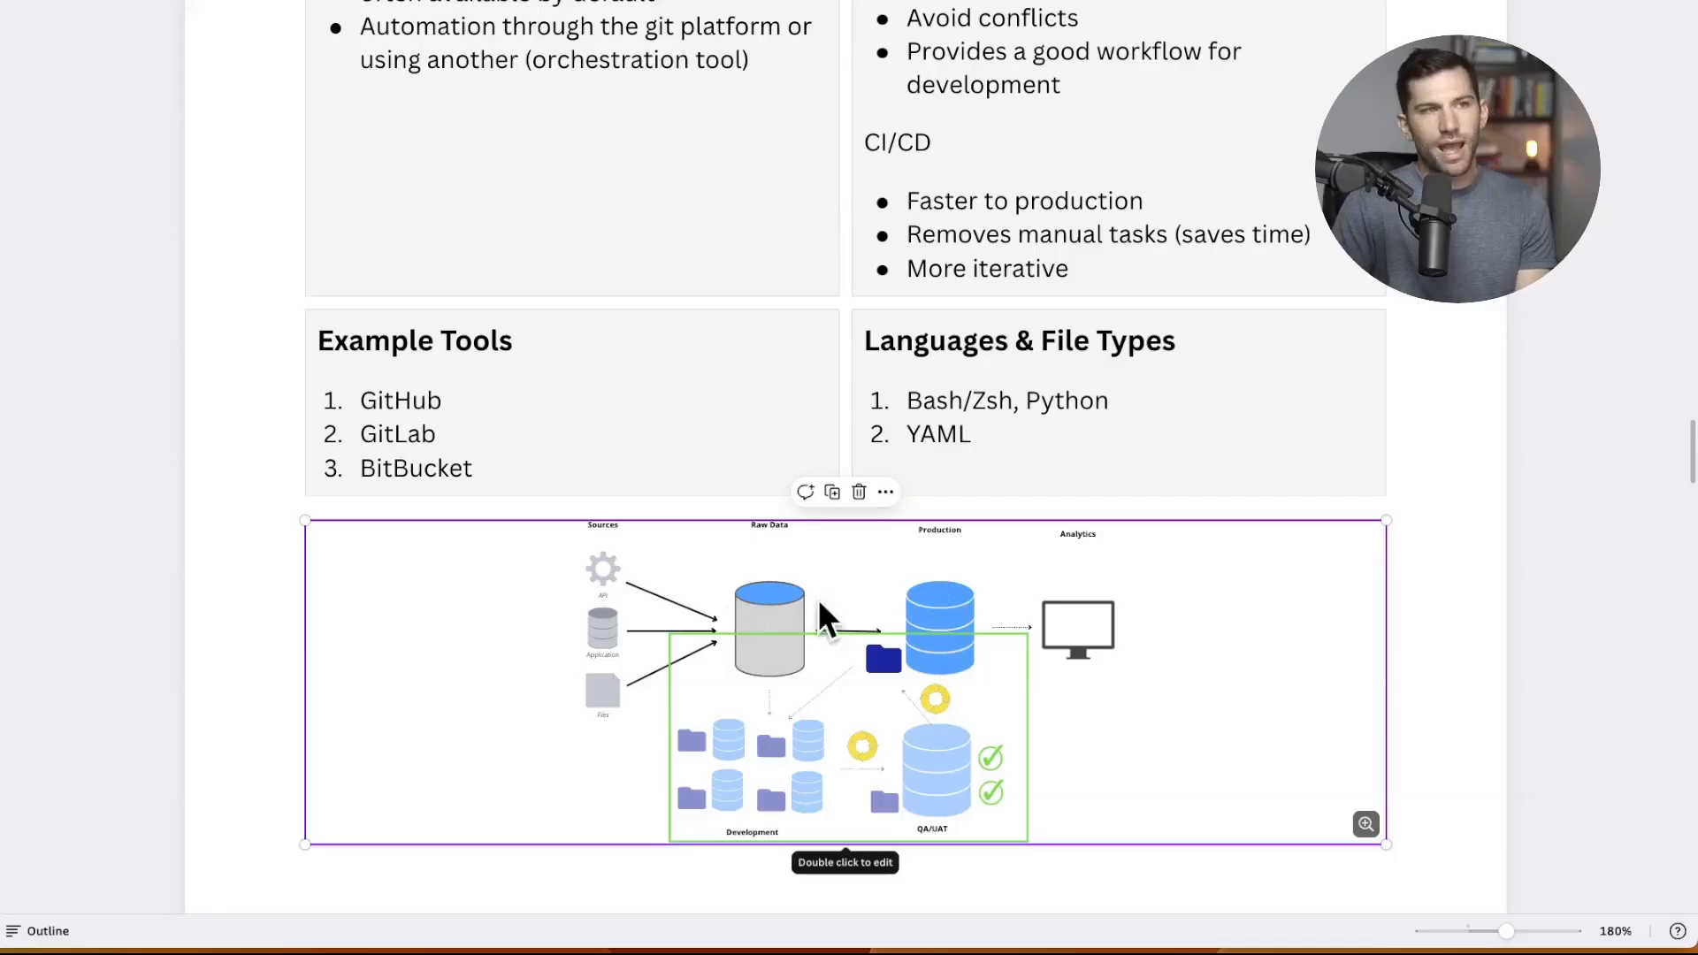
pyautogui.moveTo(796, 663)
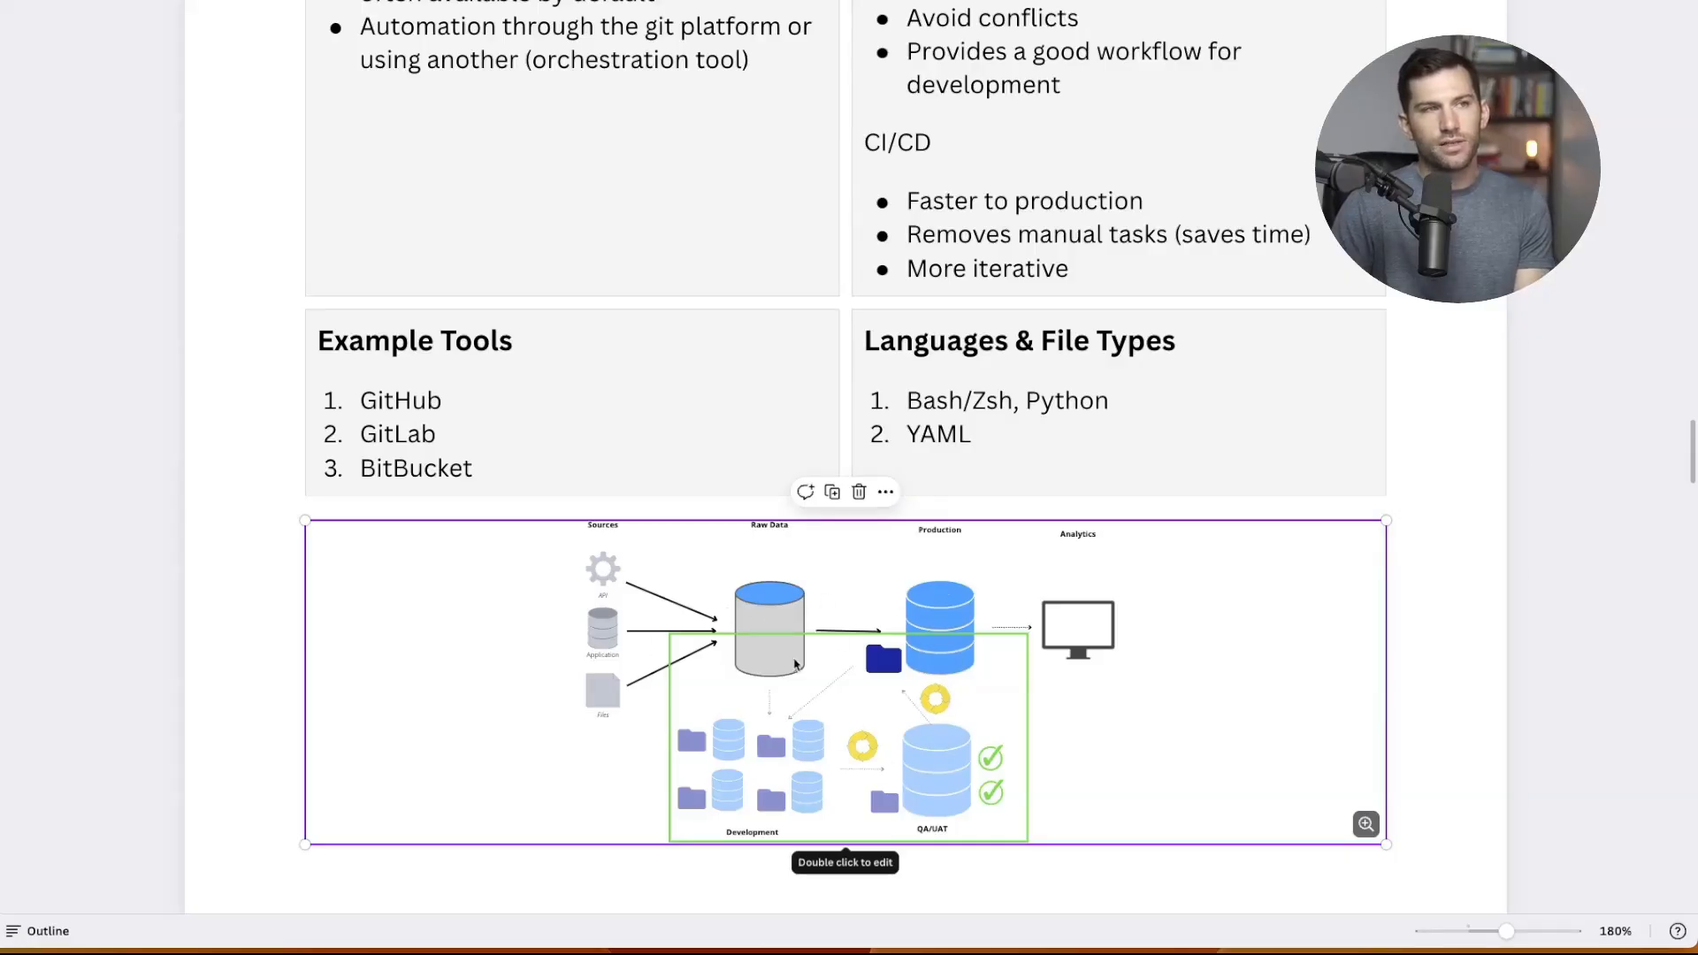
pyautogui.moveTo(771, 758)
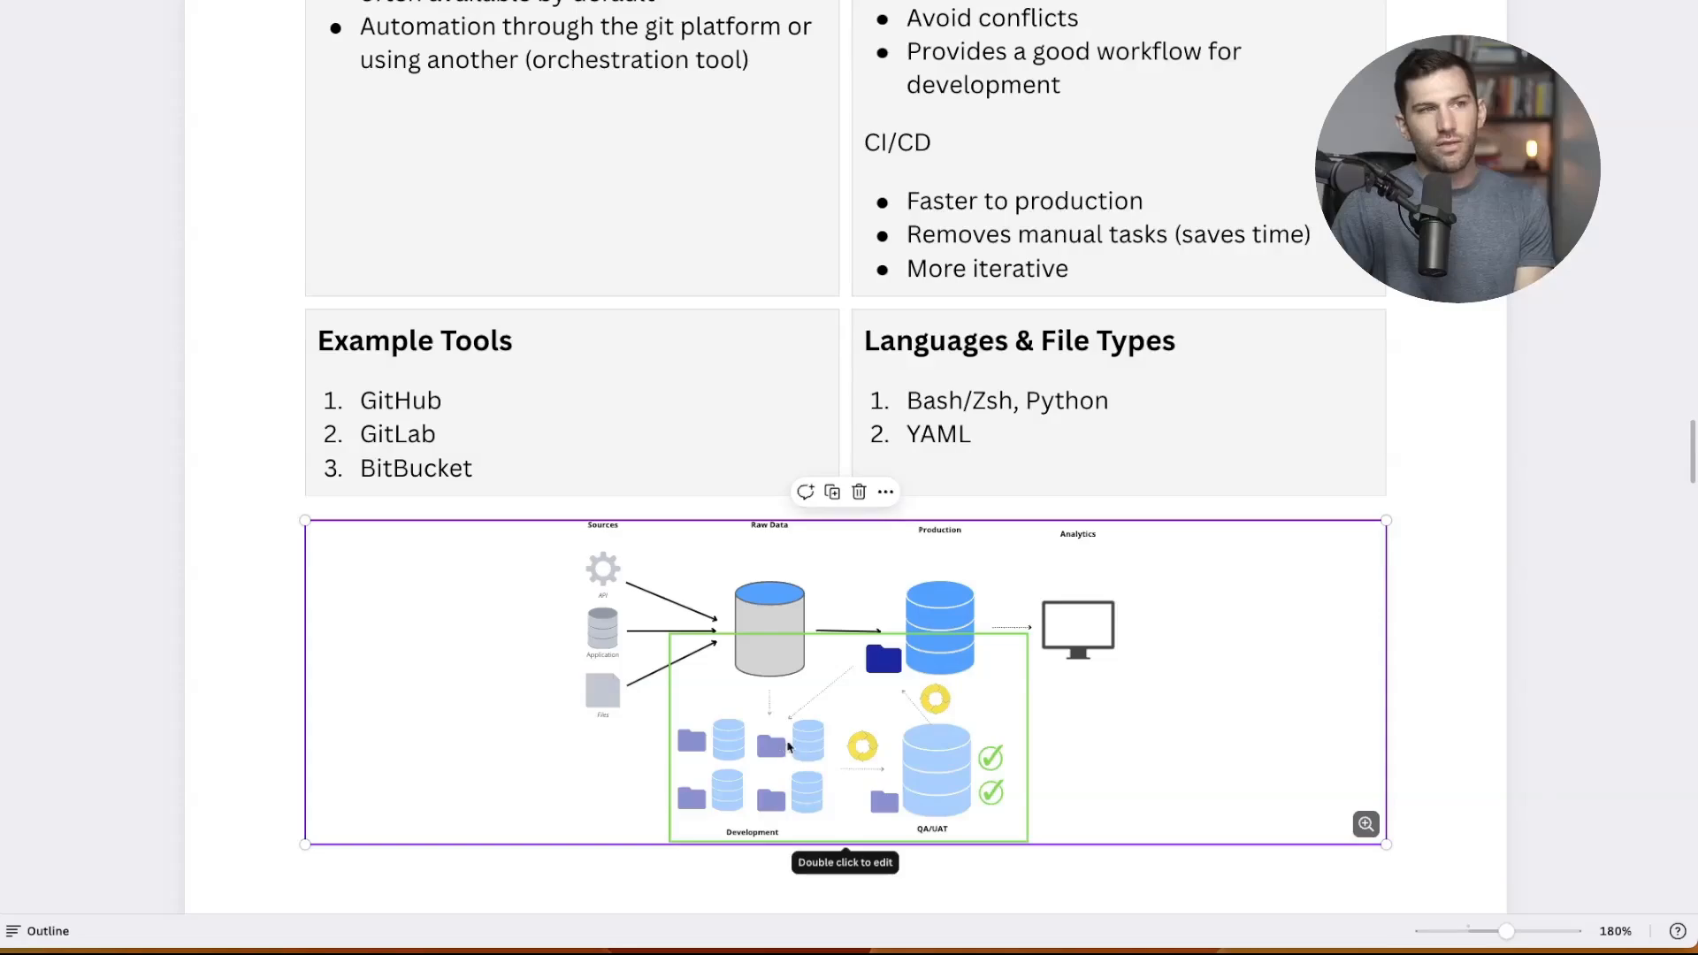
pyautogui.moveTo(812, 739)
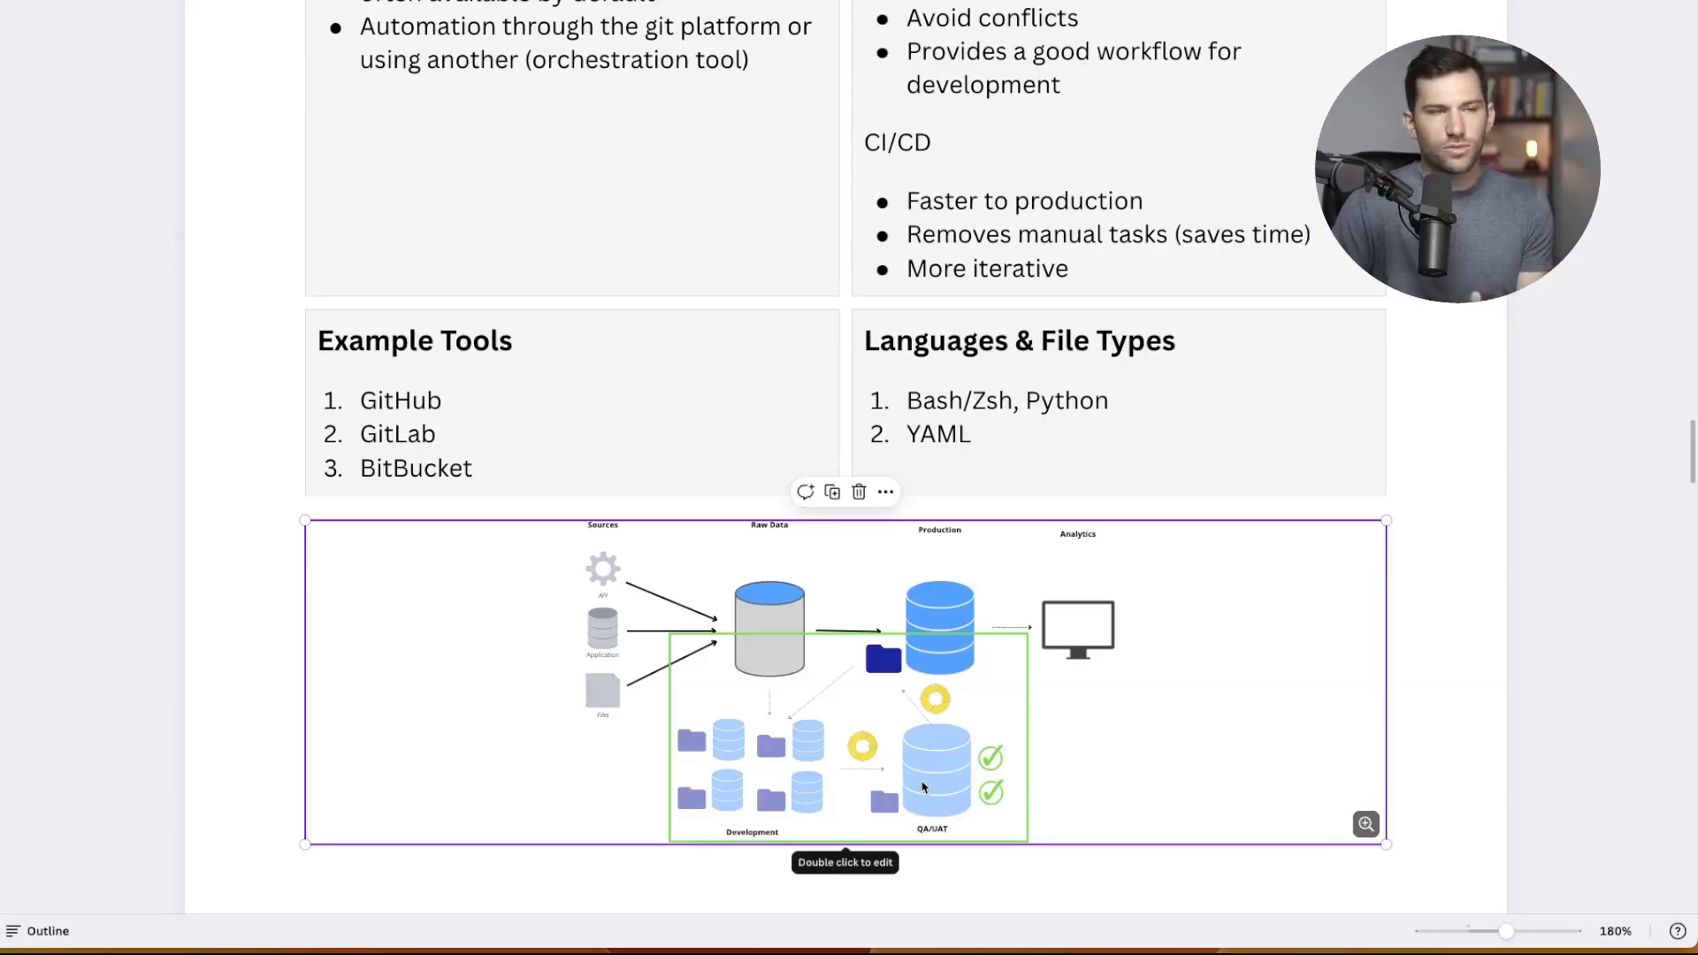
pyautogui.moveTo(834, 712)
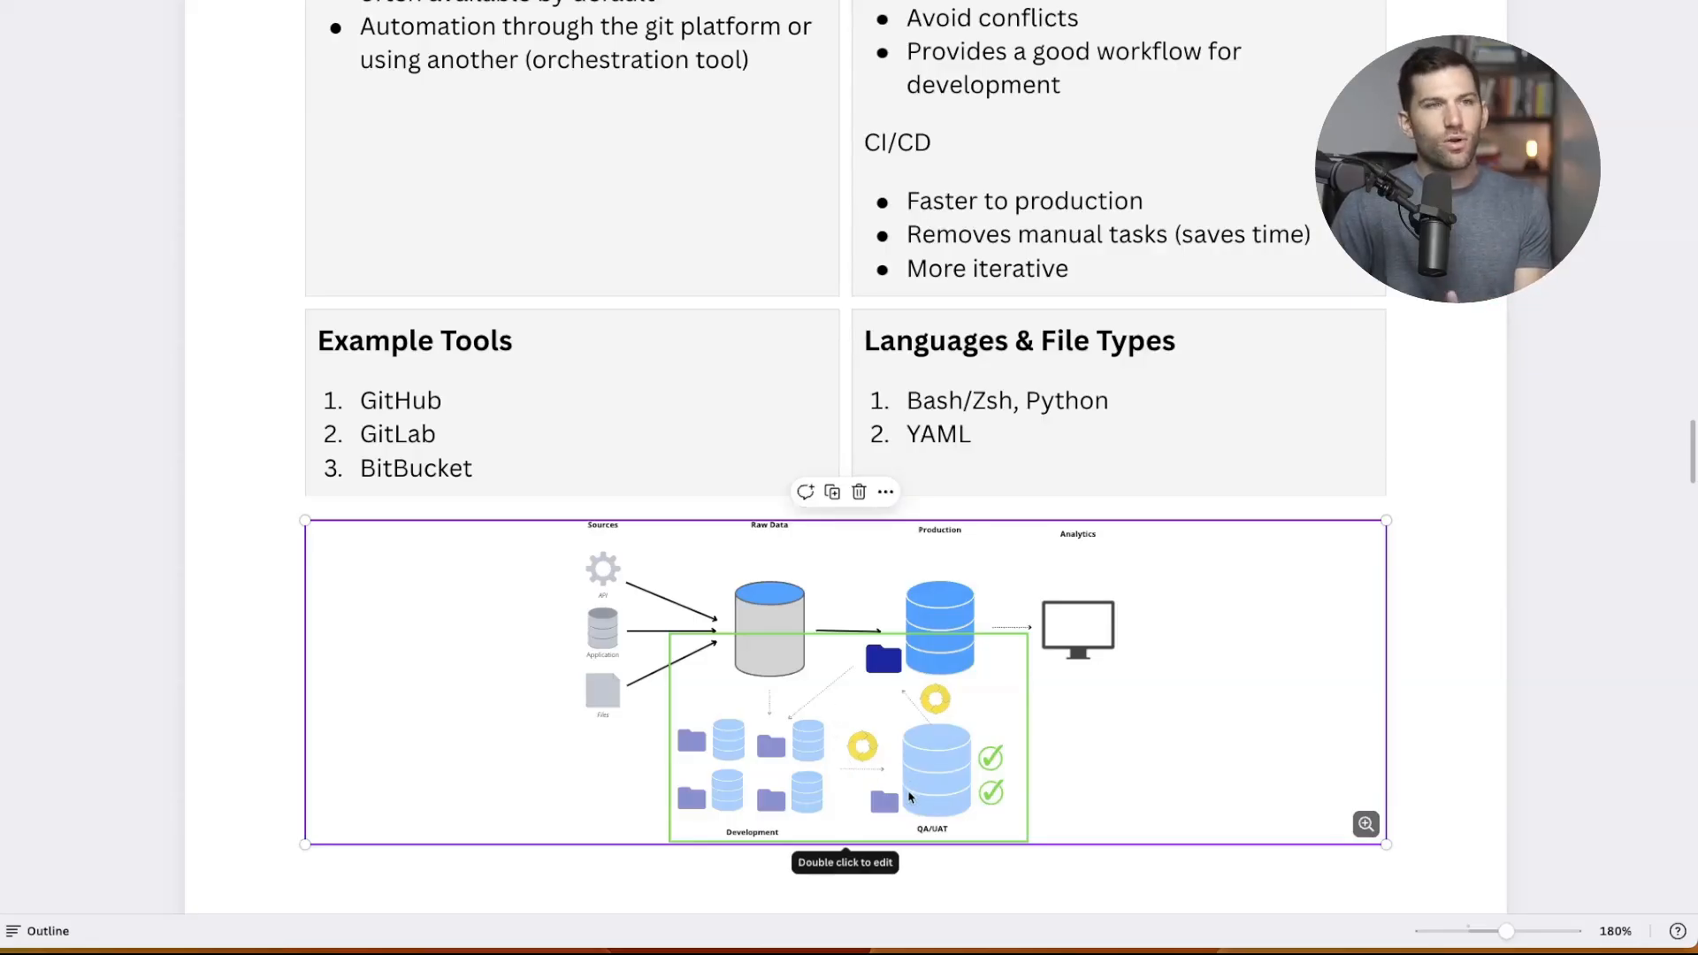
pyautogui.moveTo(864, 739)
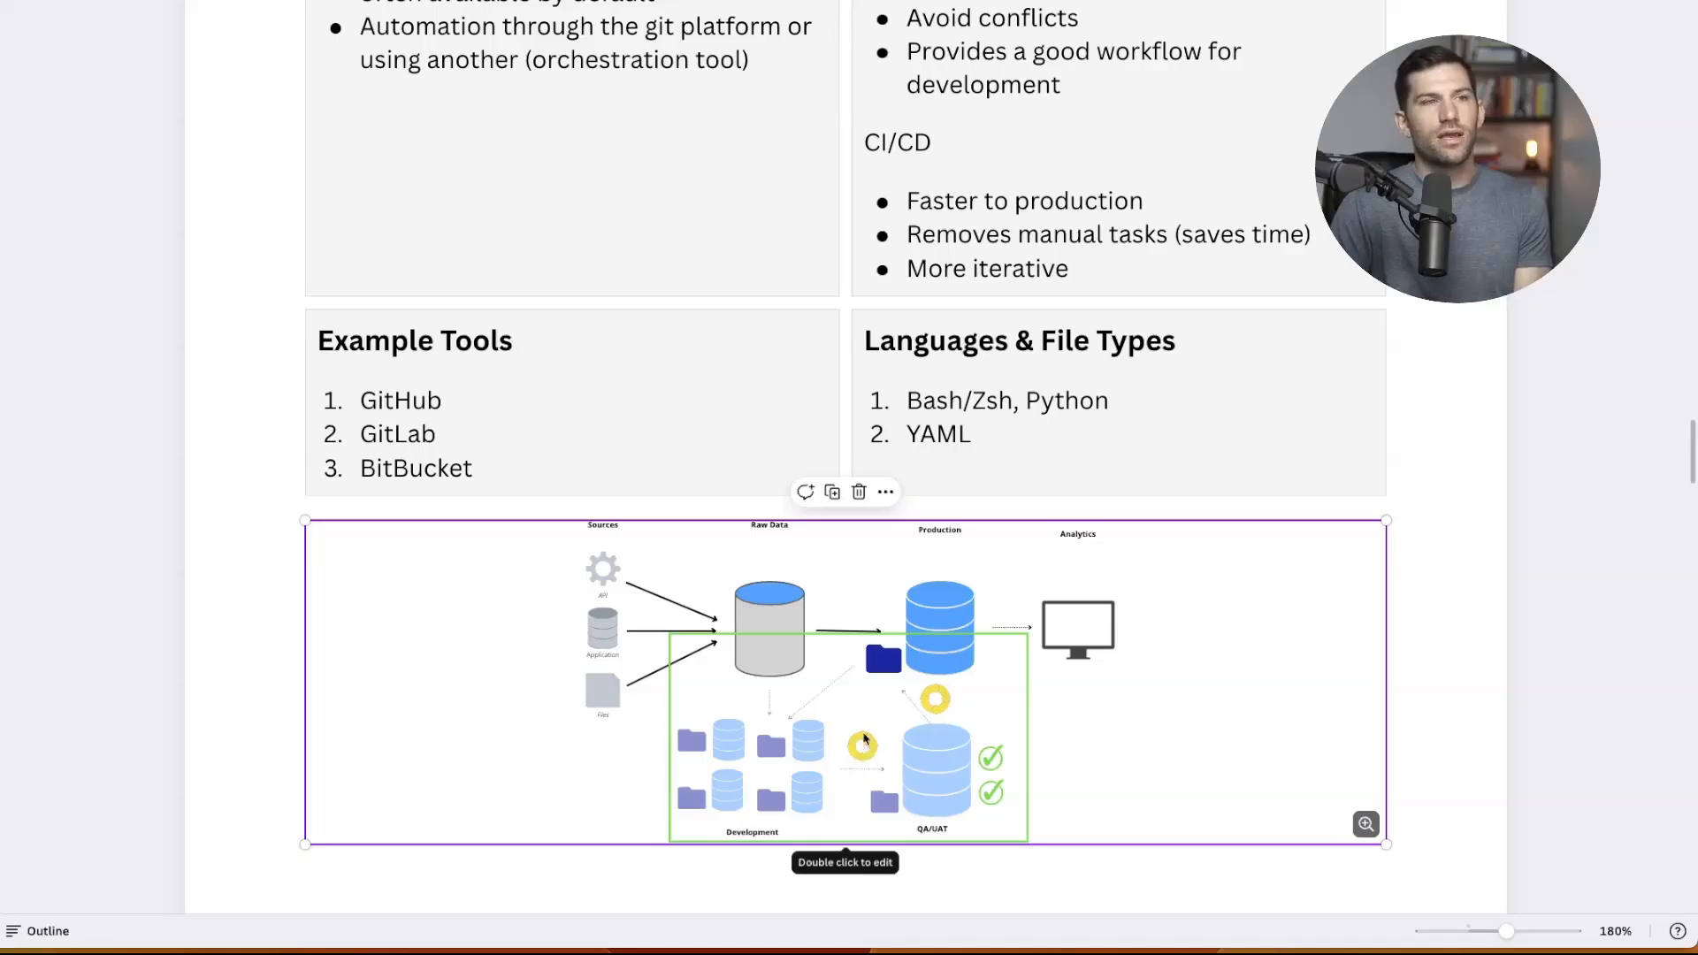
pyautogui.moveTo(923, 771)
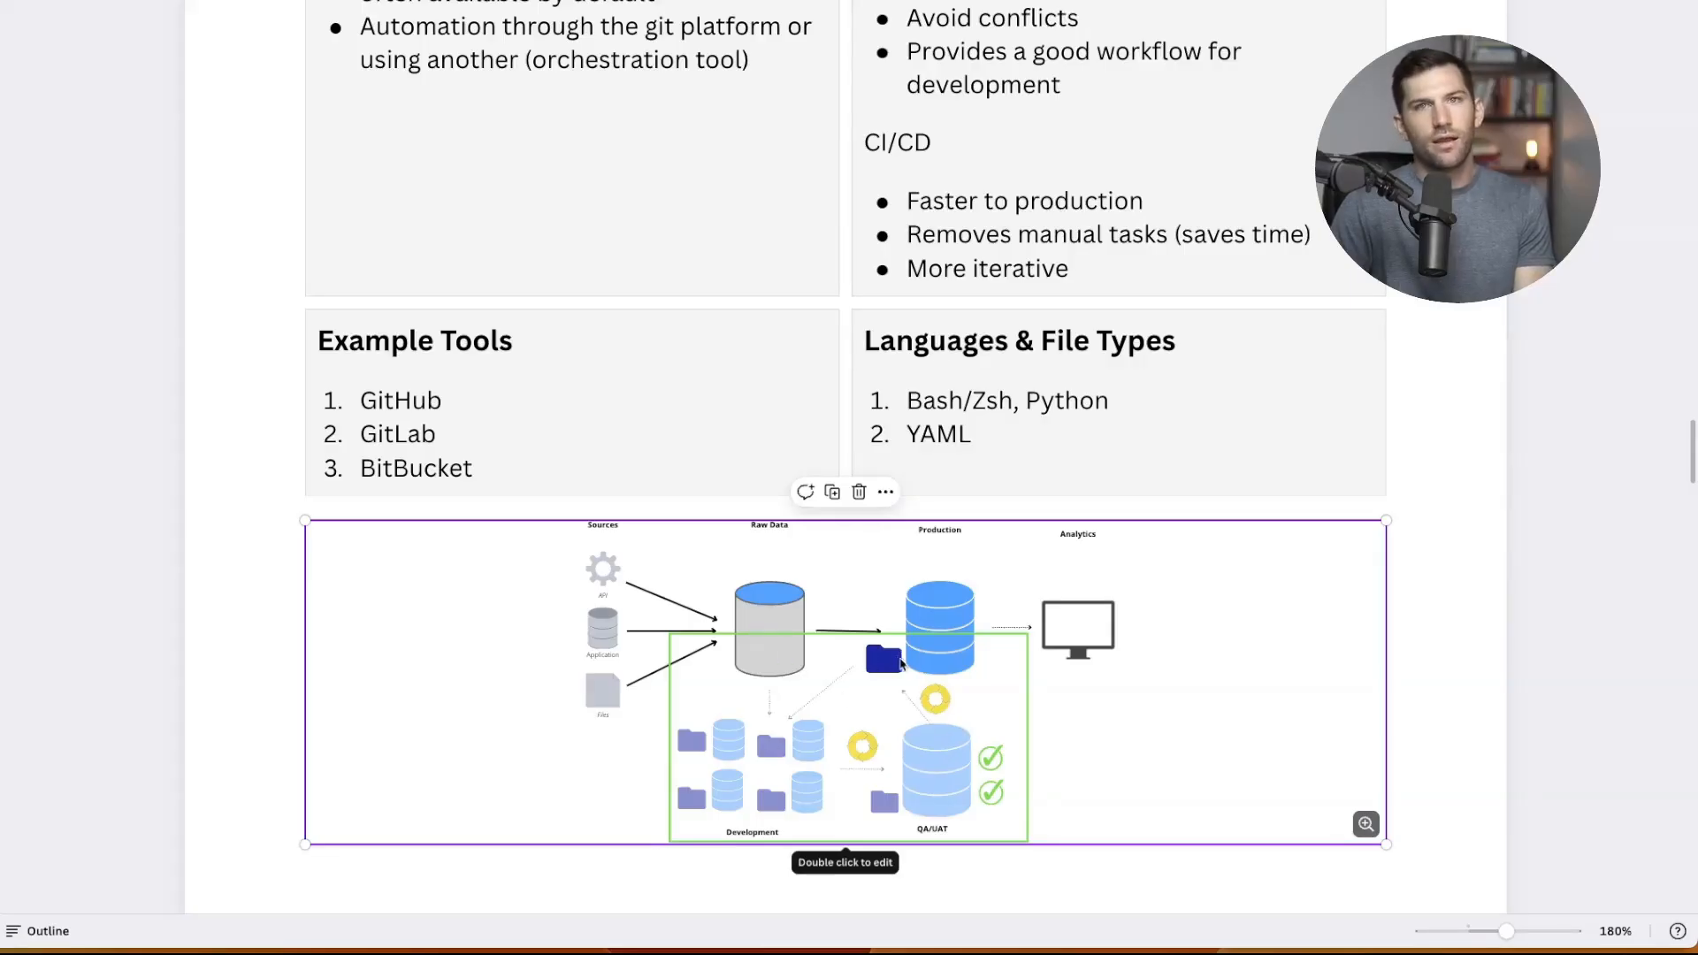
pyautogui.moveTo(1012, 766)
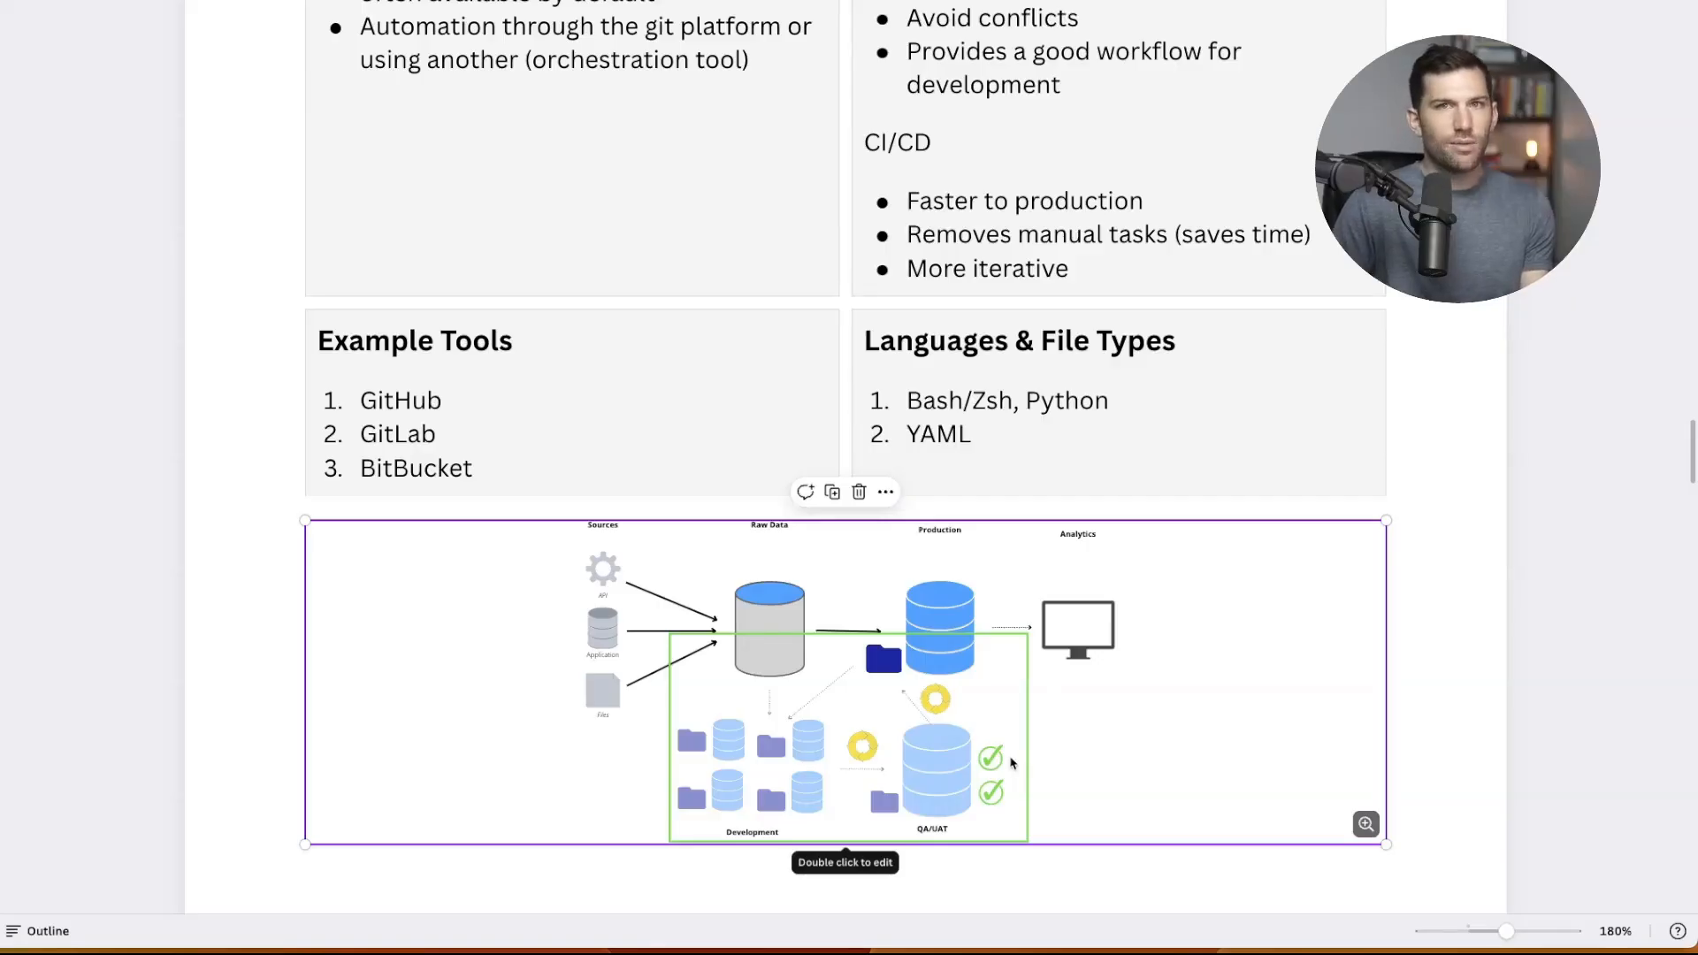
pyautogui.moveTo(1143, 768)
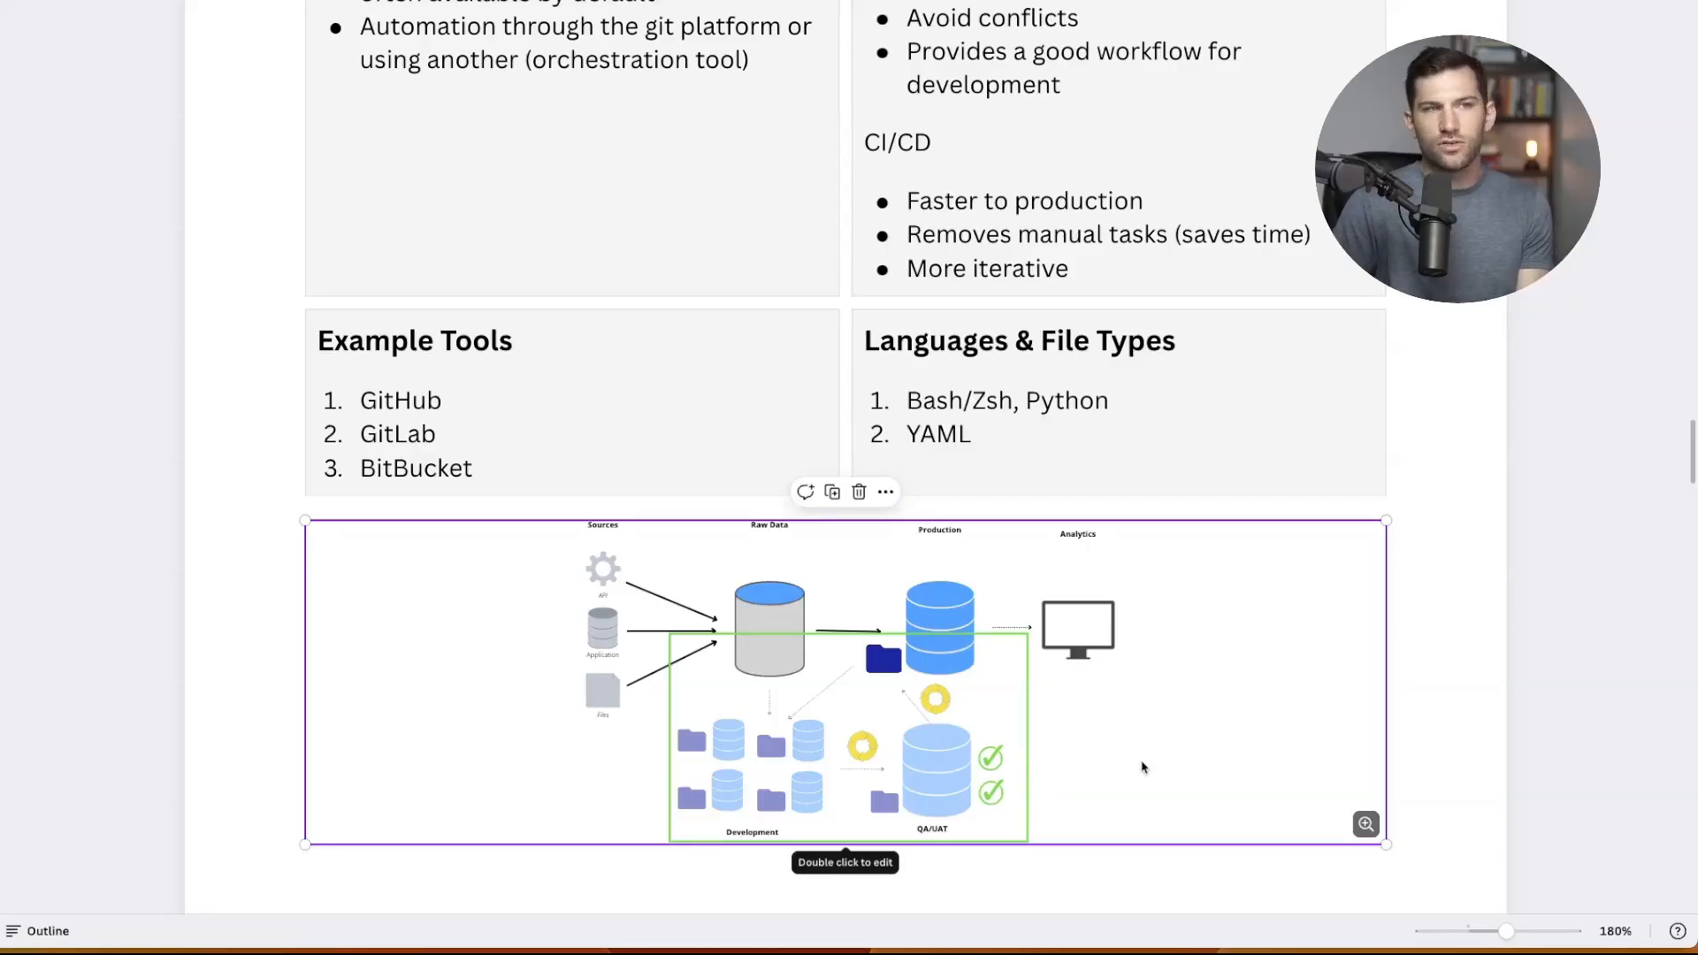
pyautogui.moveTo(1173, 742)
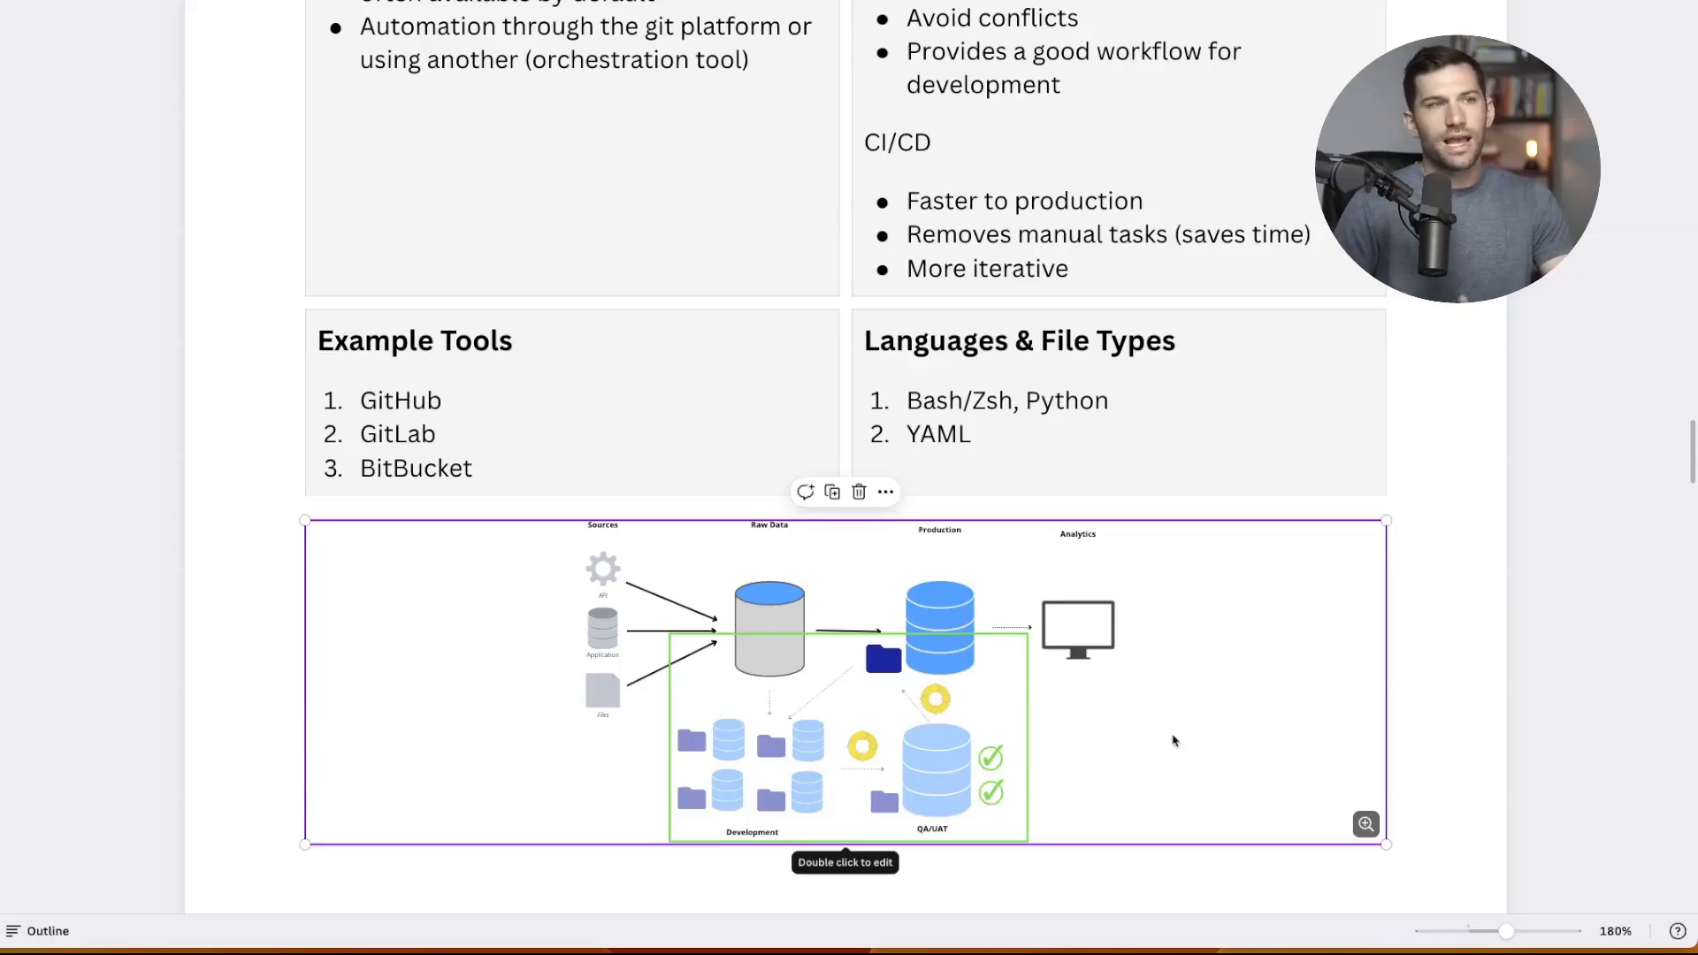
pyautogui.moveTo(755, 642)
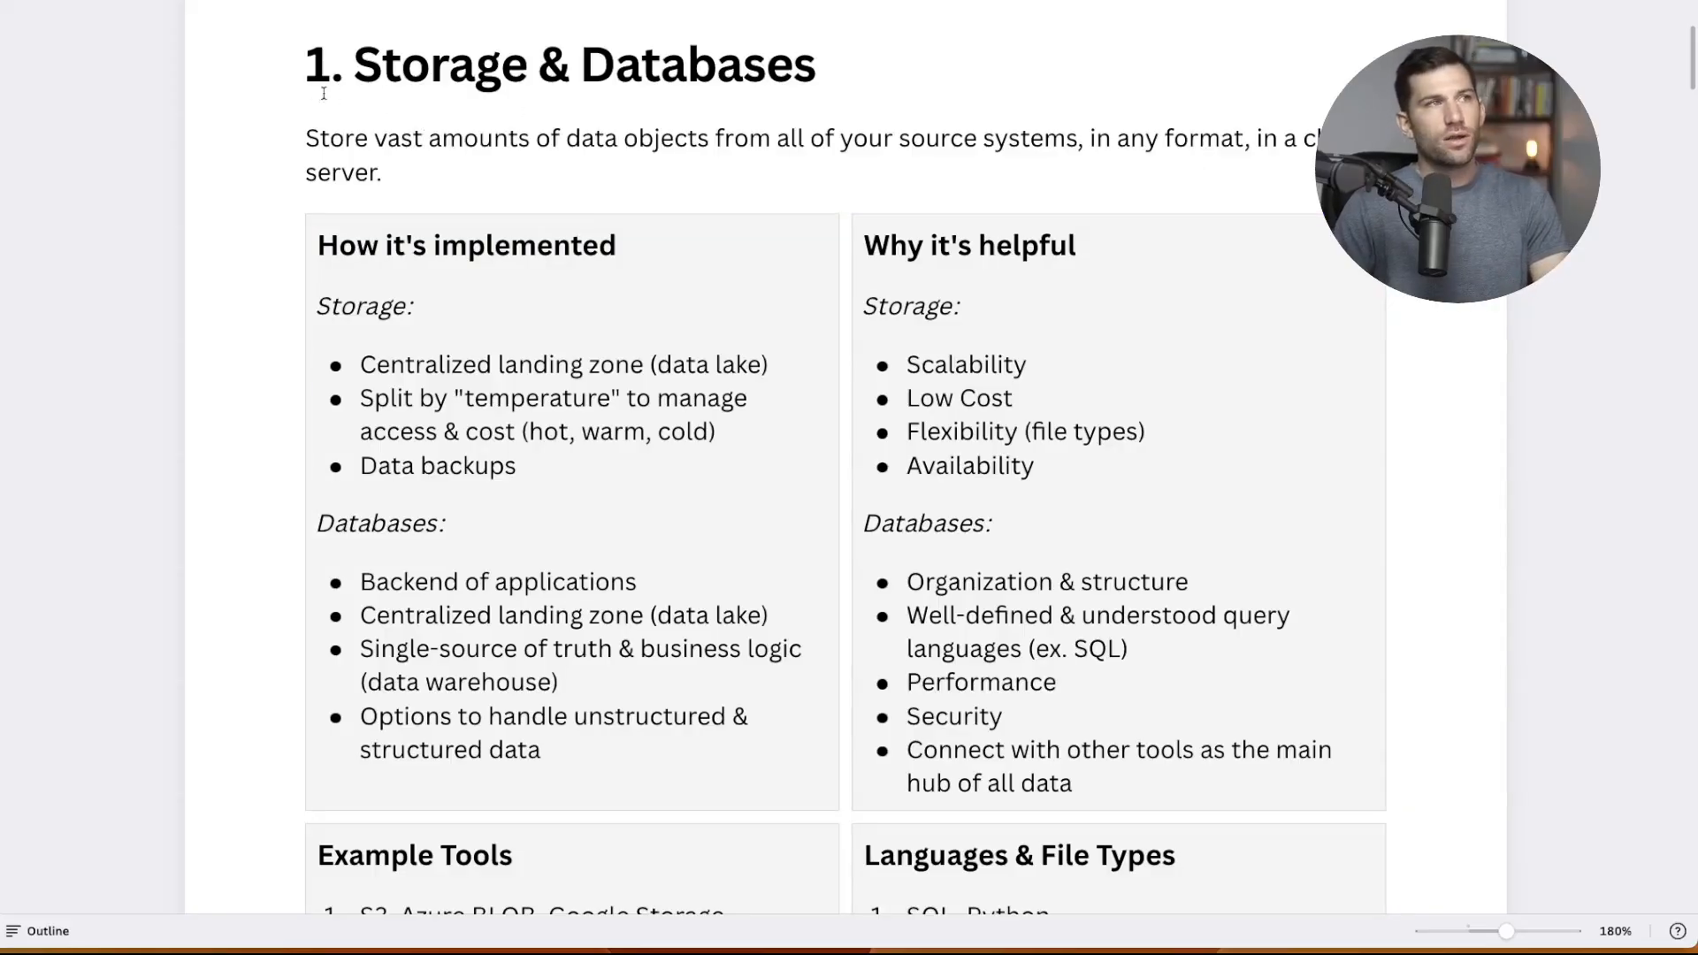
pyautogui.scroll(-3)
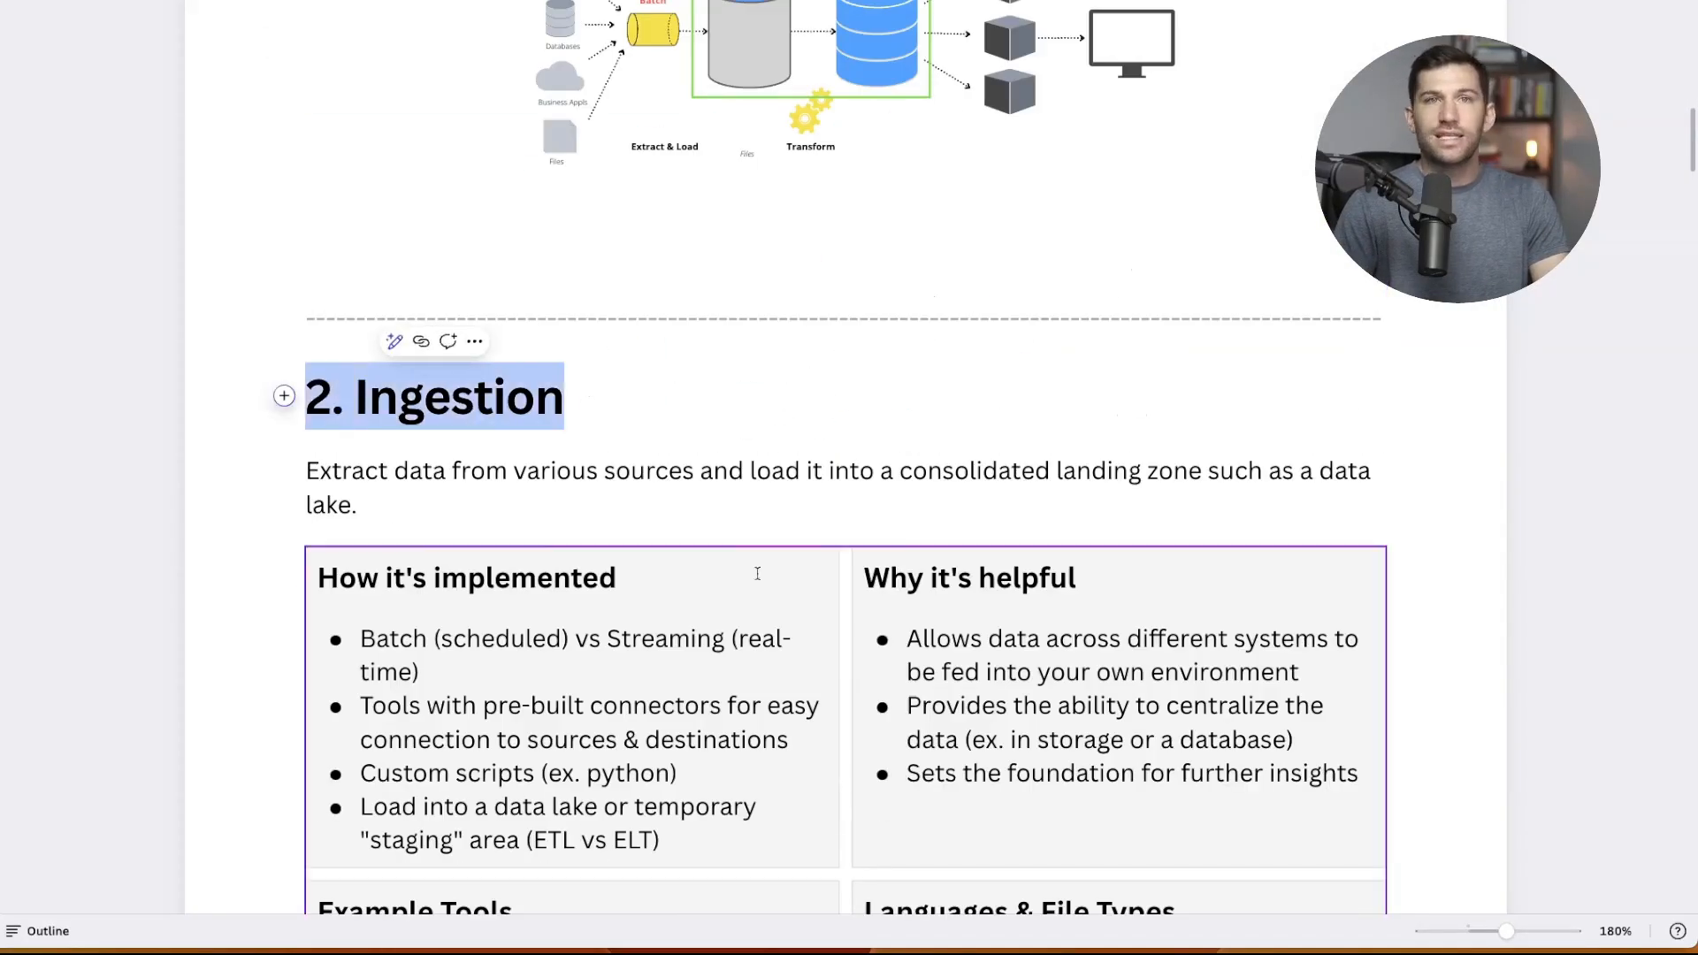
pyautogui.scroll(-3)
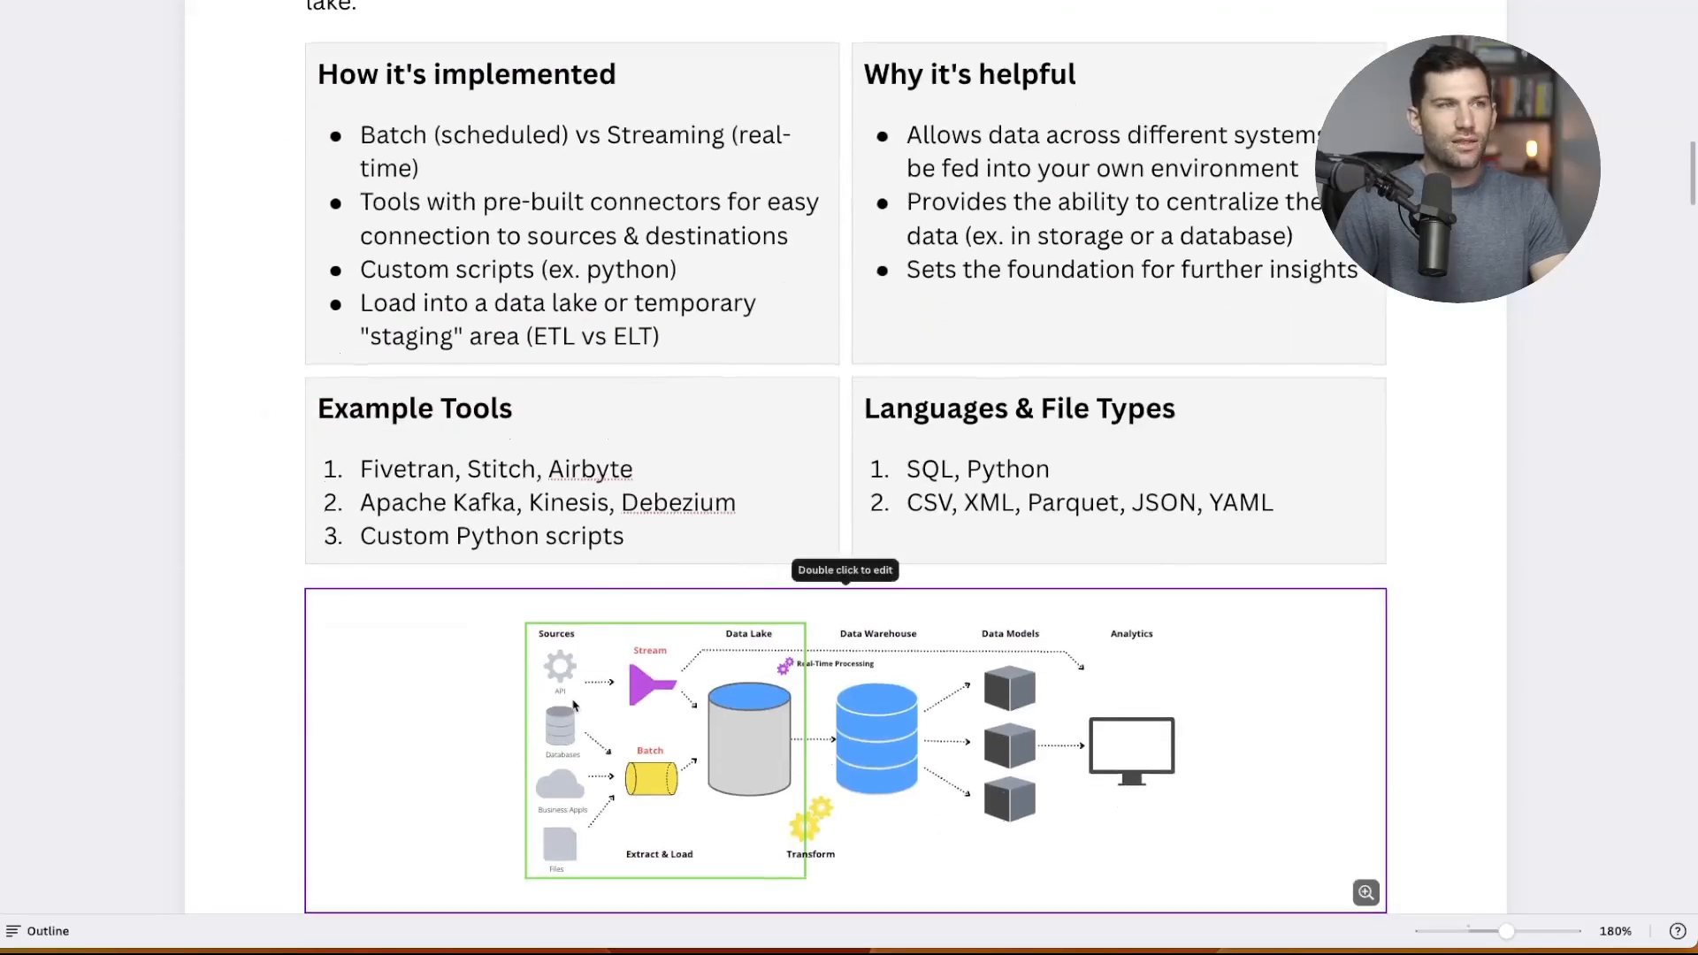
pyautogui.moveTo(650, 712)
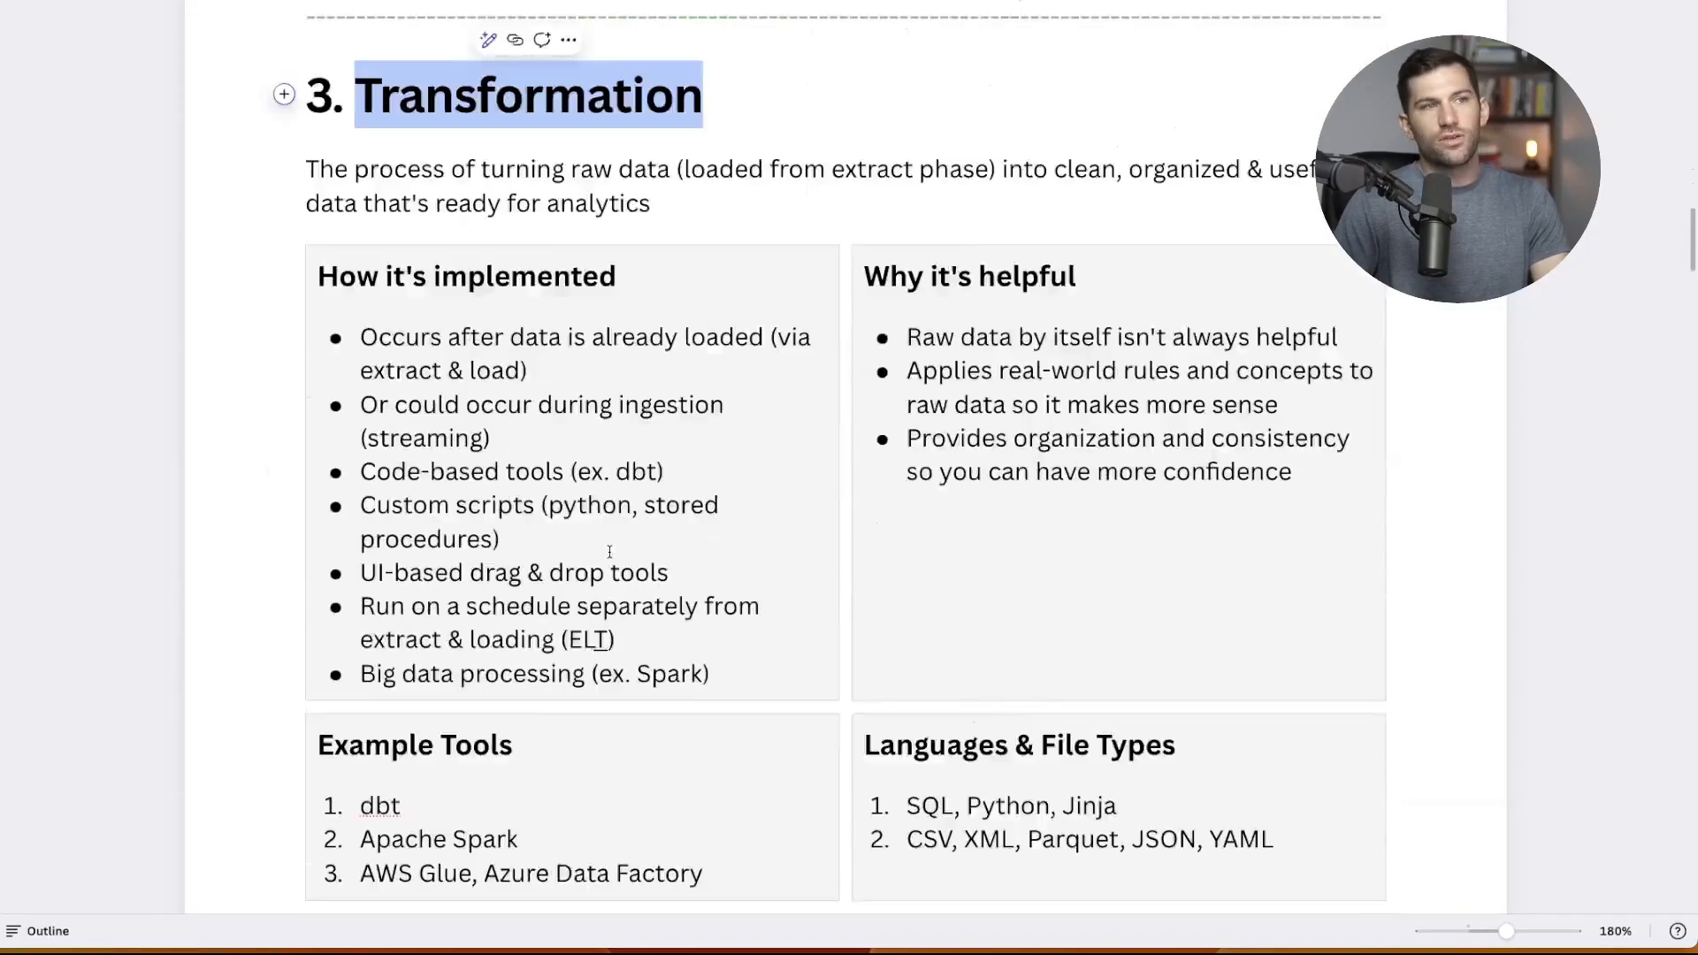
pyautogui.scroll(-3)
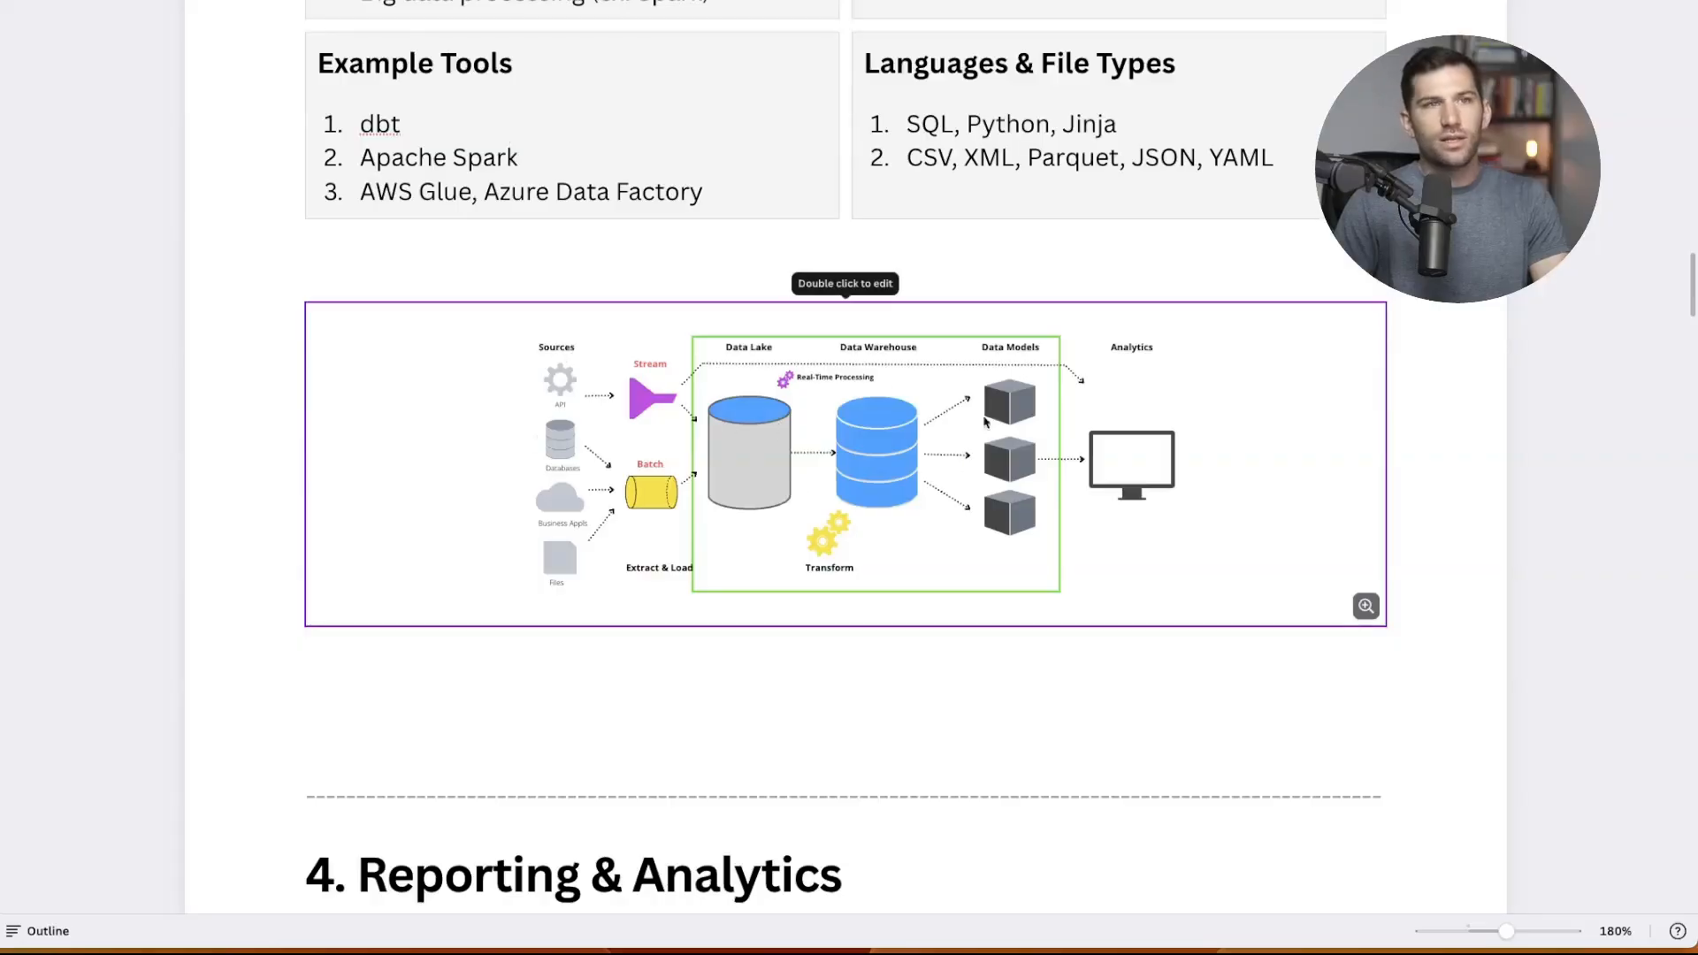
pyautogui.moveTo(791, 493)
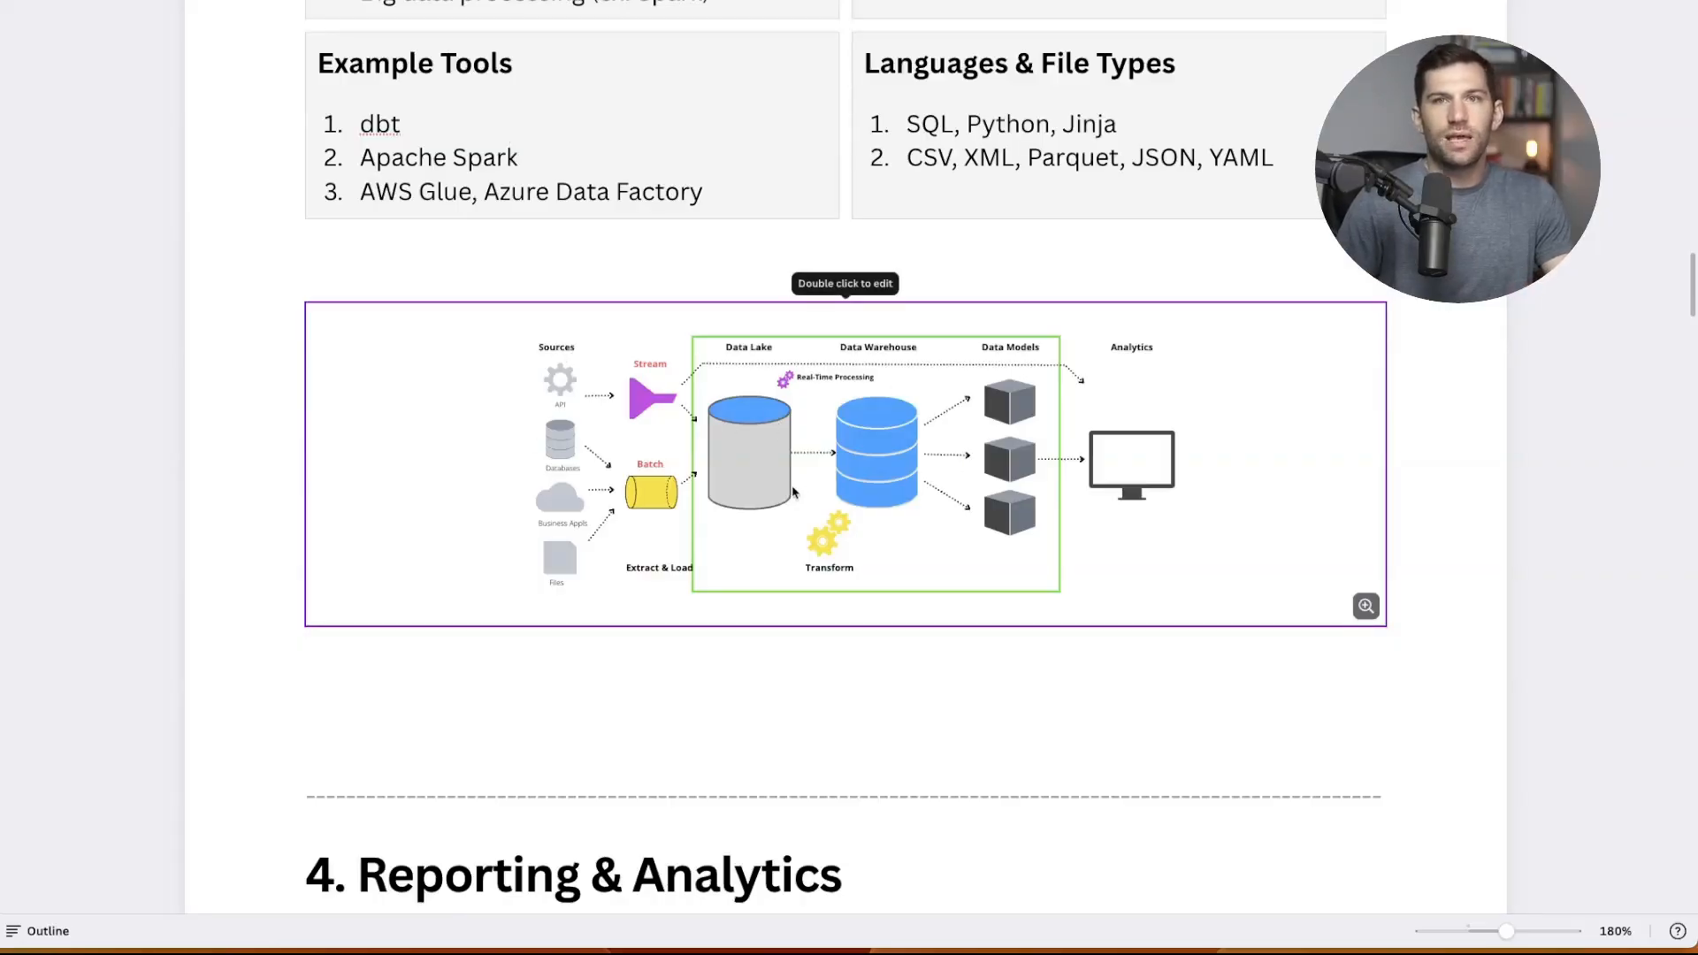
pyautogui.moveTo(971, 549)
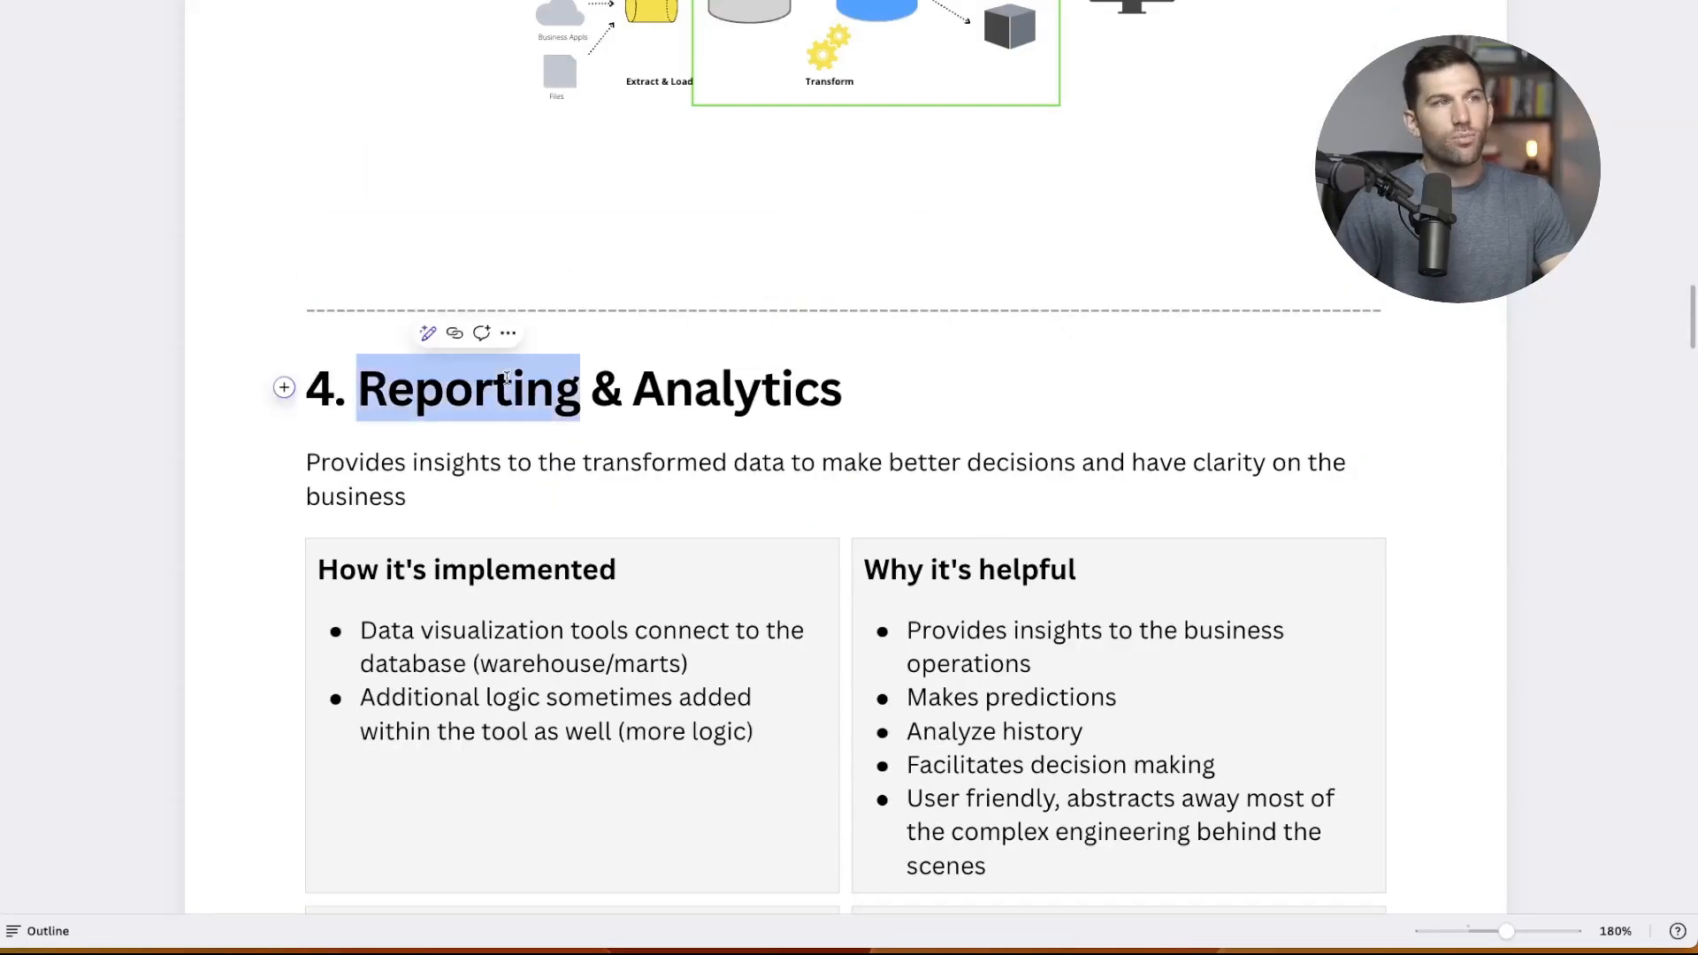
pyautogui.scroll(-3)
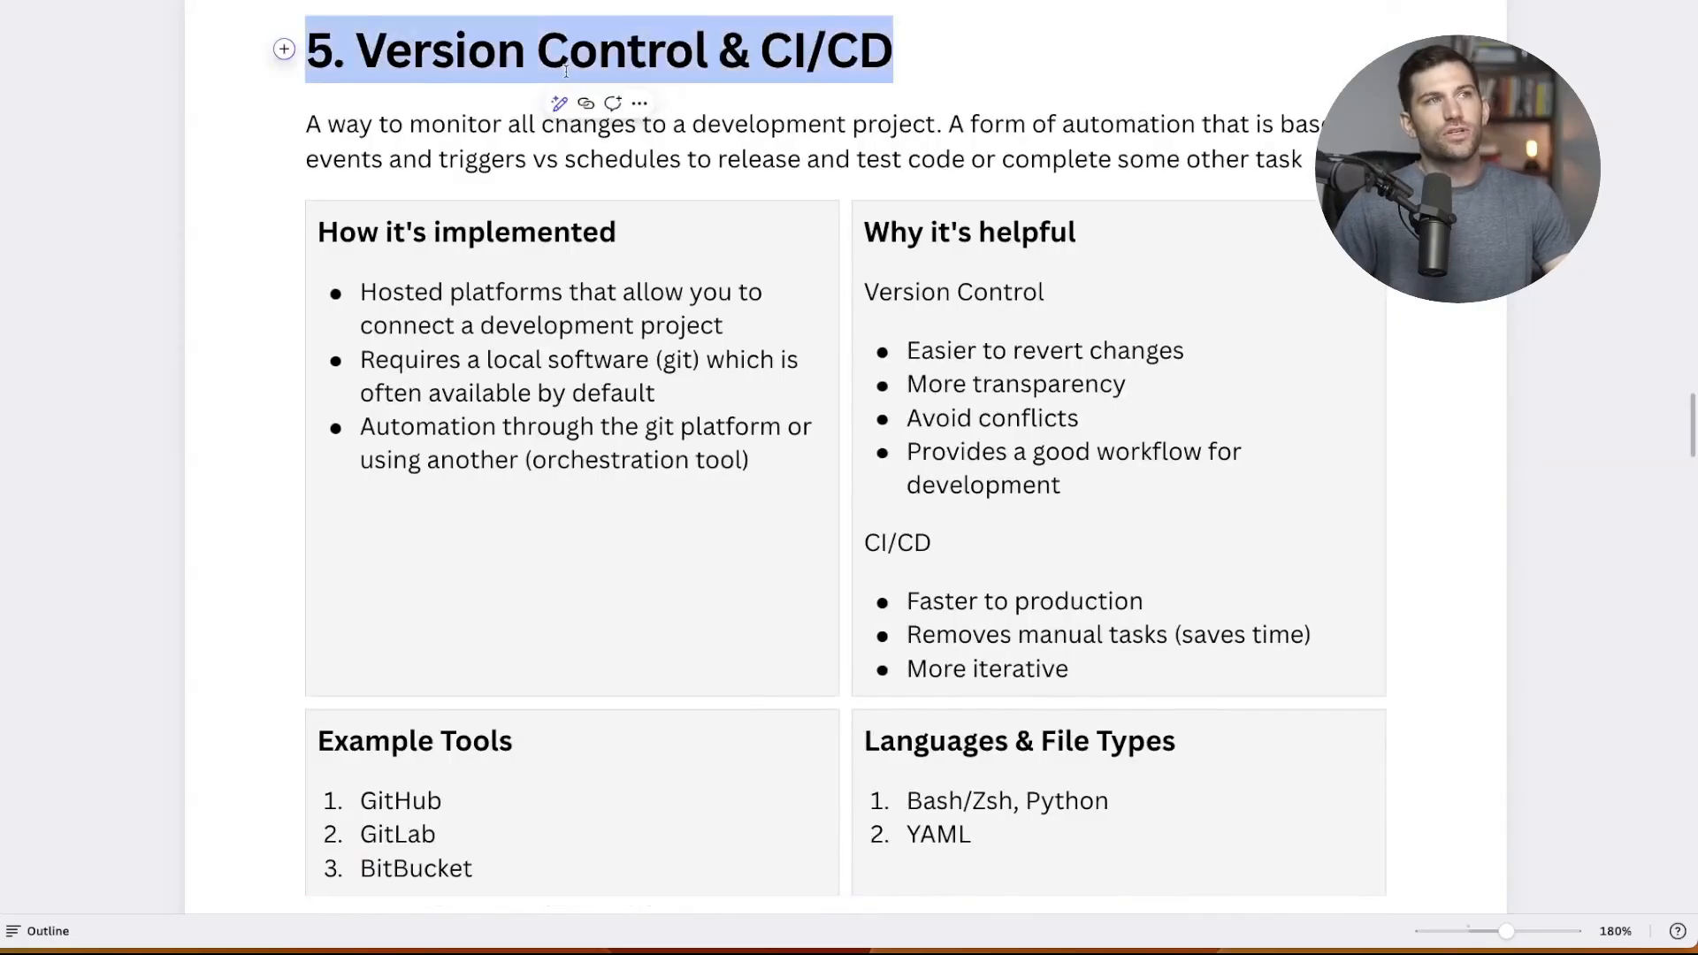
pyautogui.scroll(-3)
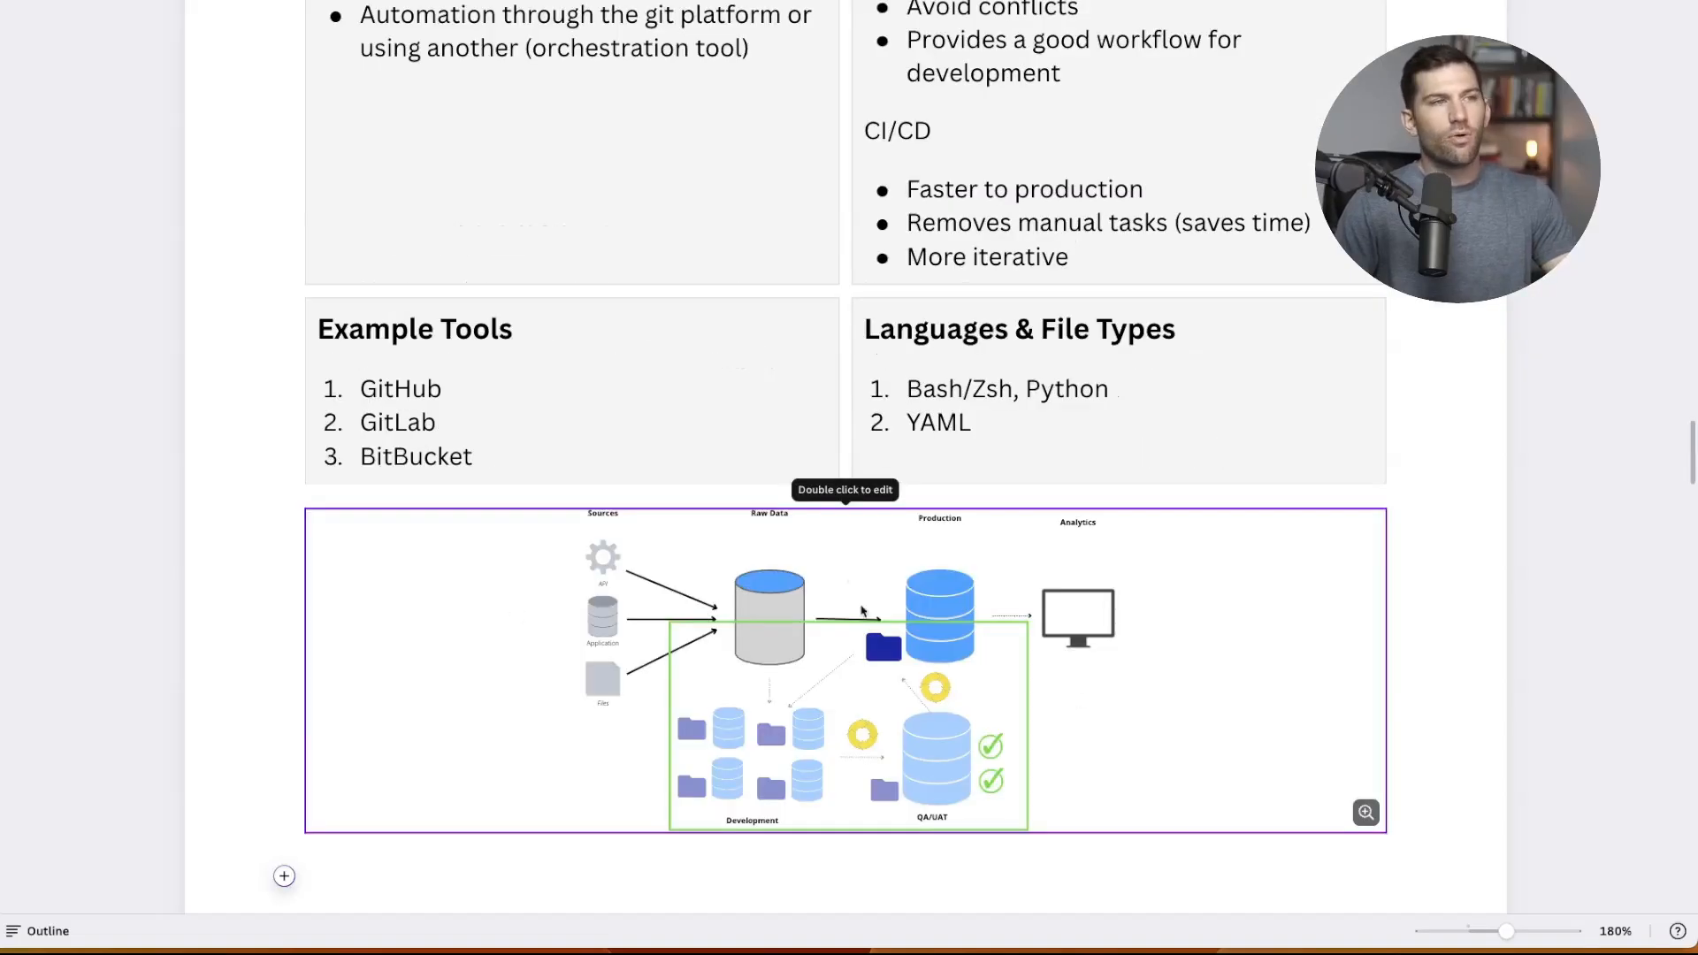